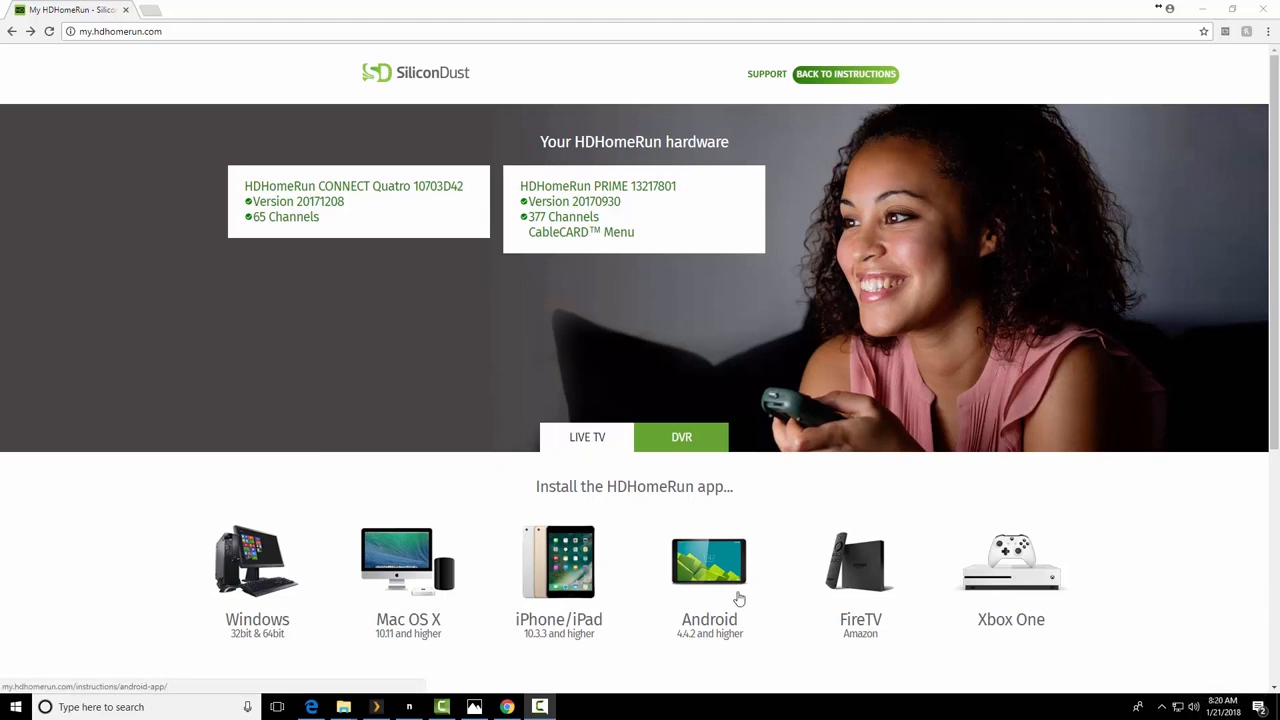
pyautogui.moveTo(292, 332)
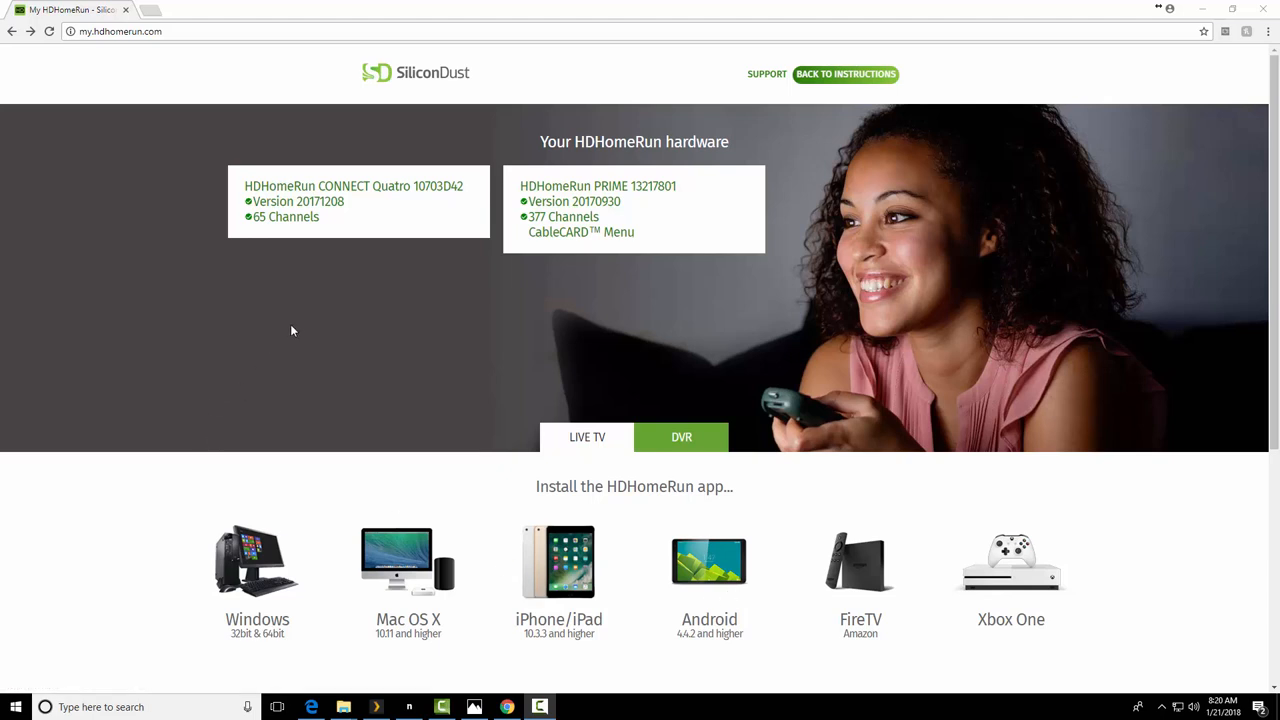
pyautogui.moveTo(280, 454)
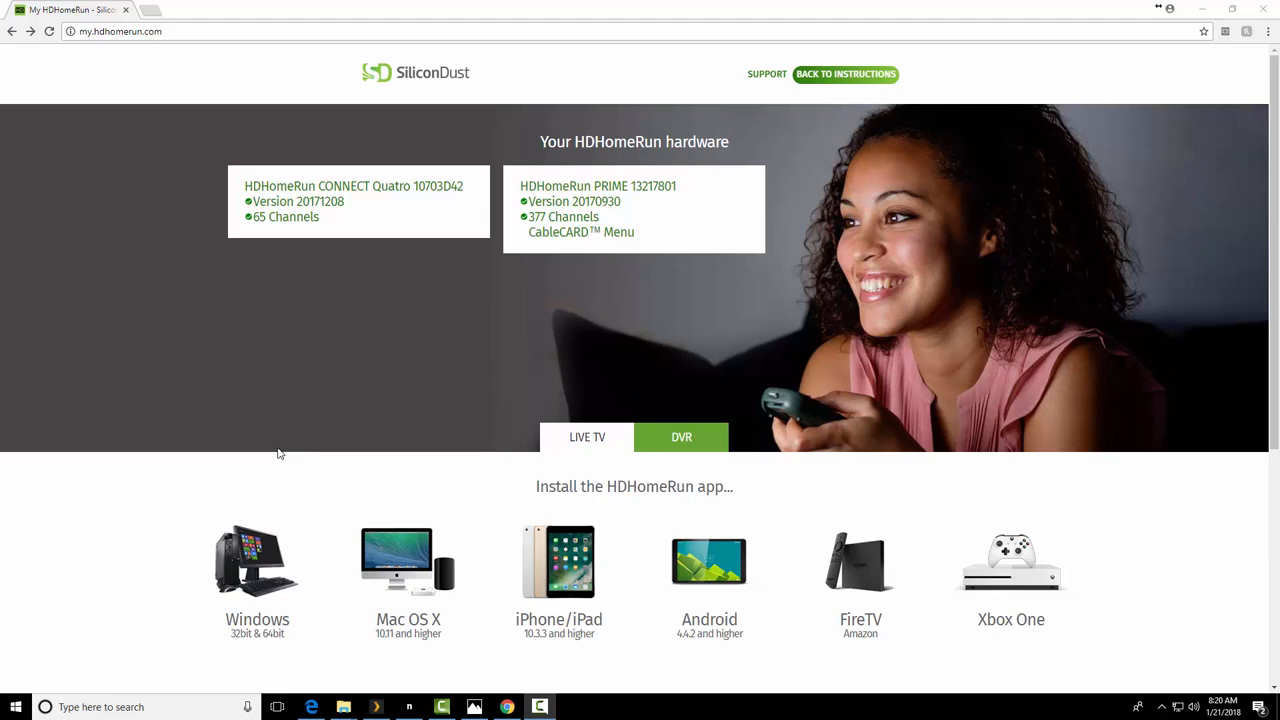
pyautogui.moveTo(284, 456)
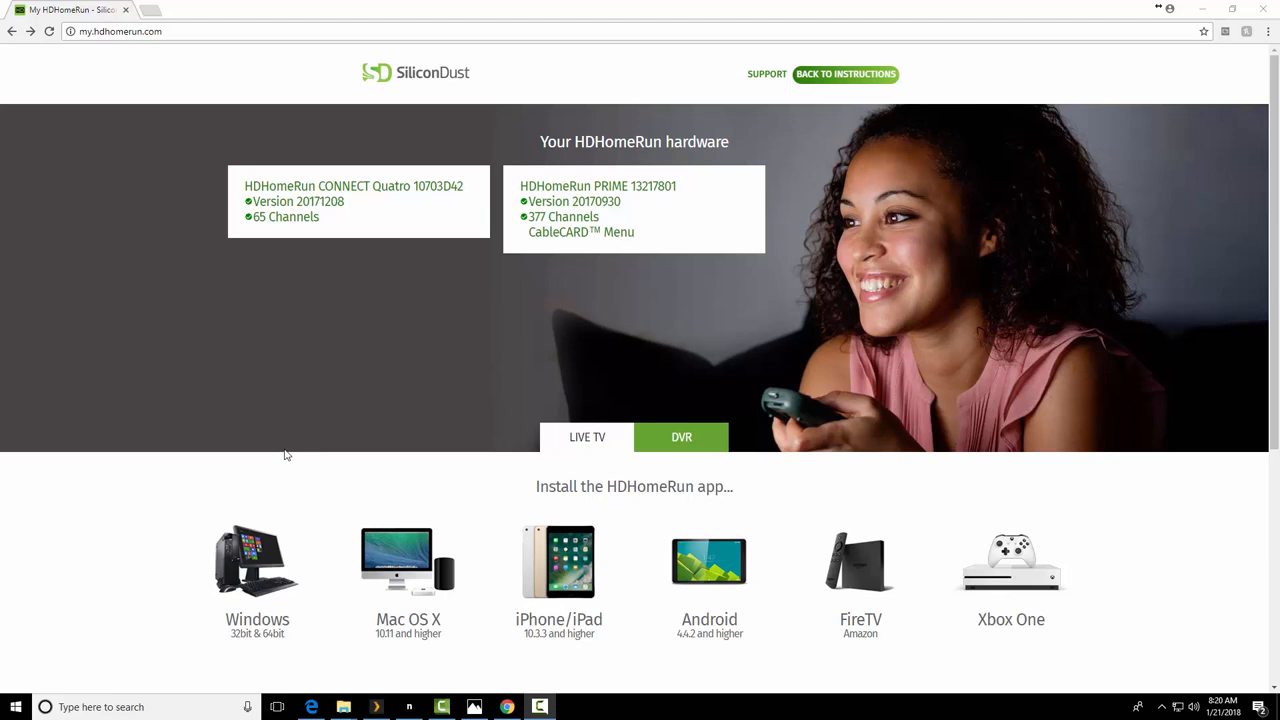
pyautogui.moveTo(386, 412)
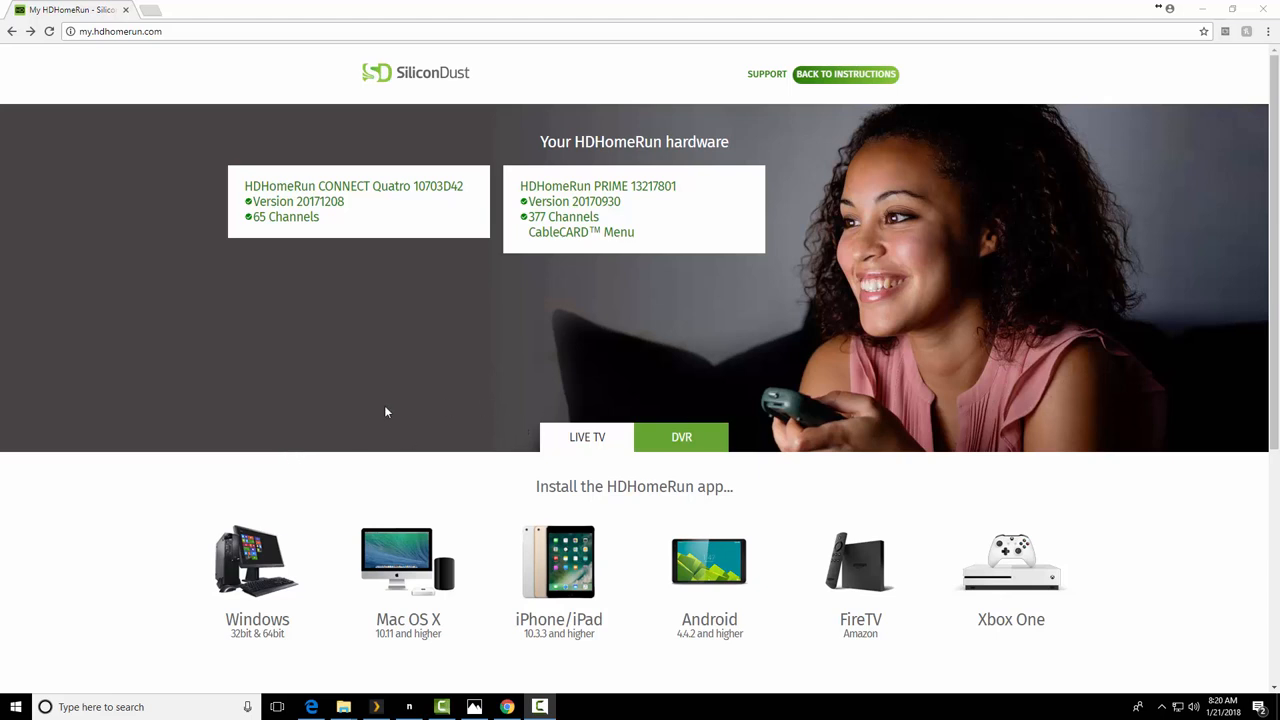
pyautogui.moveTo(320, 468)
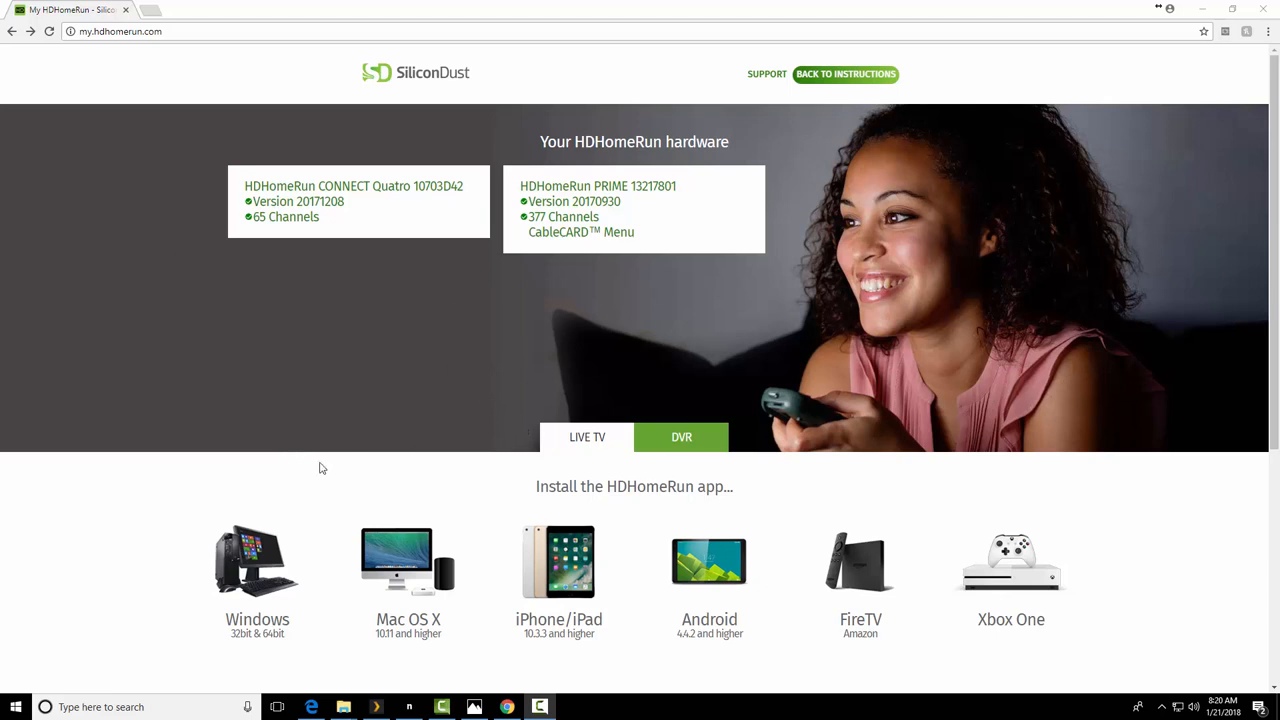
pyautogui.moveTo(308, 476)
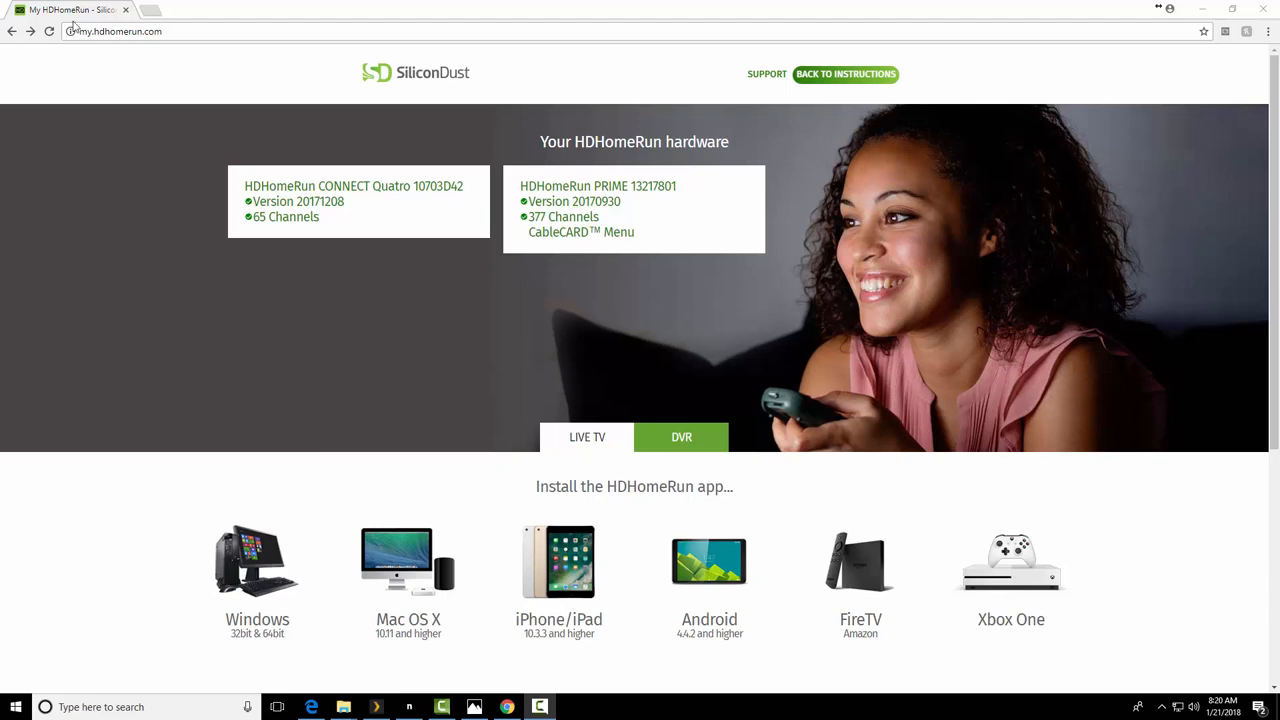
# - Show the CONNECT Quatro's 65-channel antenna lineup starting with 3.1 KYW-TV
pyautogui.click(120, 32)
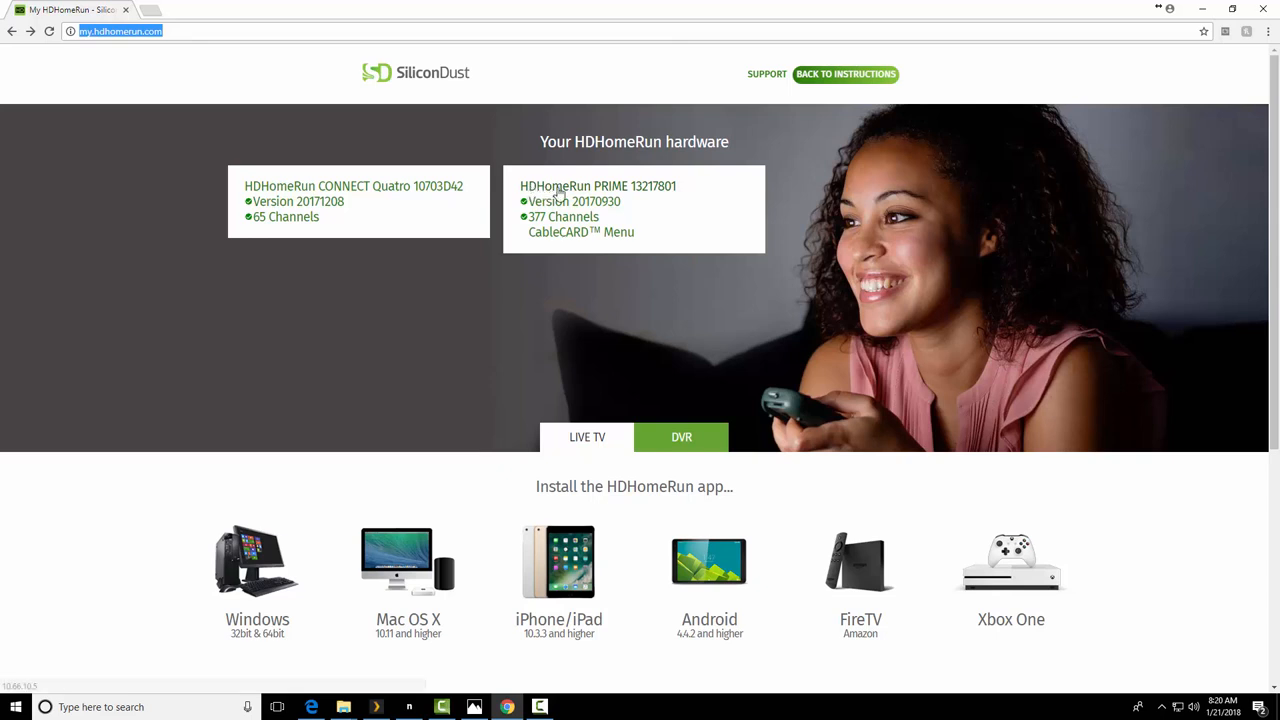
pyautogui.moveTo(340, 198)
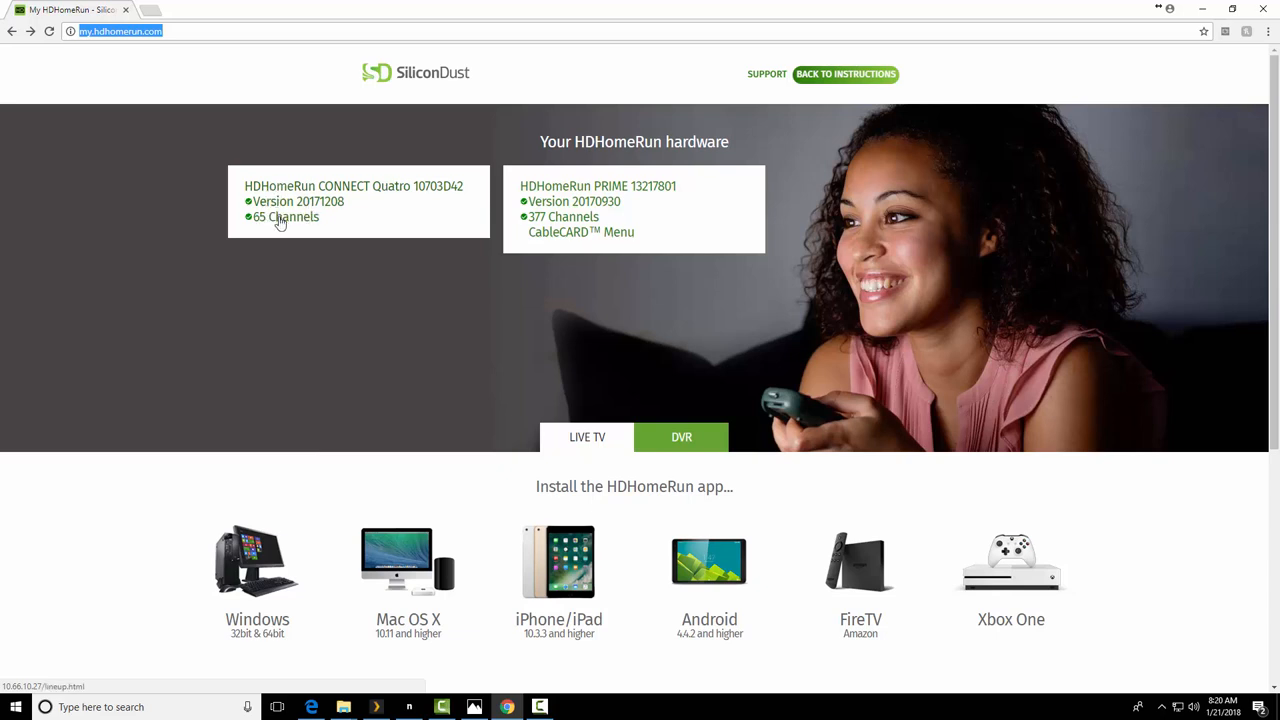
pyautogui.moveTo(268, 212)
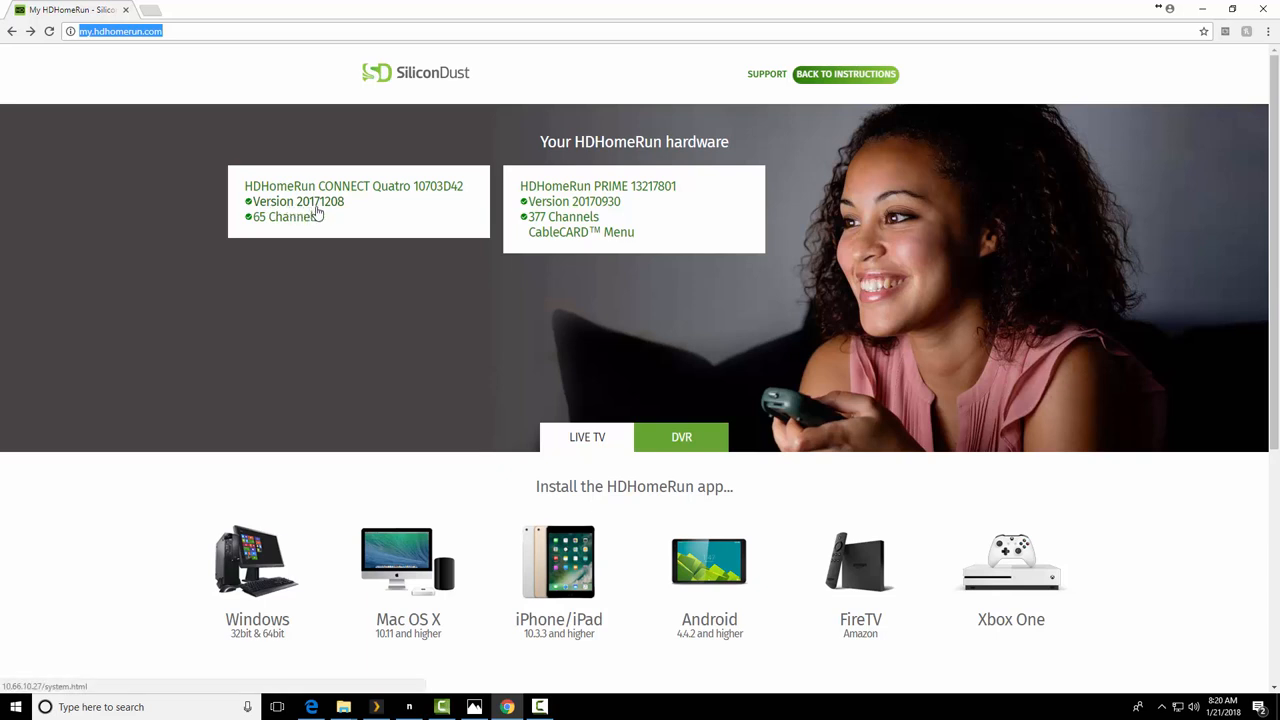
pyautogui.moveTo(240, 200)
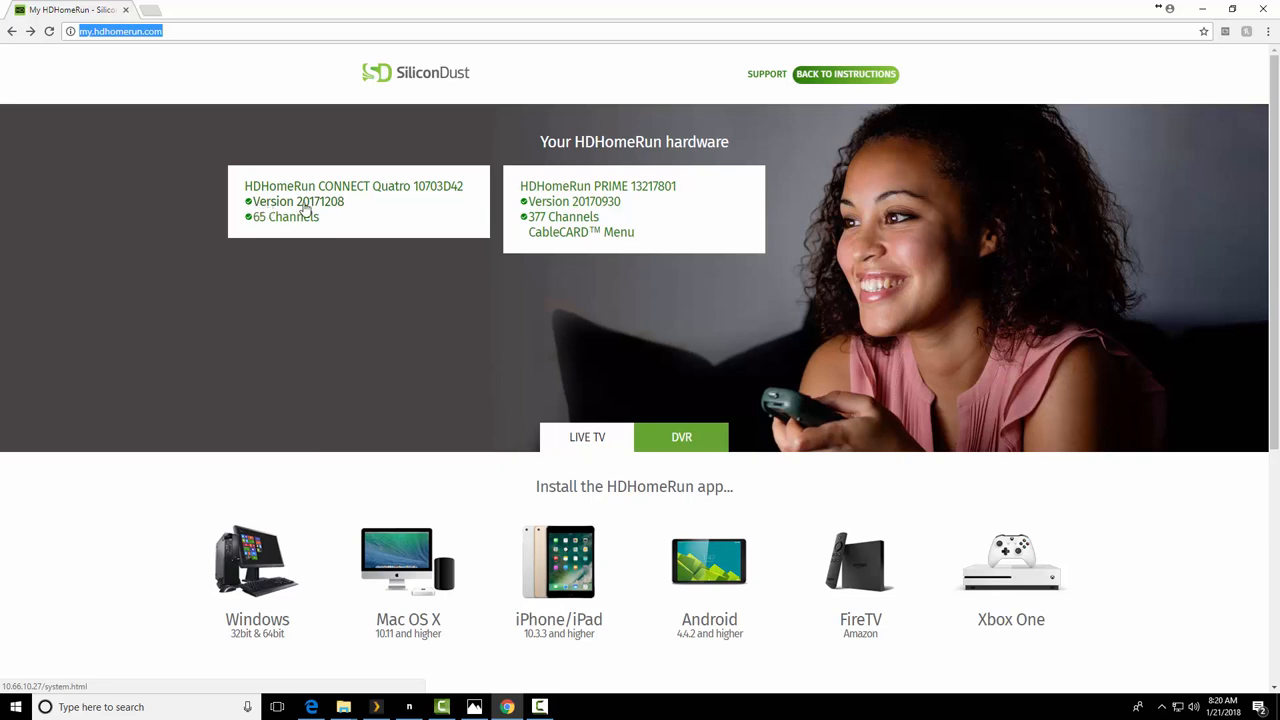
pyautogui.moveTo(292, 216)
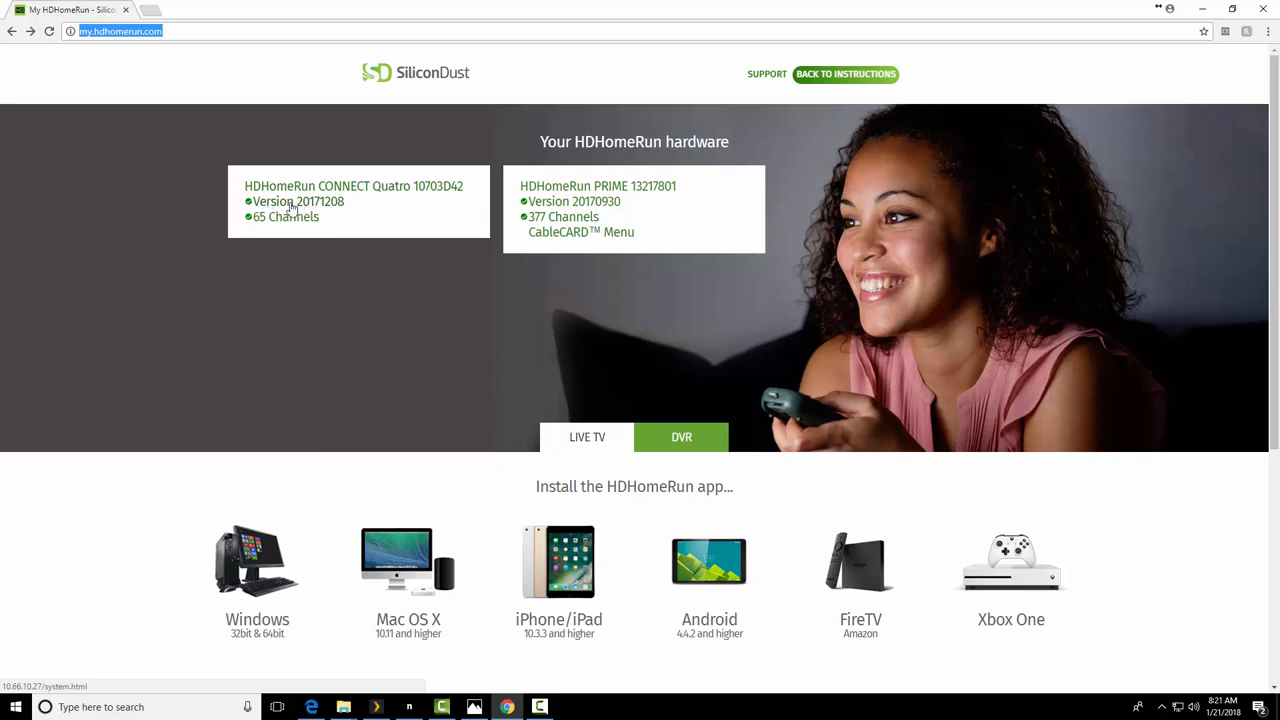
pyautogui.moveTo(406, 296)
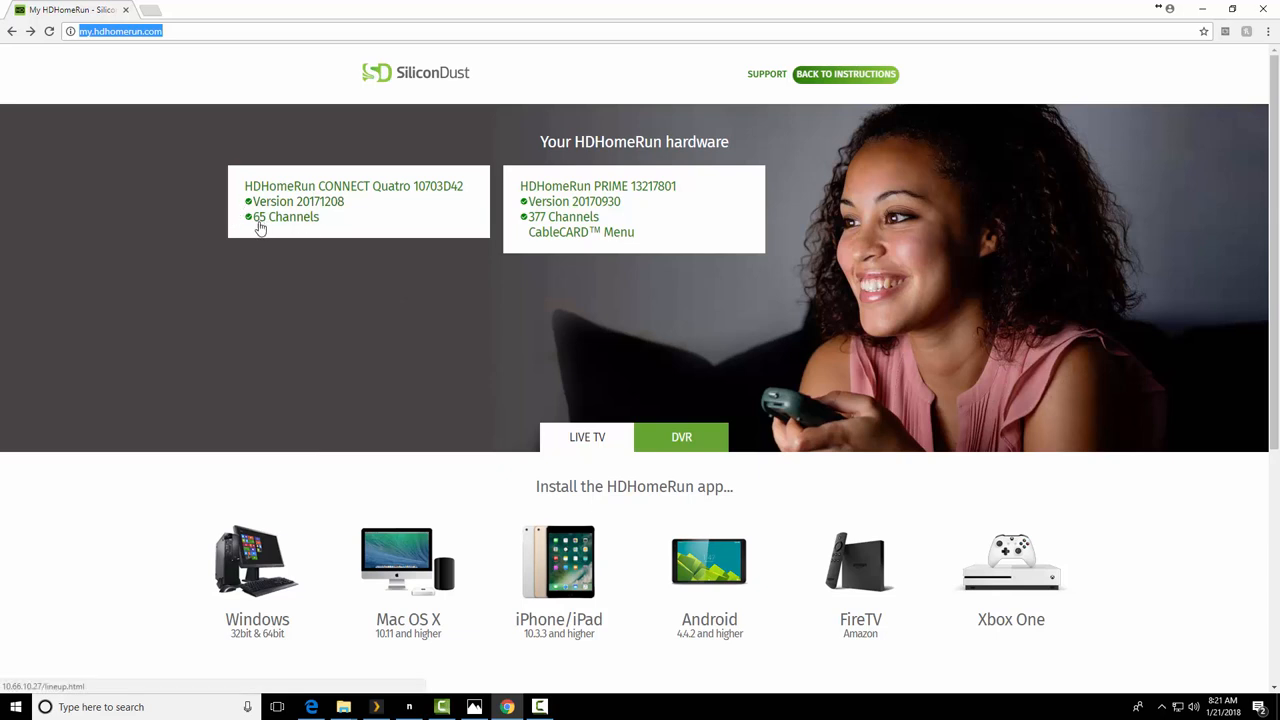
pyautogui.moveTo(304, 224)
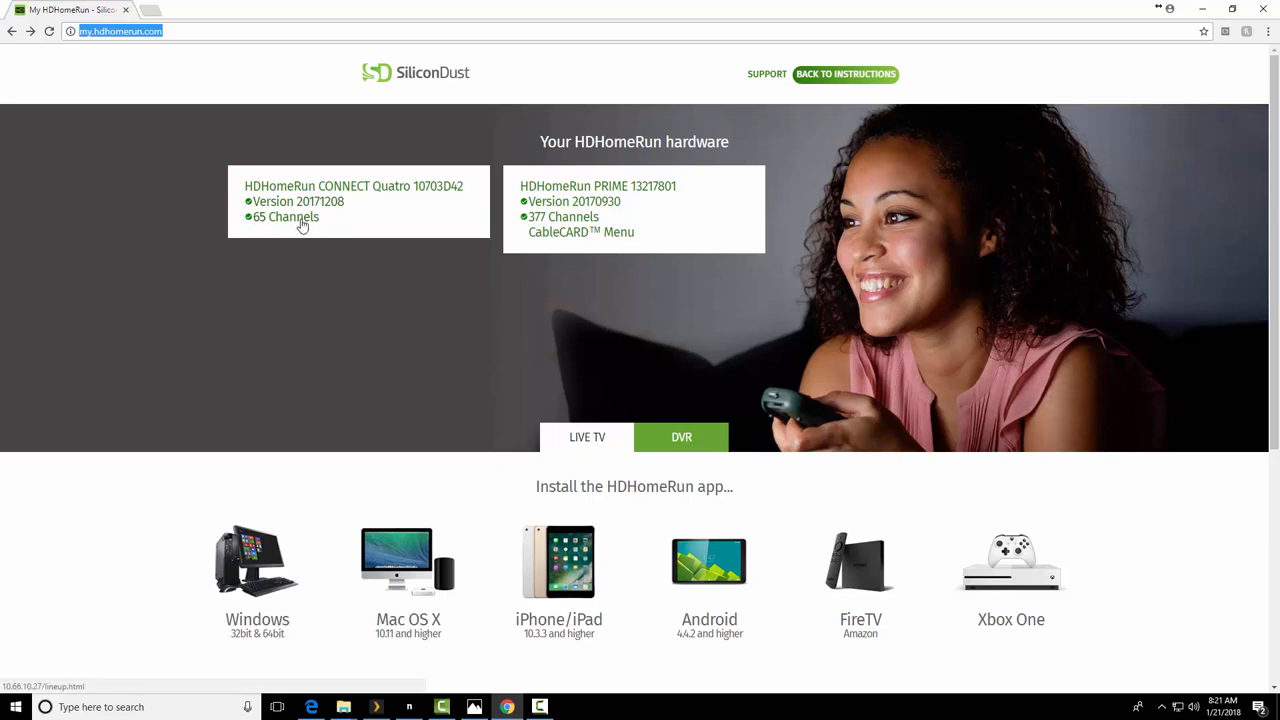
pyautogui.click(286, 216)
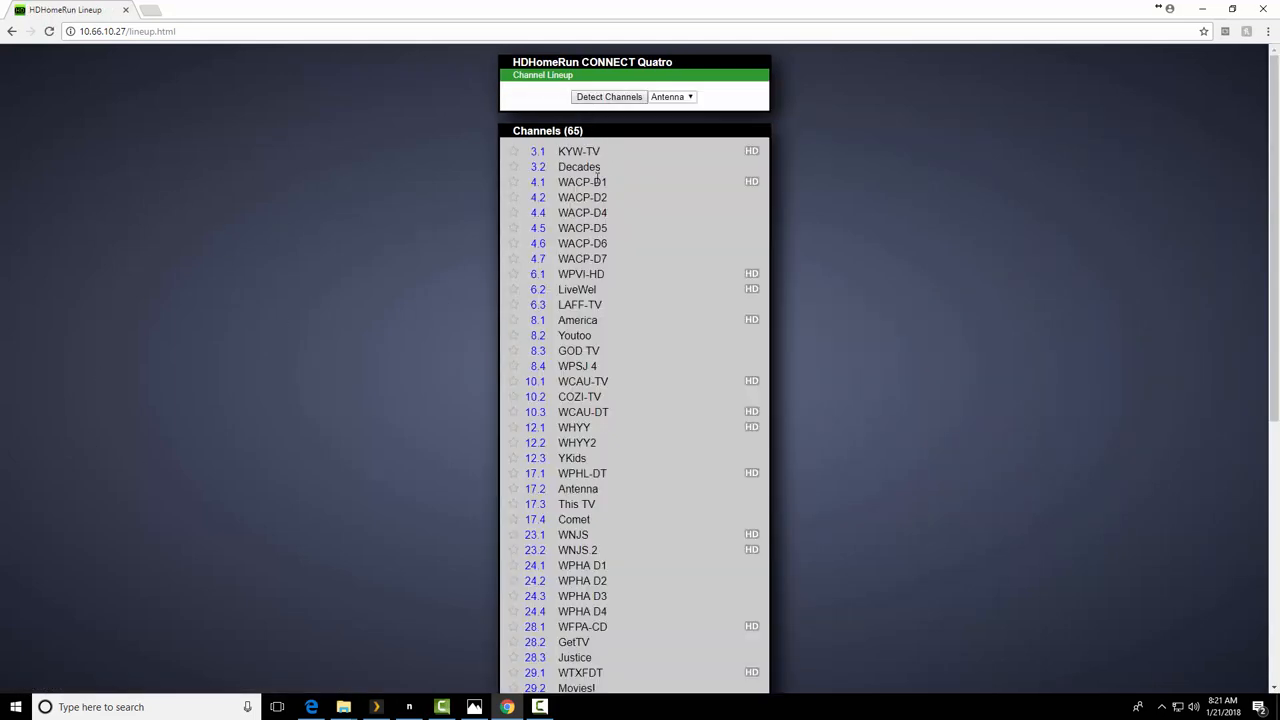
pyautogui.scroll(-3)
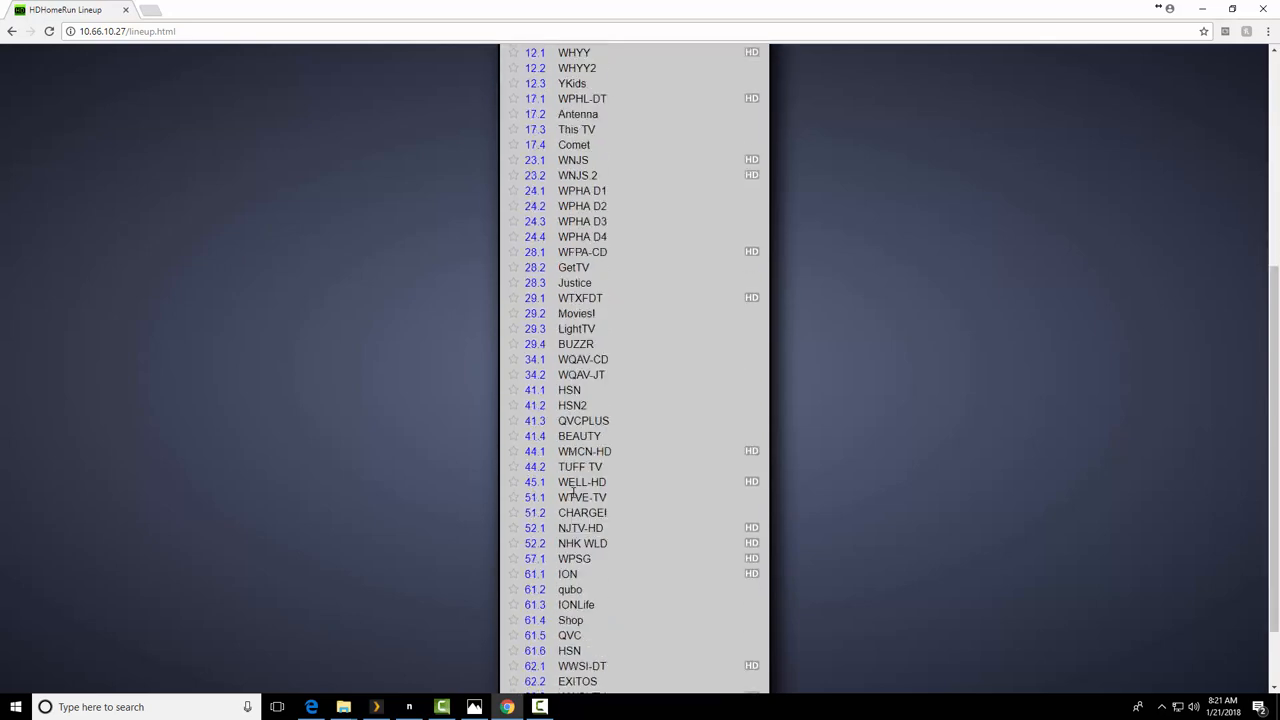
pyautogui.scroll(3)
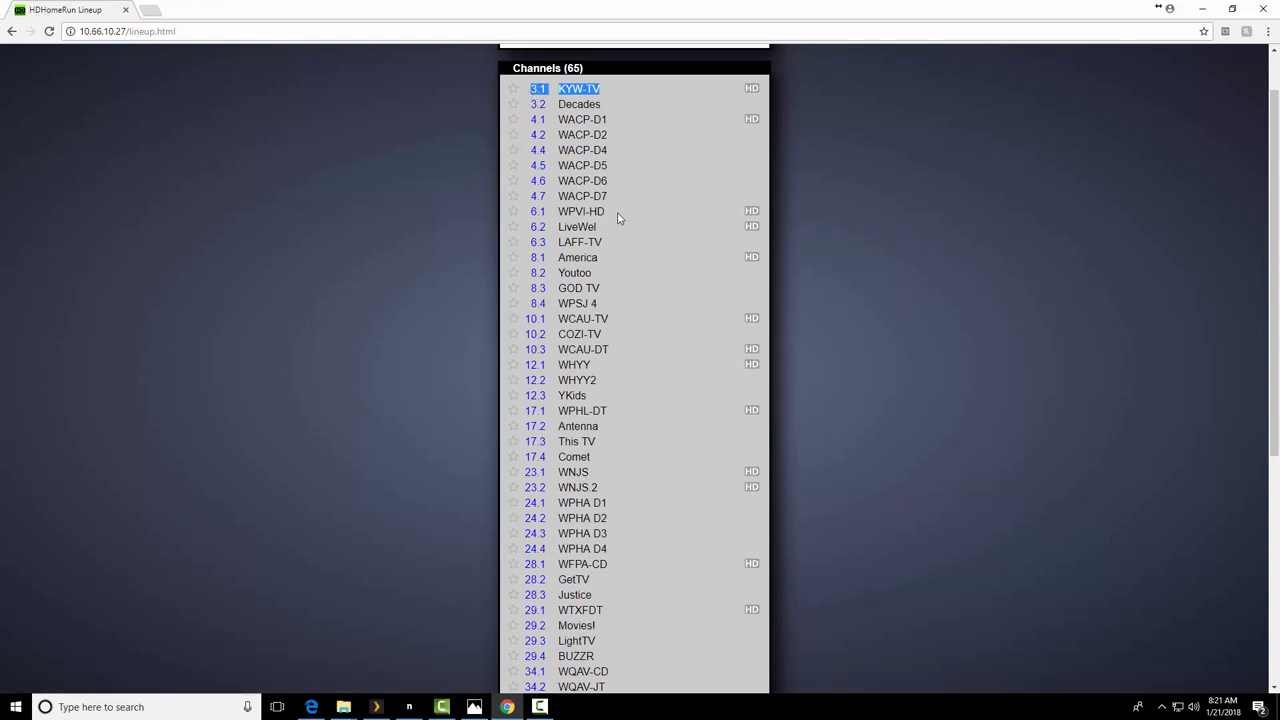
# - Try tuning channels 17.1 WPHL-DT and 29.1 WTXFDT from the lineup
pyautogui.click(582, 318)
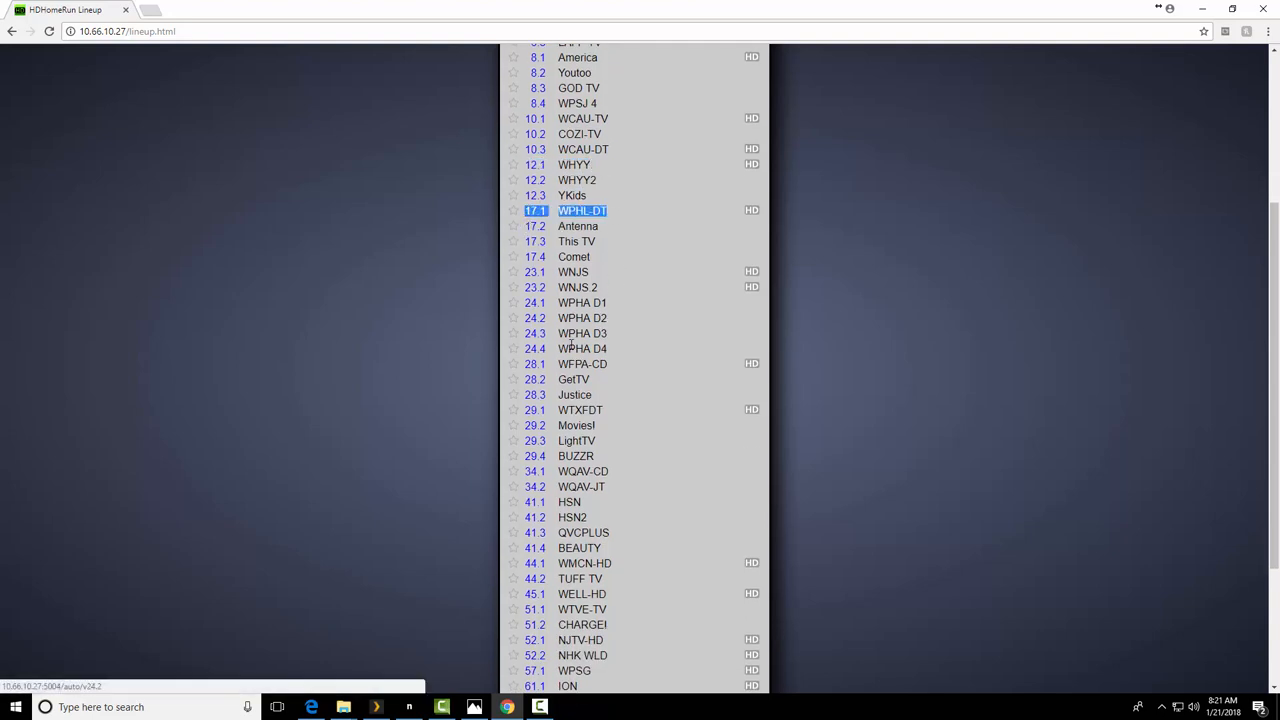
pyautogui.click(580, 410)
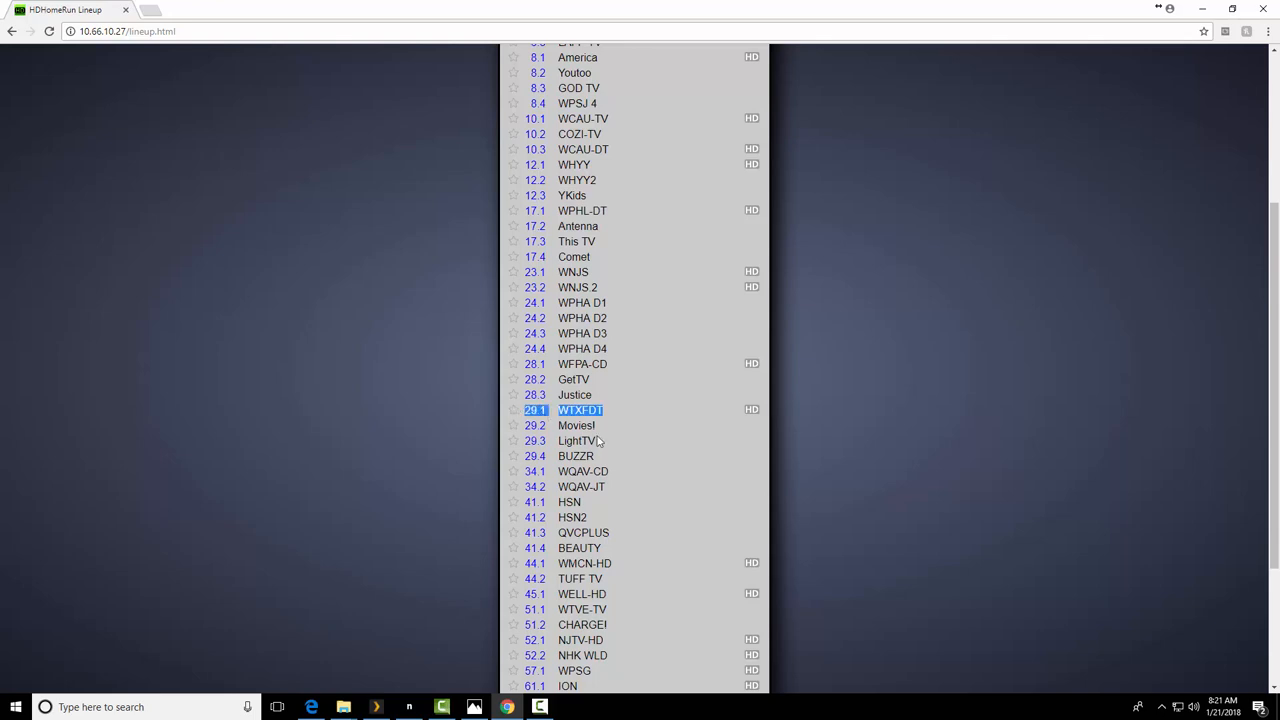
pyautogui.scroll(-3)
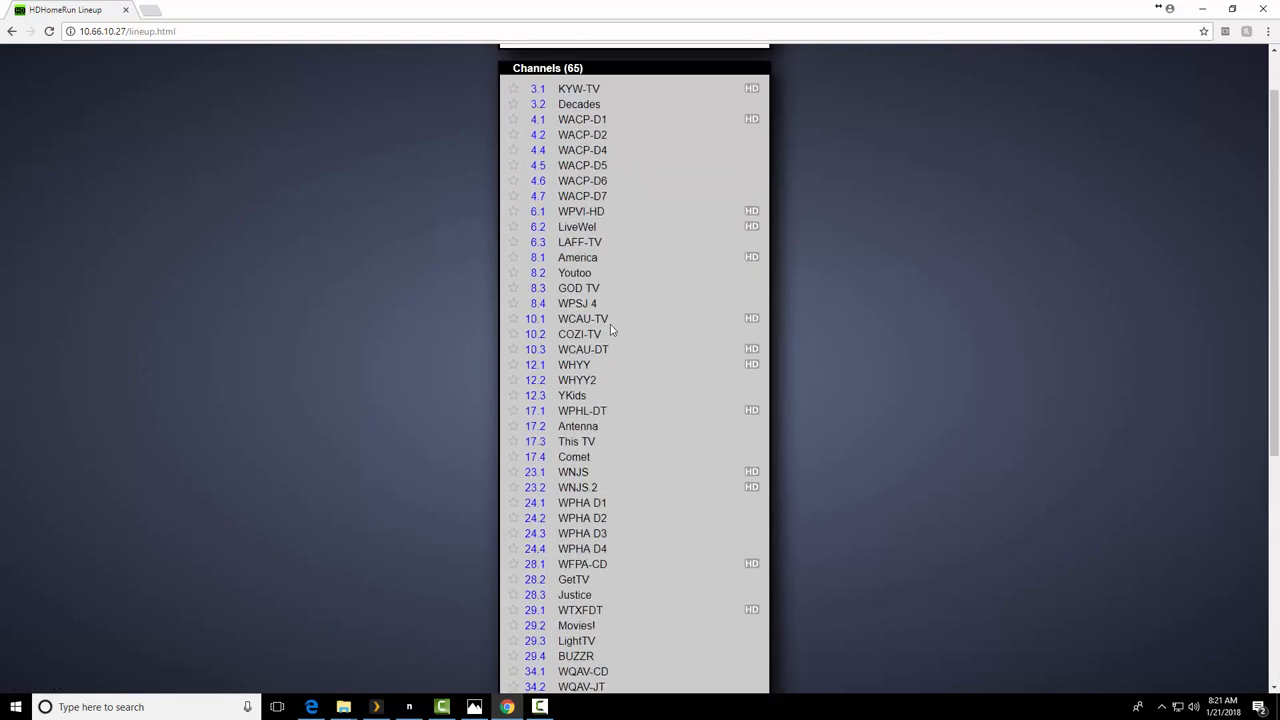
pyautogui.moveTo(72, 88)
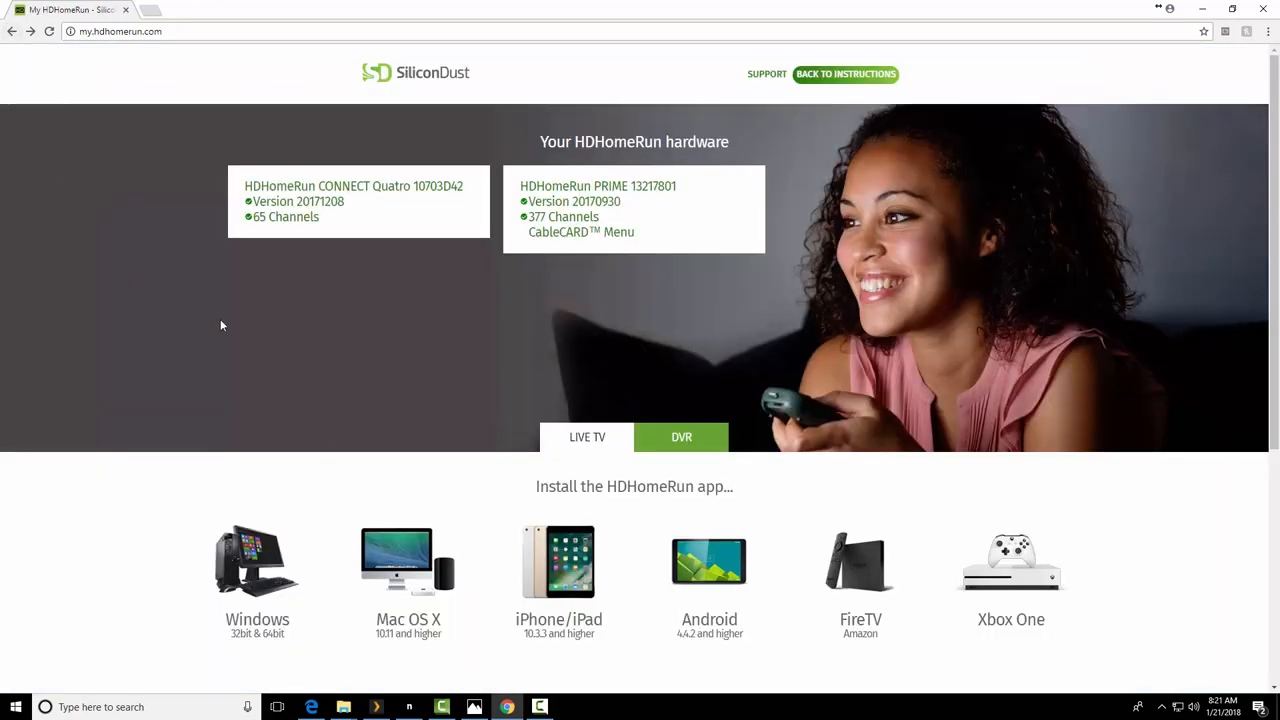
pyautogui.moveTo(180, 412)
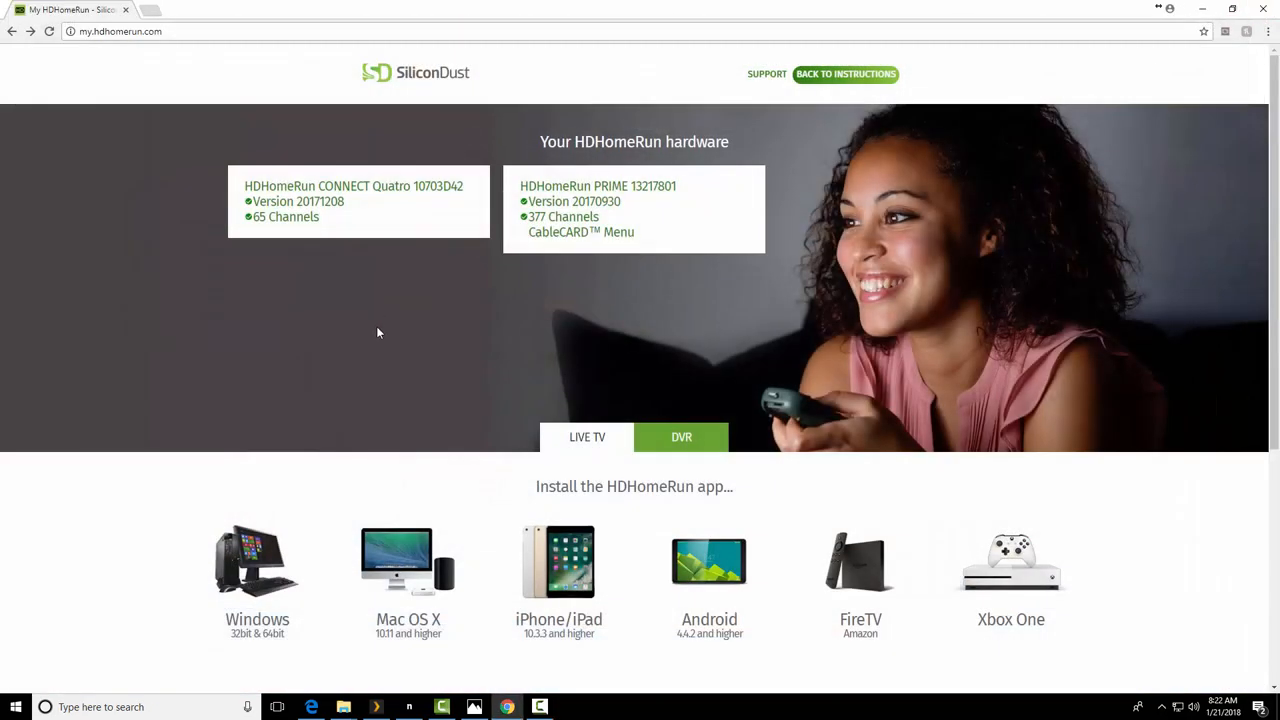
pyautogui.moveTo(200, 264)
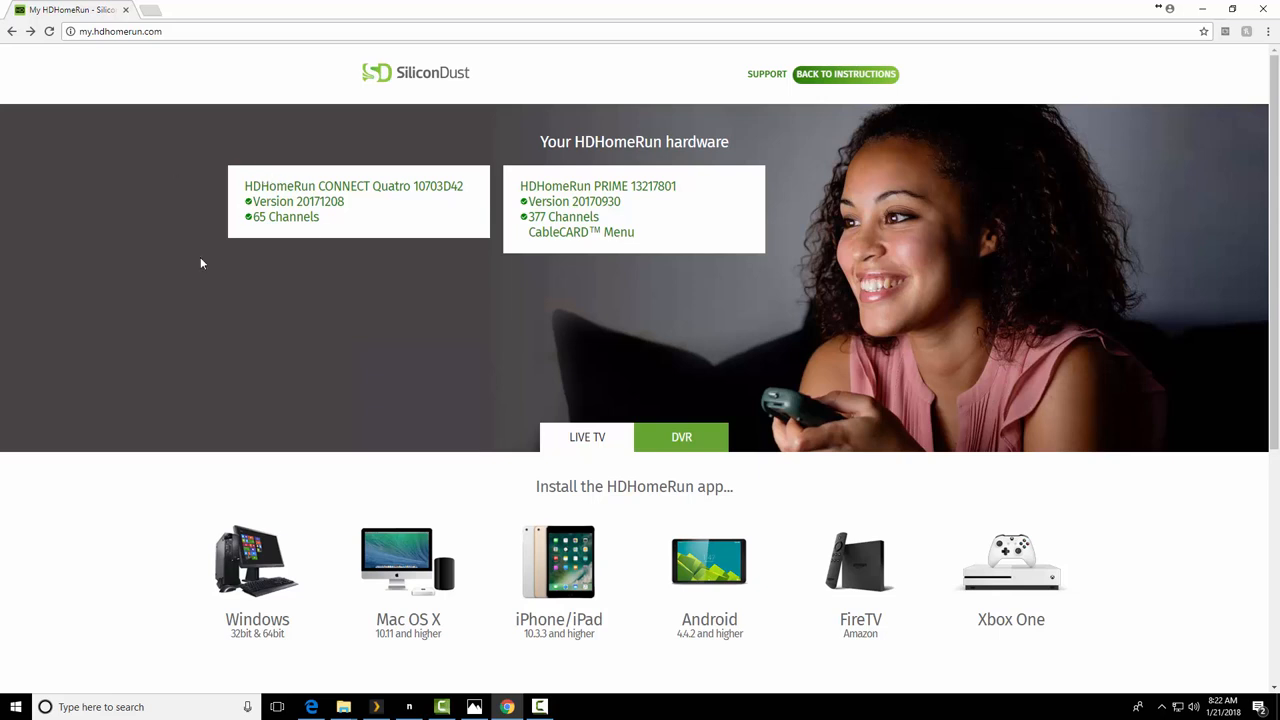
pyautogui.moveTo(308, 180)
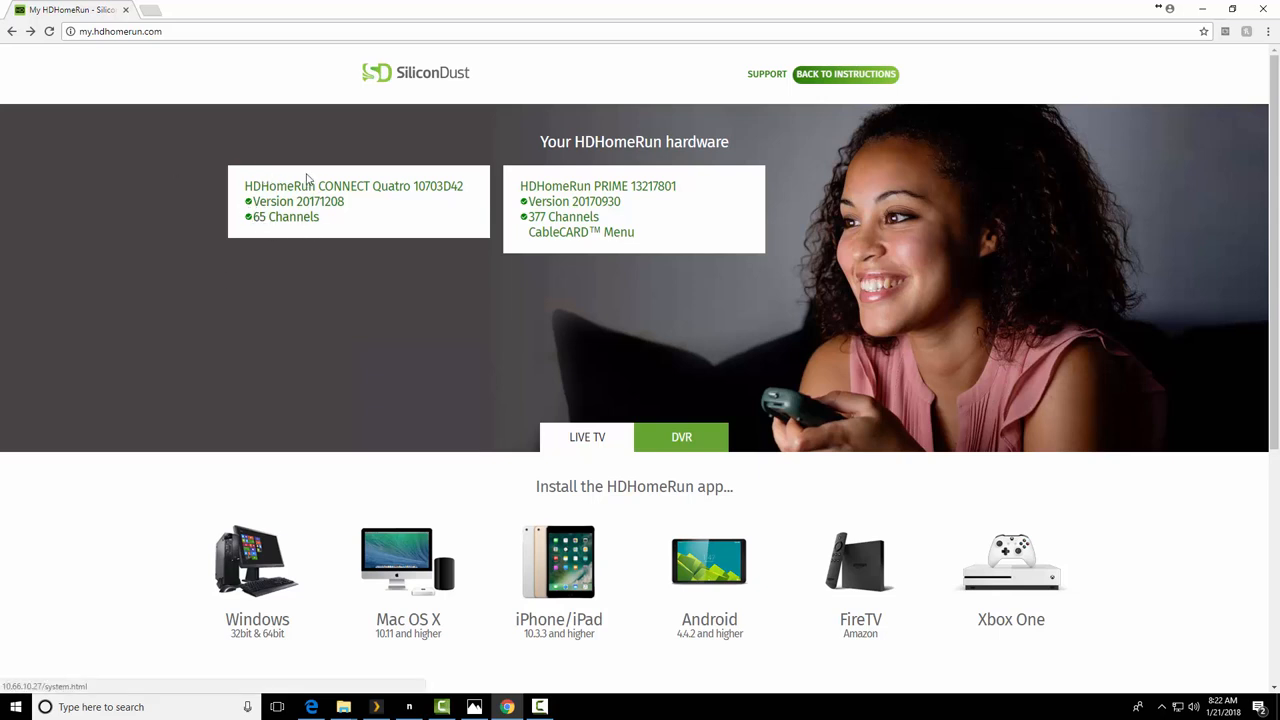
pyautogui.moveTo(320, 276)
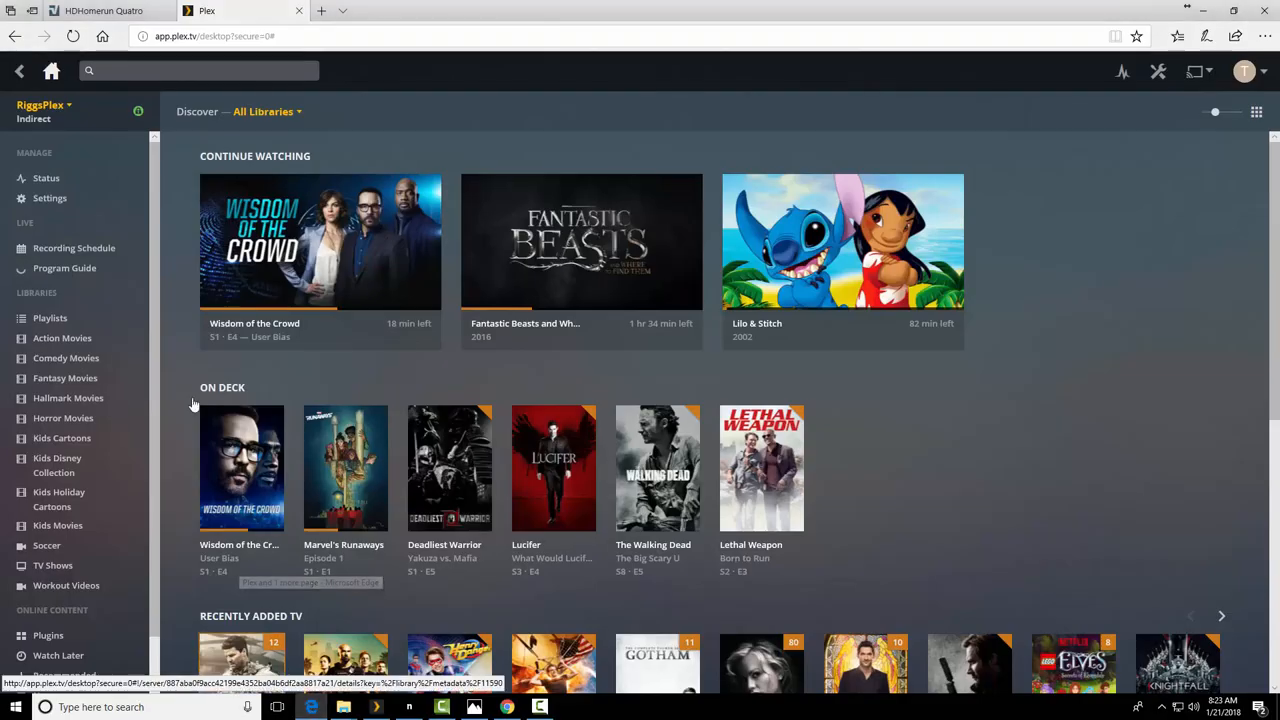
# - Switch to the NextPVR Forums HDHomeRun Quatro thread with the tuner-settings screenshots
pyautogui.click(104, 12)
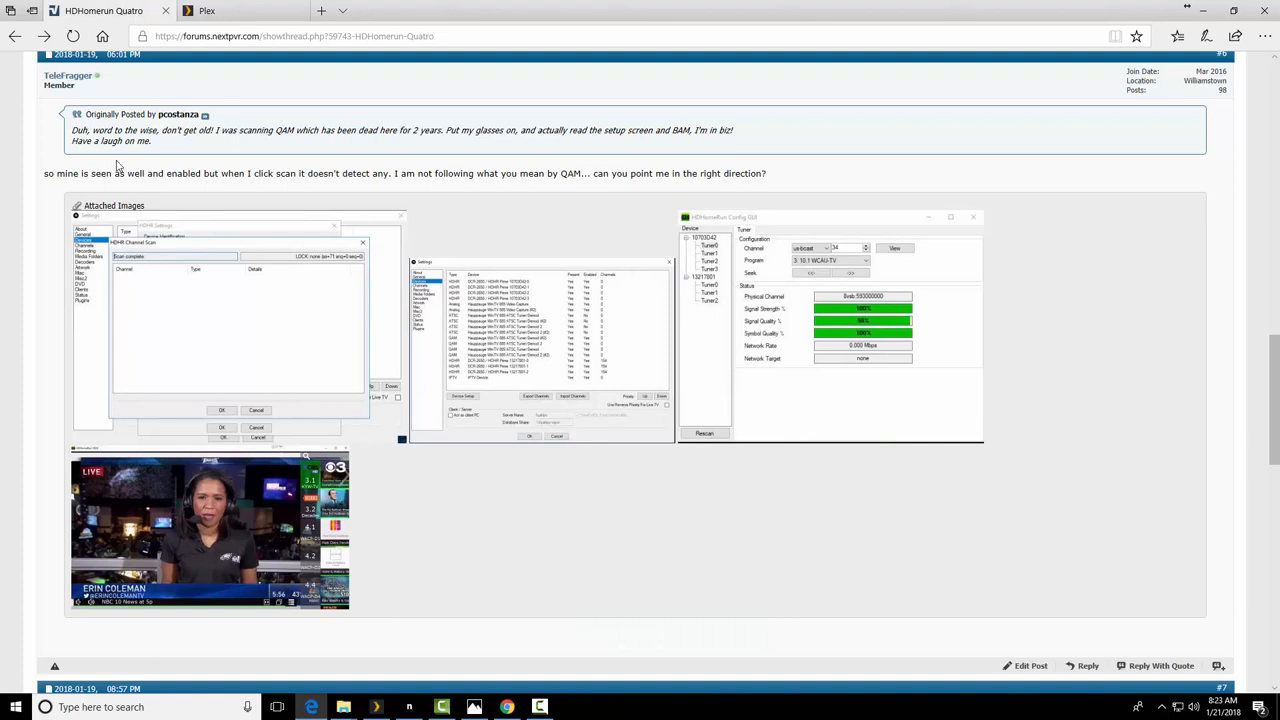
pyautogui.moveTo(86, 252)
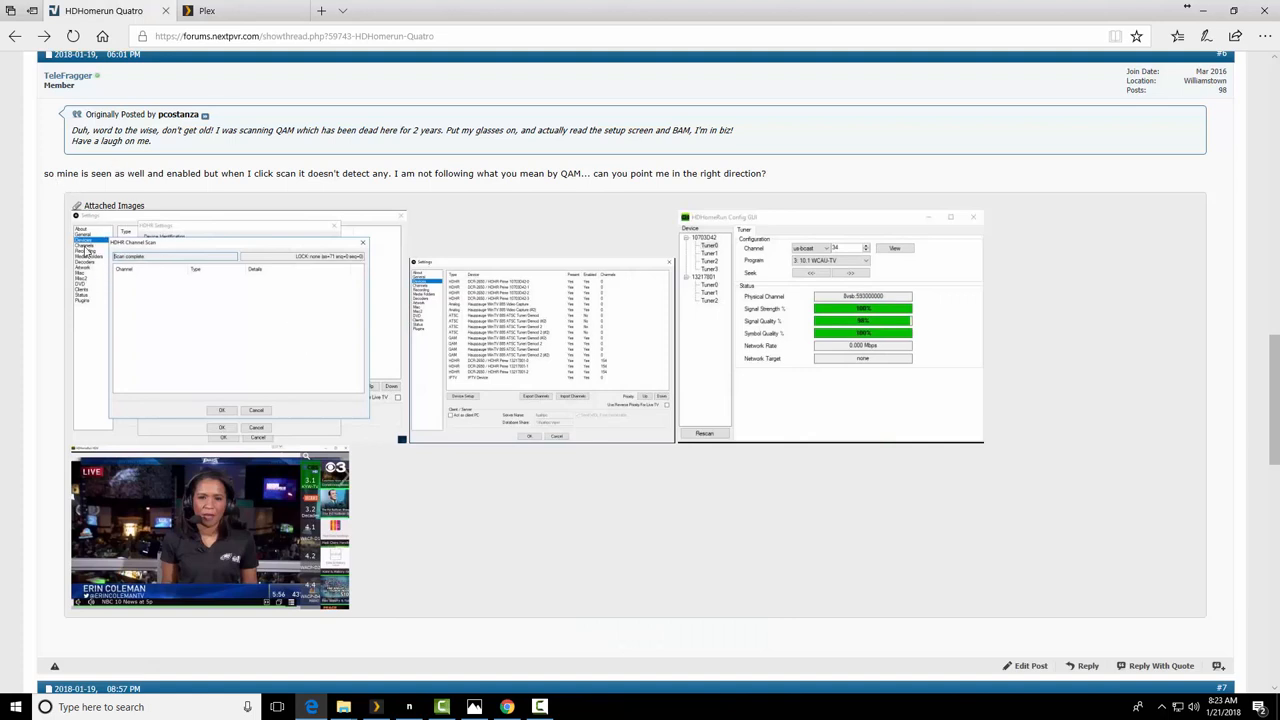
pyautogui.moveTo(144, 256)
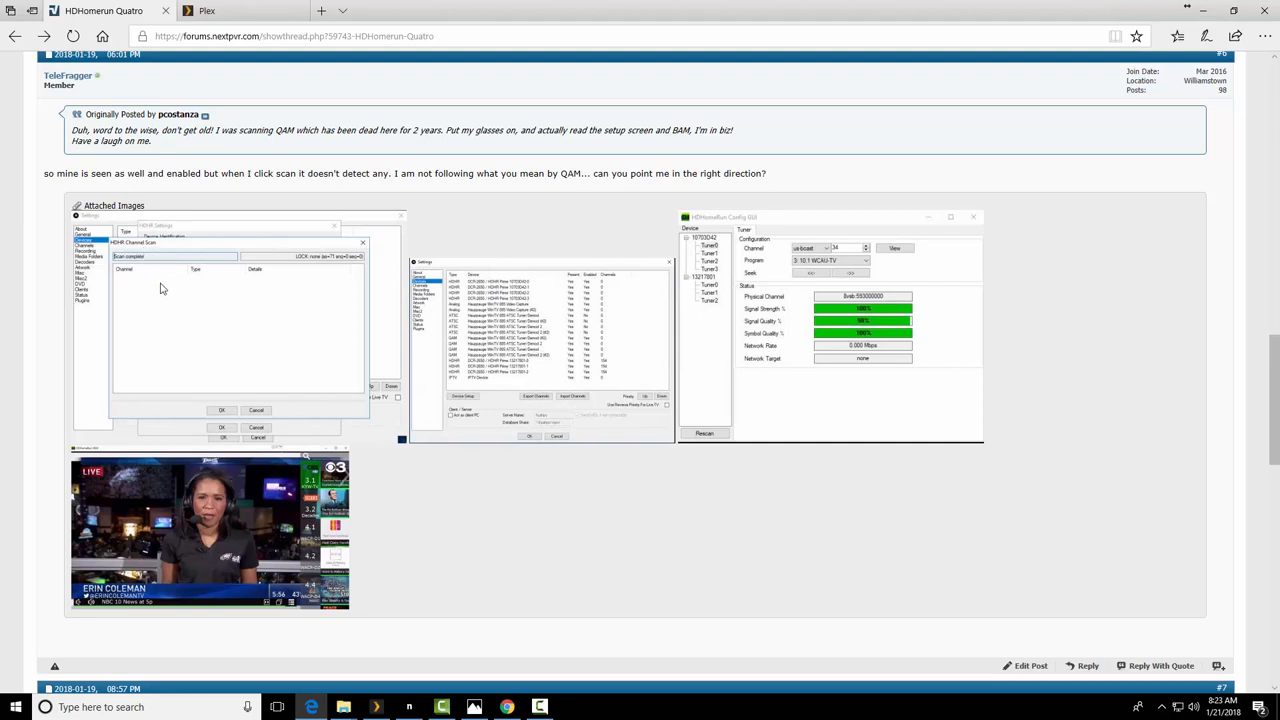
pyautogui.moveTo(408, 528)
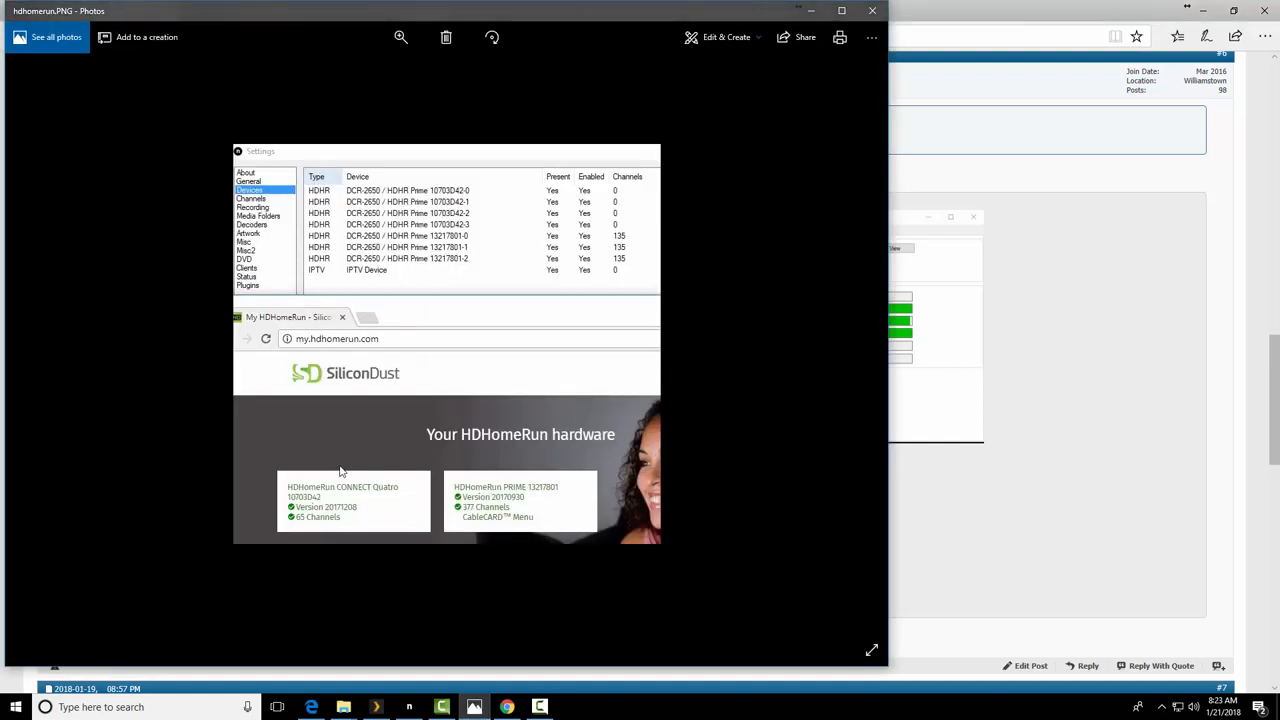
pyautogui.moveTo(336, 284)
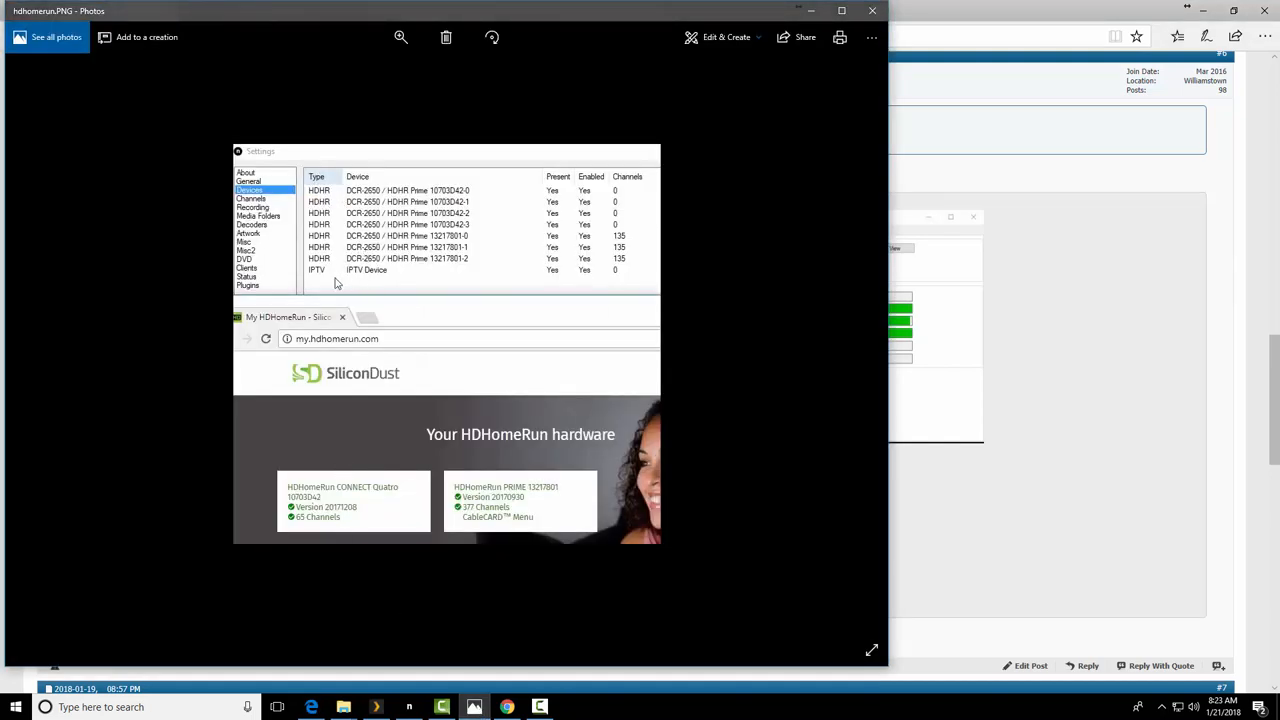
pyautogui.moveTo(456, 232)
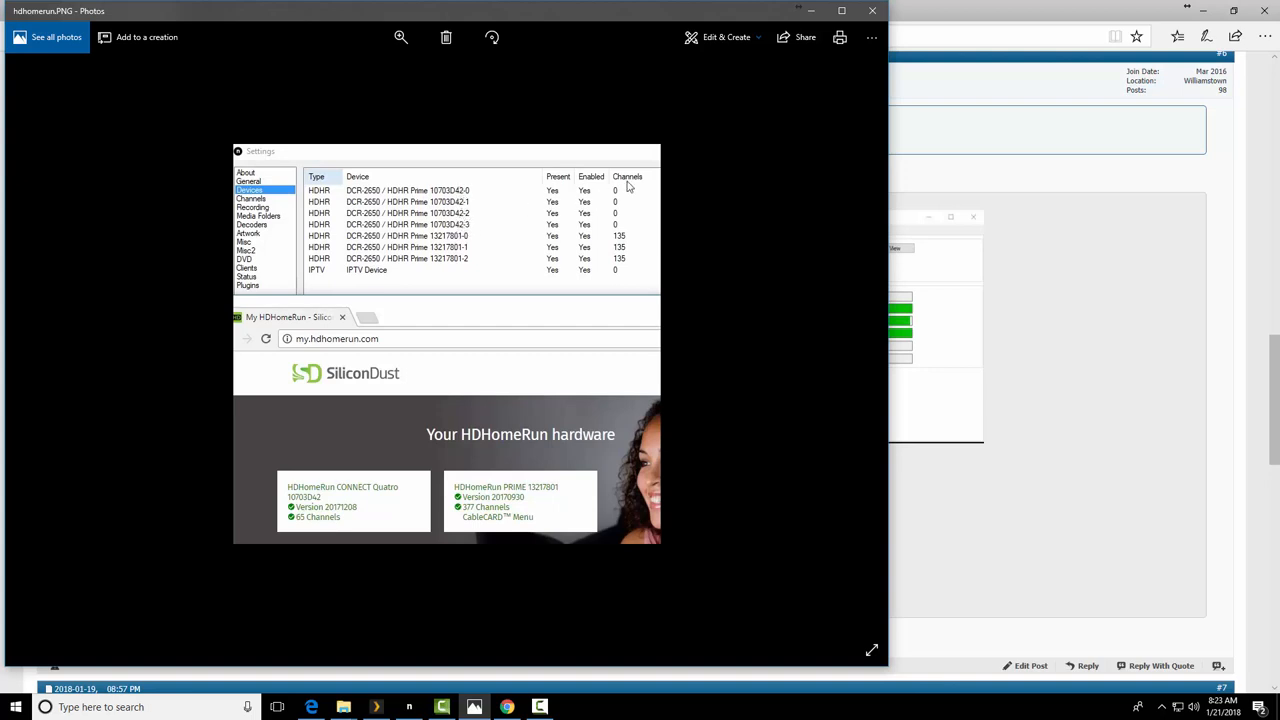
pyautogui.moveTo(400, 256)
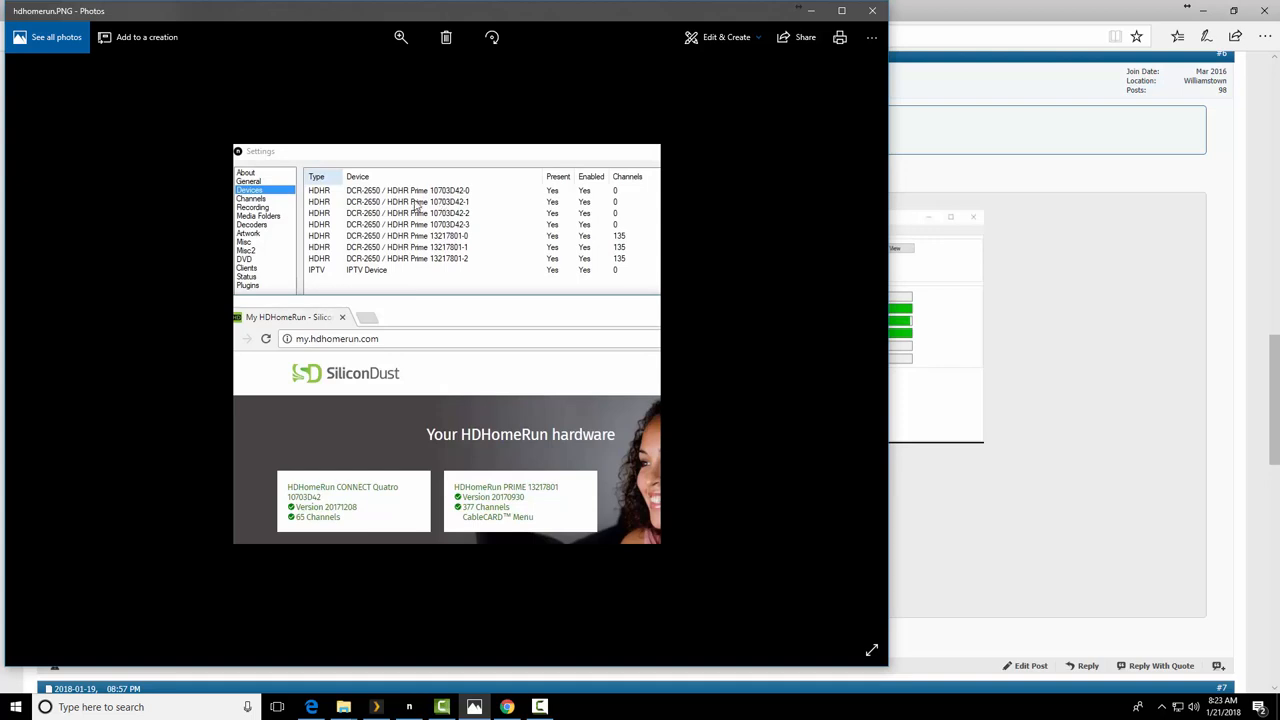
pyautogui.moveTo(456, 206)
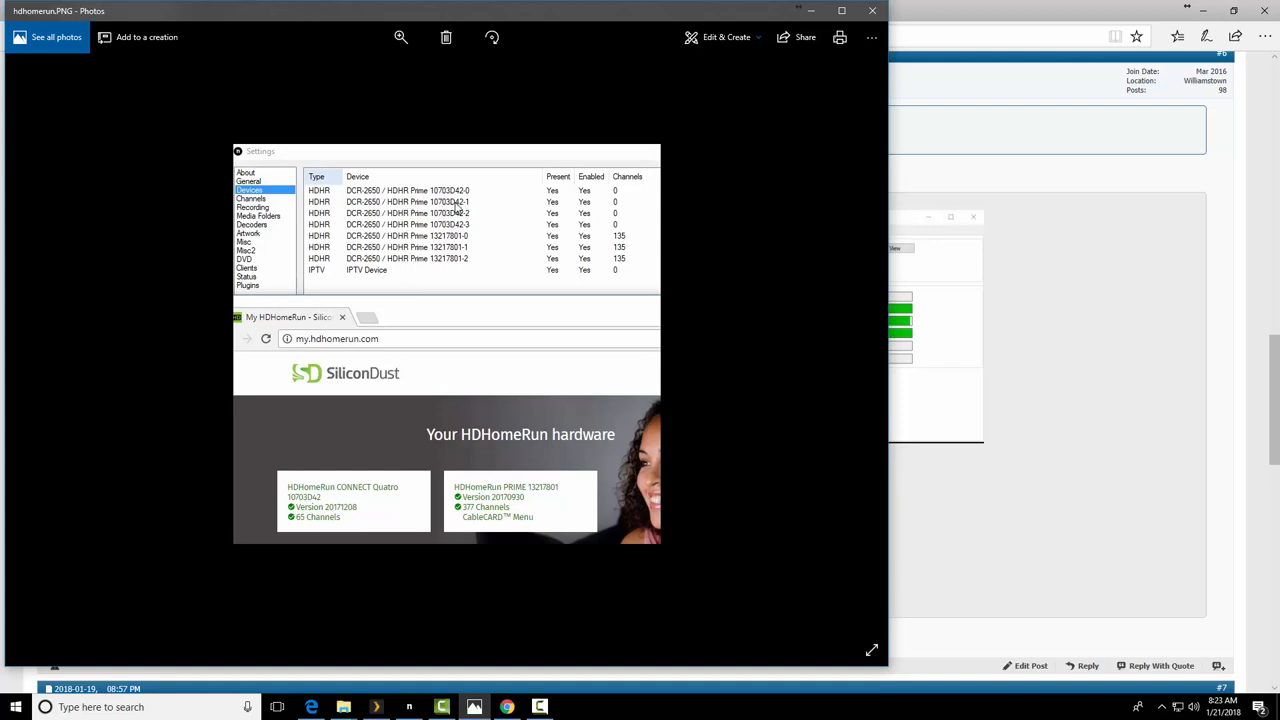
pyautogui.moveTo(632, 196)
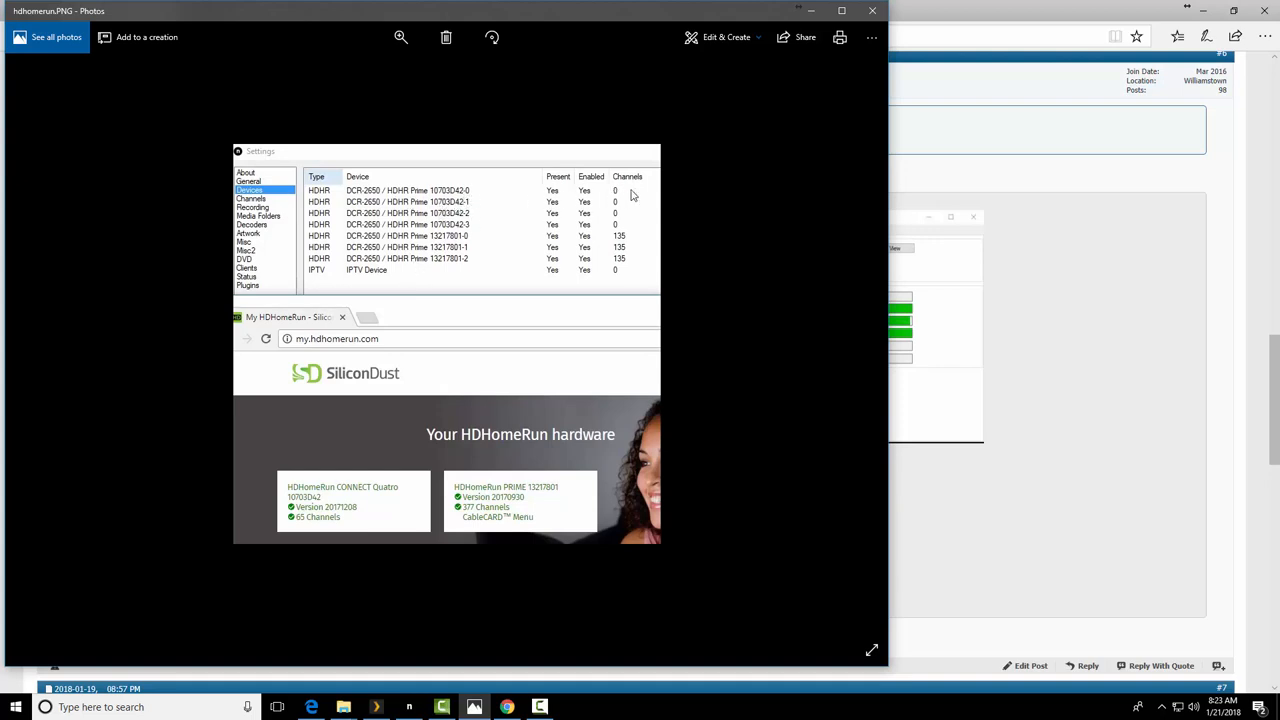
pyautogui.moveTo(674, 220)
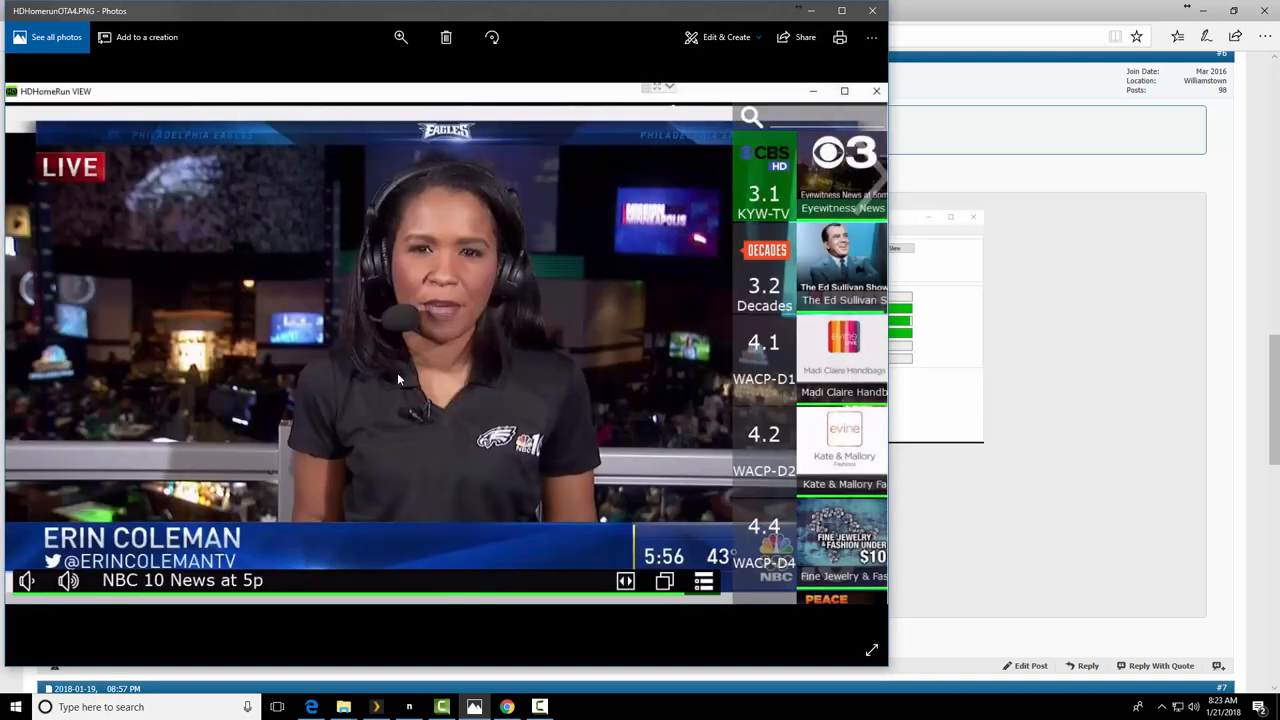
pyautogui.moveTo(804, 356)
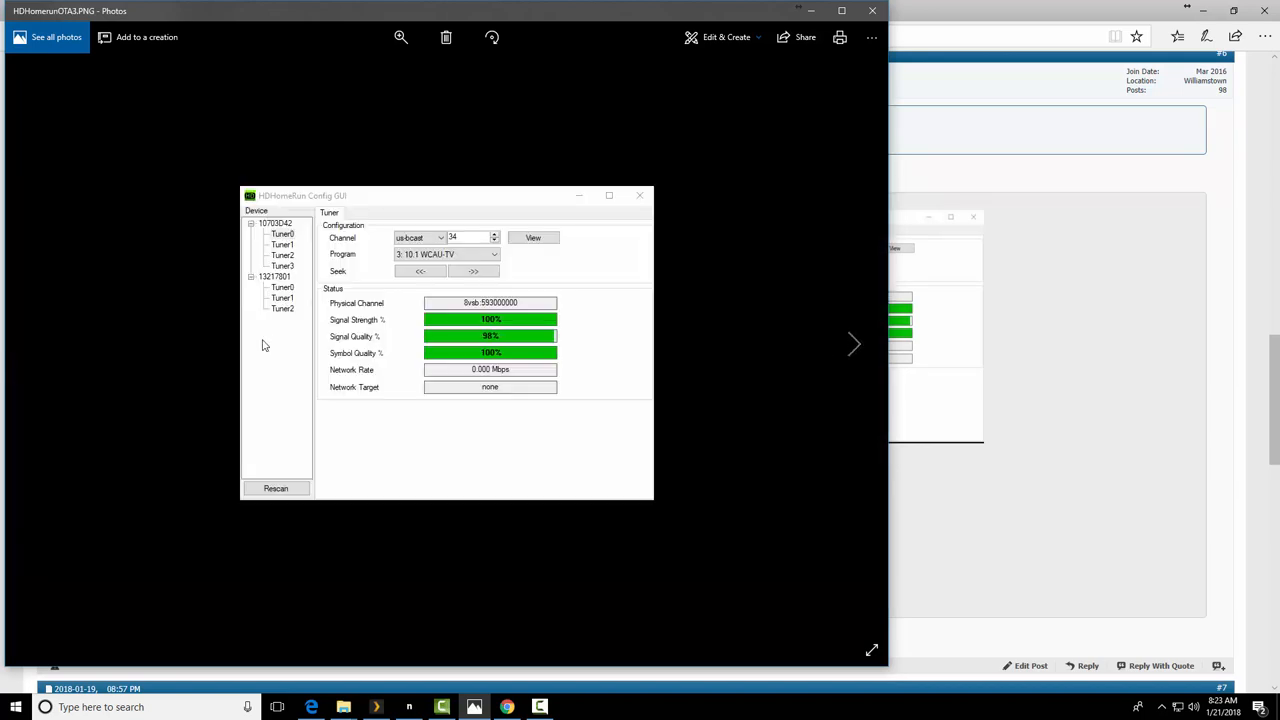
pyautogui.moveTo(280, 248)
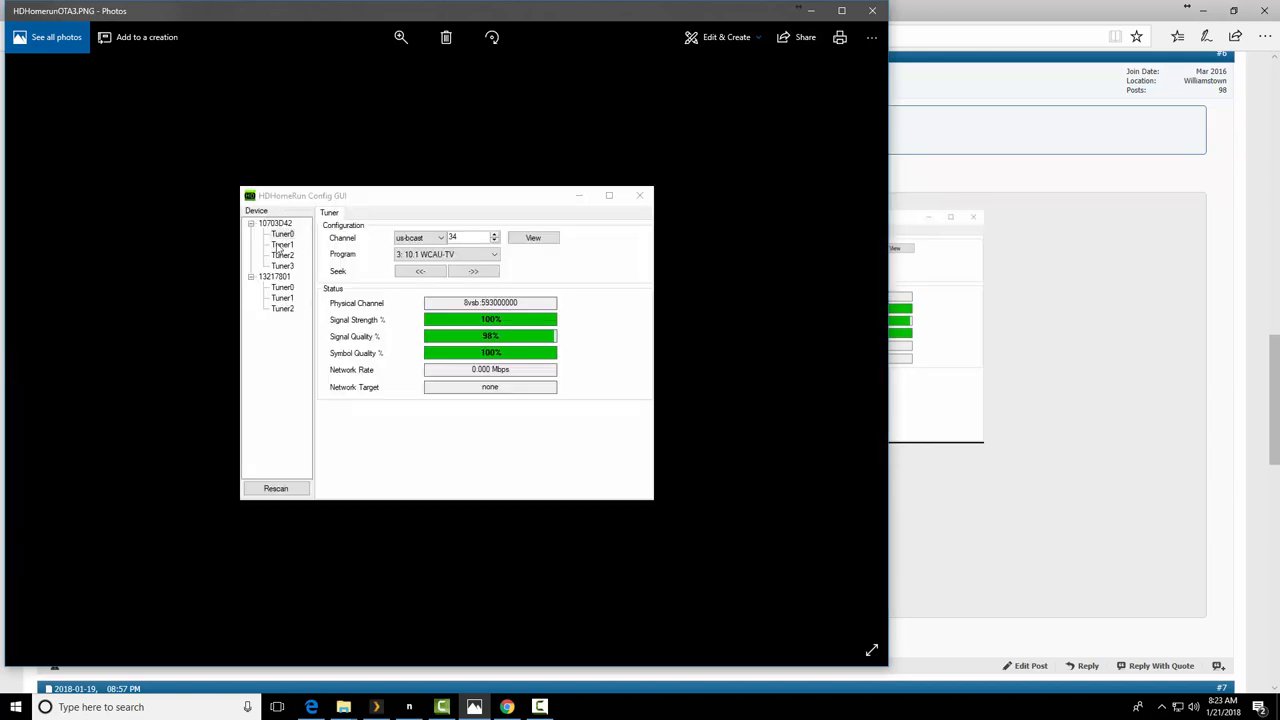
pyautogui.moveTo(292, 280)
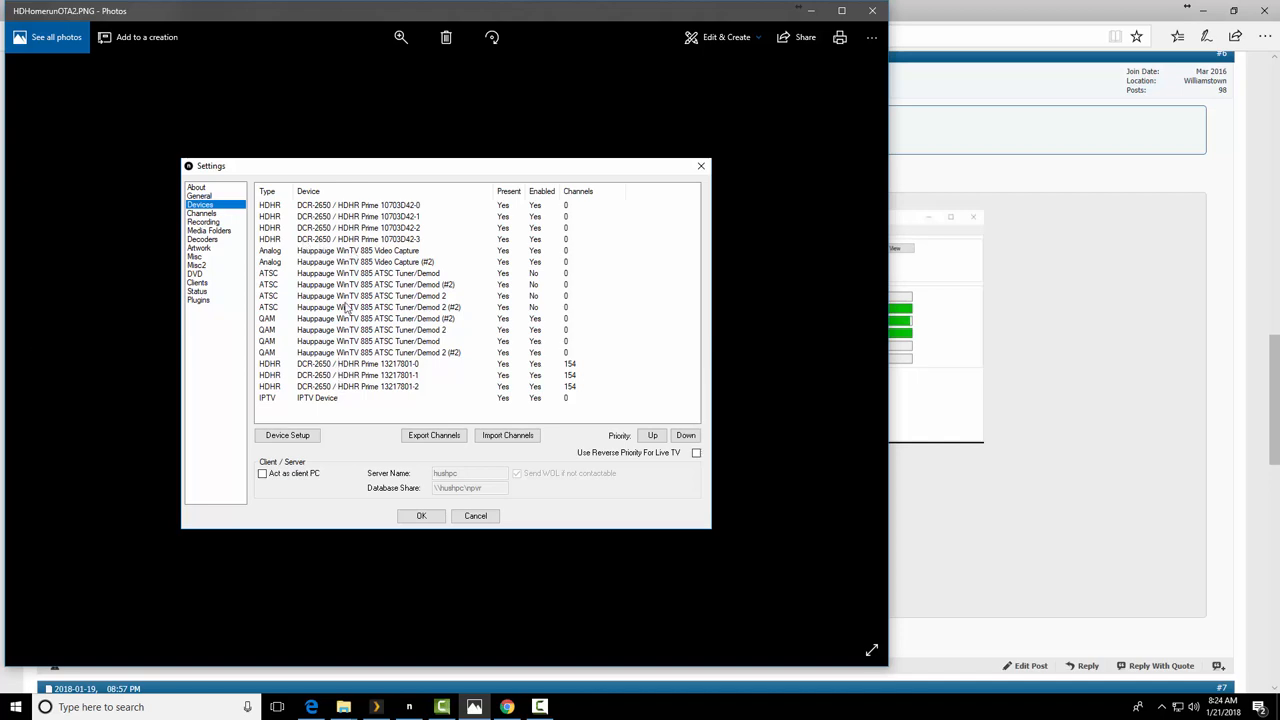
pyautogui.moveTo(320, 412)
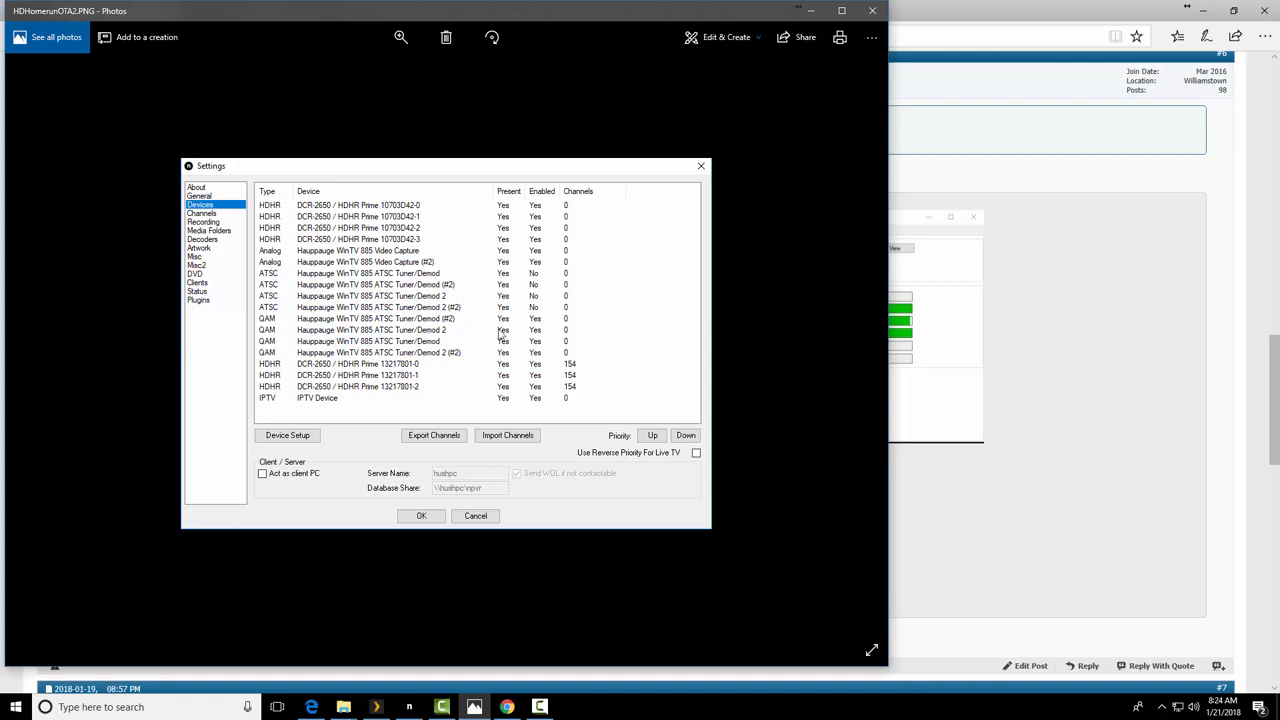
pyautogui.moveTo(330, 376)
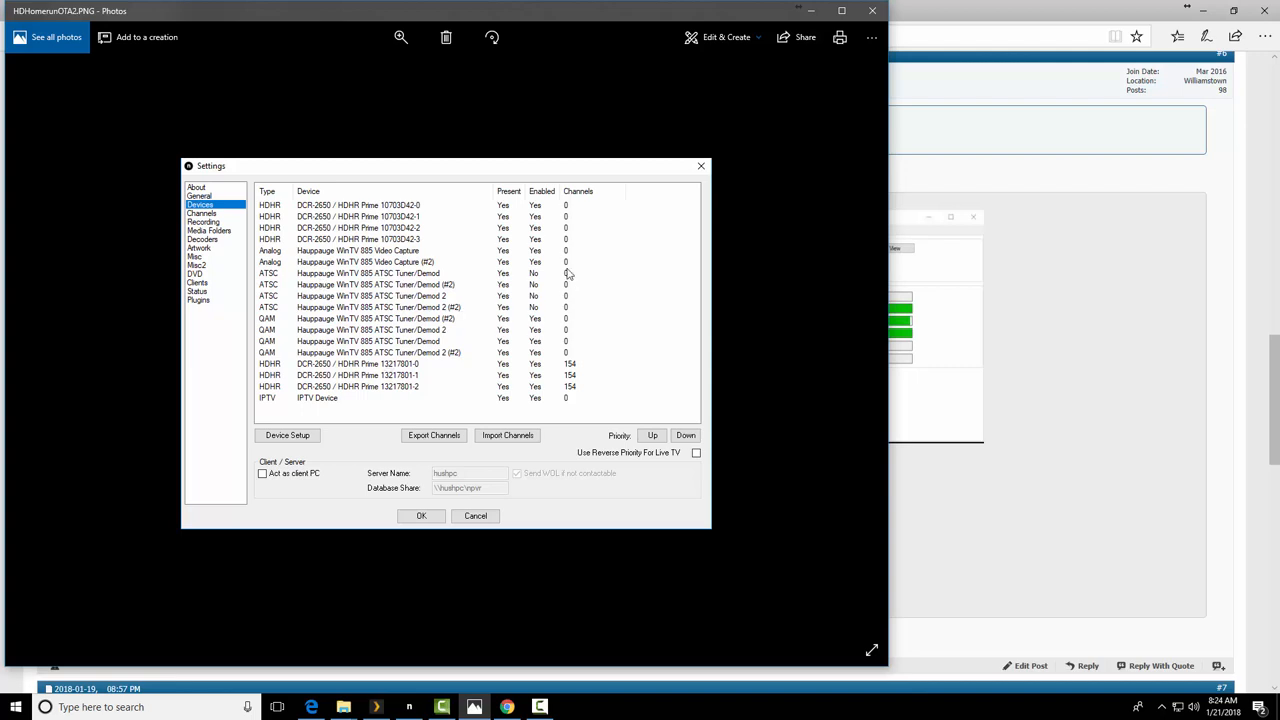
pyautogui.moveTo(564, 336)
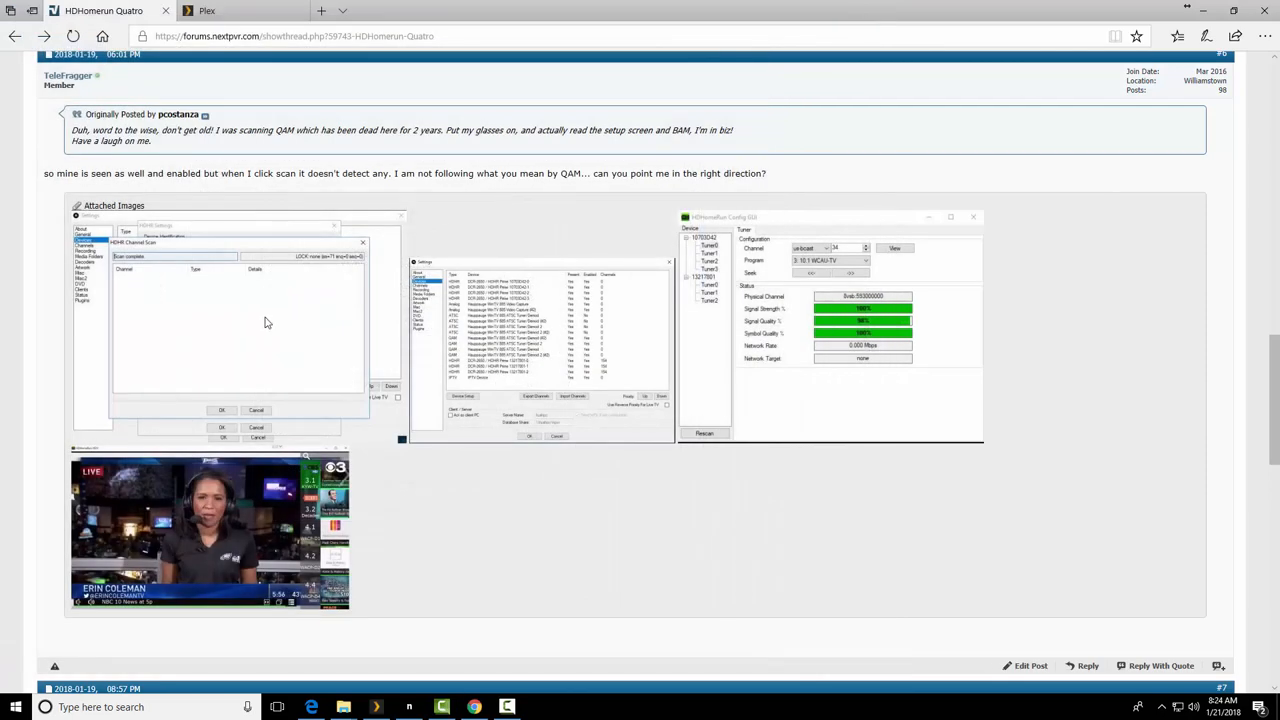
# - Reach page 2 of the thread and highlight the reply about BDA drivers and compatibility
pyautogui.scroll(-3)
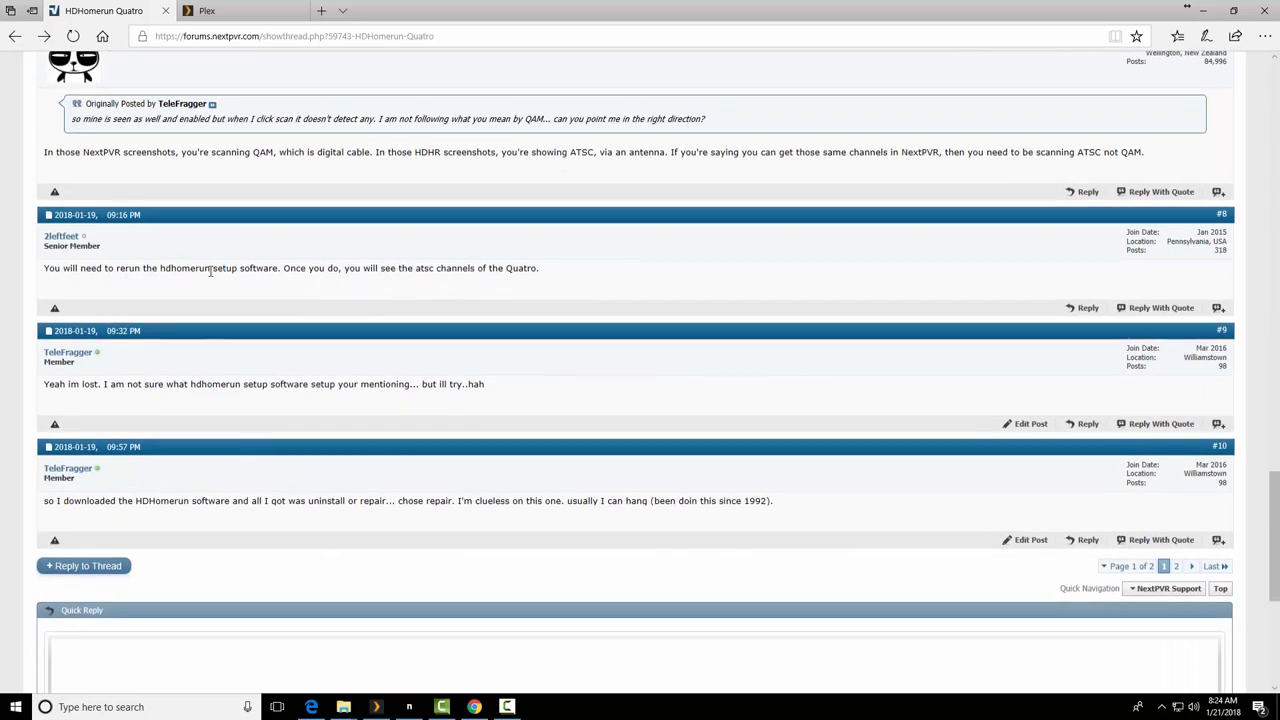
pyautogui.scroll(-3)
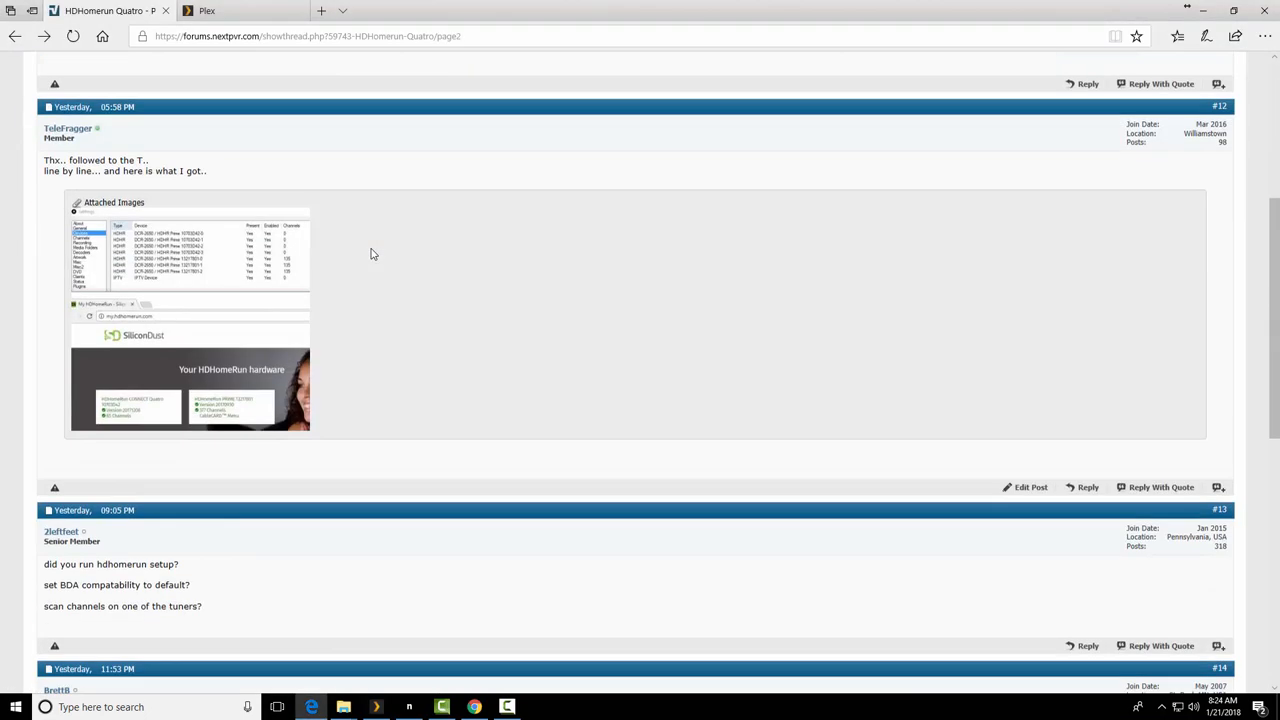
pyautogui.scroll(-3)
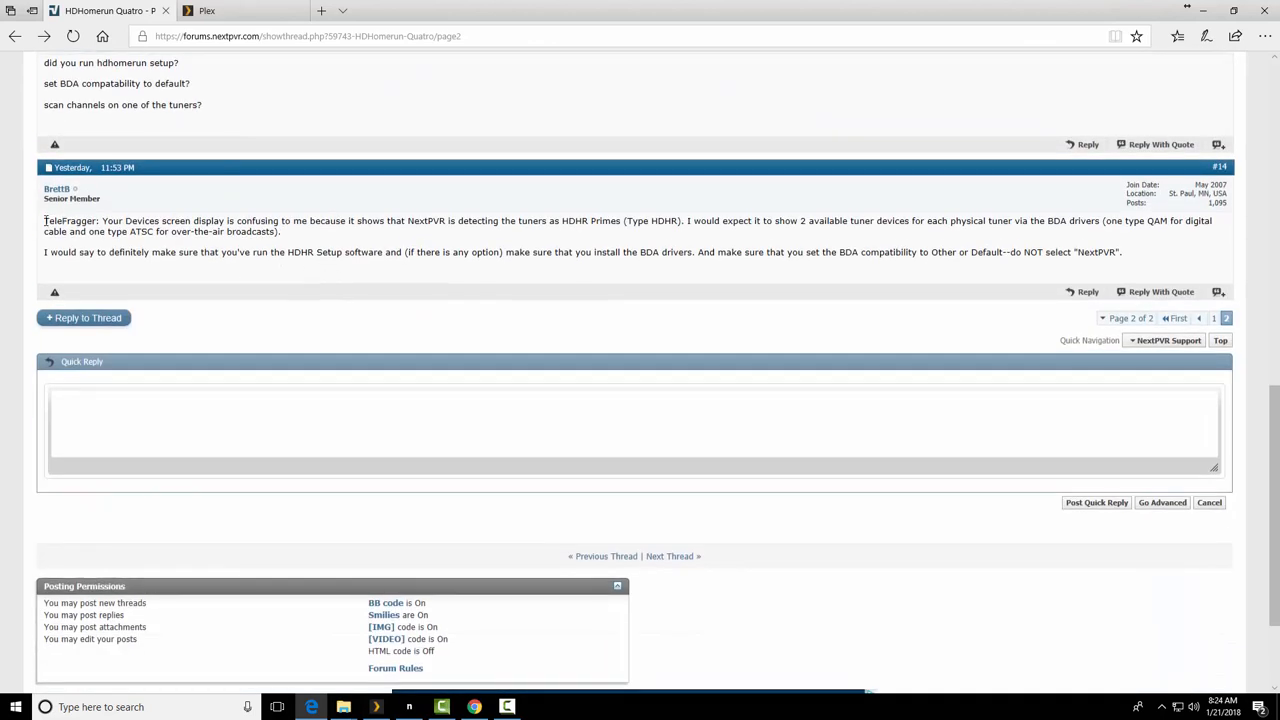
pyautogui.moveTo(108, 220); pyautogui.dragTo(356, 220)
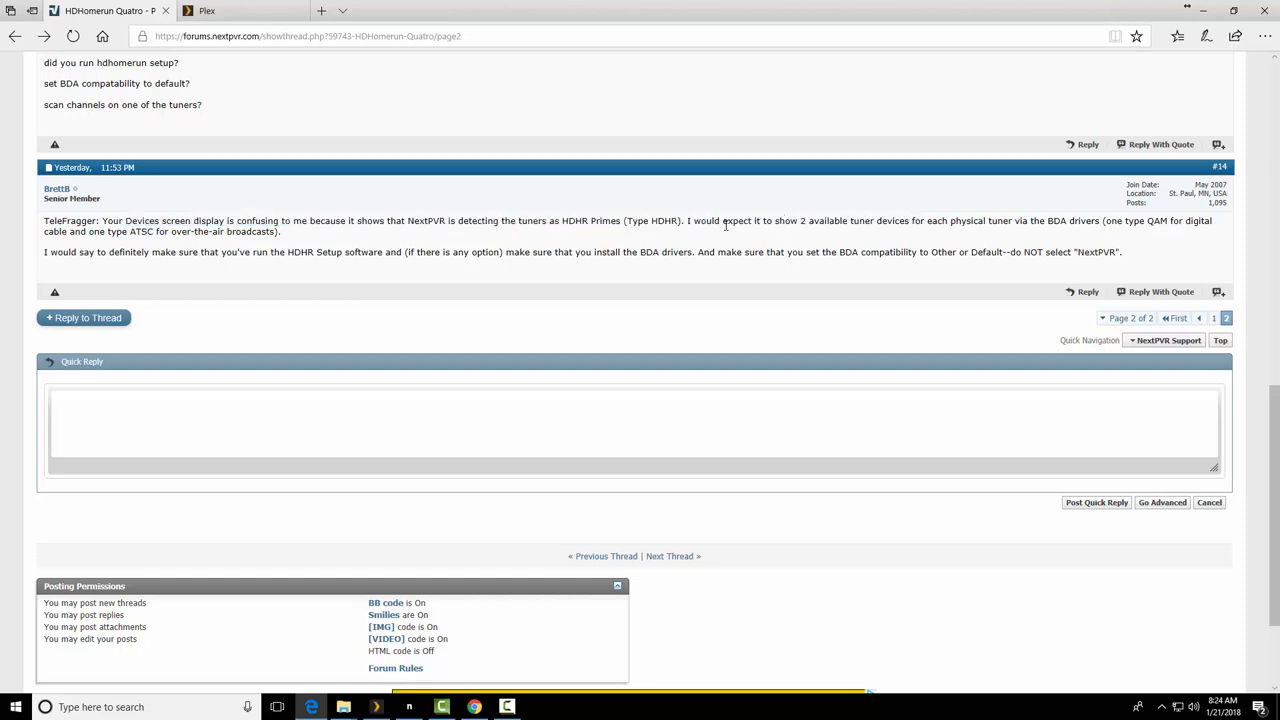
pyautogui.moveTo(732, 220); pyautogui.dragTo(1132, 220)
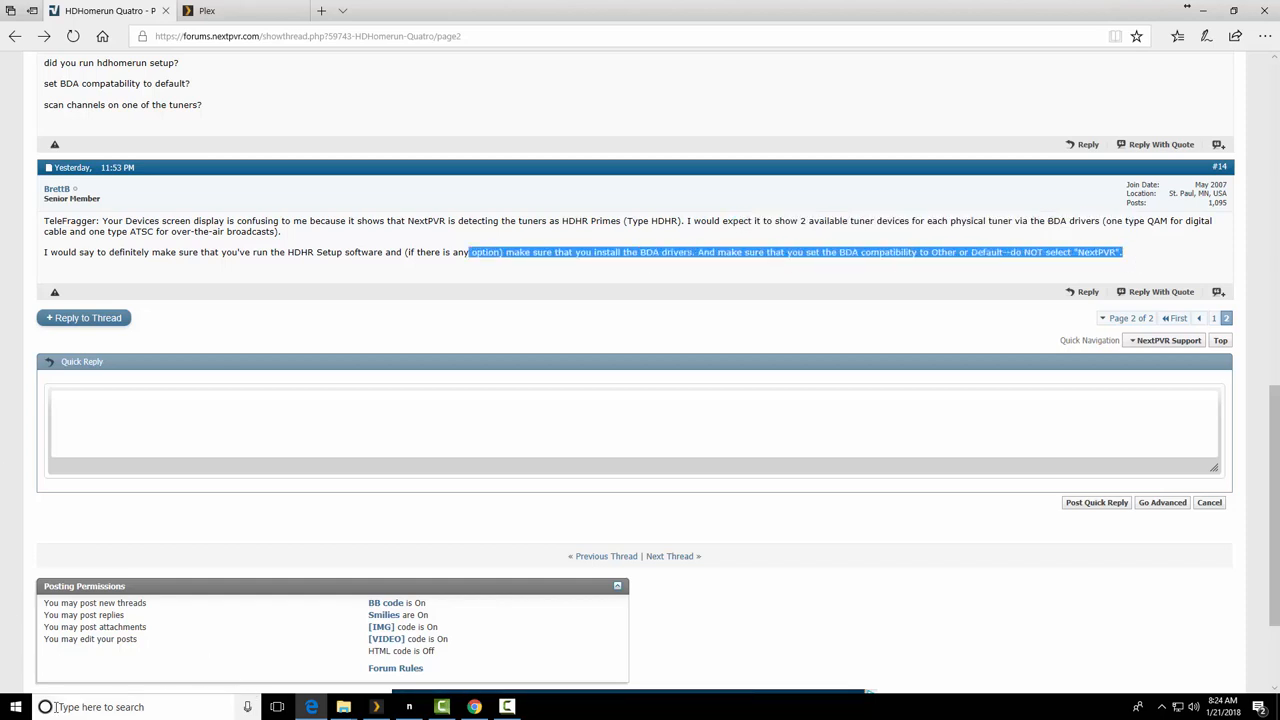
# - Launch HDHomeRun Setup from the Start menu's HDHomeRun folder
pyautogui.click(16, 708)
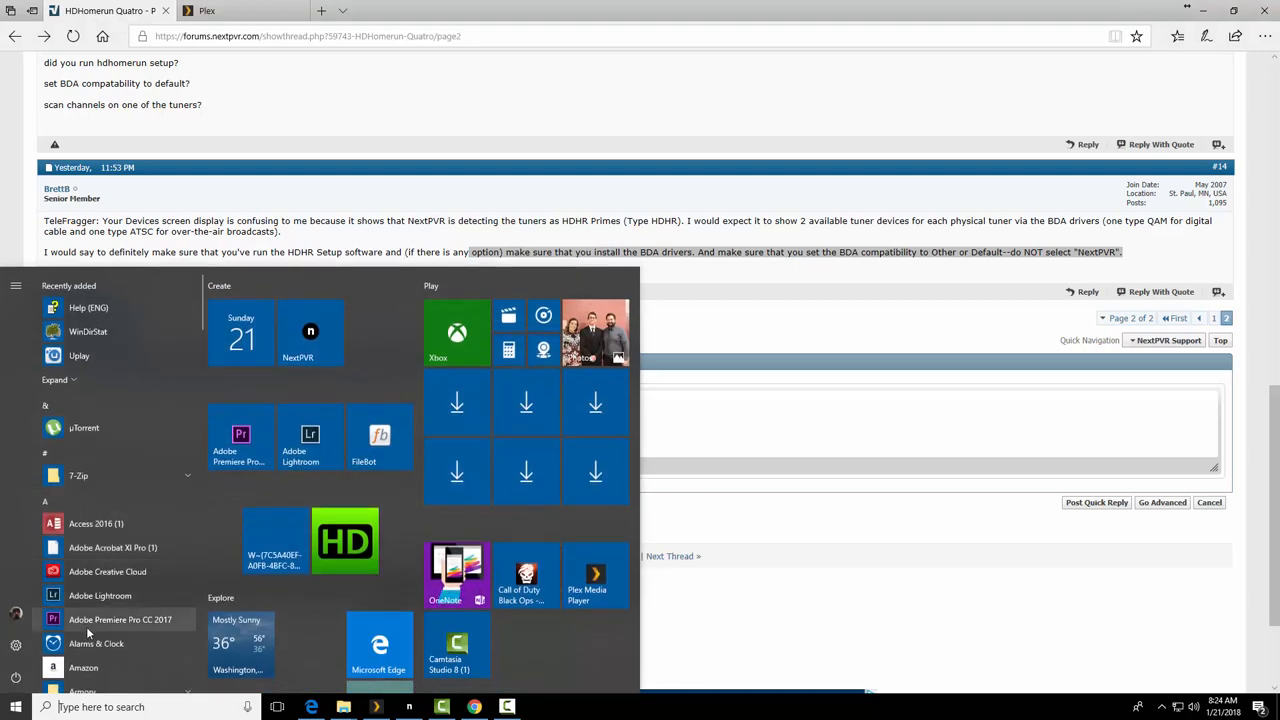
pyautogui.scroll(-3)
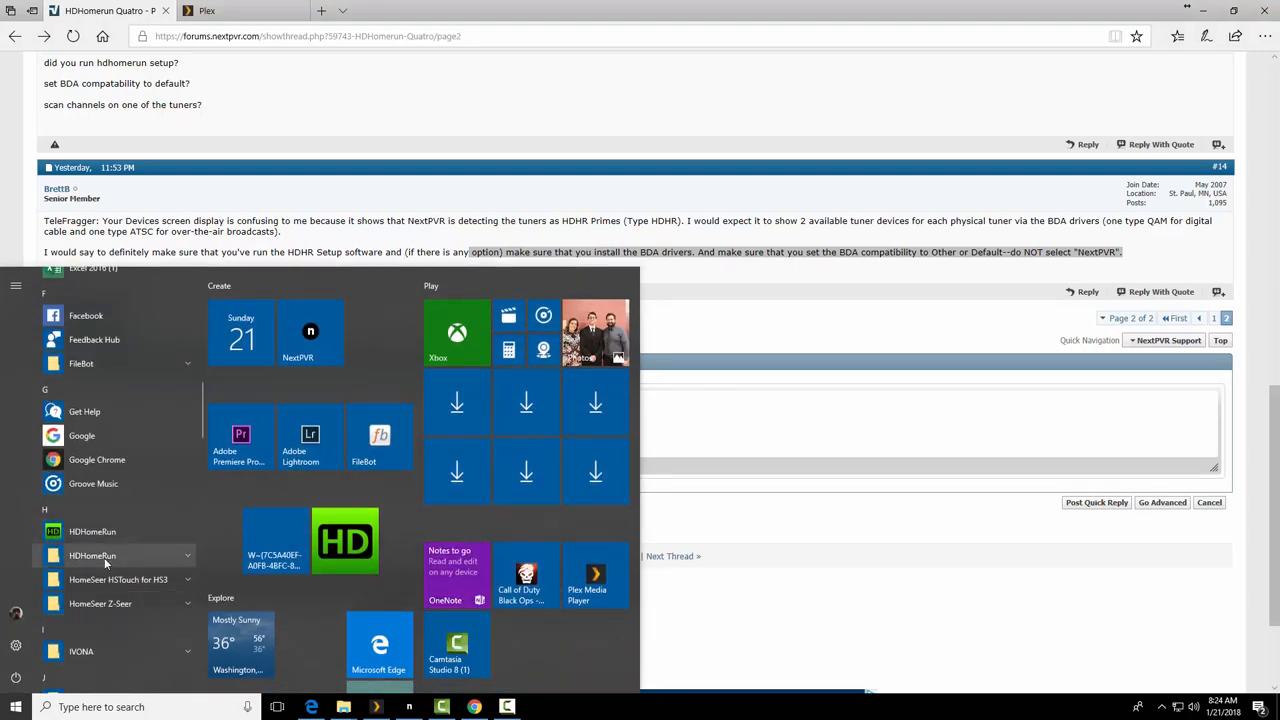
pyautogui.click(92, 556)
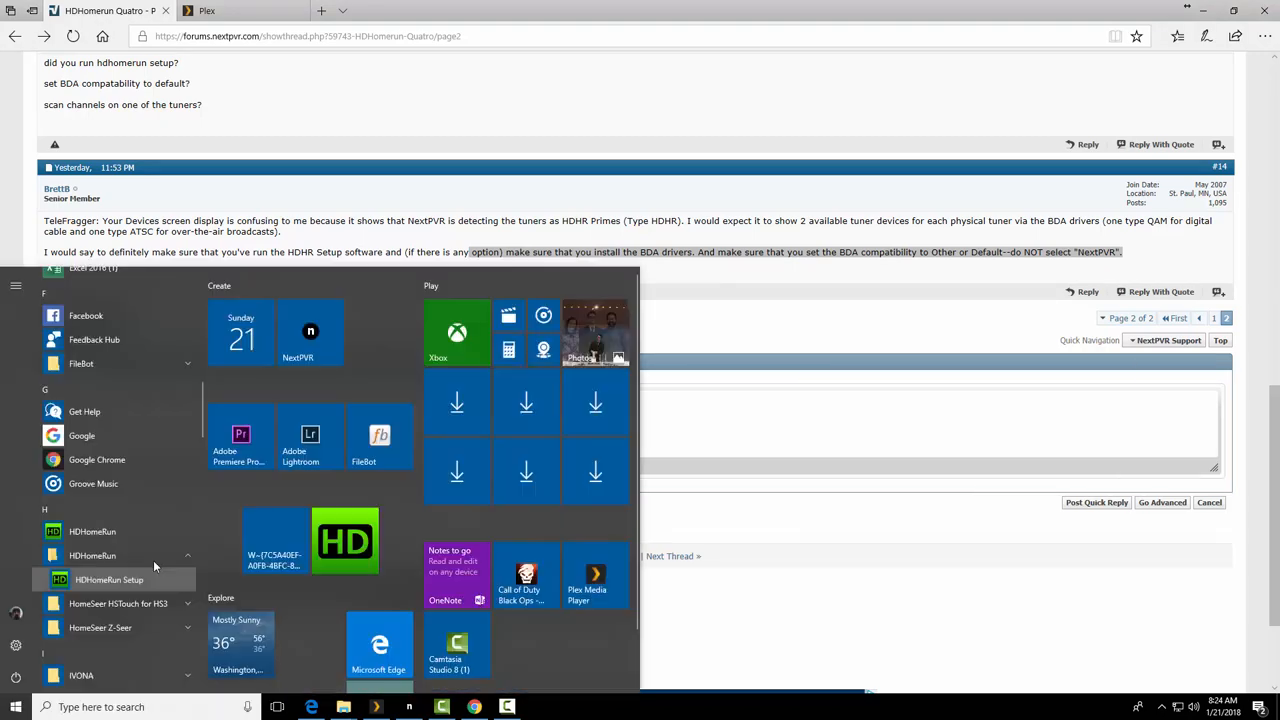
pyautogui.click(108, 580)
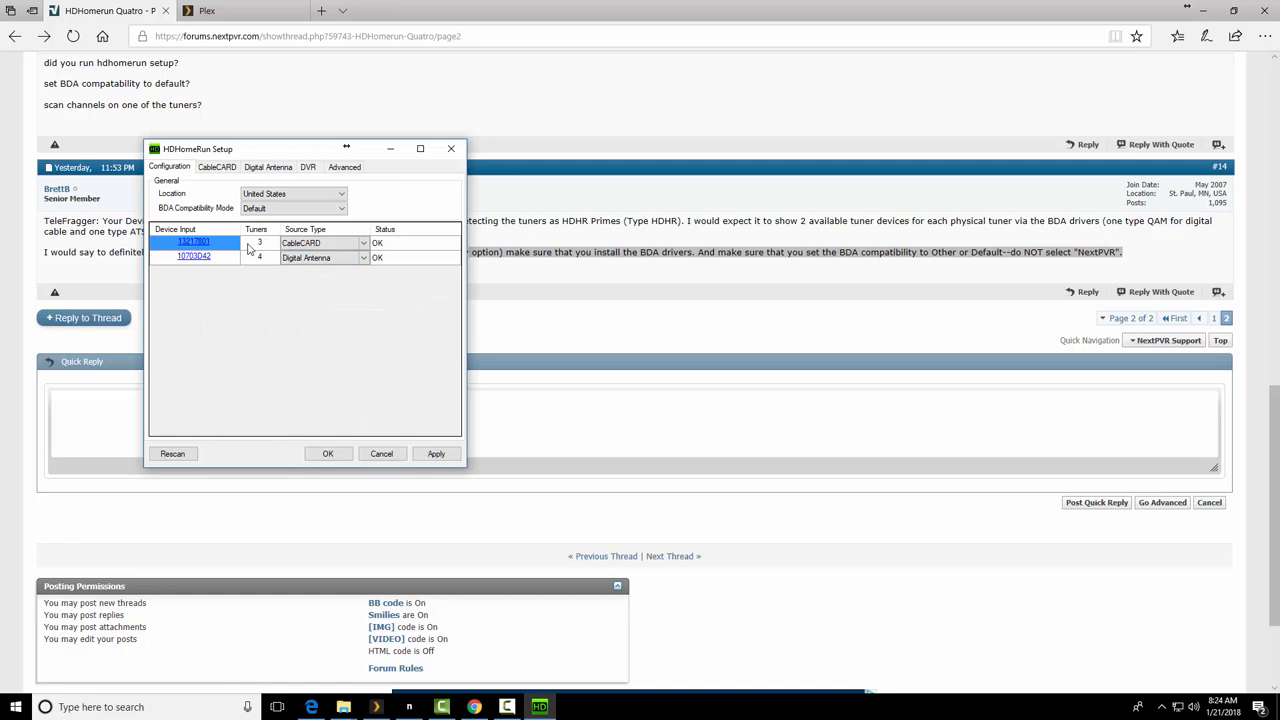
pyautogui.moveTo(268, 280)
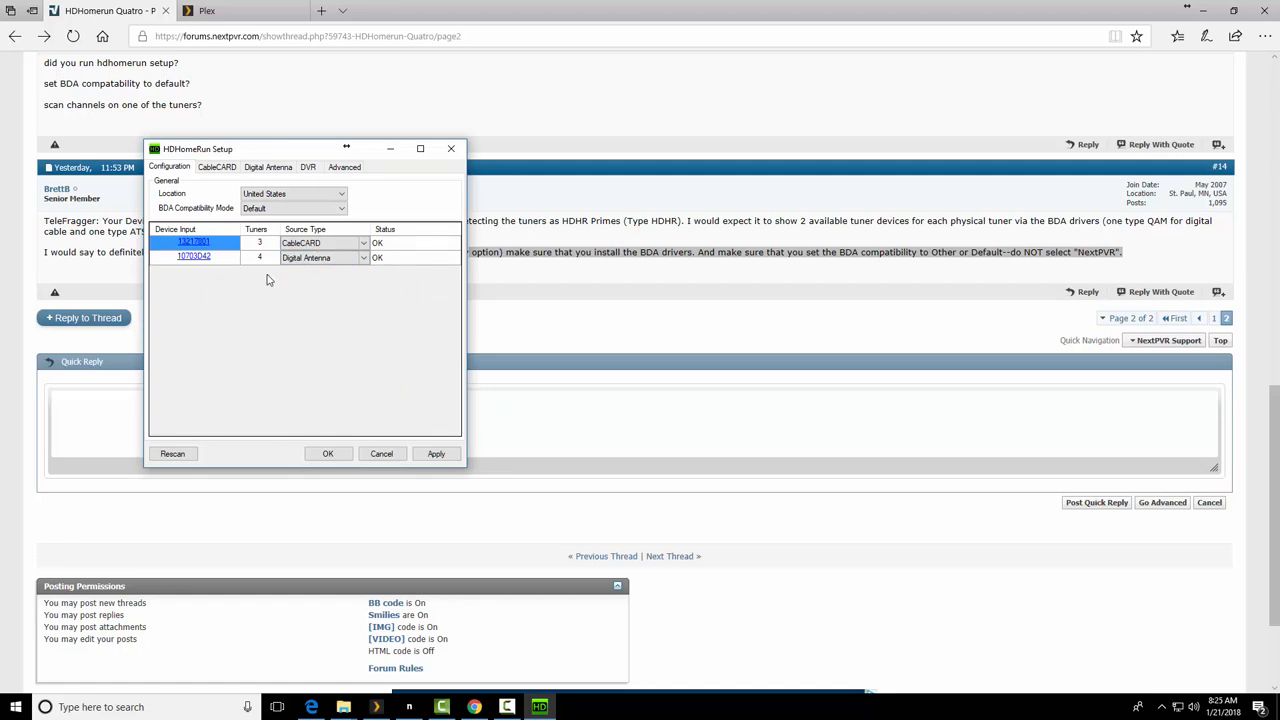
pyautogui.moveTo(376, 268)
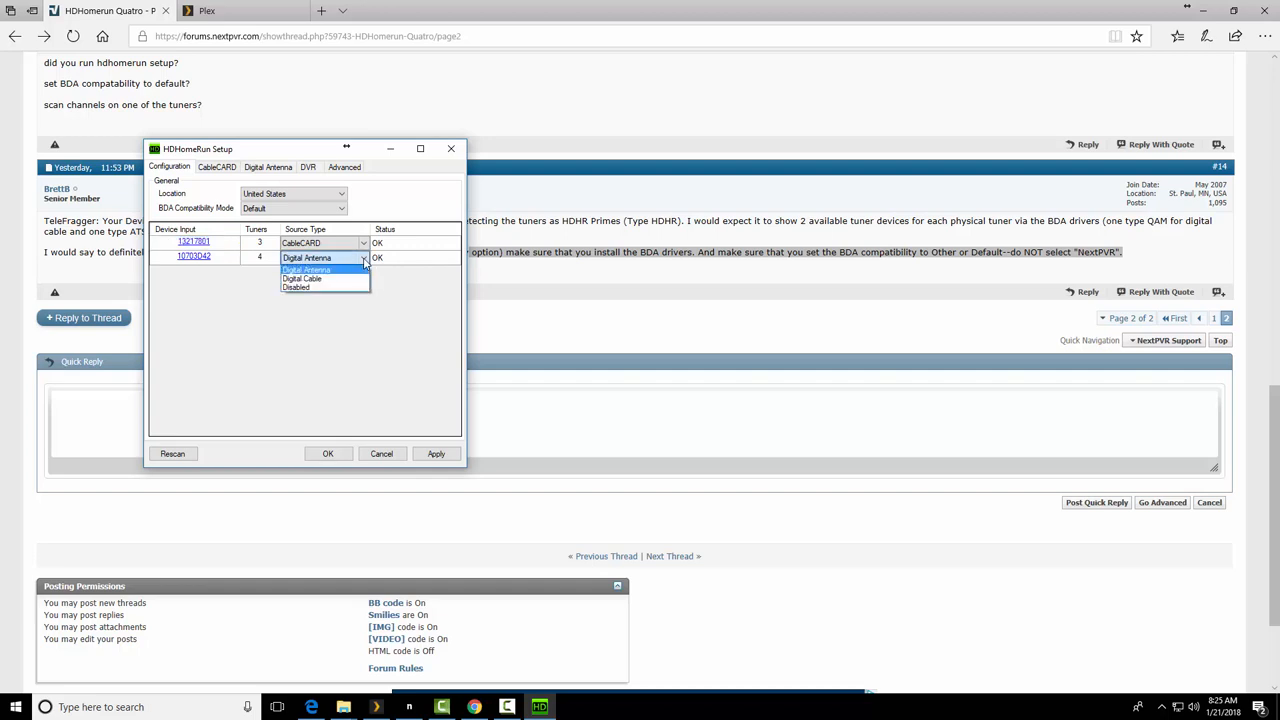
pyautogui.click(308, 268)
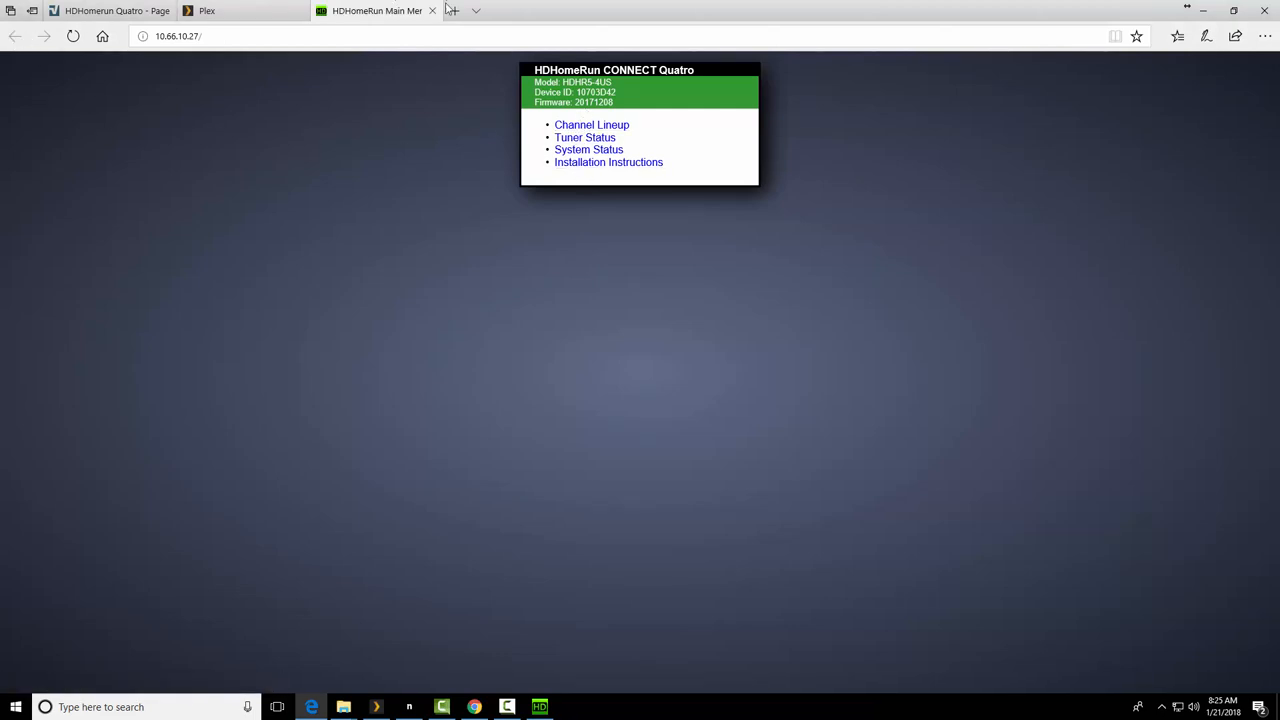
pyautogui.click(208, 12)
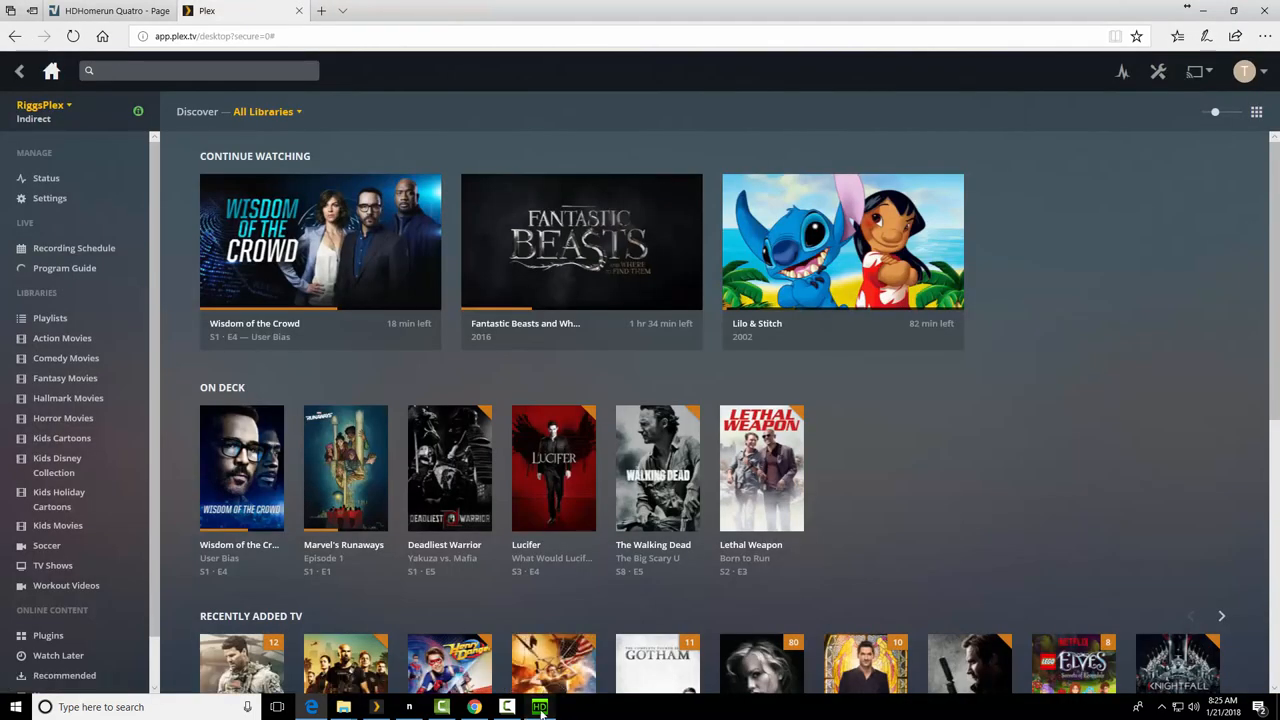
pyautogui.click(100, 12)
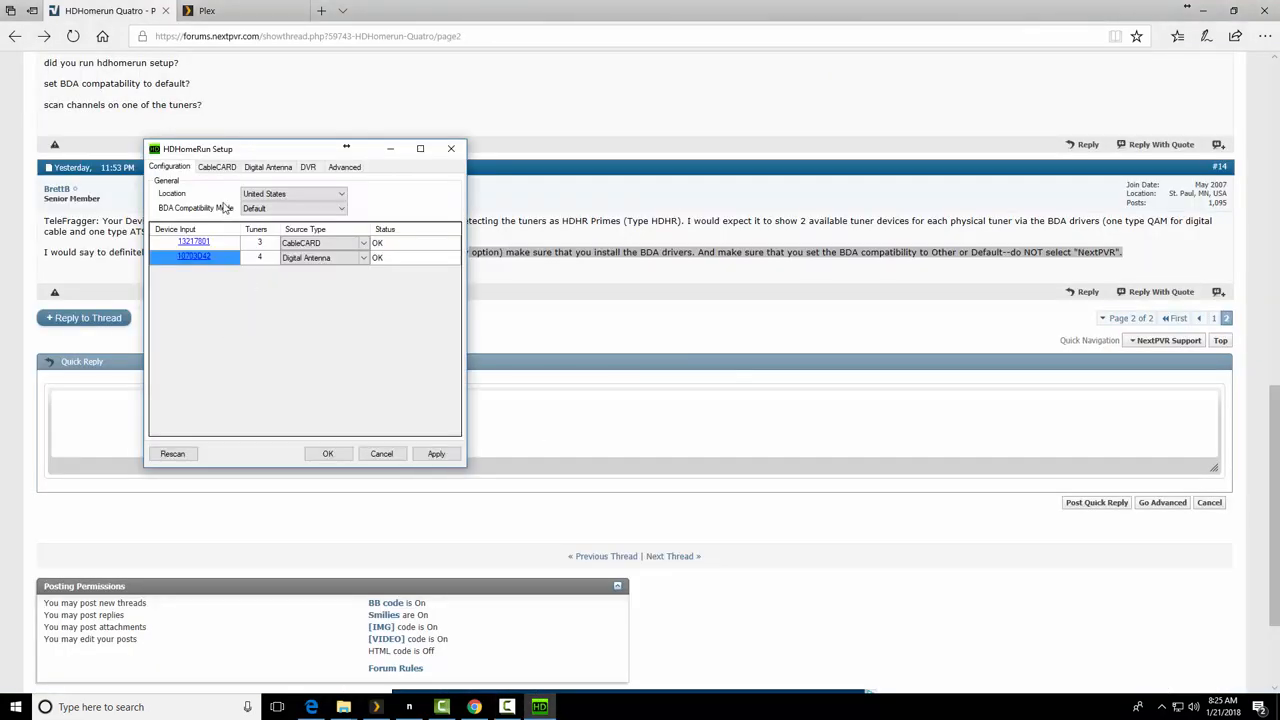
pyautogui.moveTo(232, 210)
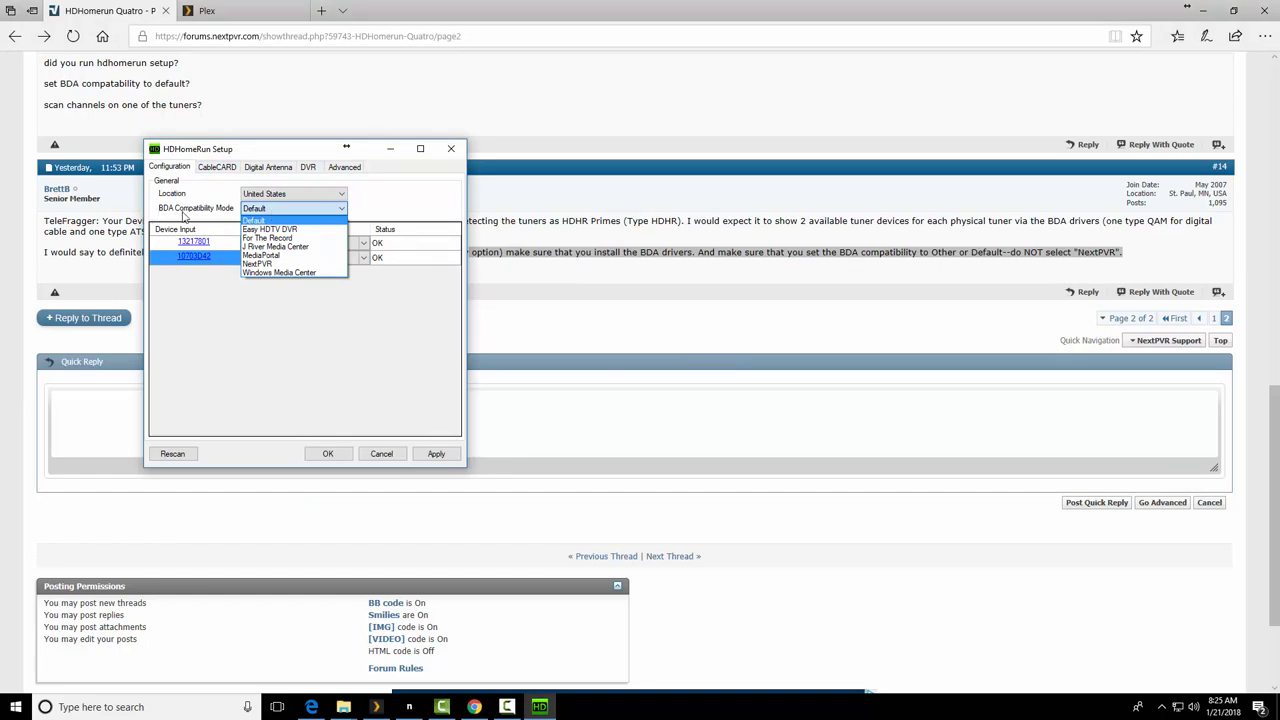
pyautogui.moveTo(258, 264)
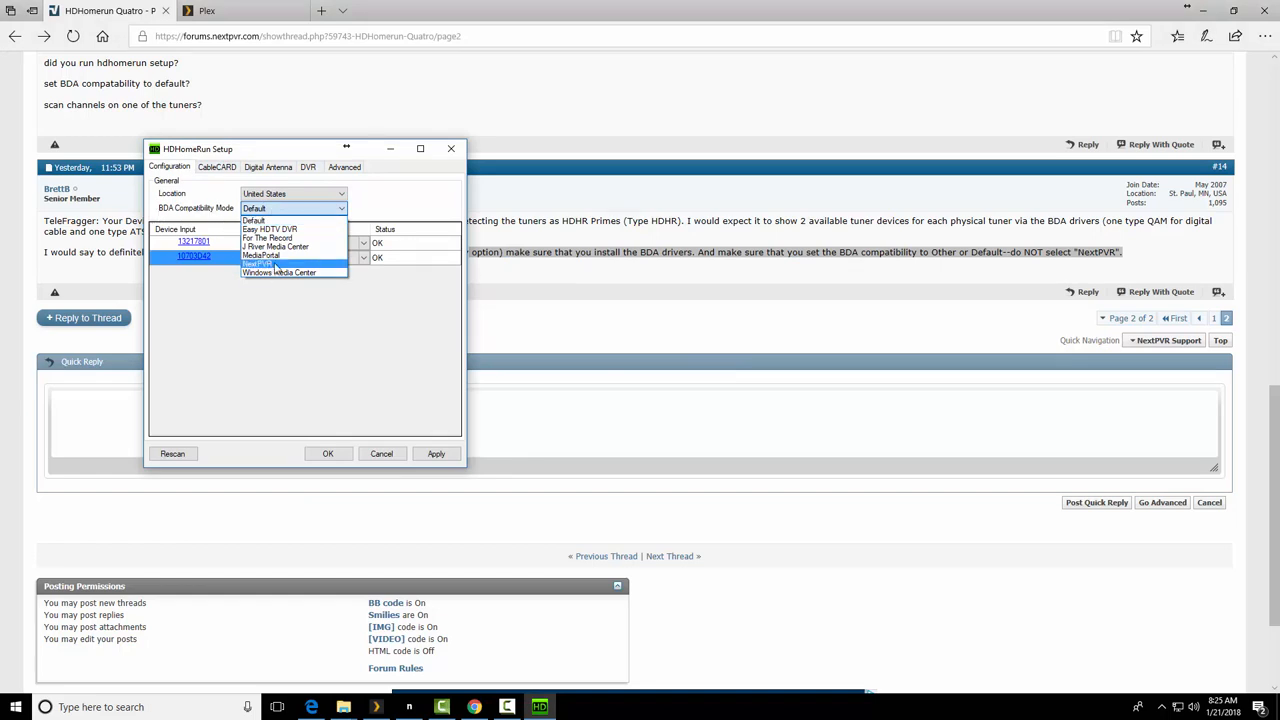
pyautogui.moveTo(744, 236)
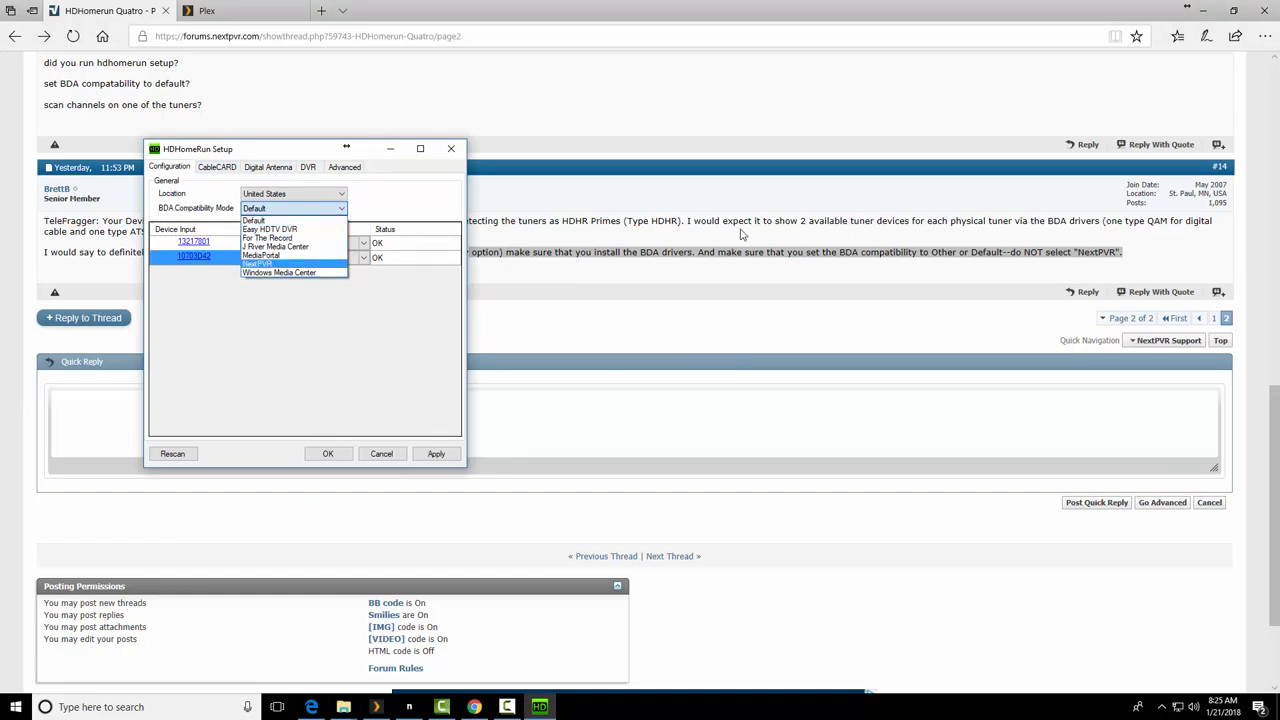
# - Set the BDA Compatibility Mode to NextPVR instead of Default
pyautogui.click(252, 220)
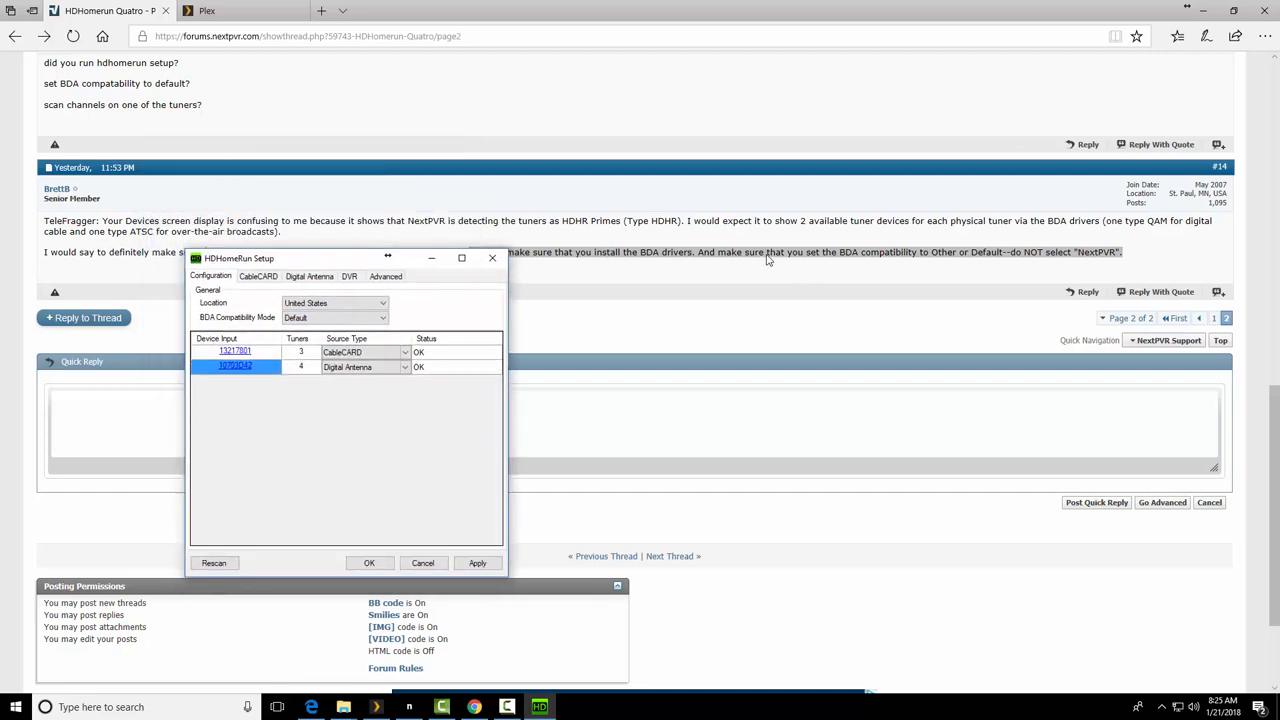
pyautogui.moveTo(1018, 234)
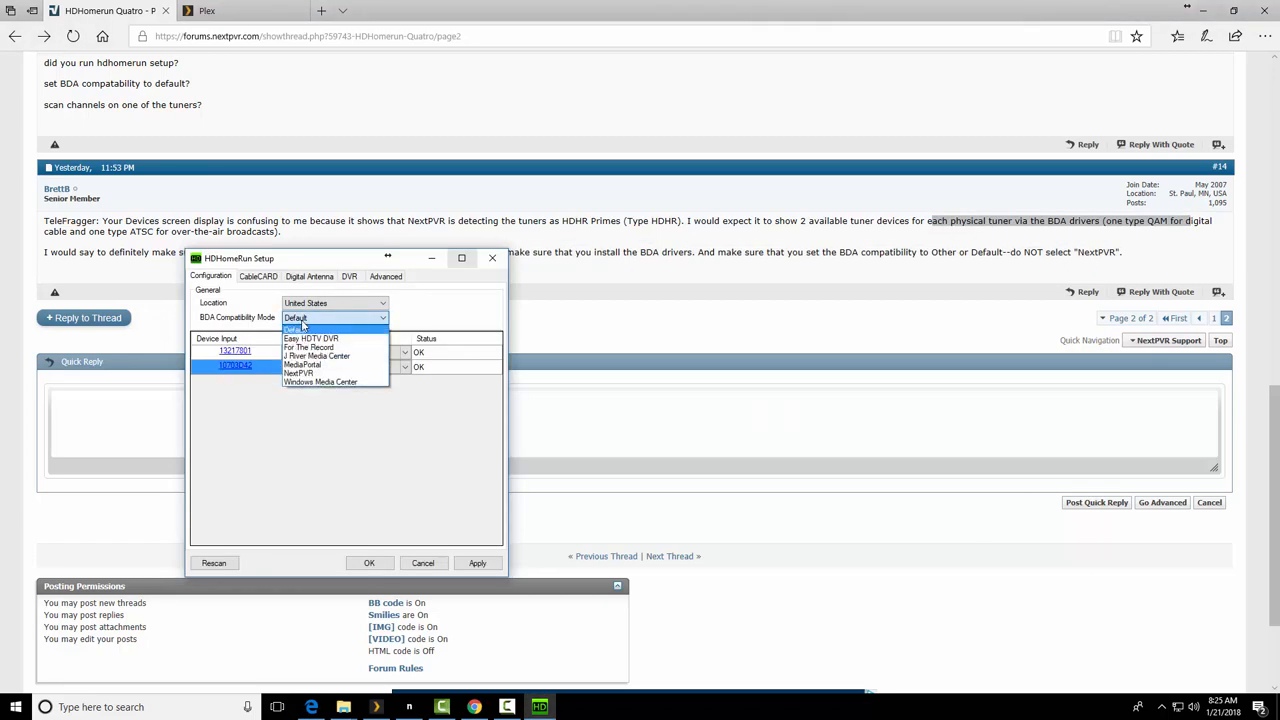
pyautogui.click(298, 374)
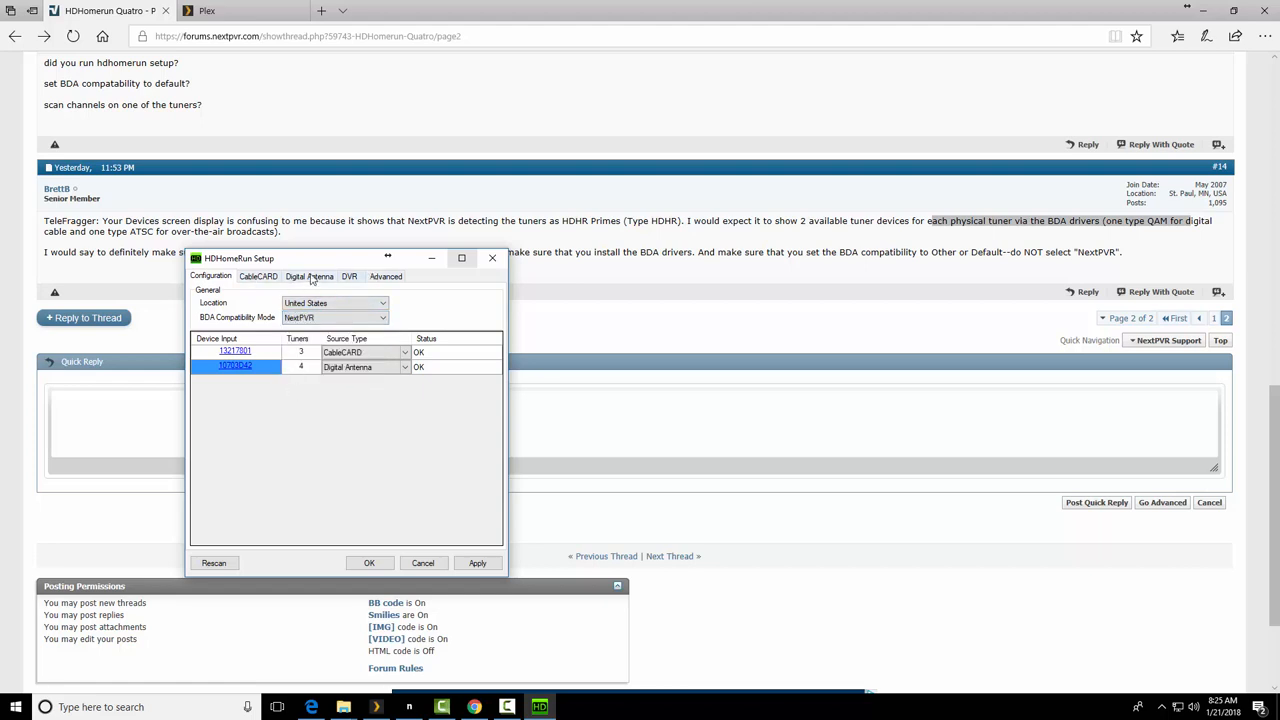
# - Review the Digital Antenna channel list for 10703D42, apply the settings and close Setup
pyautogui.click(308, 276)
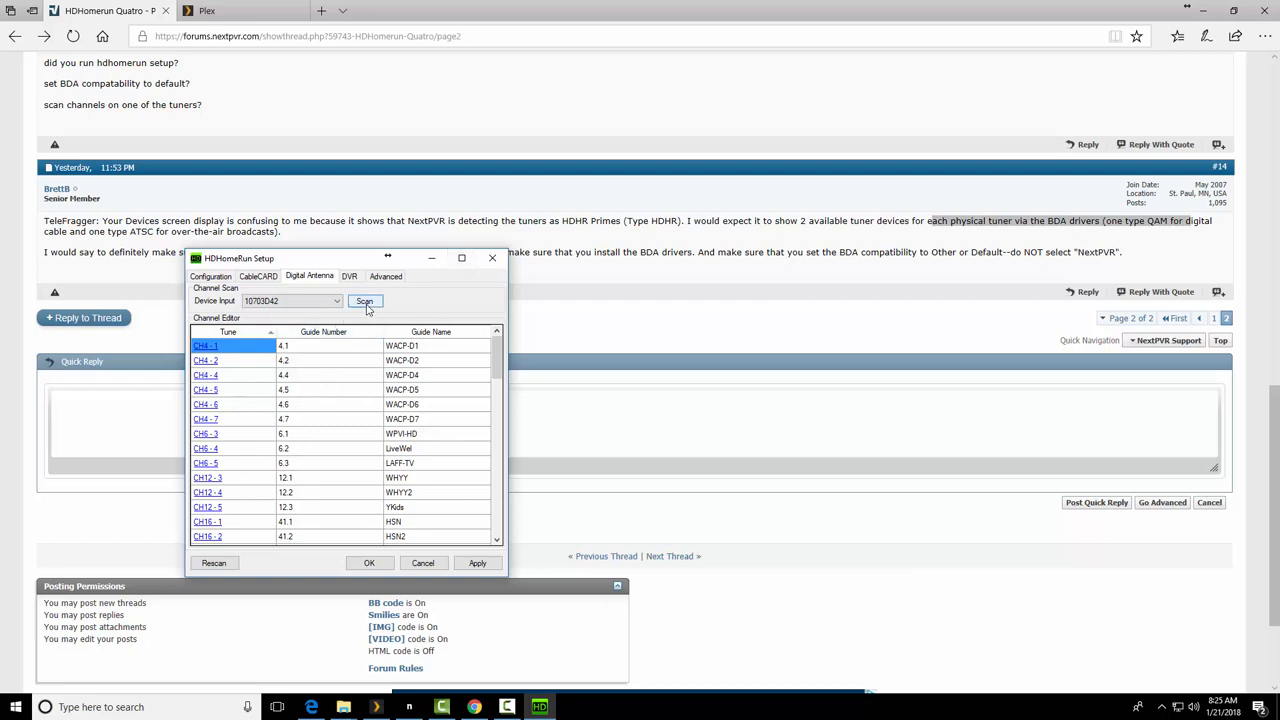
pyautogui.moveTo(380, 596)
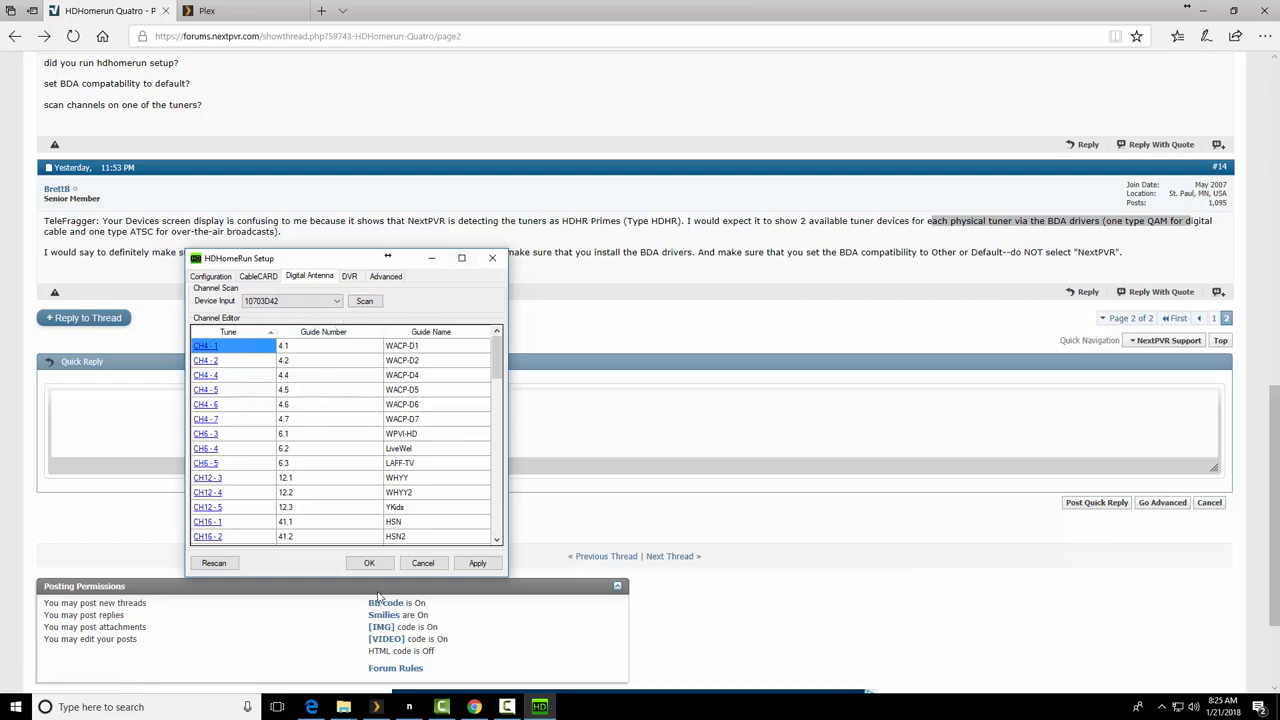
pyautogui.click(476, 564)
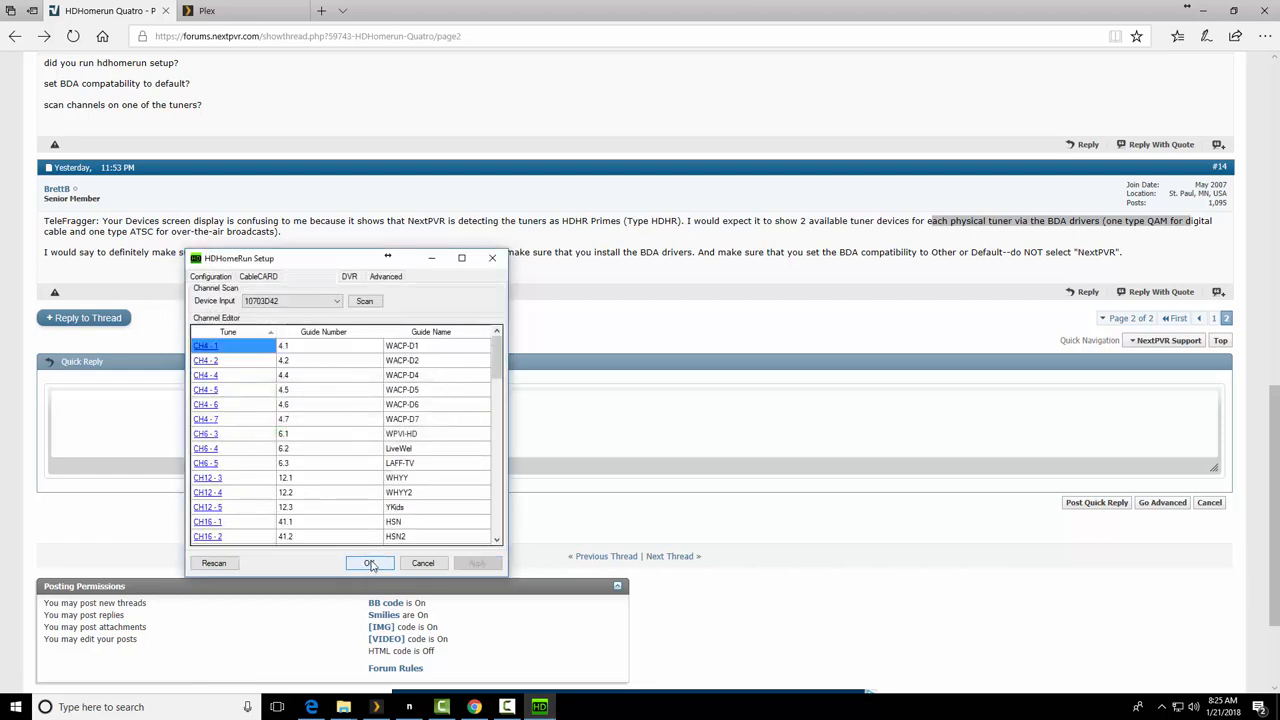
pyautogui.click(310, 276)
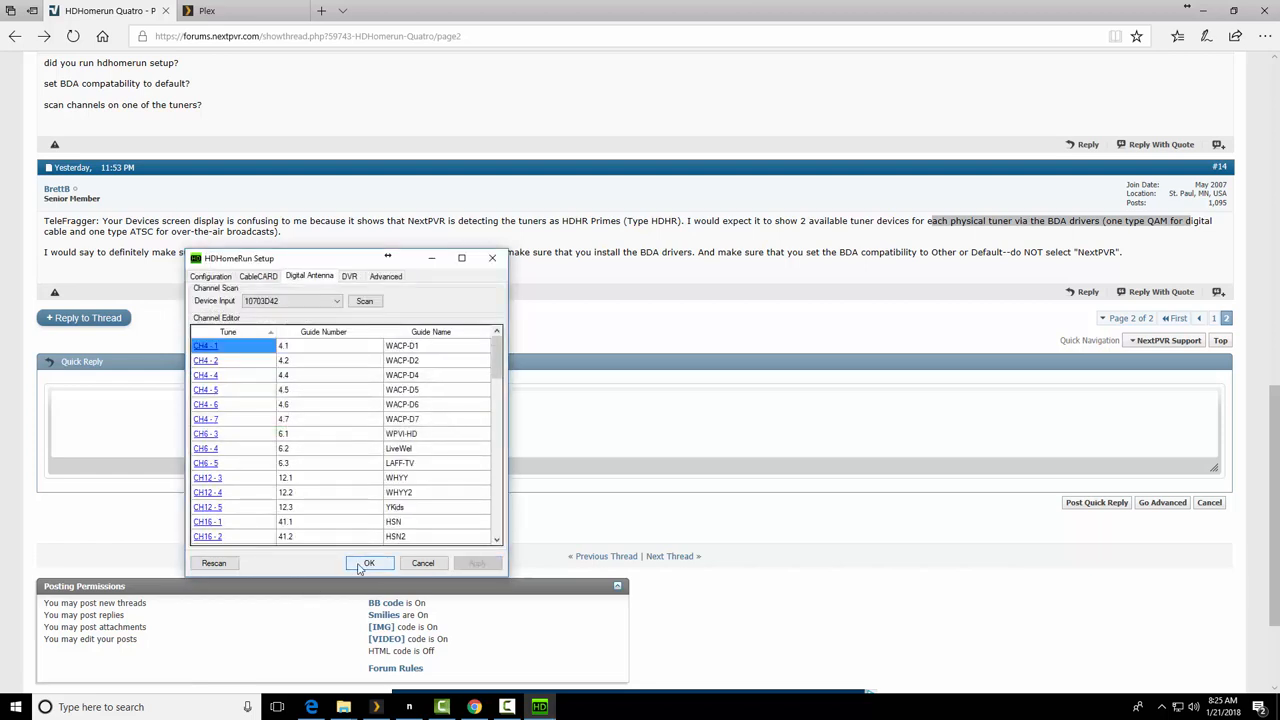
pyautogui.click(368, 564)
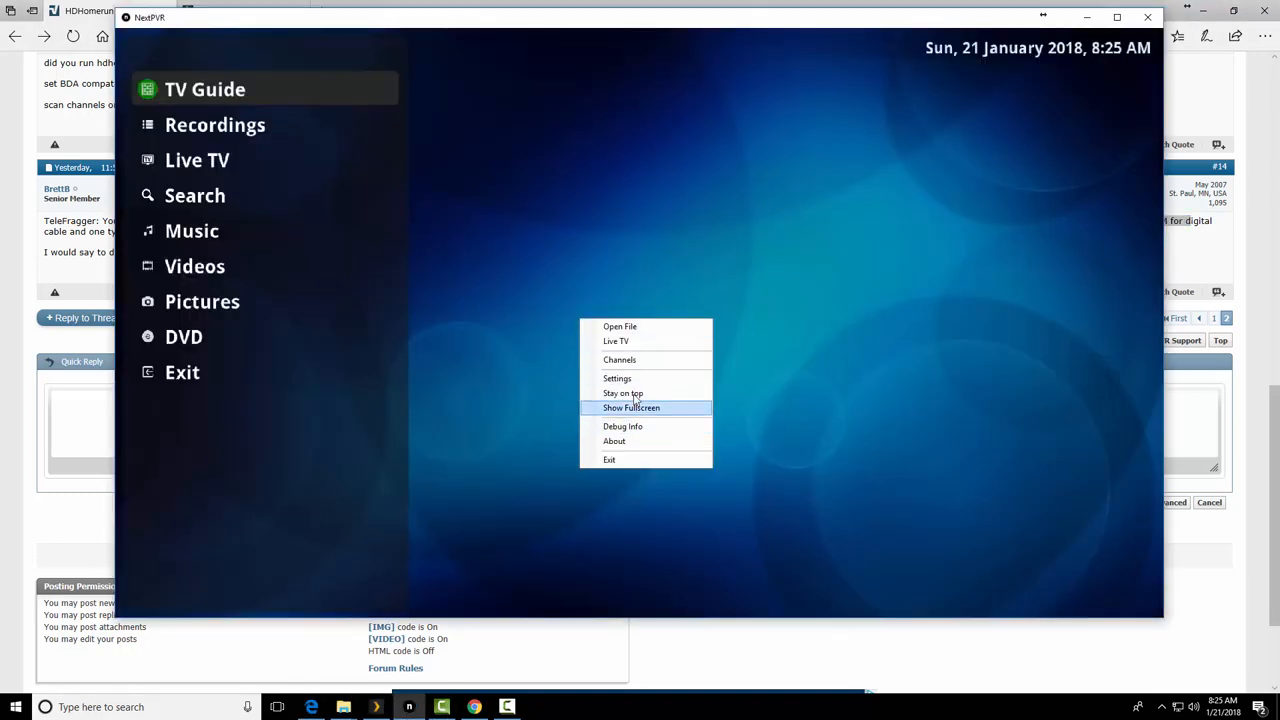
# - In NextPVR Settings' Devices page, open the HDHomeRun Tuner 10703D42-0 ATSC recorder settings
pyautogui.click(616, 378)
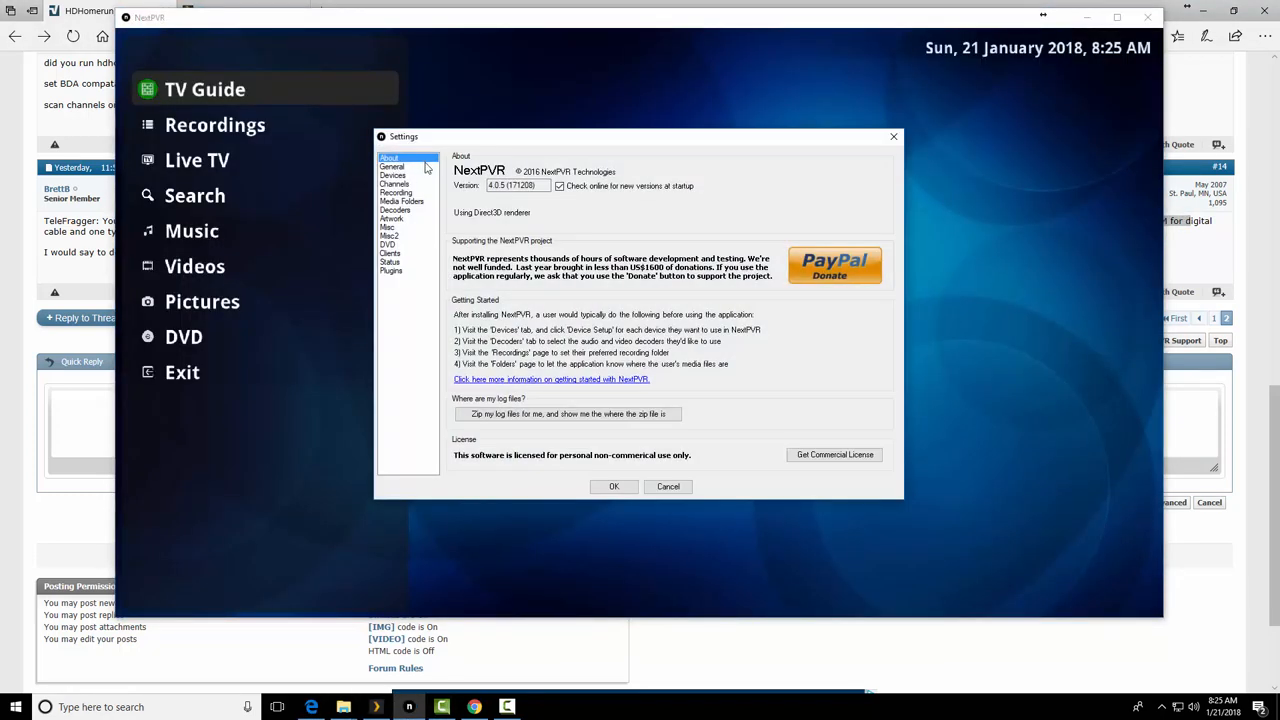
pyautogui.click(392, 176)
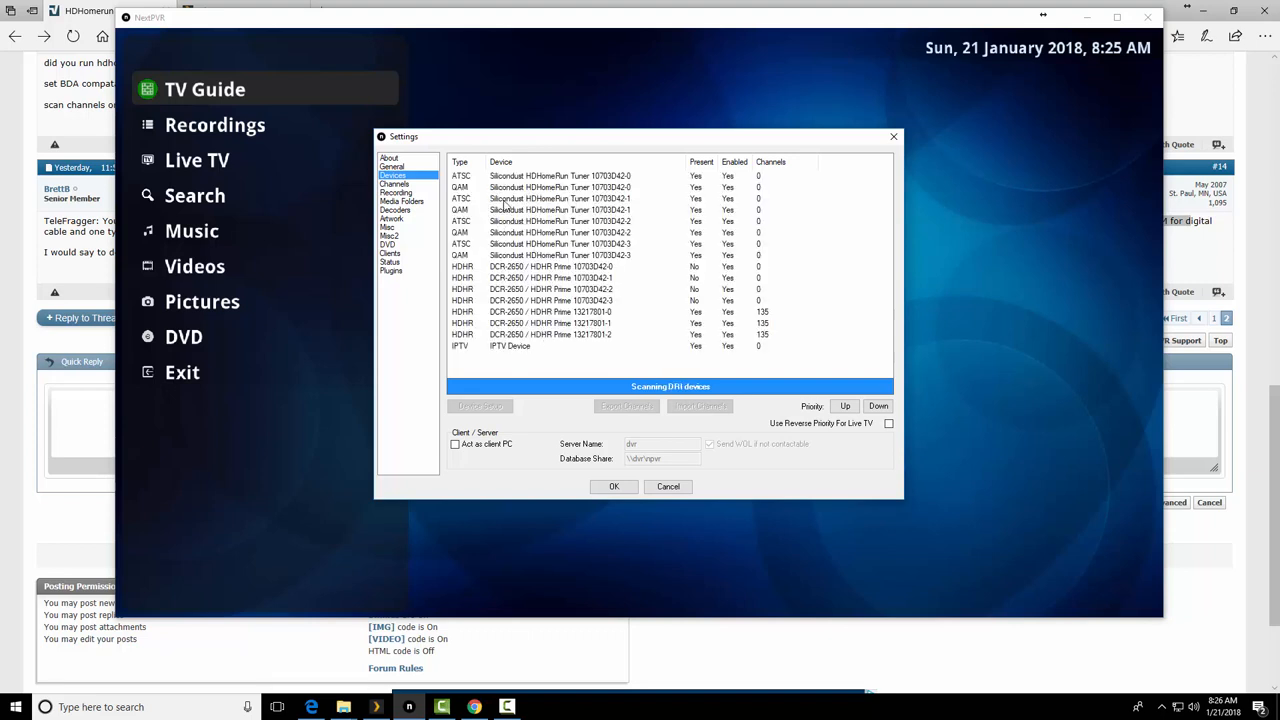
pyautogui.moveTo(518, 312)
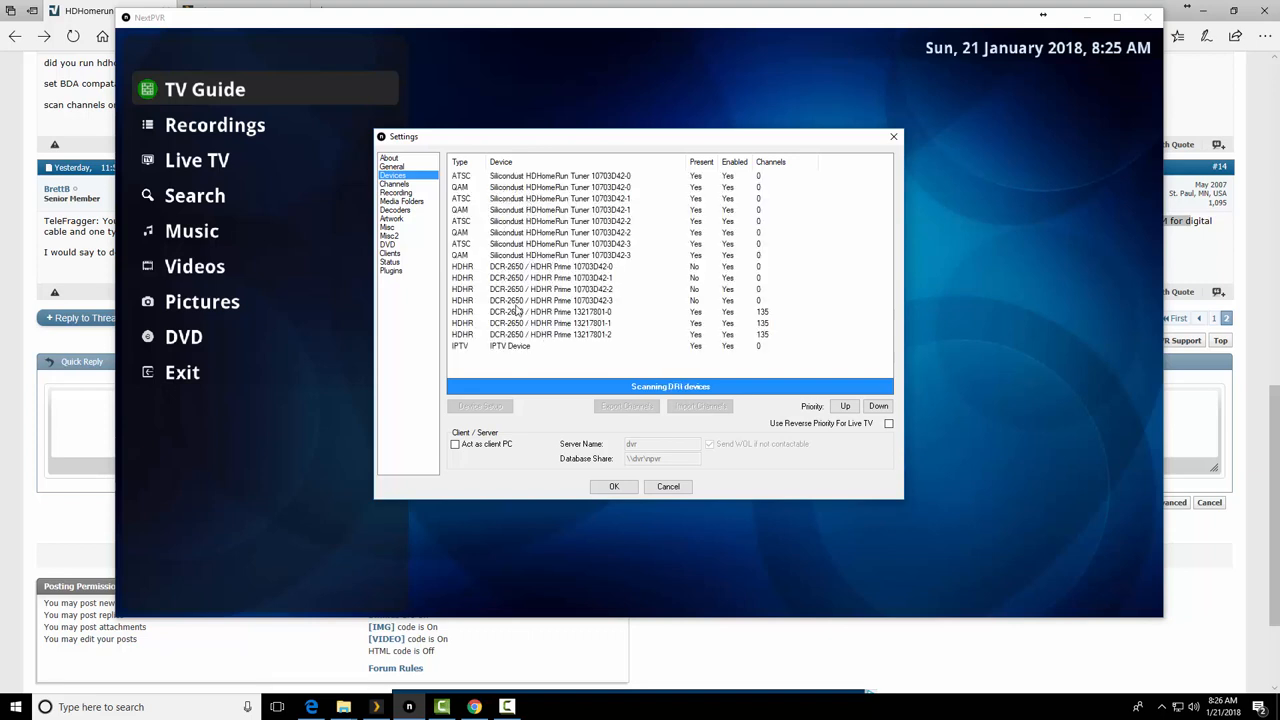
pyautogui.click(560, 256)
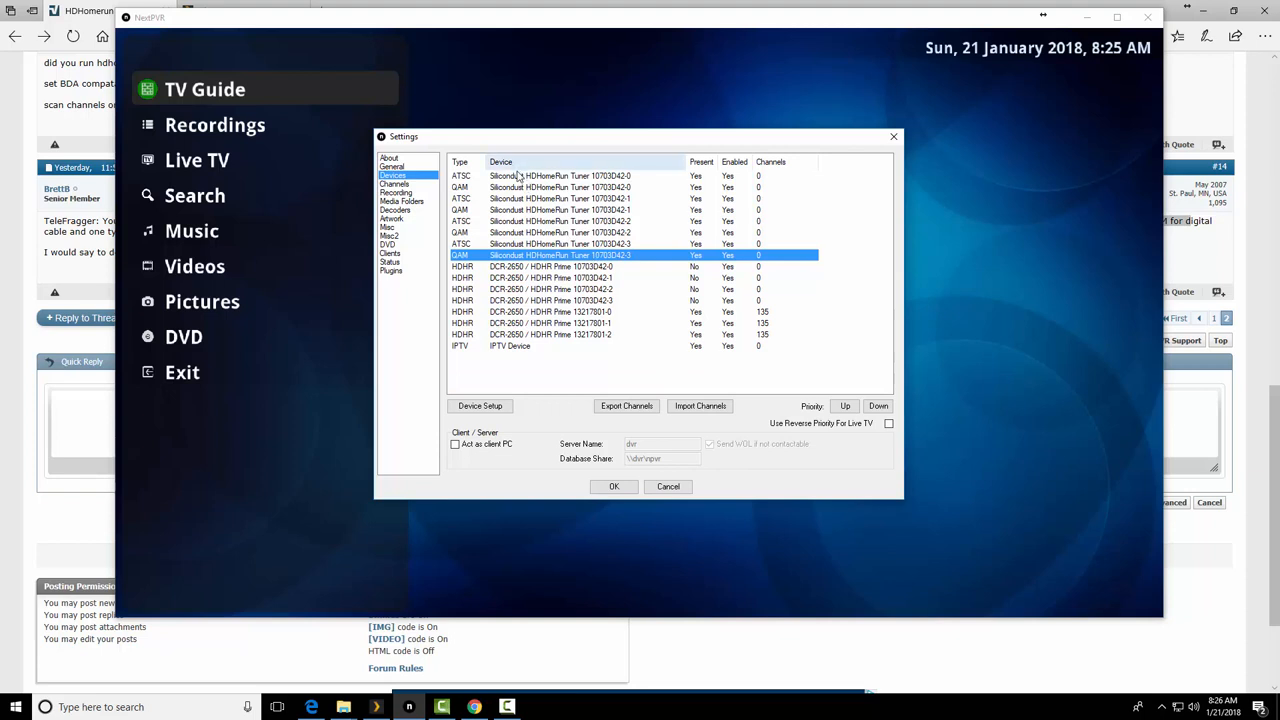
pyautogui.click(560, 176)
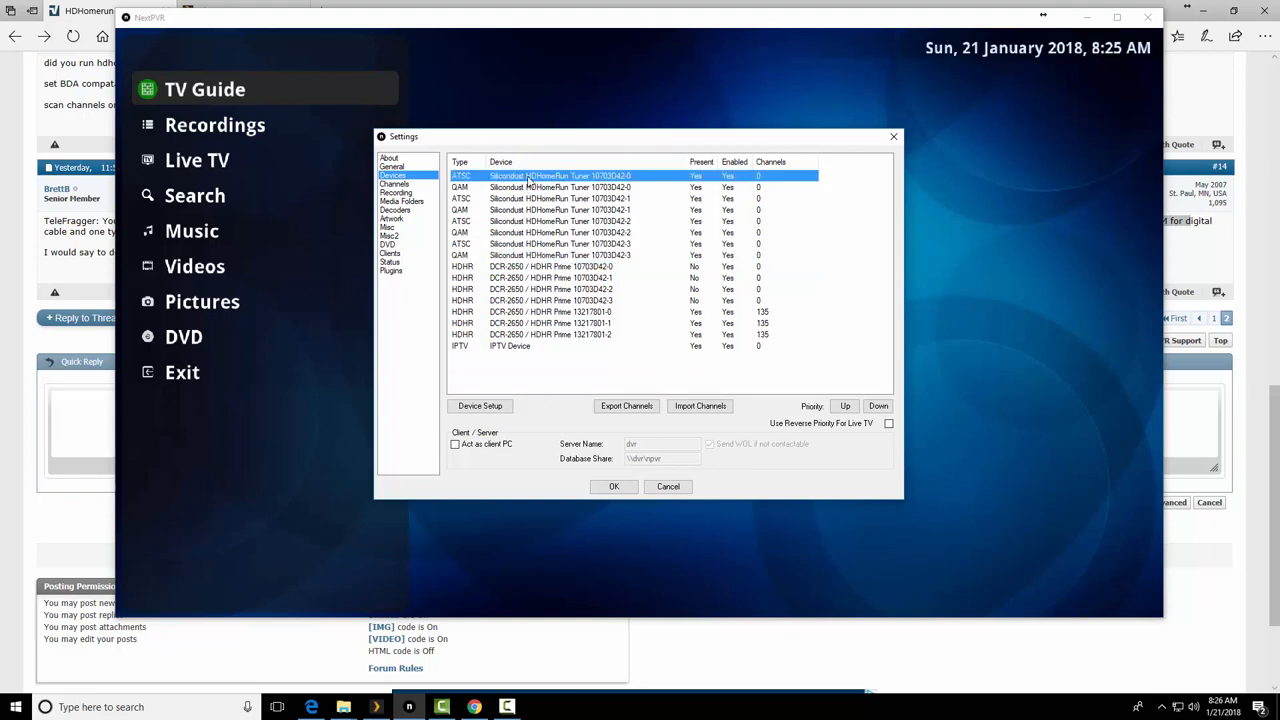
pyautogui.doubleClick(560, 176)
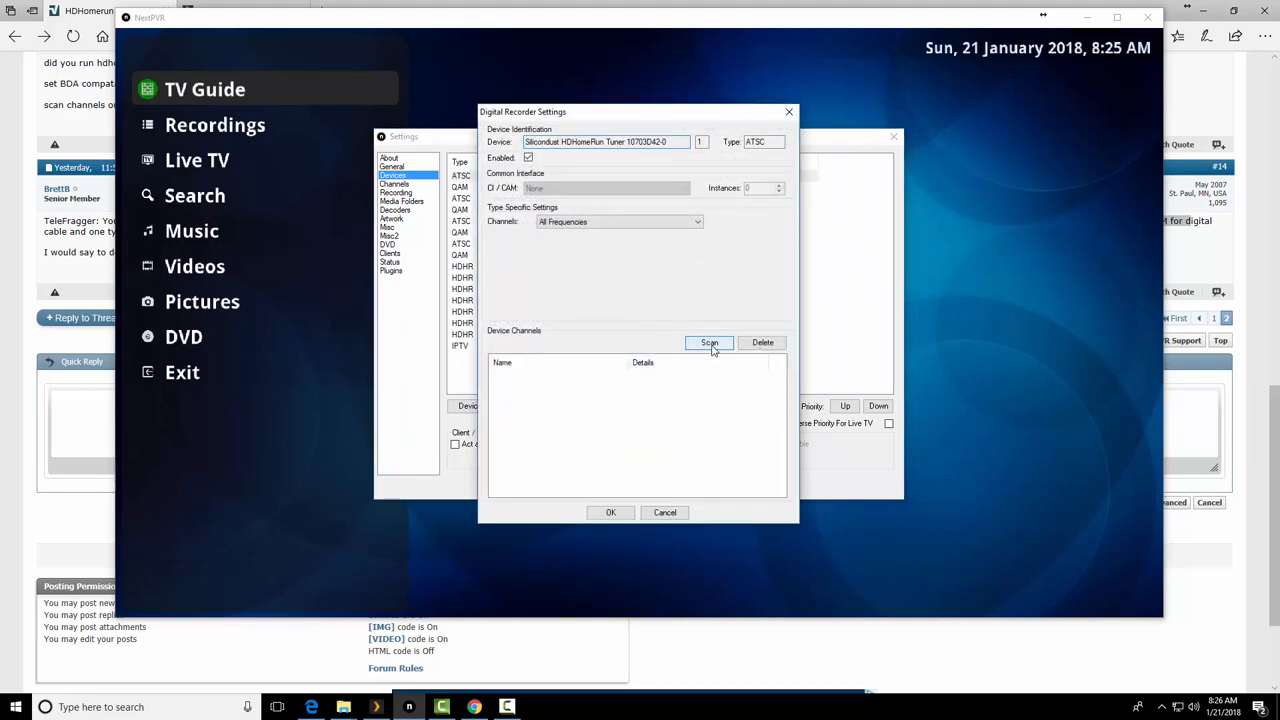
# - Run the ATSC channel scan, finding stations such as WACP-D1, KYW-TV and WPHL-DT
pyautogui.click(708, 342)
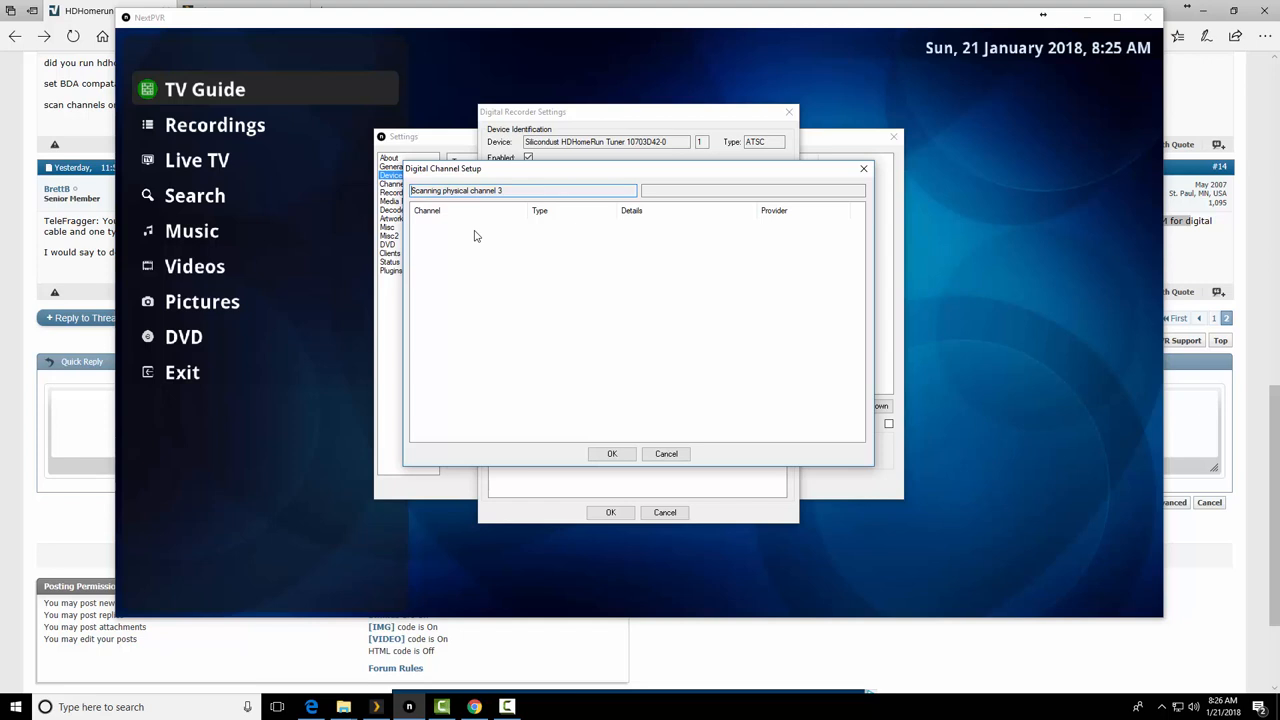
pyautogui.moveTo(472, 238)
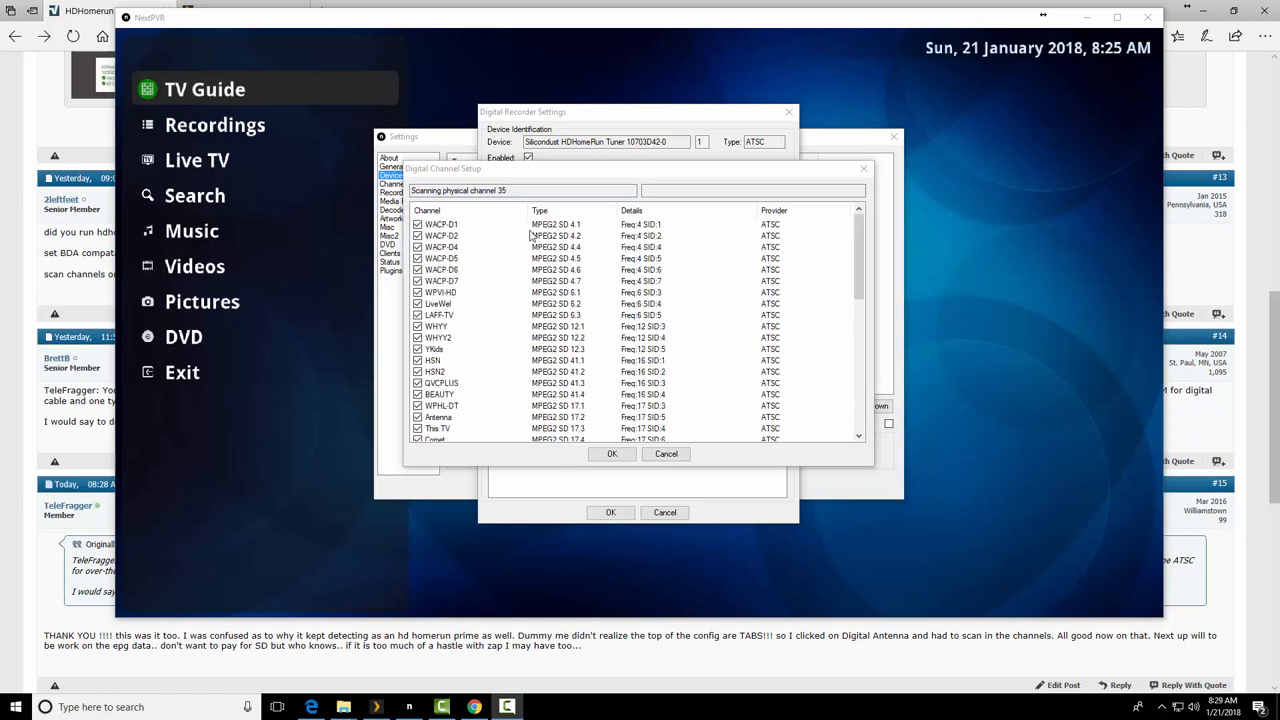
pyautogui.moveTo(576, 330)
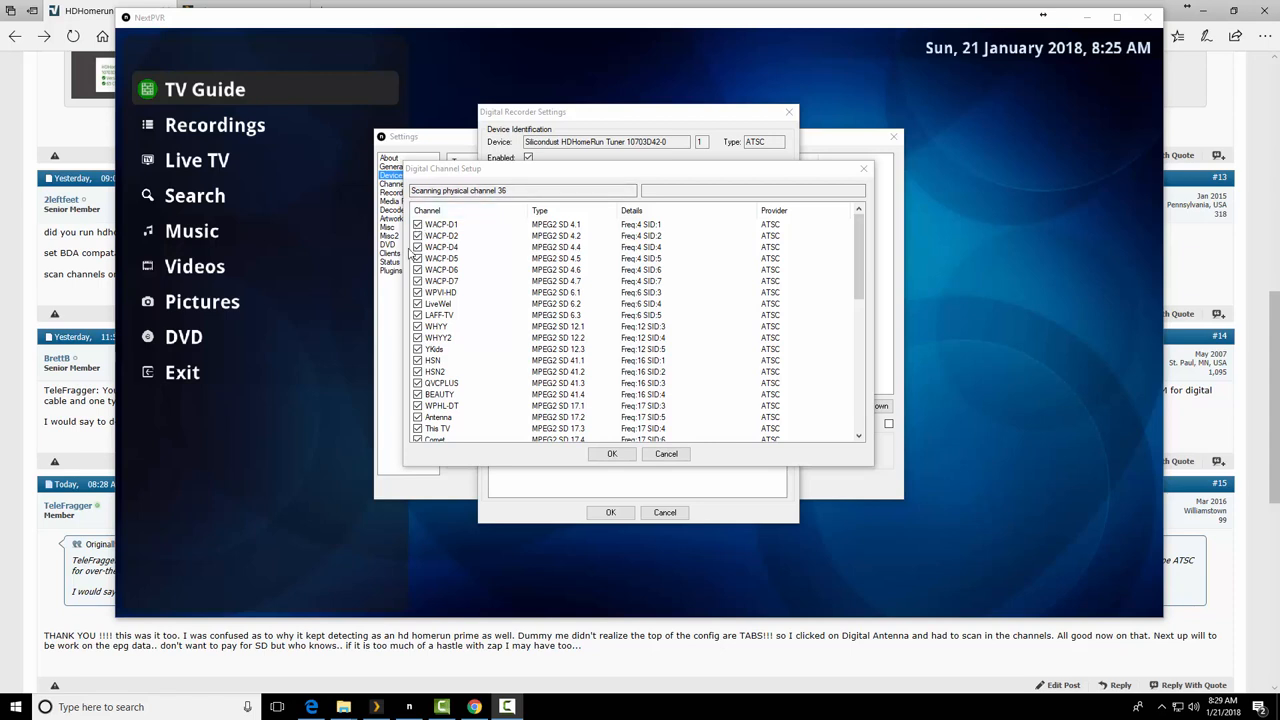
pyautogui.moveTo(392, 352)
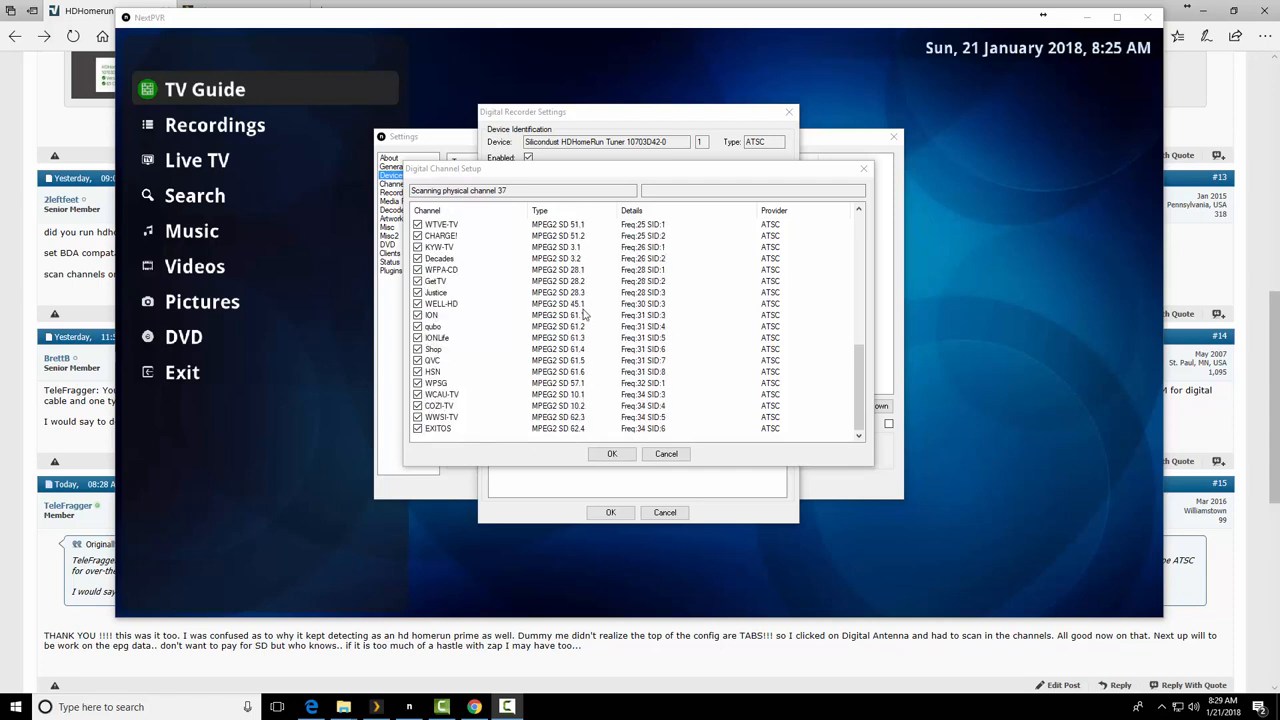
pyautogui.click(440, 248)
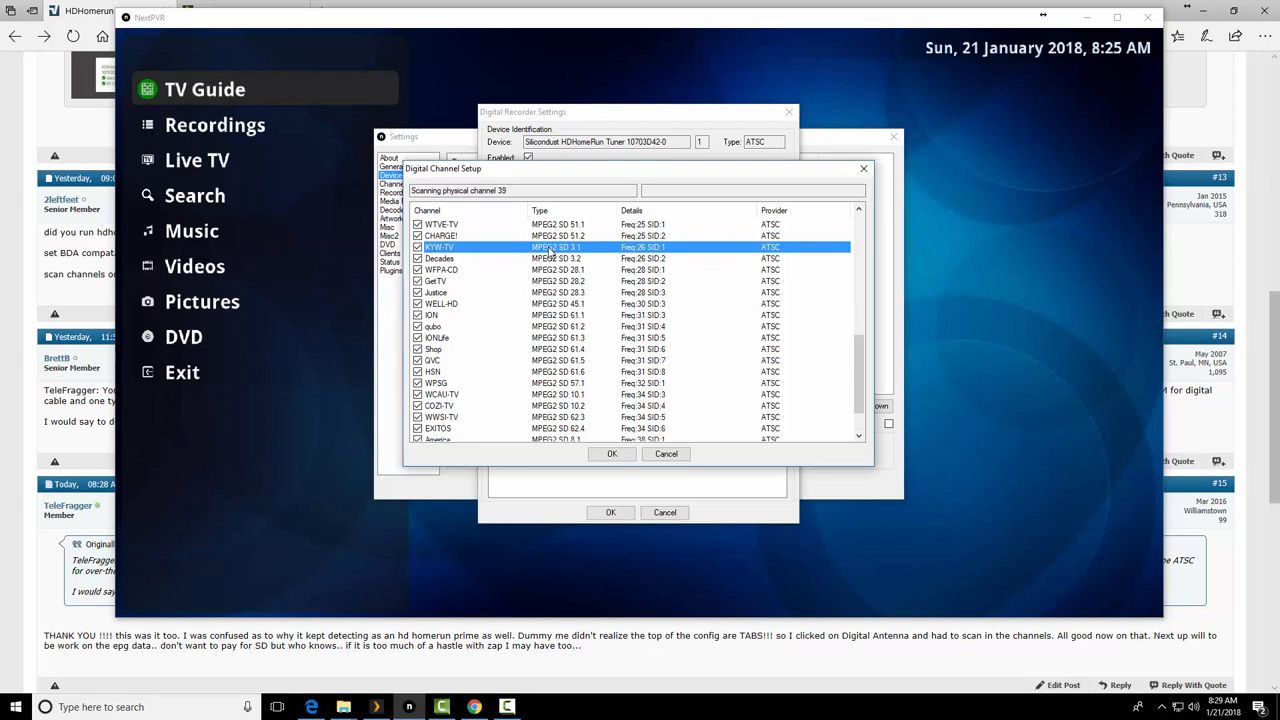
pyautogui.moveTo(586, 276)
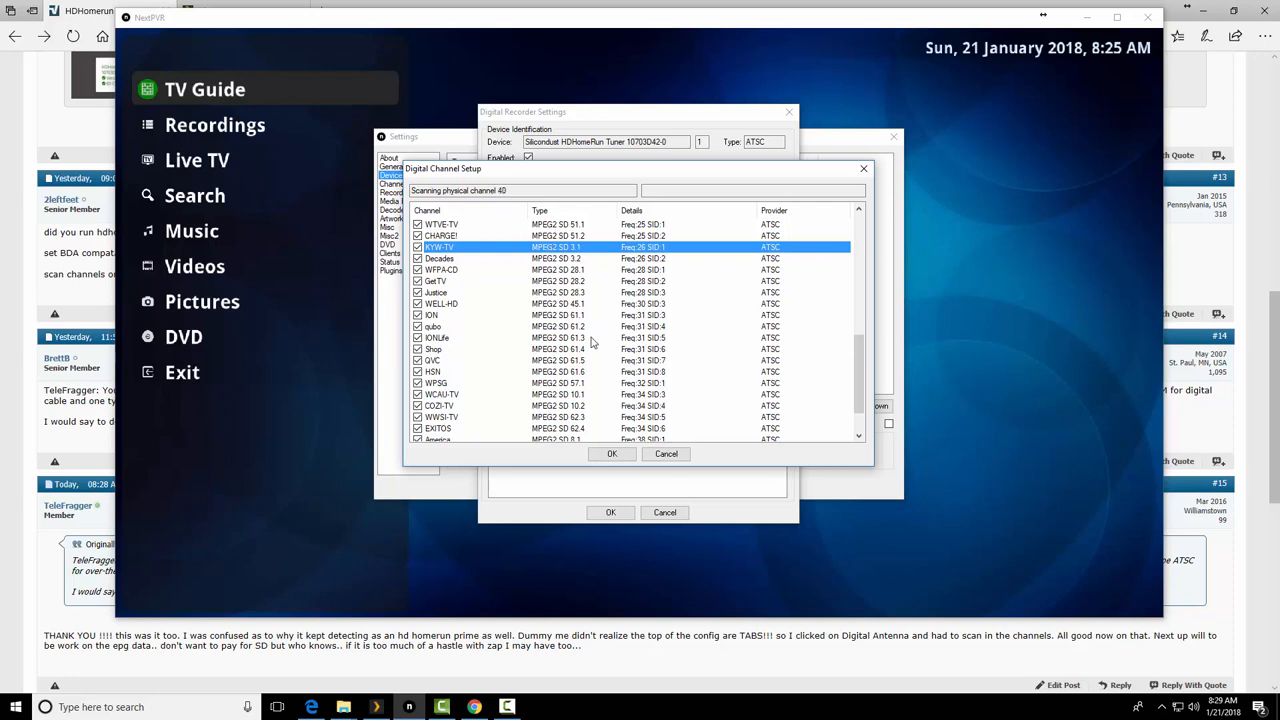
pyautogui.scroll(-3)
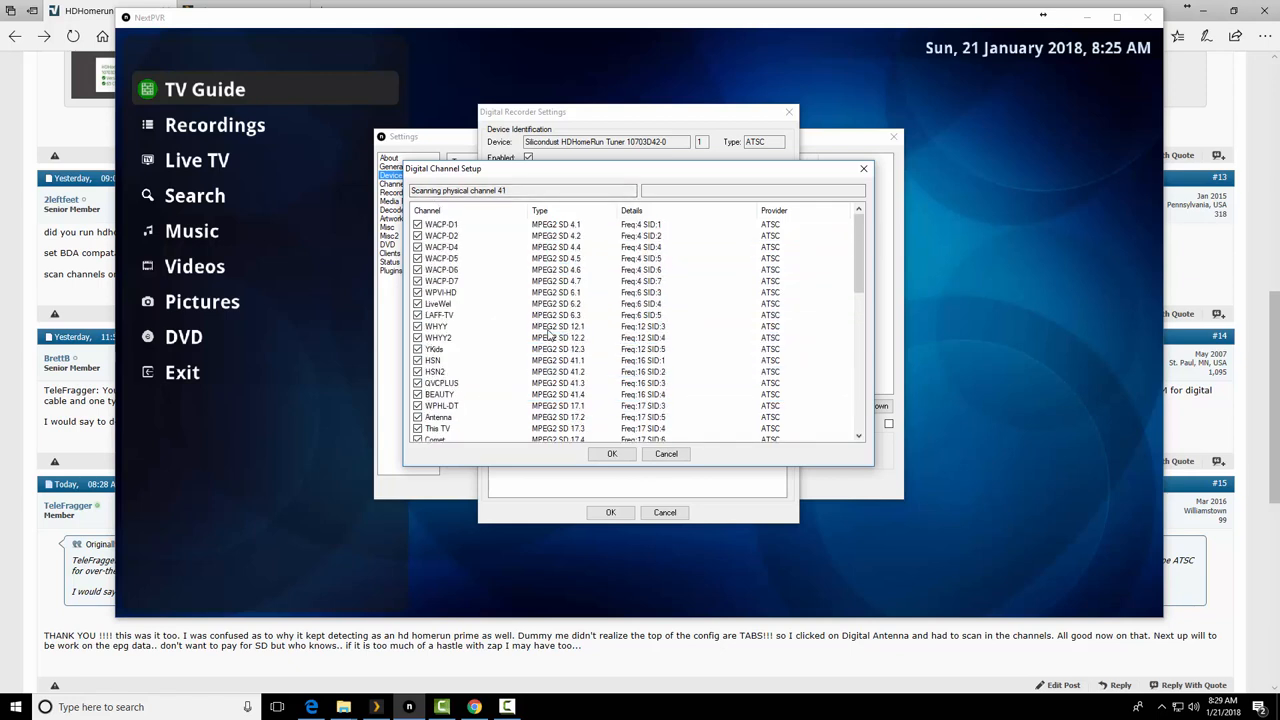
pyautogui.scroll(-3)
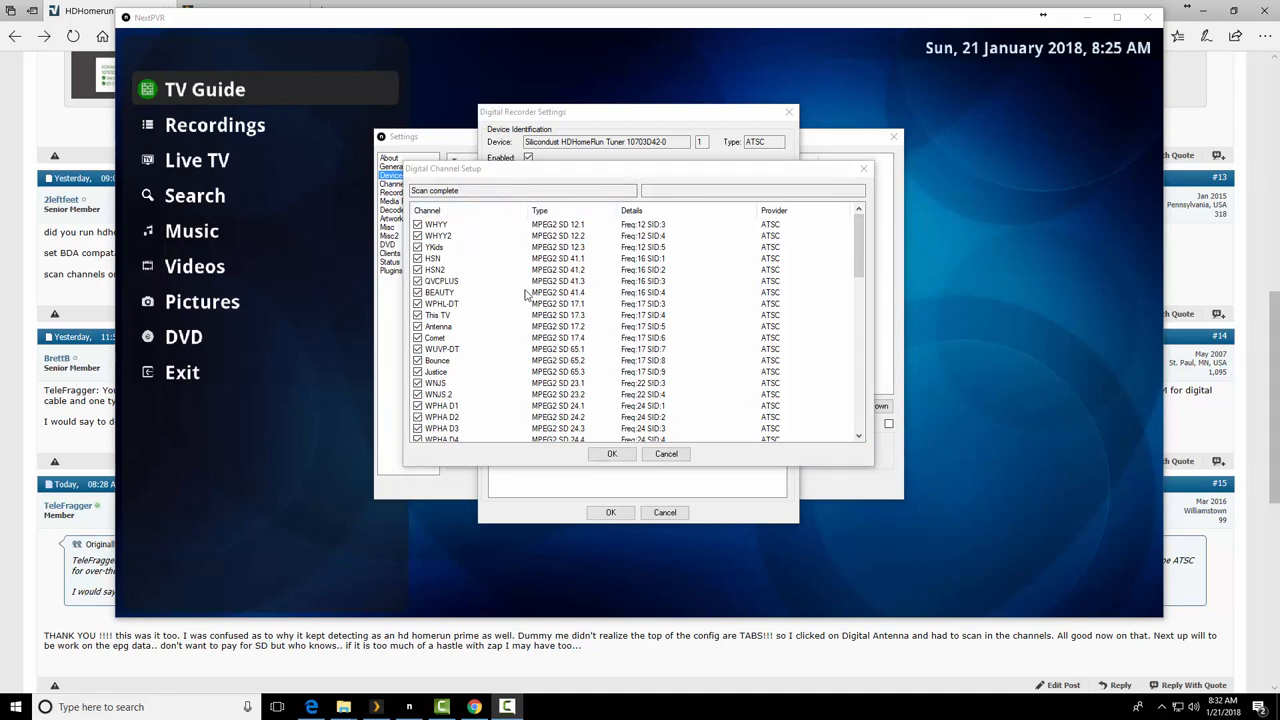
# - Accept the completed scan so the ATSC channels, starting with KYW-TV, become device channels
pyautogui.scroll(-3)
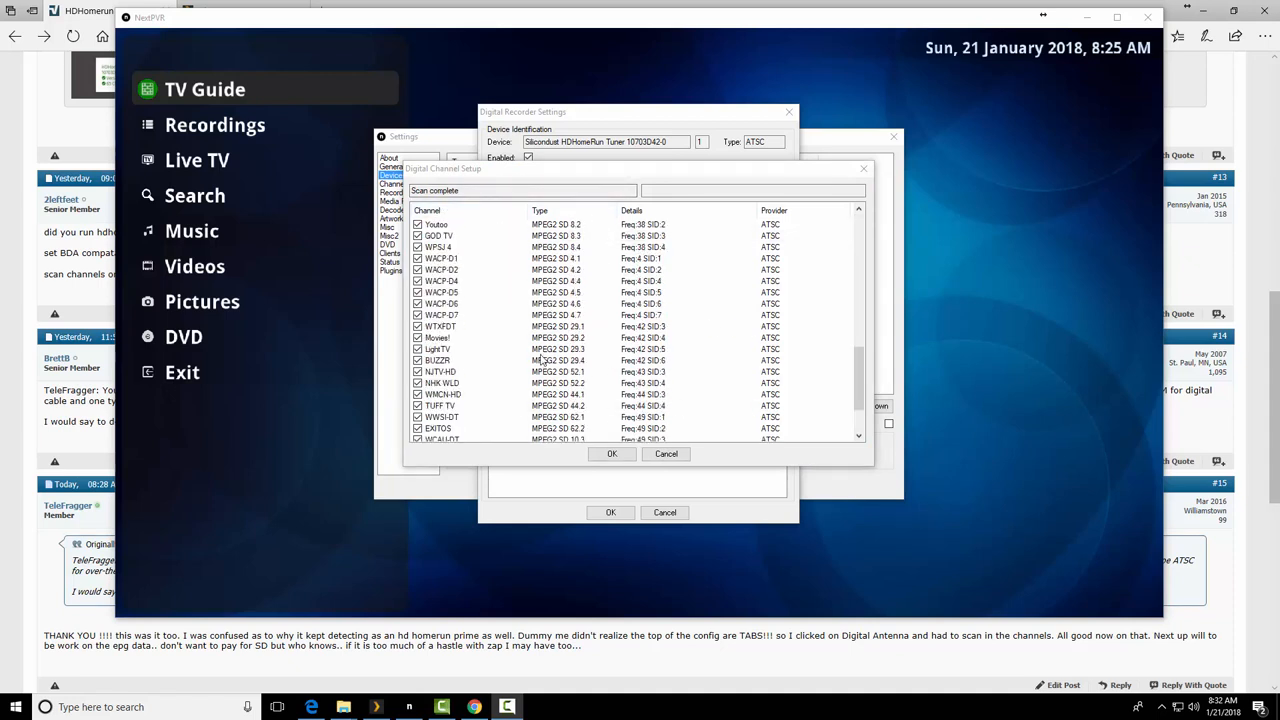
pyautogui.scroll(-3)
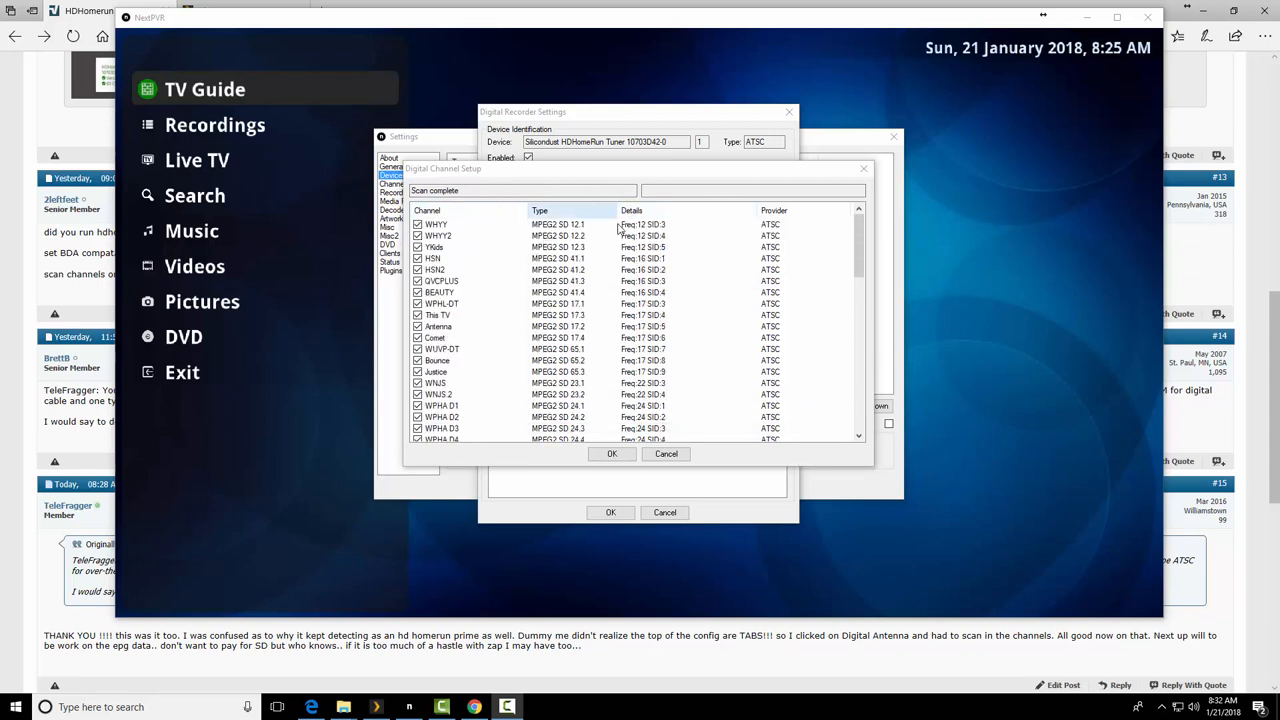
pyautogui.click(632, 210)
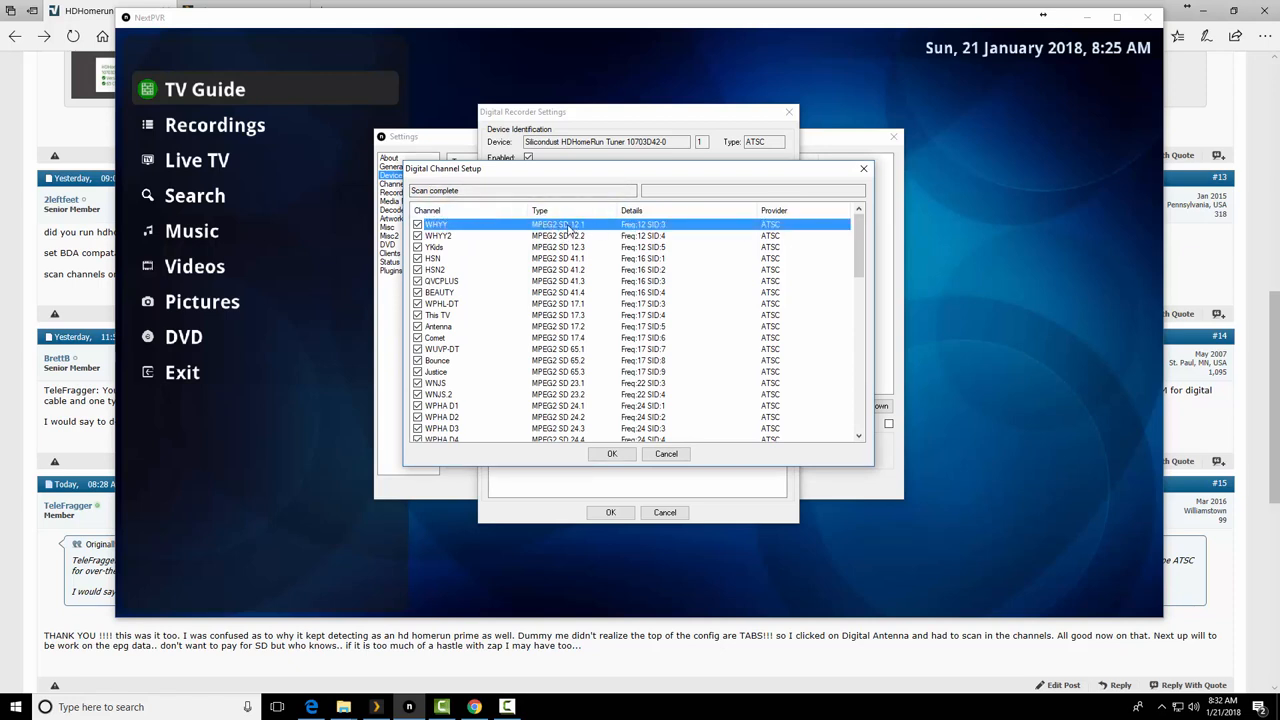
pyautogui.moveTo(632, 236)
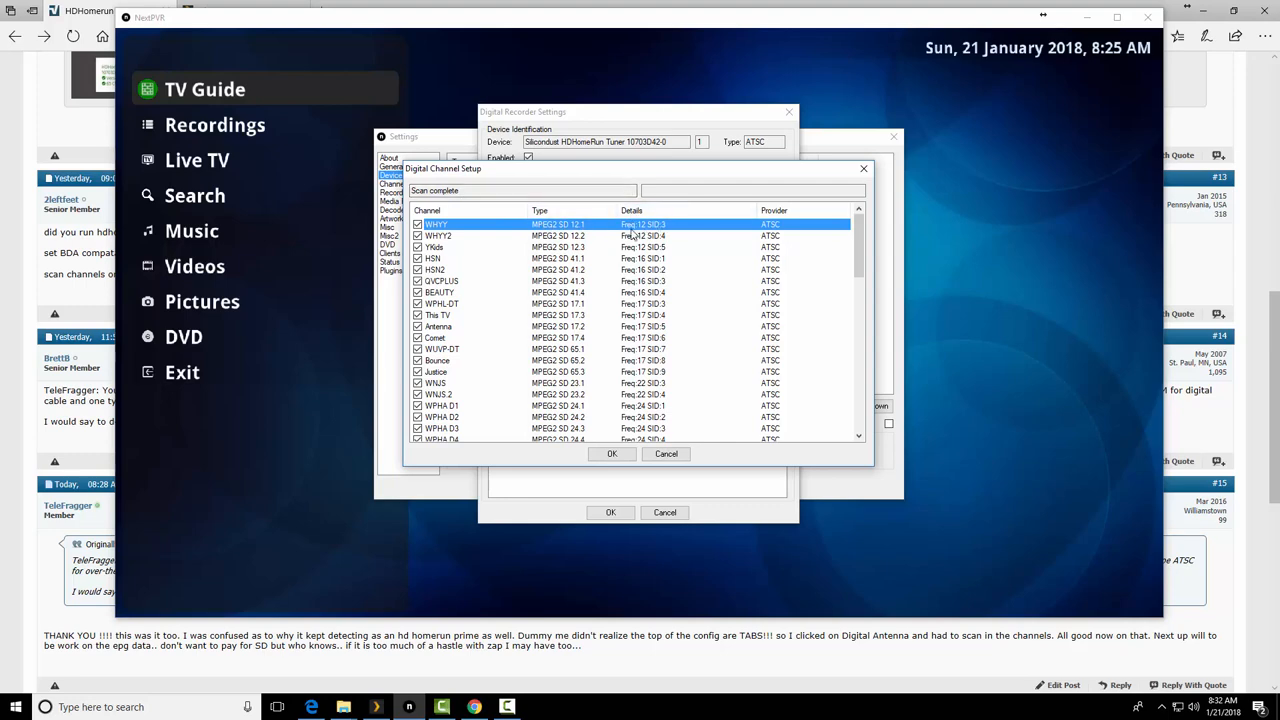
pyautogui.moveTo(656, 306)
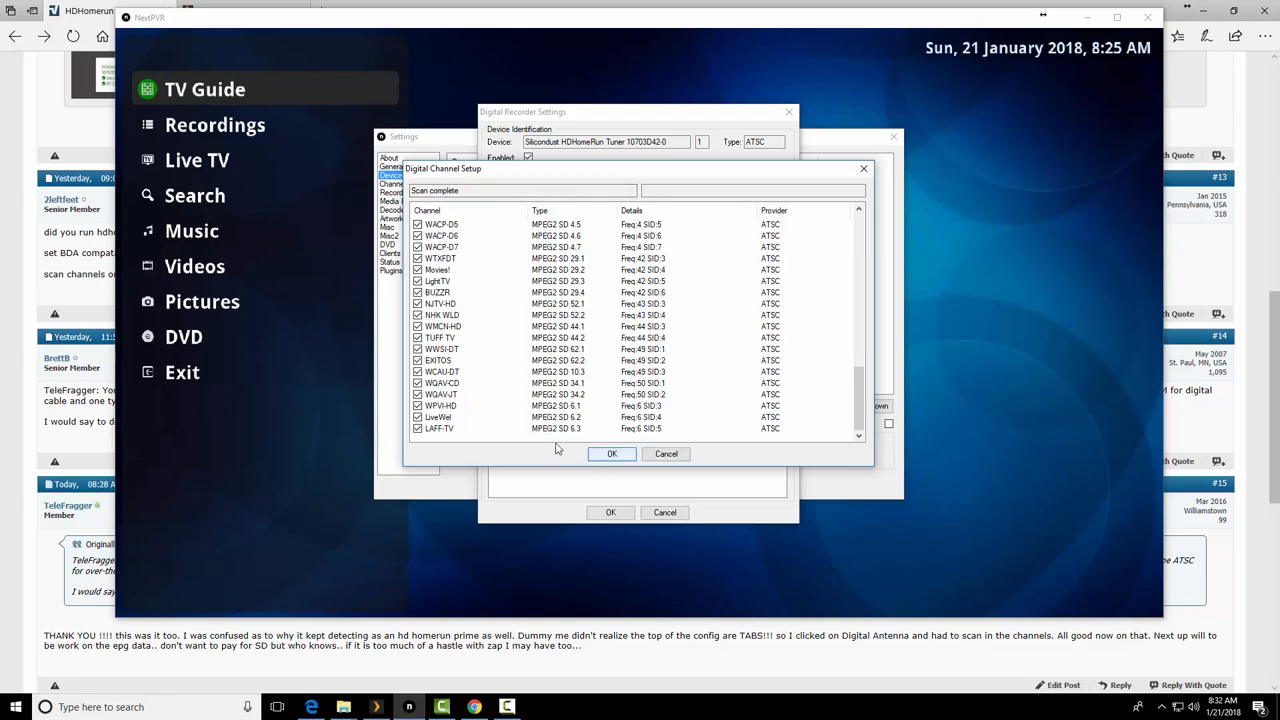
pyautogui.click(612, 452)
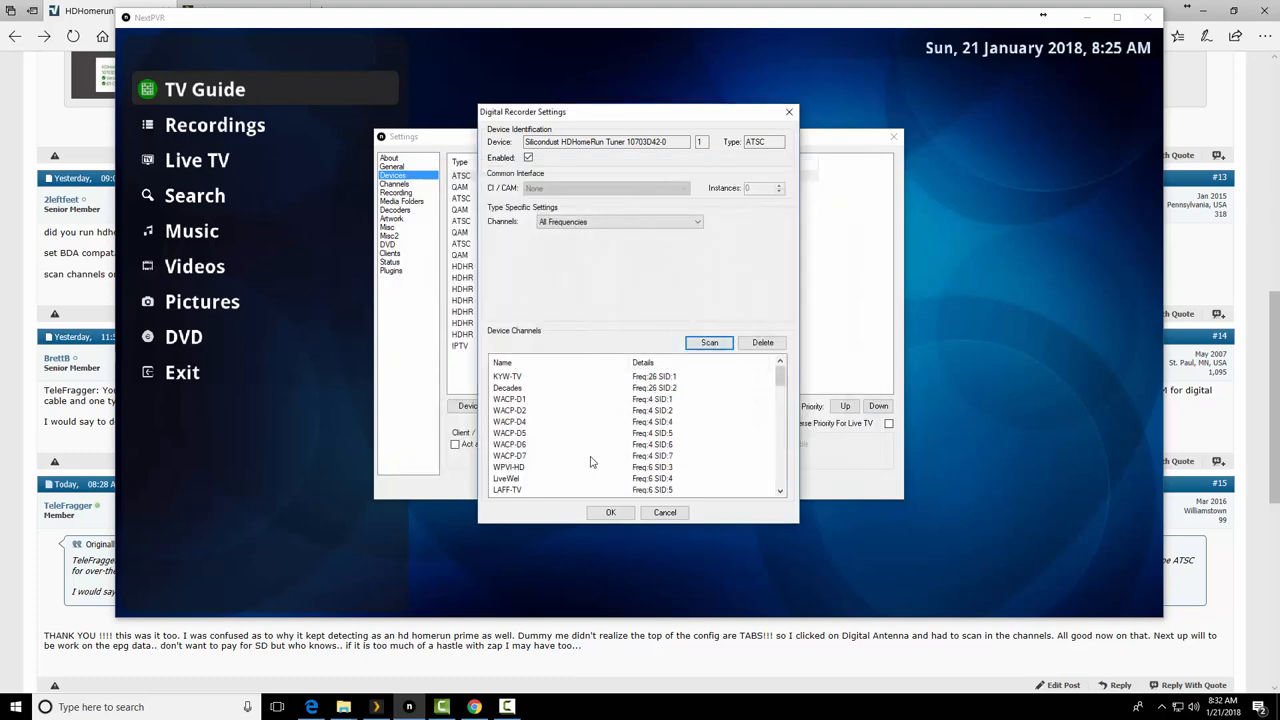
# - Accept the EPG update for new channels, leaving the first ATSC HDHomeRun tuner with 65 channels
pyautogui.scroll(-3)
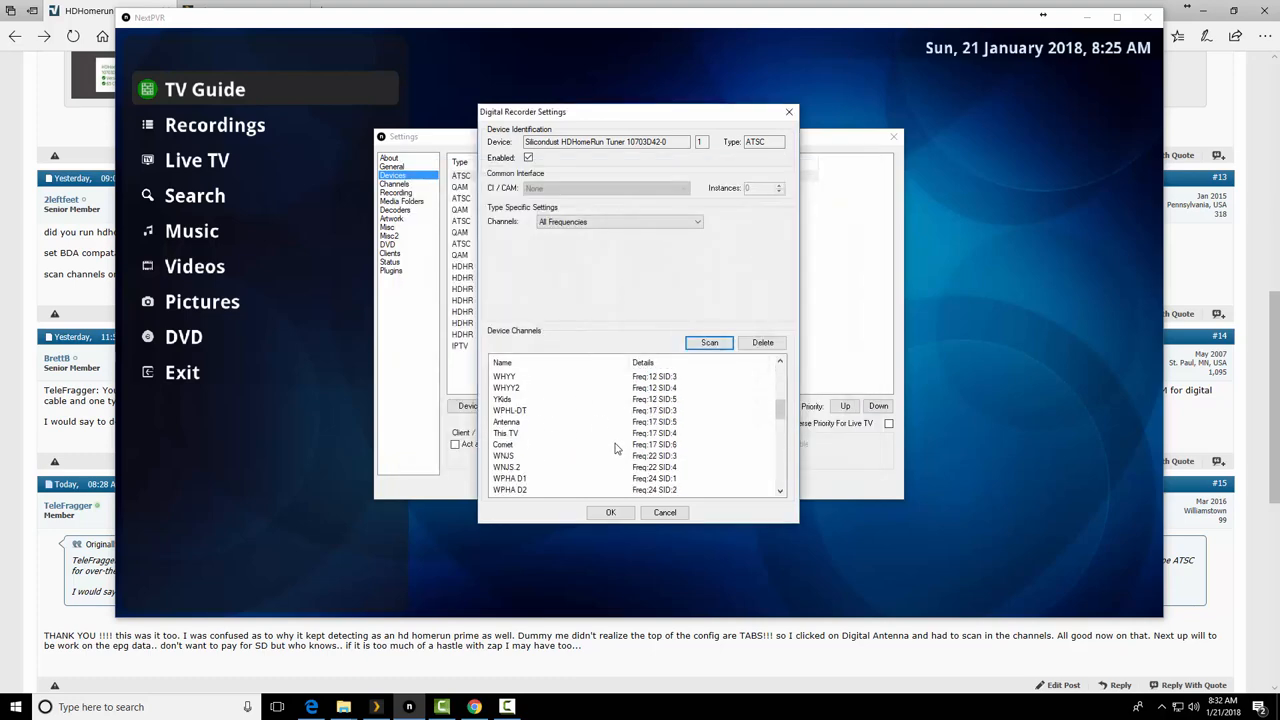
pyautogui.click(762, 342)
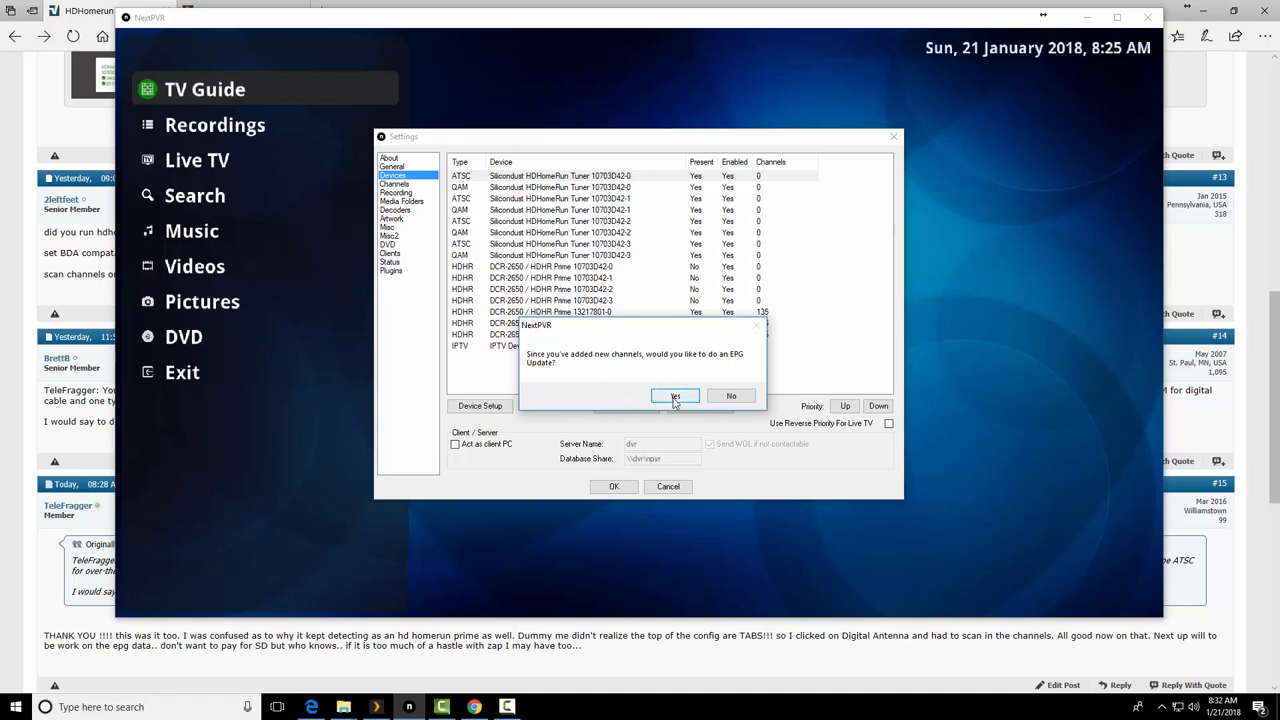
pyautogui.click(676, 396)
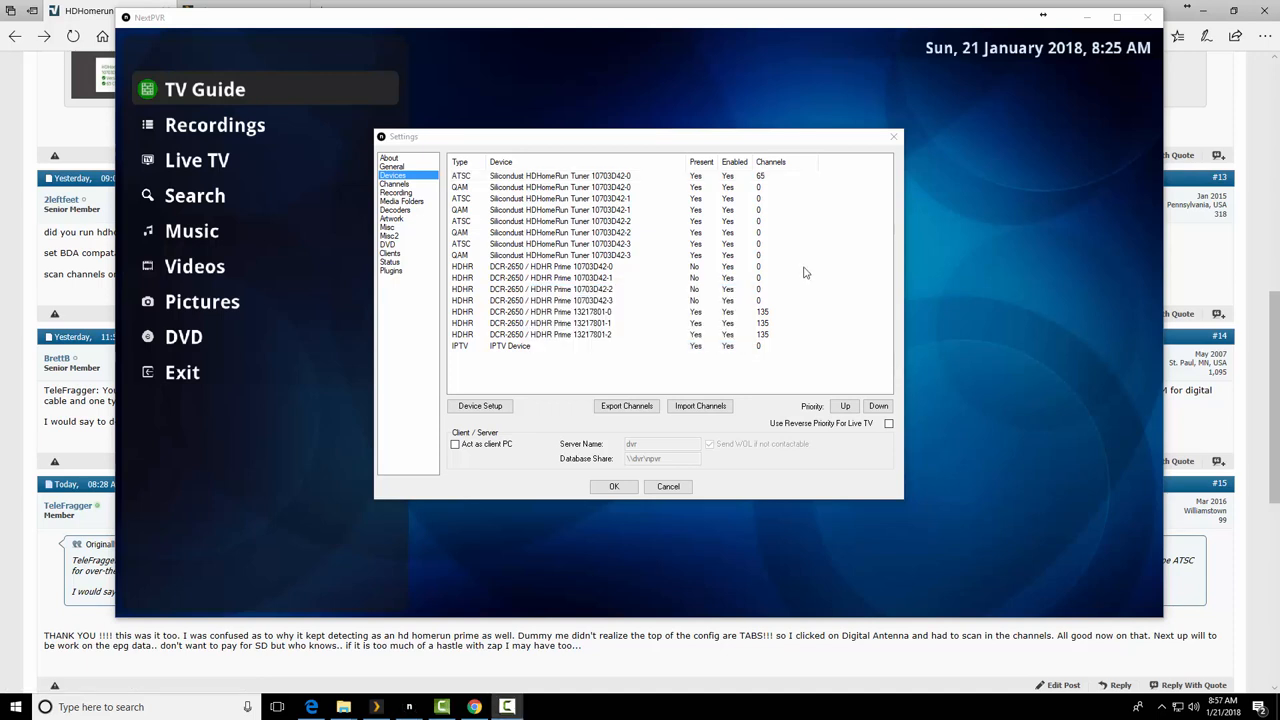
pyautogui.moveTo(650, 196)
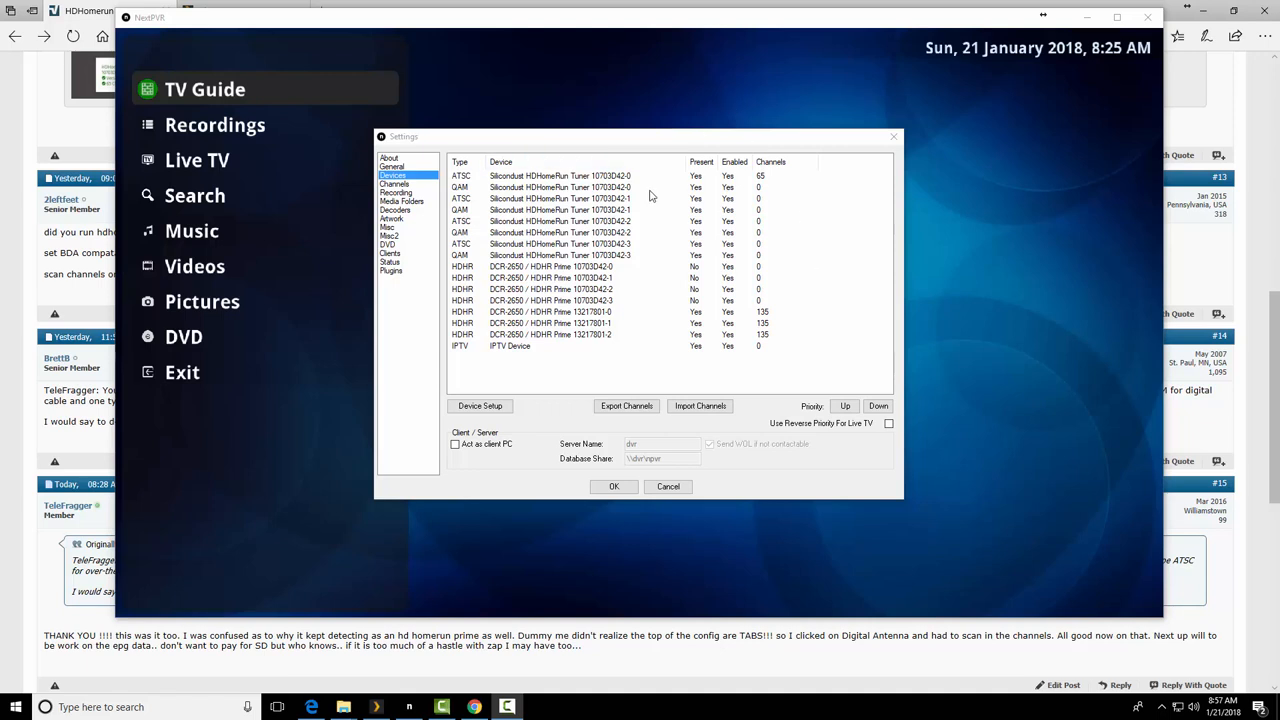
# - Copy the configured tuner's channel setup to the remaining ATSC HDHomeRun tuners, 65 channels each
pyautogui.click(560, 176)
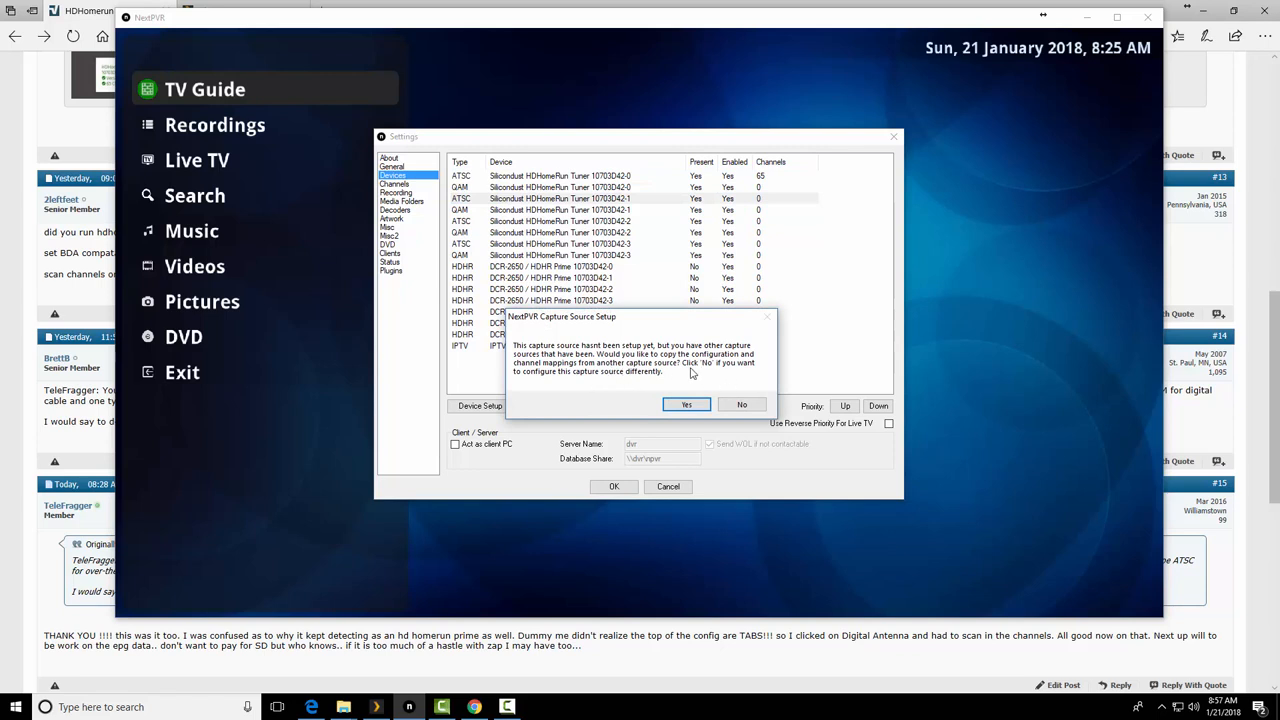
pyautogui.click(686, 404)
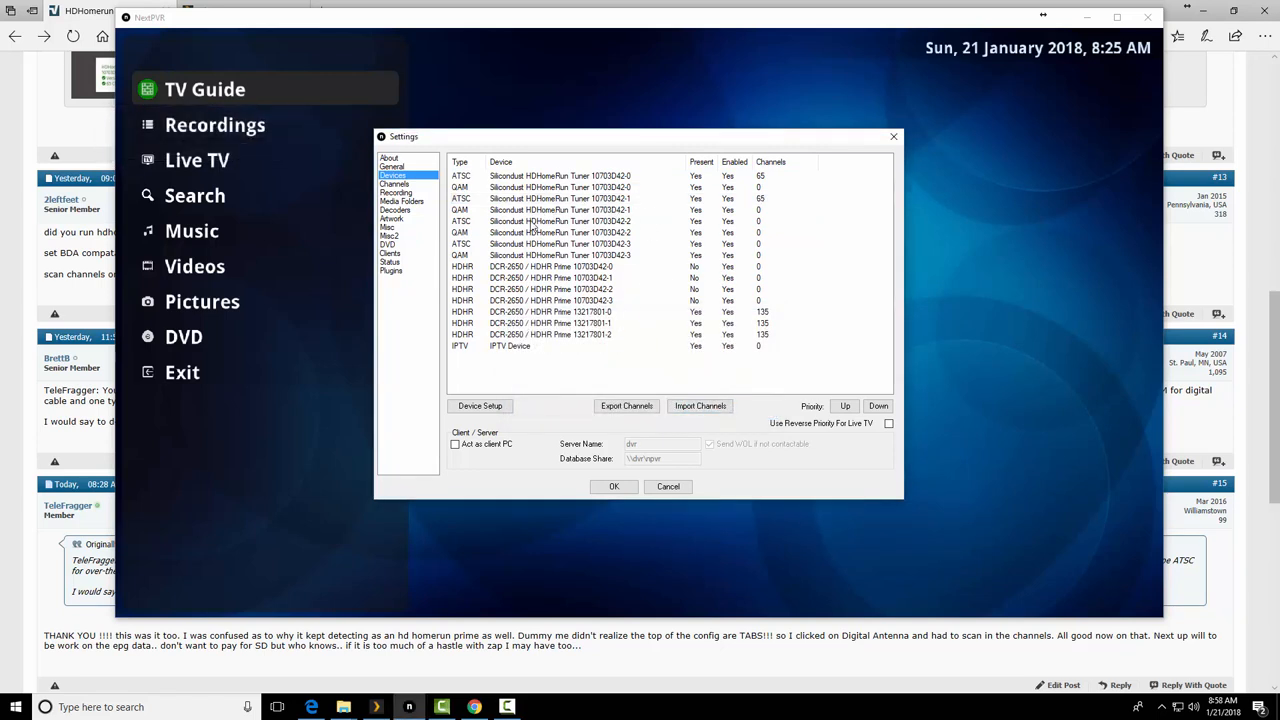
pyautogui.click(700, 404)
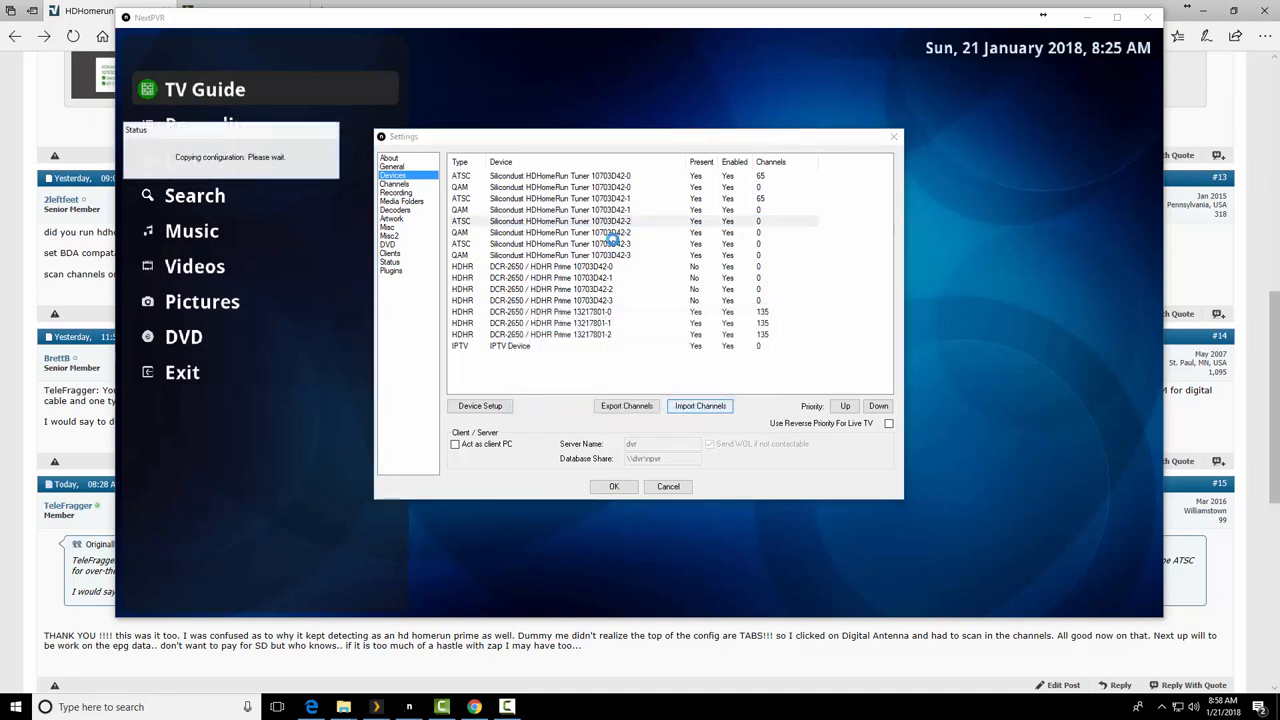
pyautogui.click(560, 244)
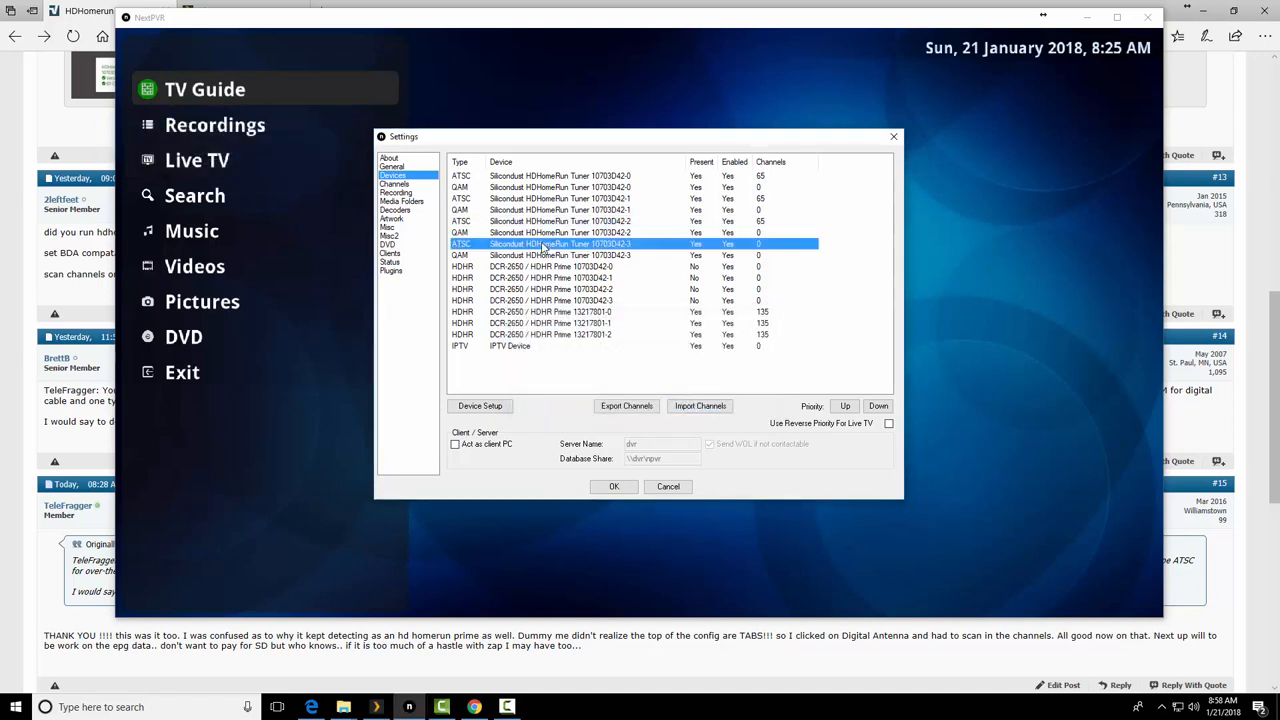
pyautogui.click(612, 486)
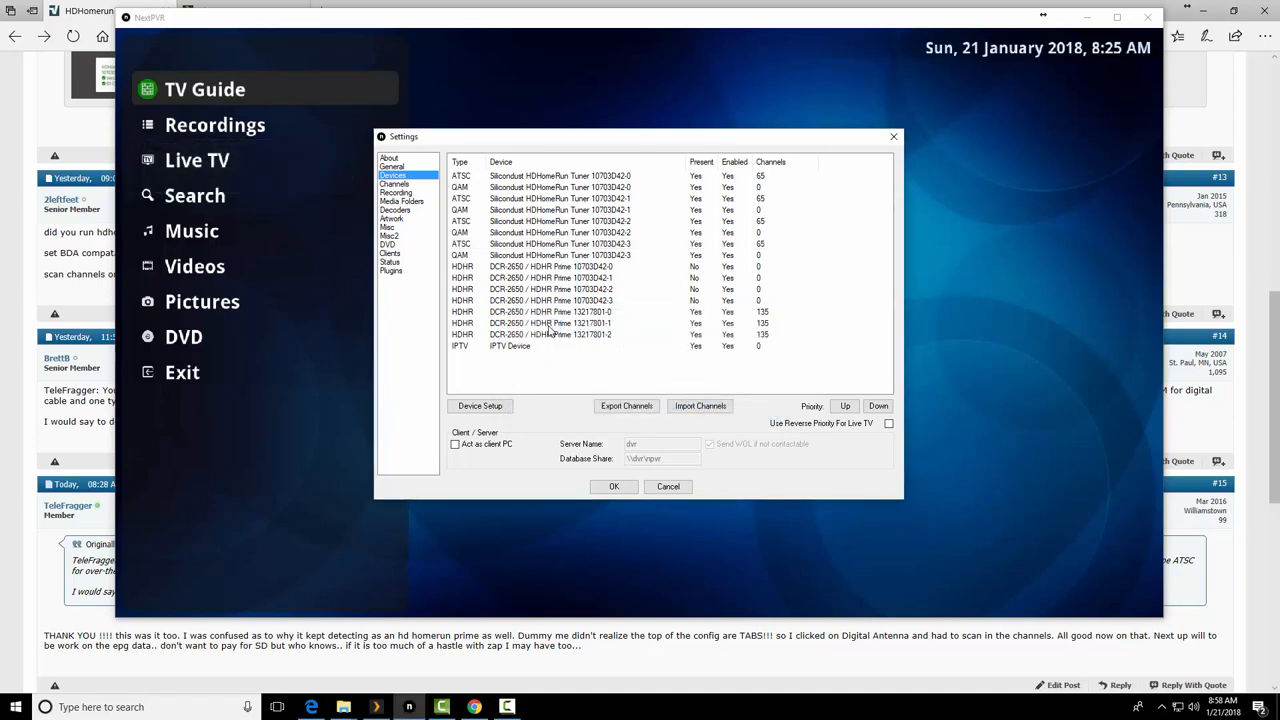
pyautogui.moveTo(586, 390)
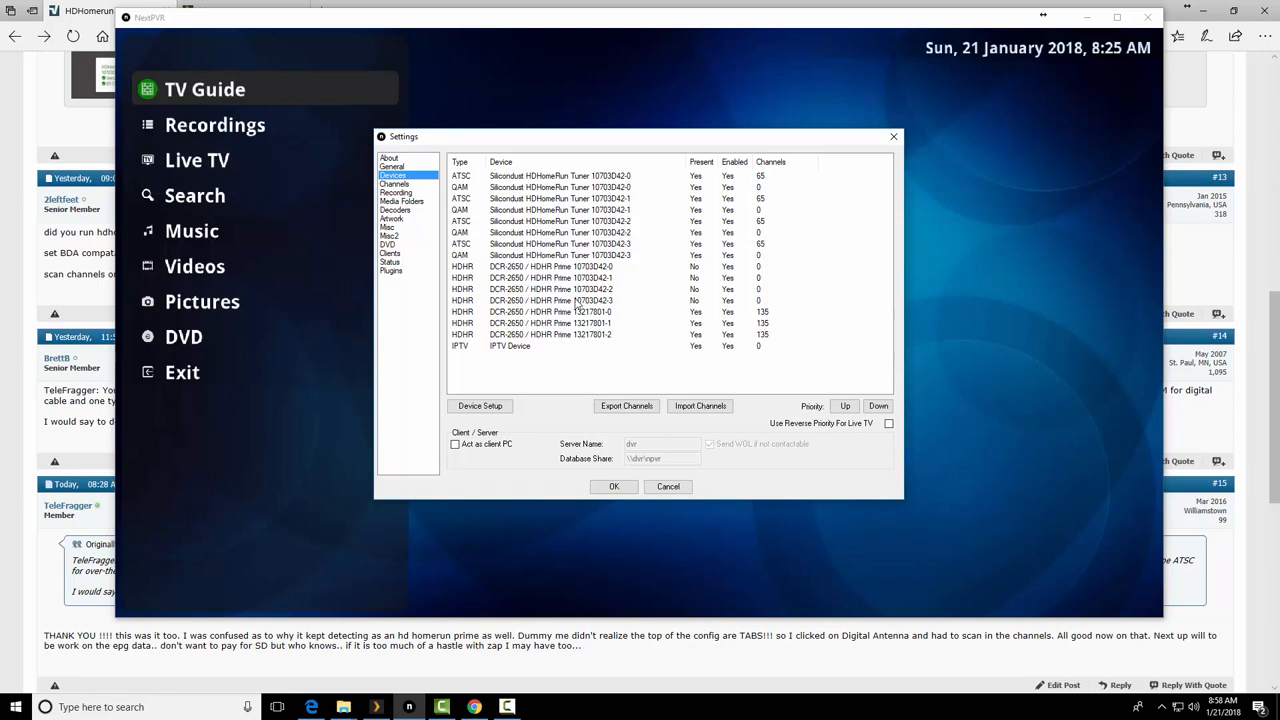
# - Select the HDHR Prime and last QAM tuner entries in the device list
pyautogui.click(550, 266)
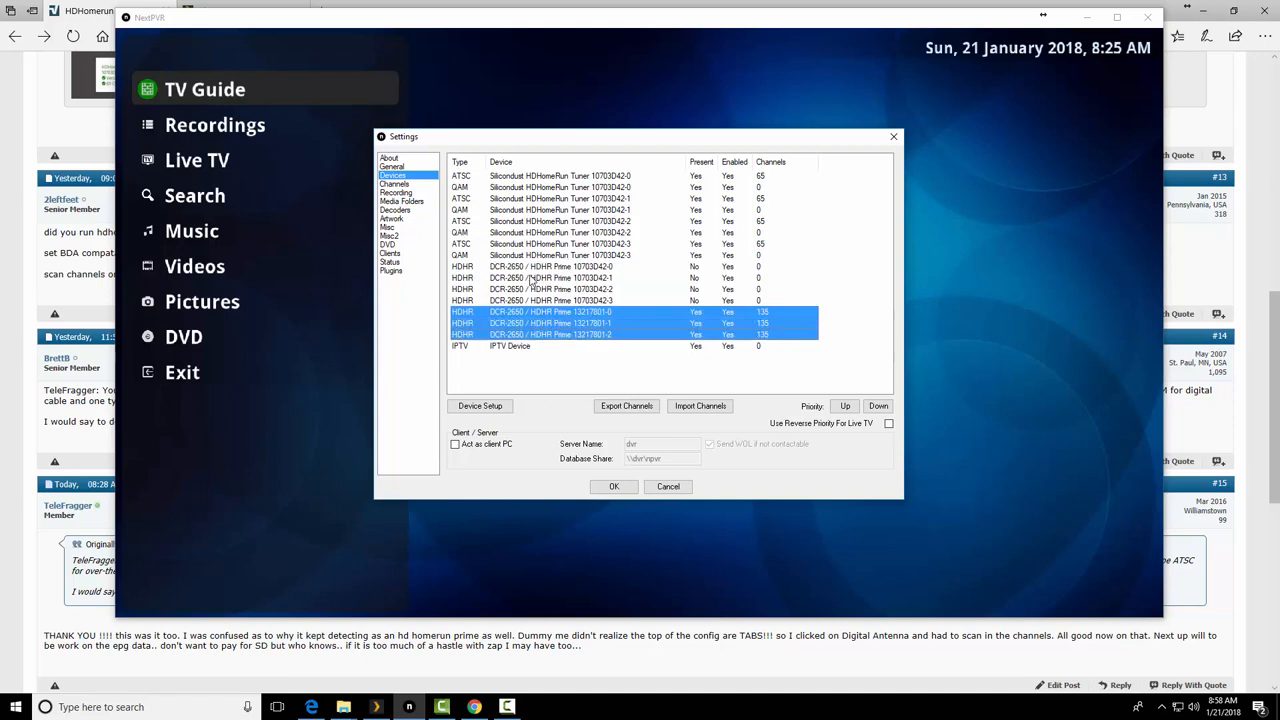
pyautogui.click(560, 256)
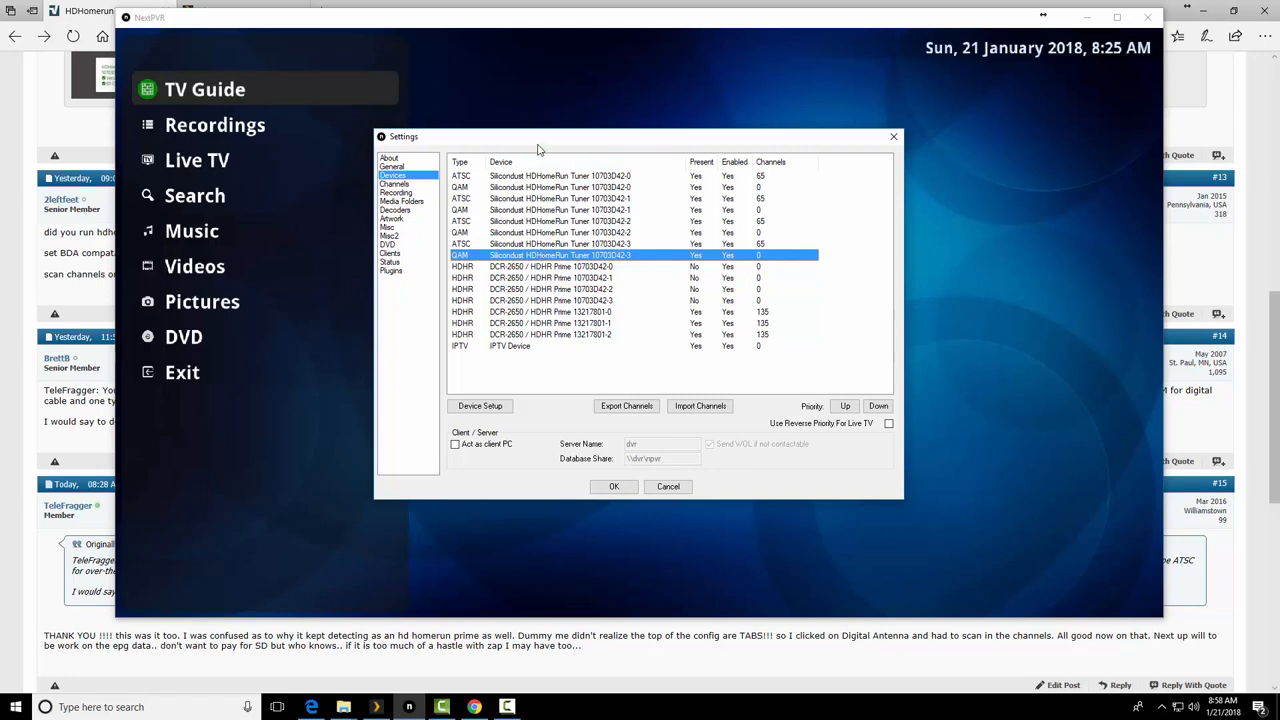
pyautogui.moveTo(528, 188)
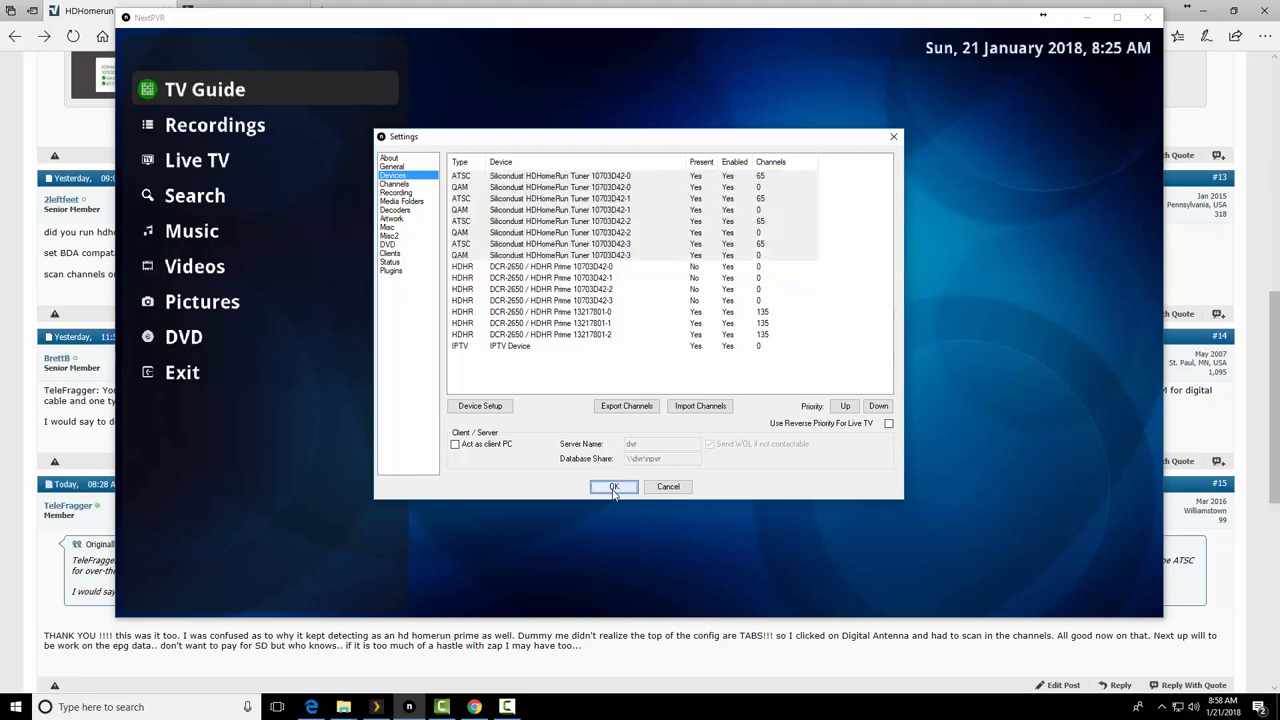
# - Save the tuner settings and bring up details for Eyewitness News at 8am on 3.1 KYW-TV
pyautogui.click(612, 486)
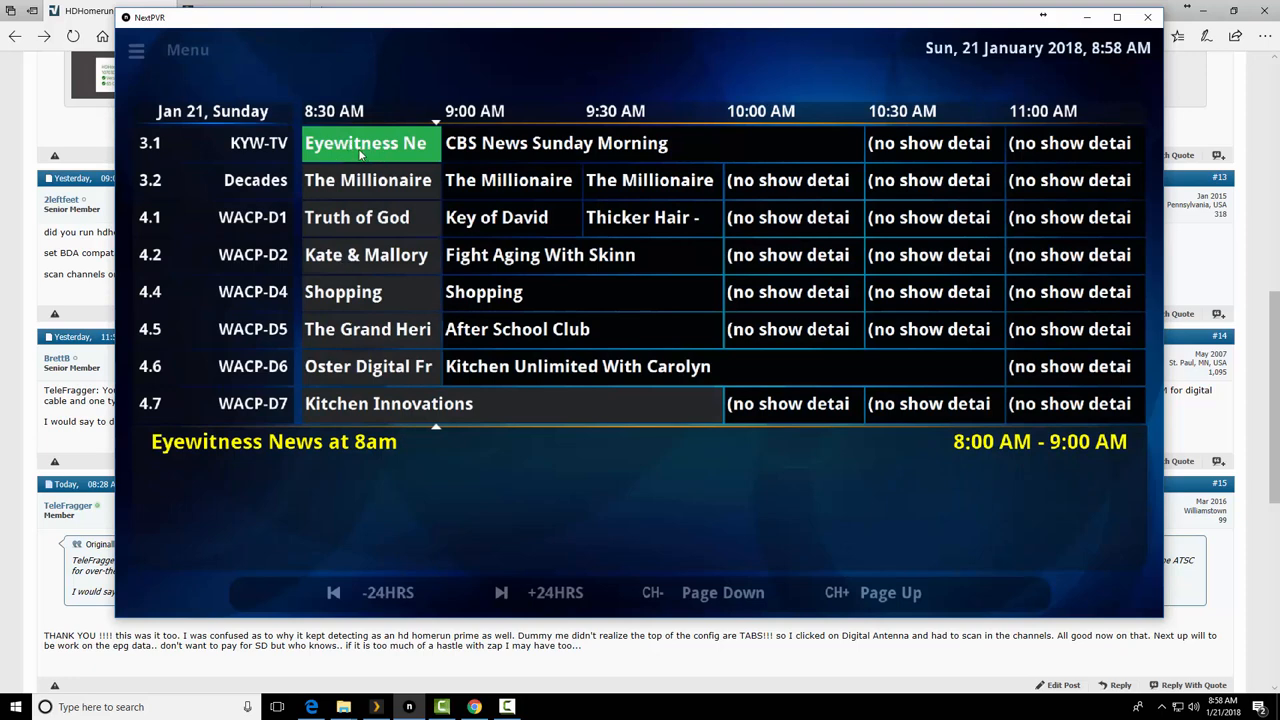
pyautogui.click(364, 142)
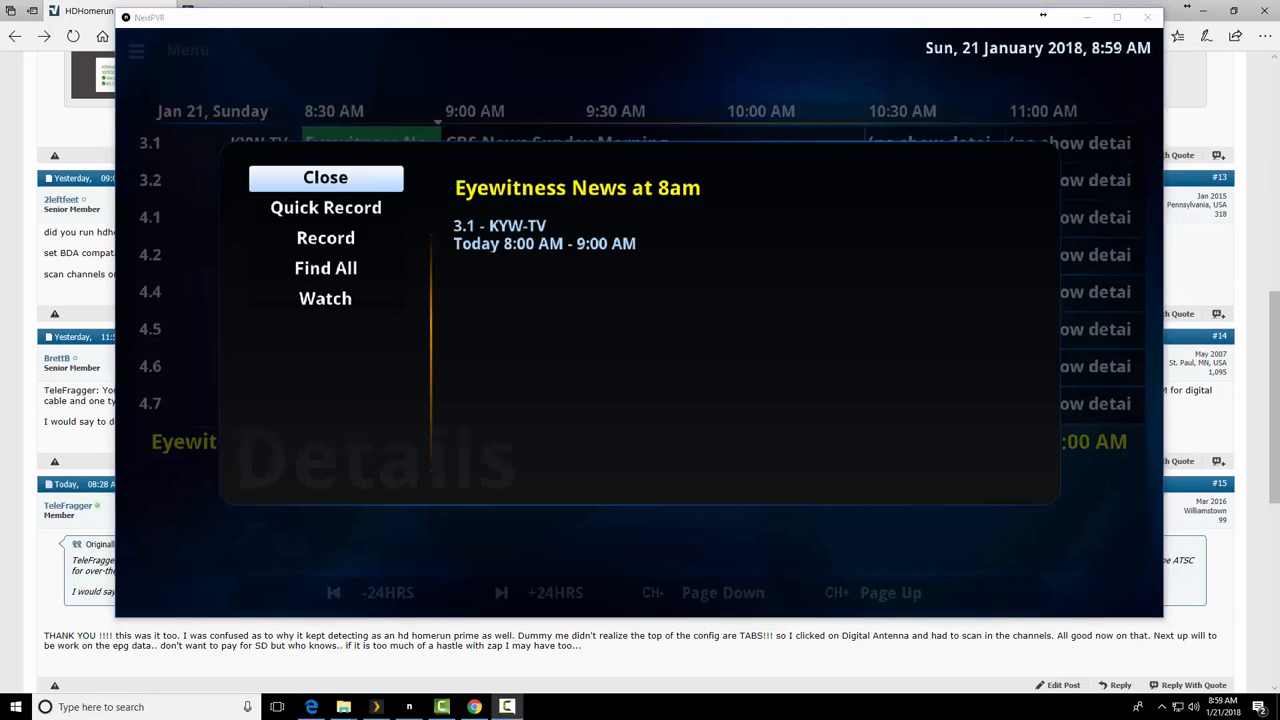
pyautogui.moveTo(332, 328)
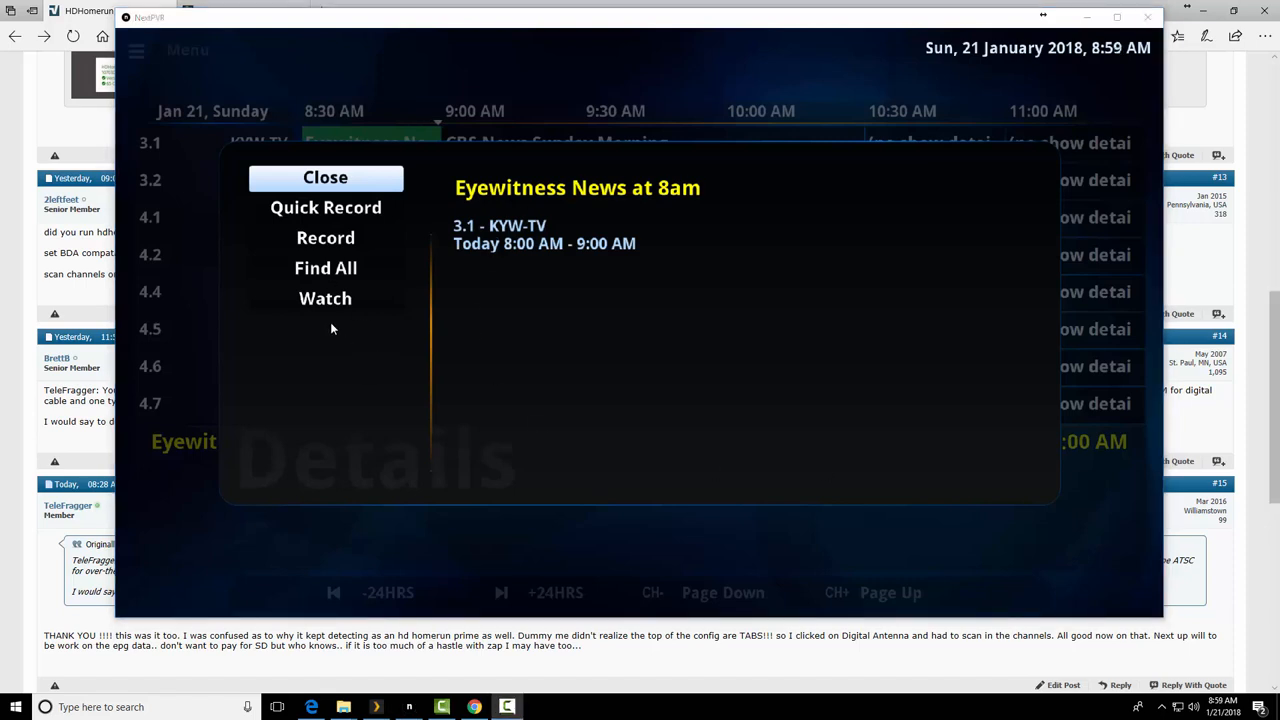
pyautogui.moveTo(344, 244)
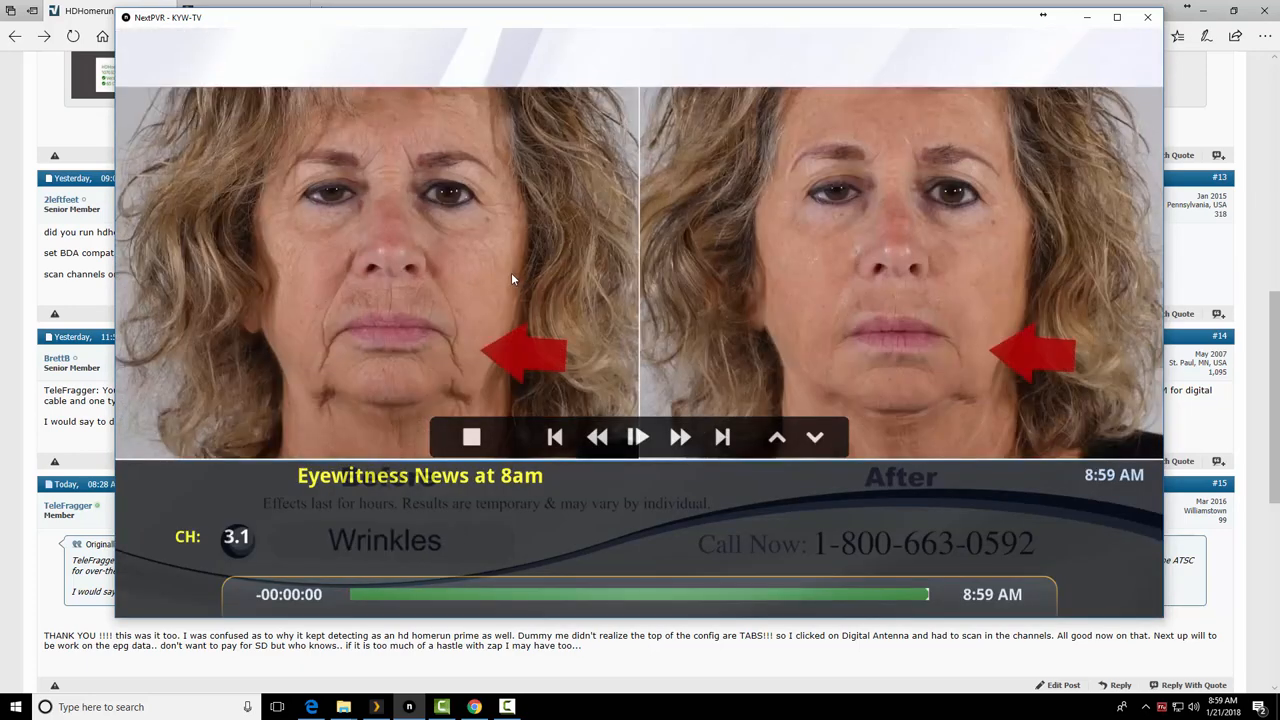
# - Visit Settings from the player's context menu, then reveal the guide's Menu, Group and Keyword bar
pyautogui.rightClick(490, 468)
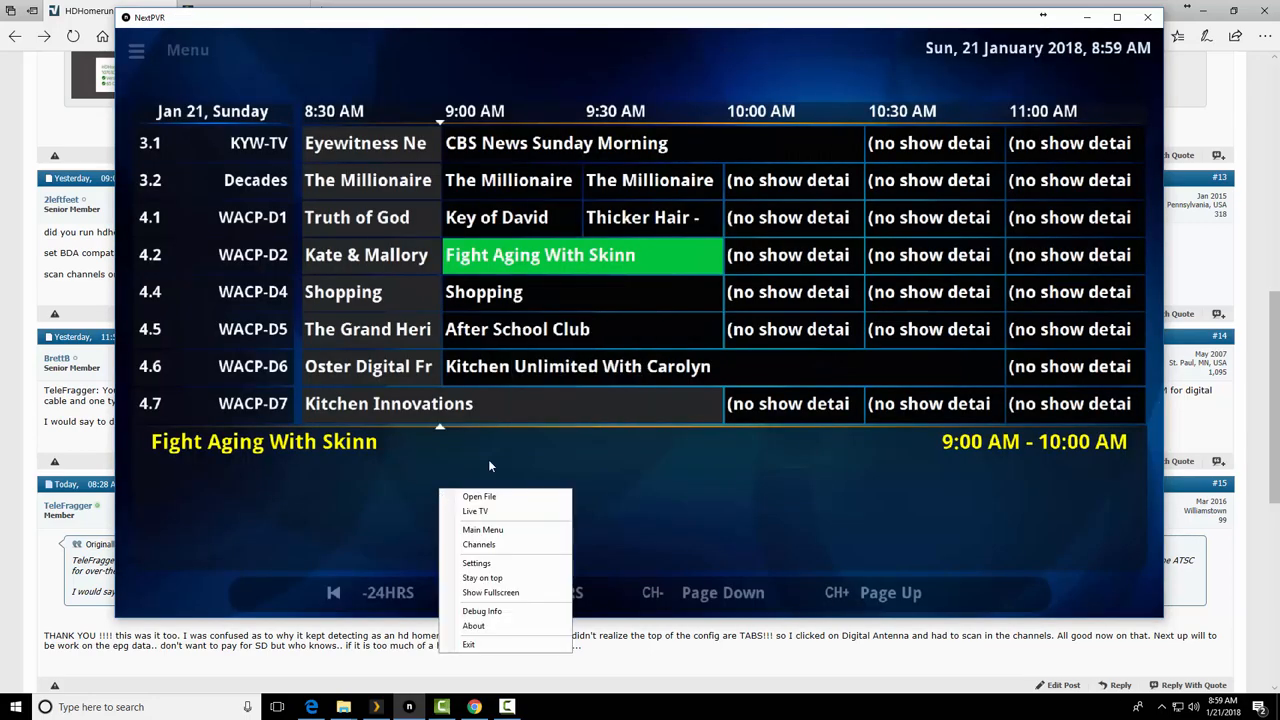
pyautogui.click(472, 624)
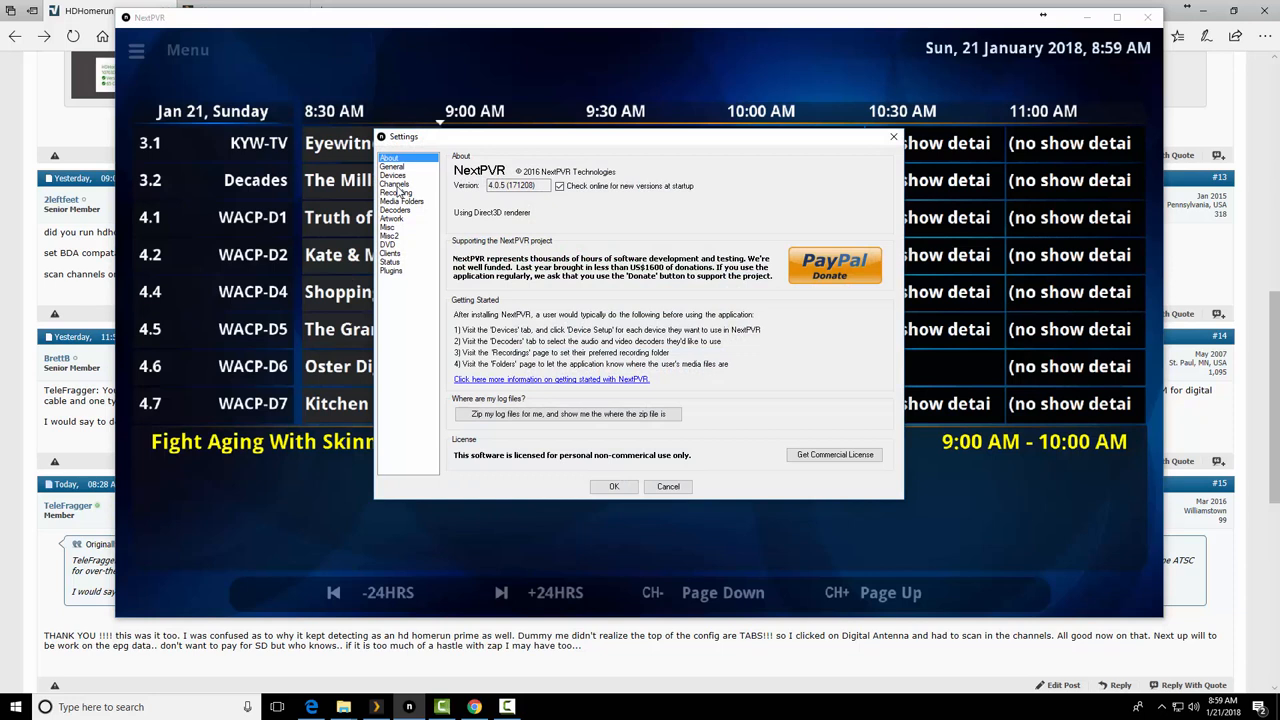
pyautogui.moveTo(400, 224)
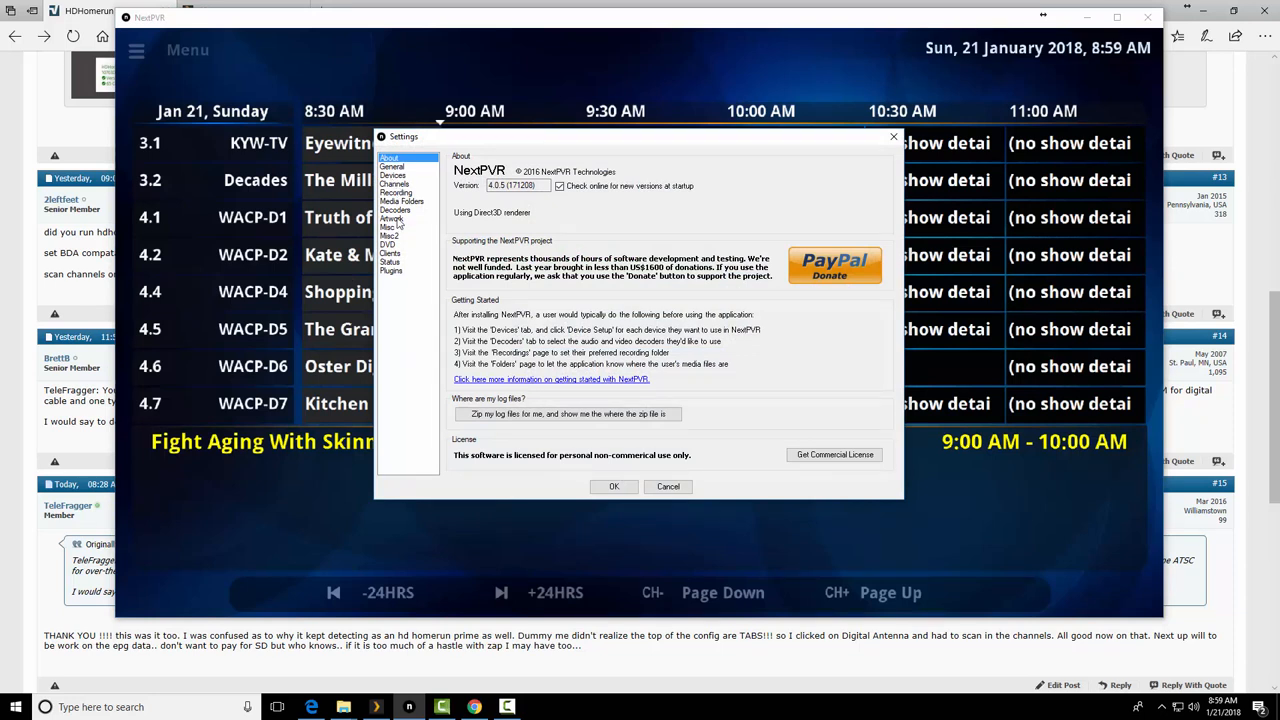
pyautogui.click(396, 210)
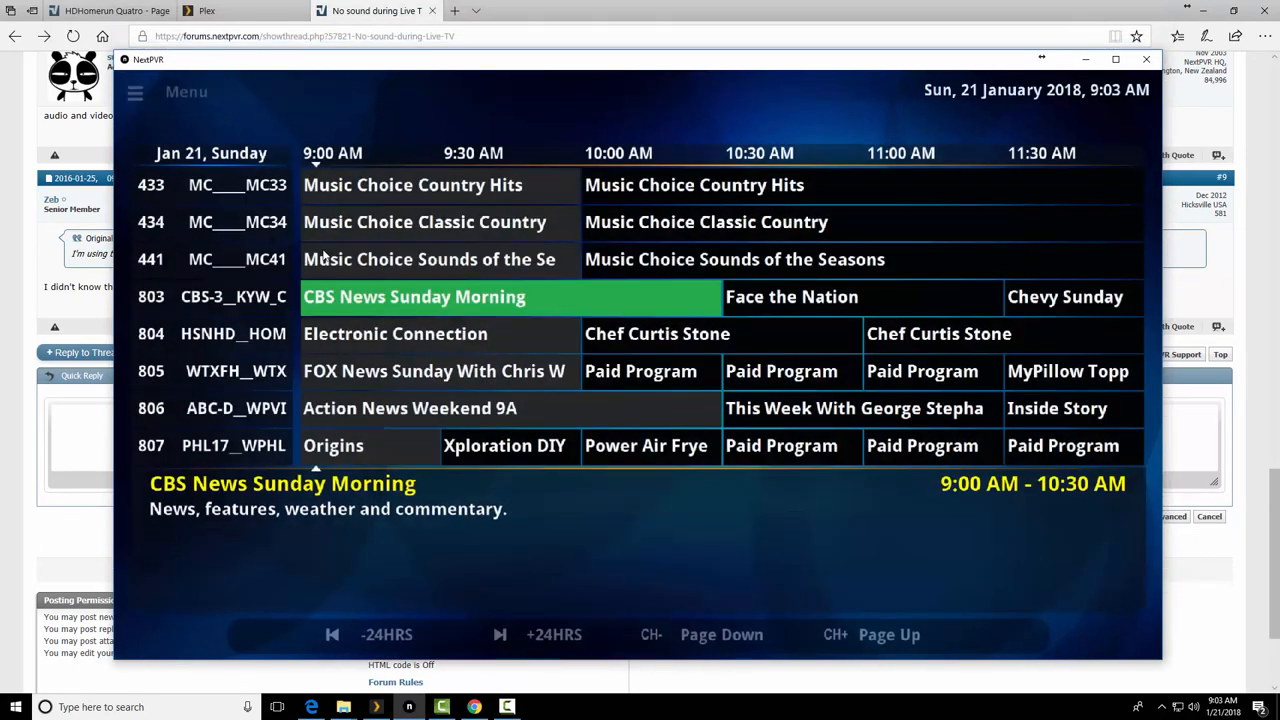
pyautogui.click(134, 92)
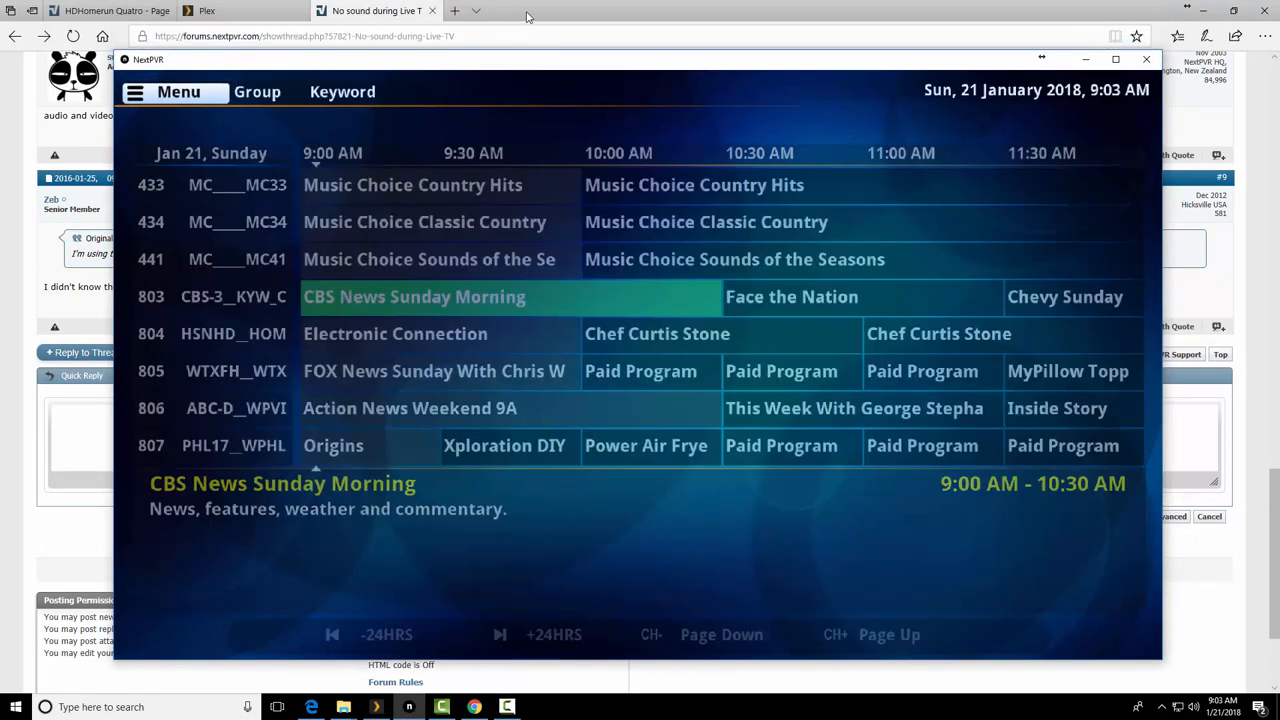
pyautogui.click(208, 10)
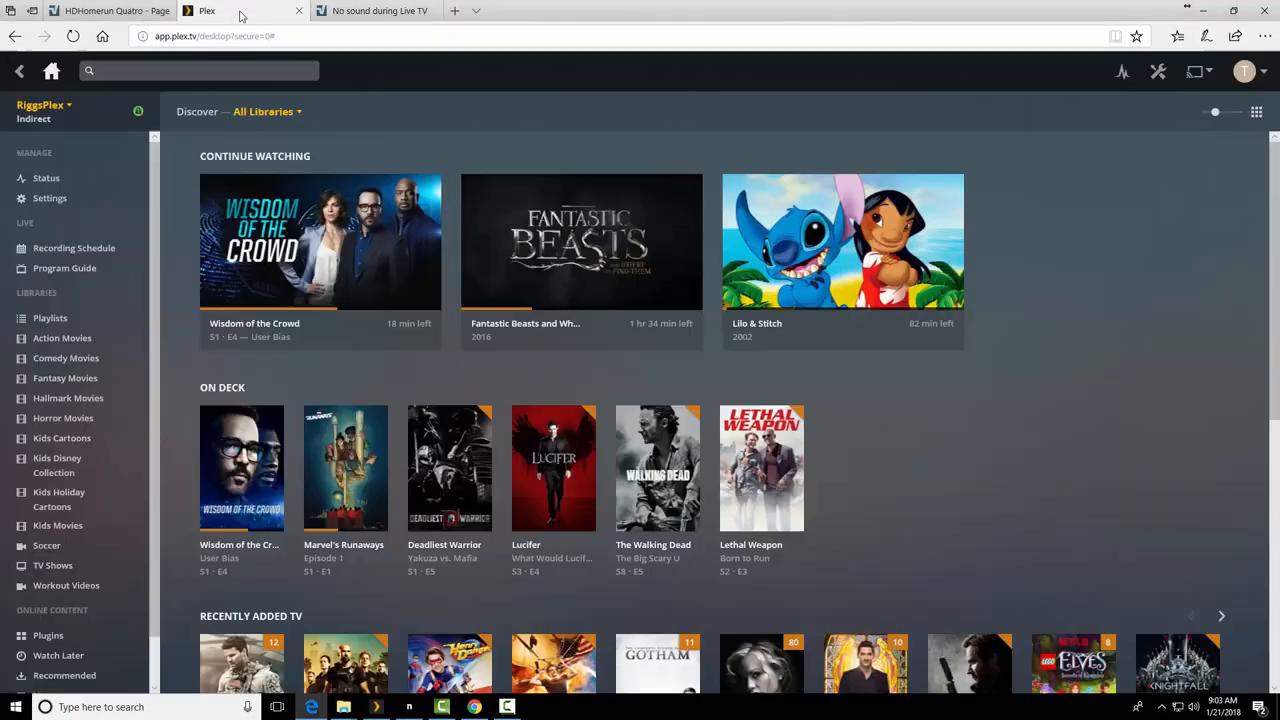
pyautogui.moveTo(992, 98)
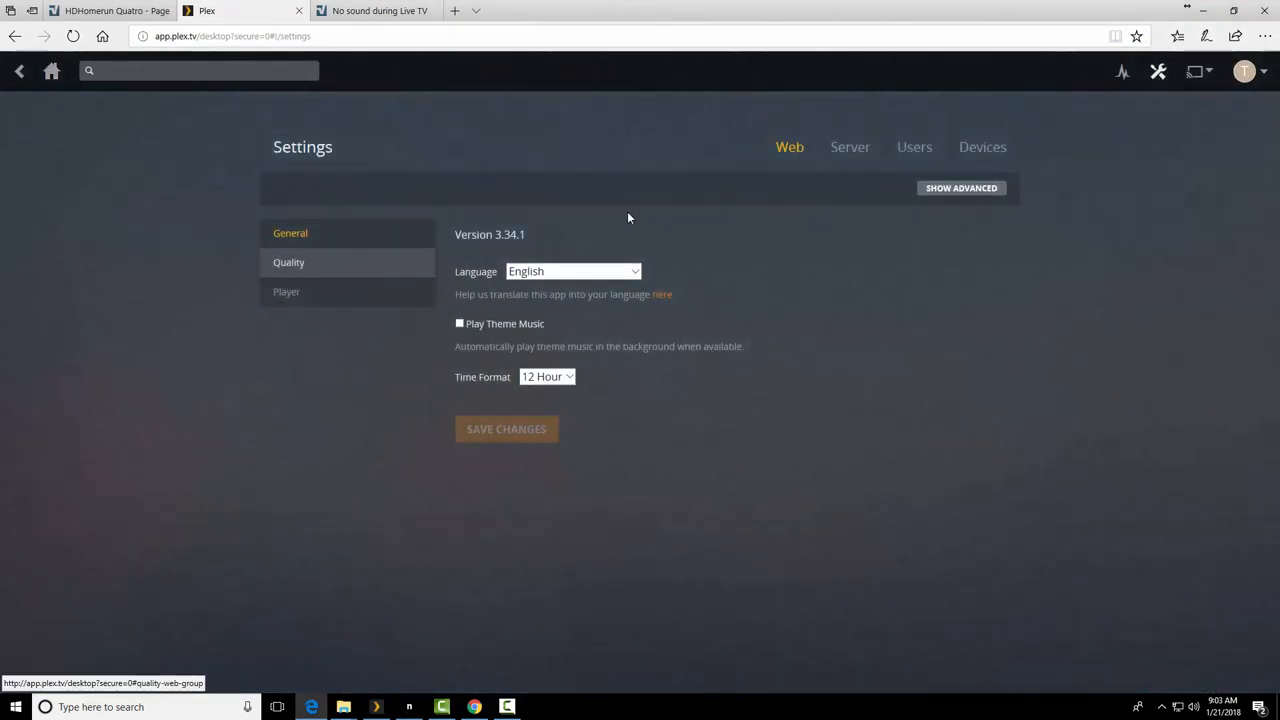
pyautogui.click(848, 148)
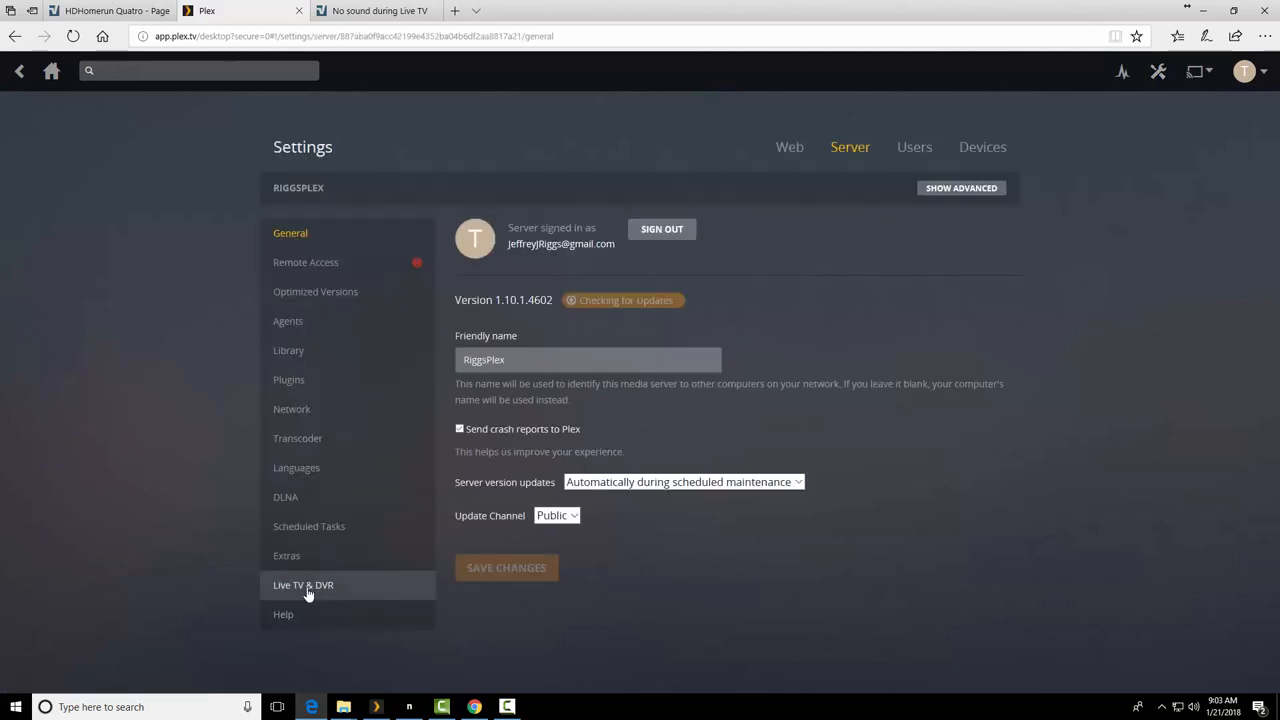
pyautogui.click(304, 584)
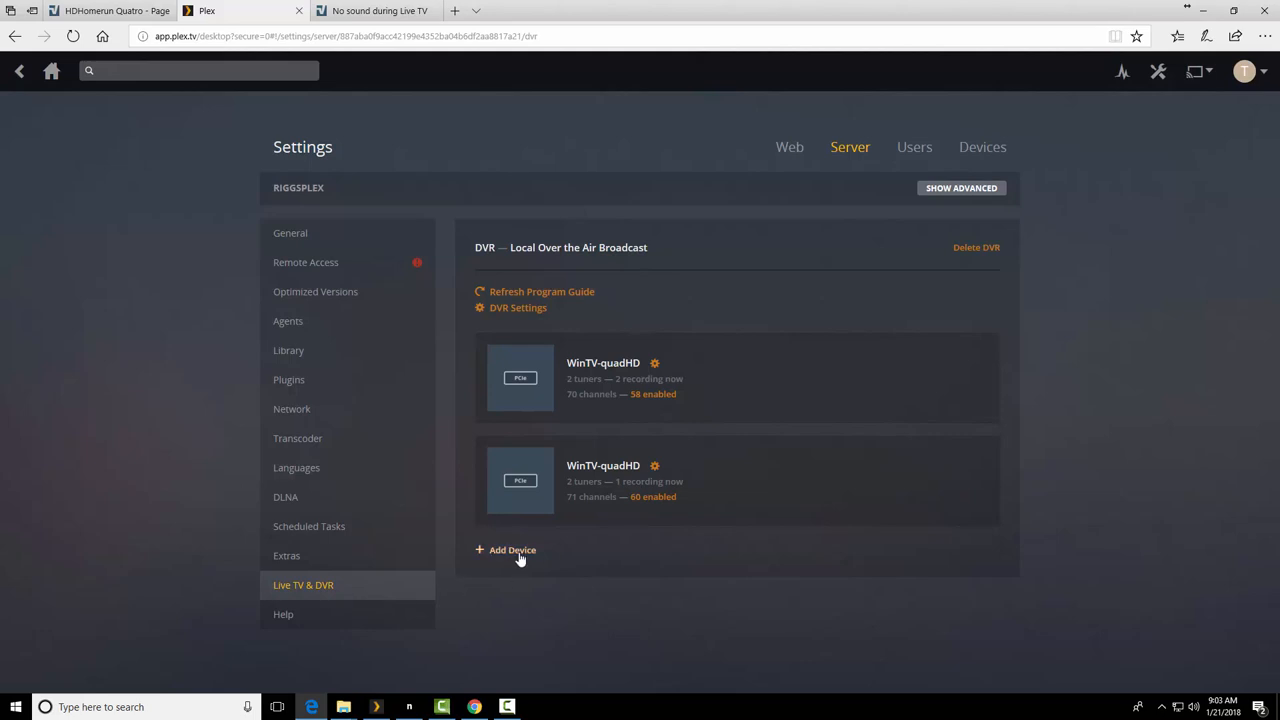
pyautogui.click(512, 550)
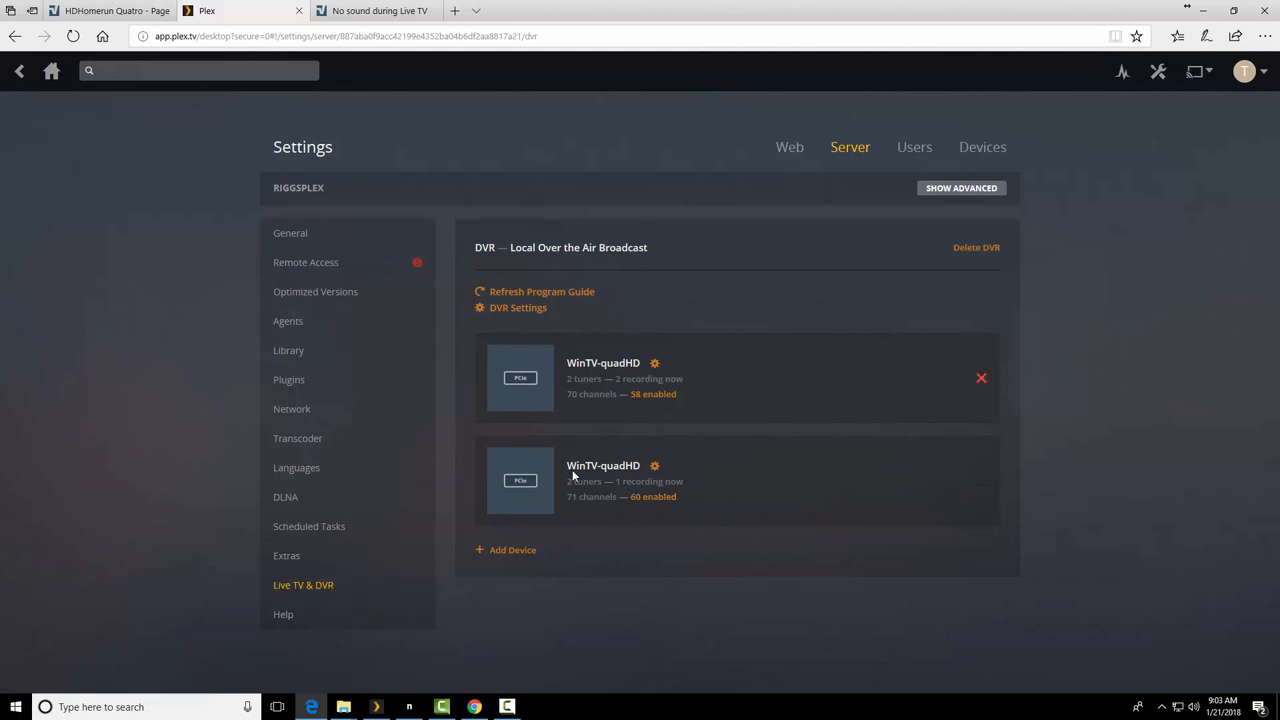
pyautogui.moveTo(512, 548)
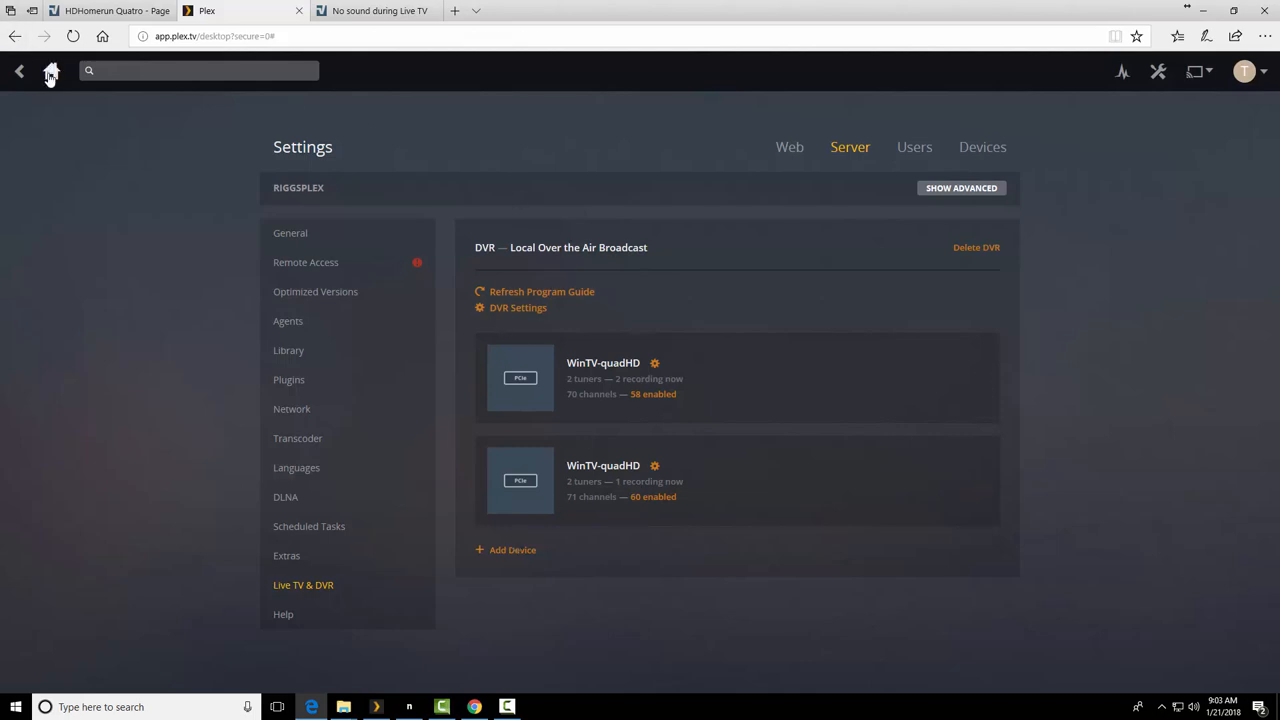
# - Dismiss the CBS News Sunday Morning tuning error and keep FOX News Sunday playing in the mini player
pyautogui.click(64, 268)
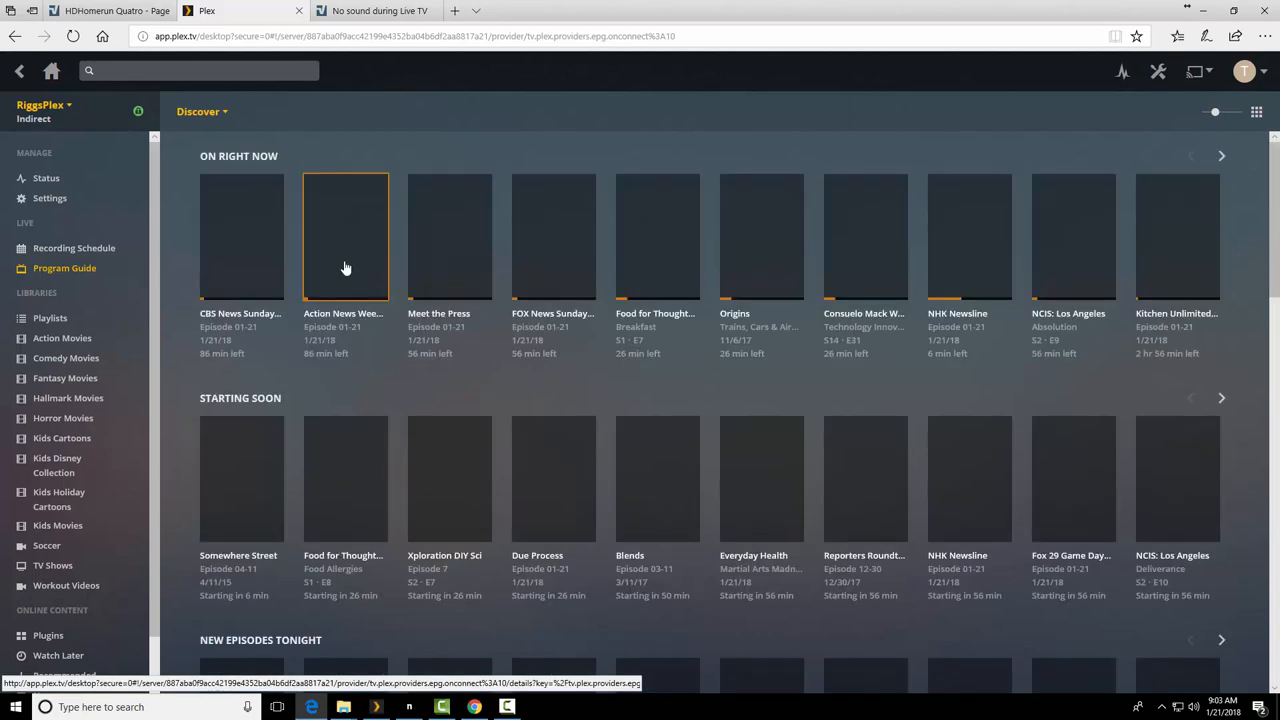
pyautogui.click(344, 236)
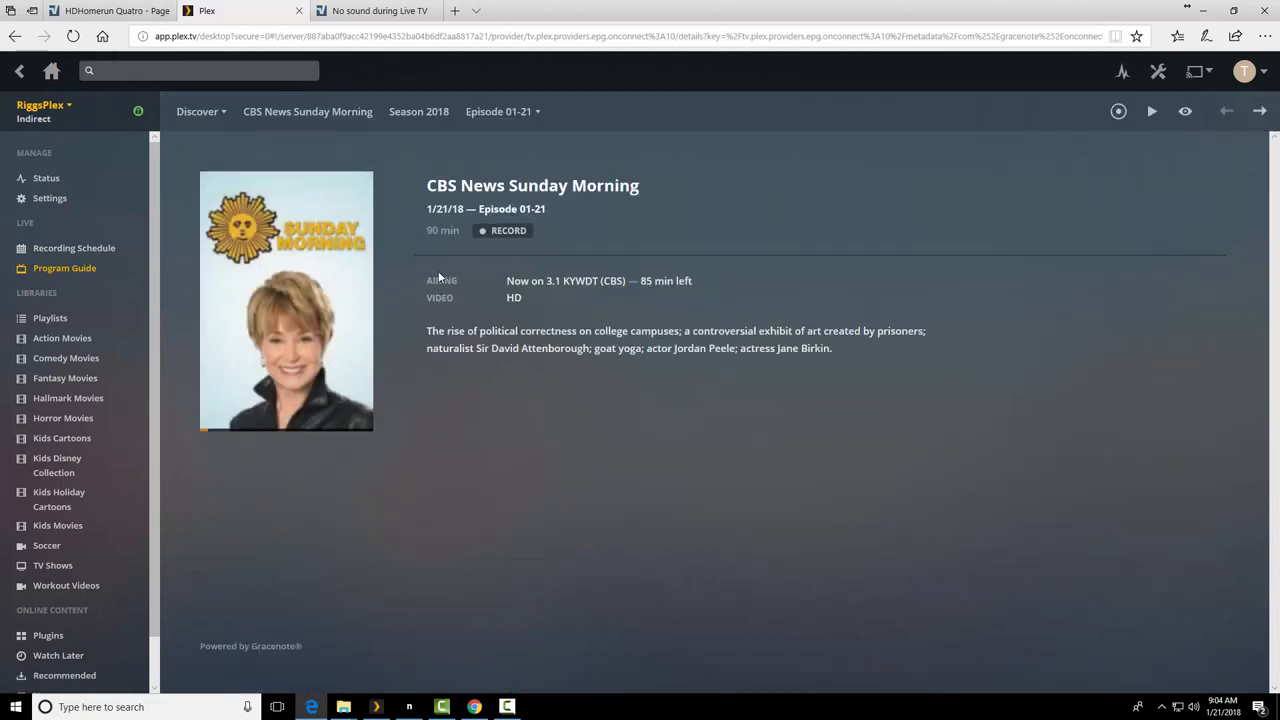
pyautogui.click(1152, 112)
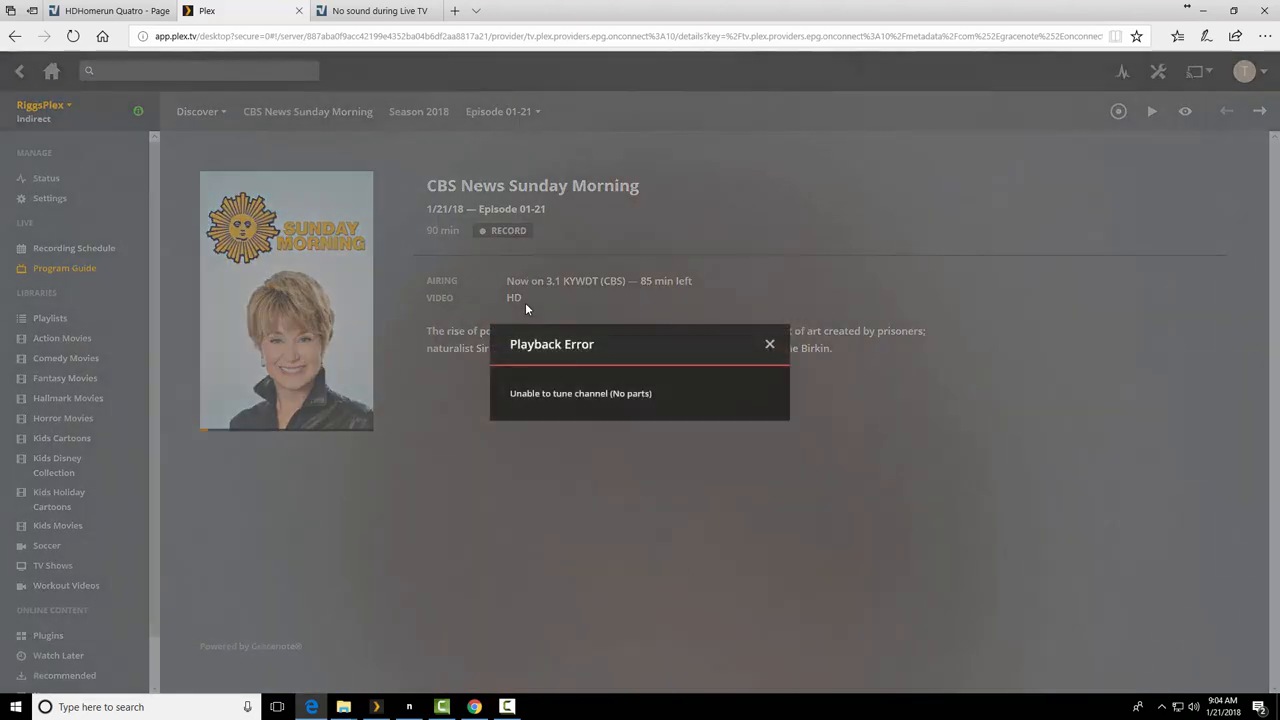
pyautogui.moveTo(768, 344)
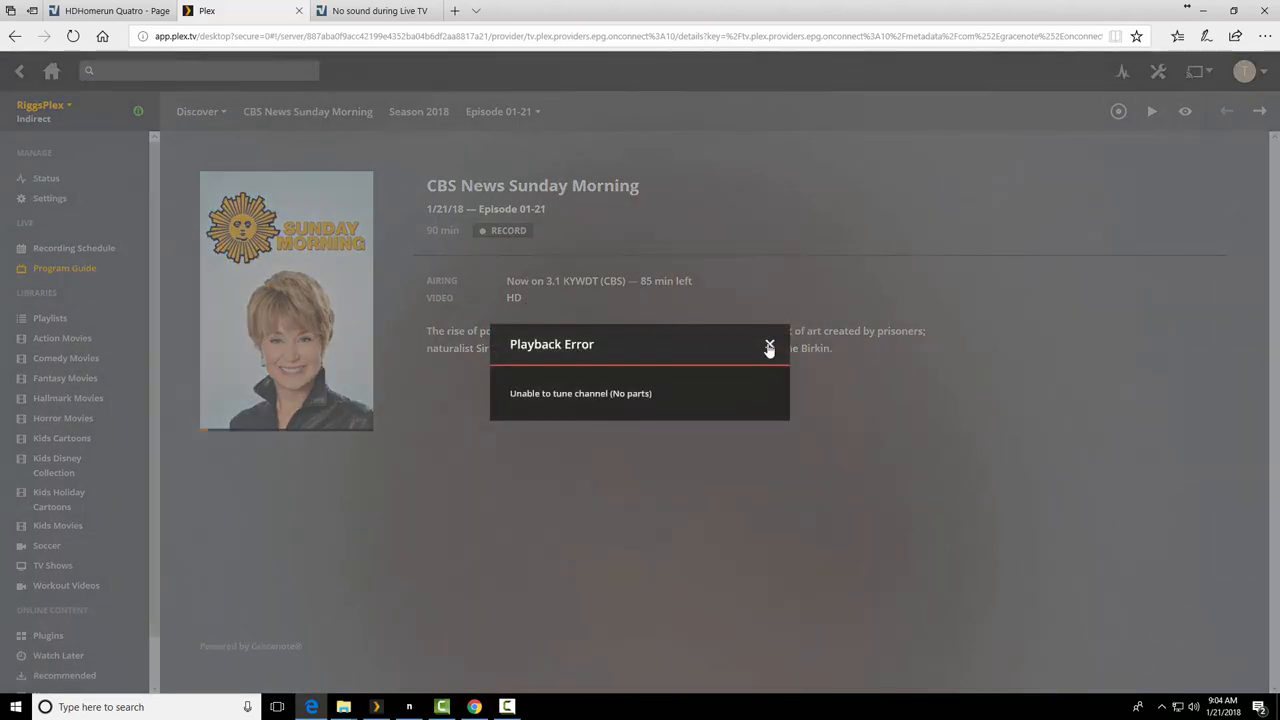
pyautogui.click(768, 348)
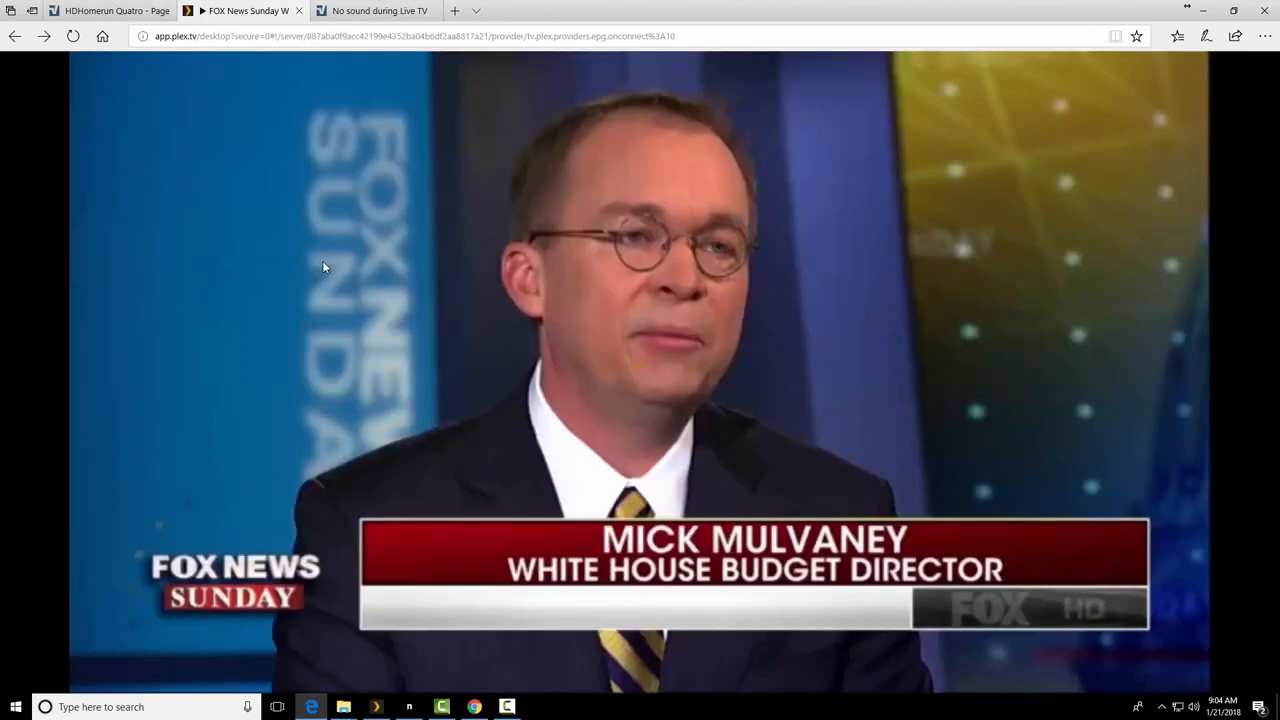
pyautogui.moveTo(698, 450)
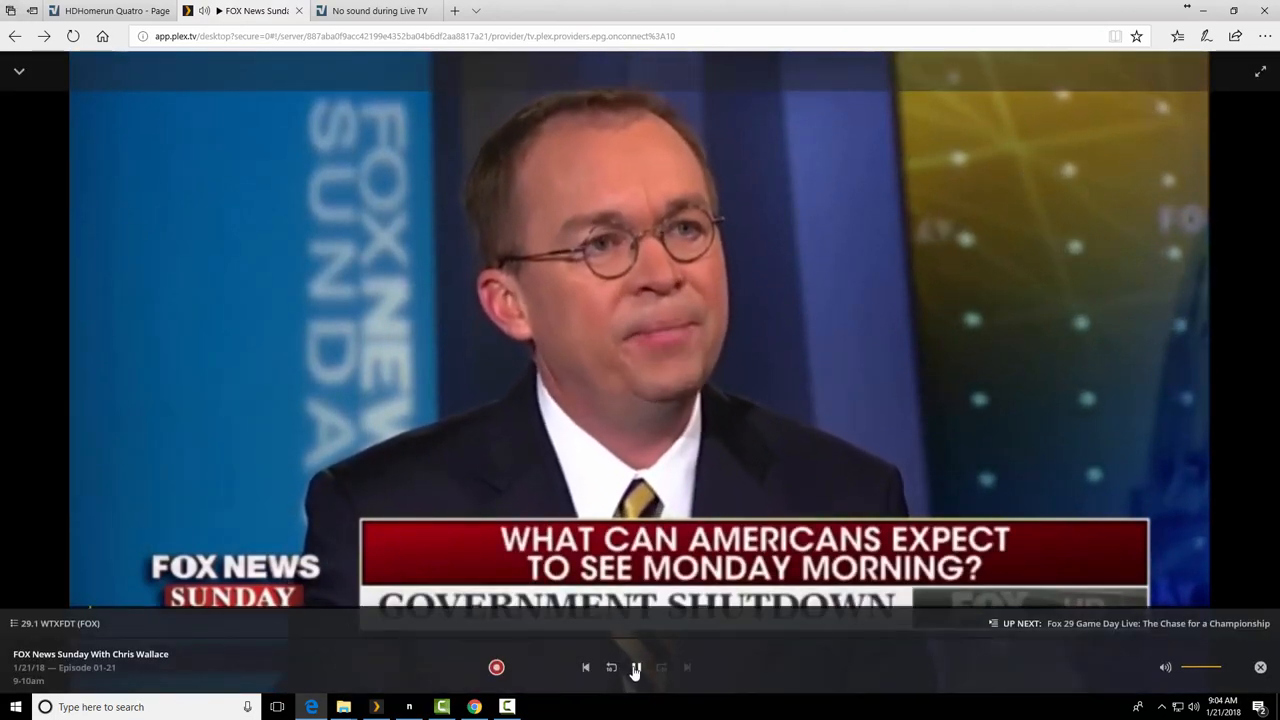
pyautogui.click(636, 668)
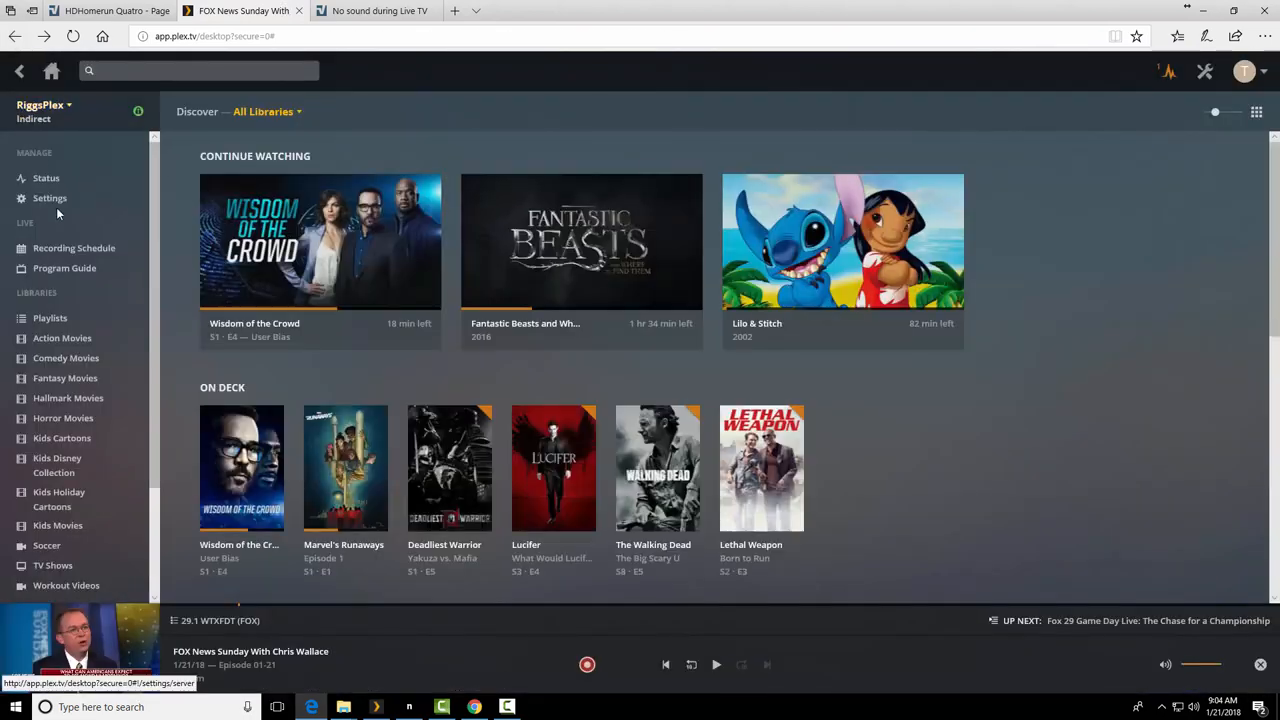
# - Start DVR Setup under Live TV & DVR and choose the HDHomeRun CONNECT Quatro tuner
pyautogui.click(48, 198)
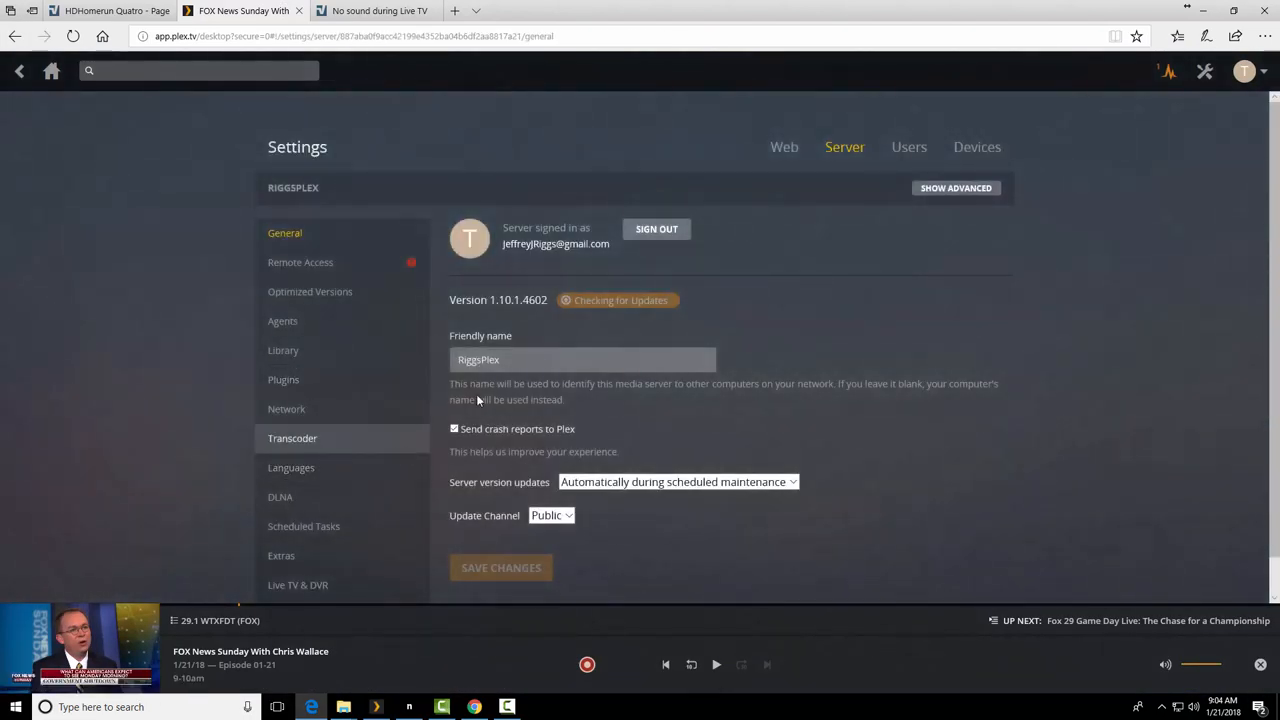
pyautogui.click(296, 544)
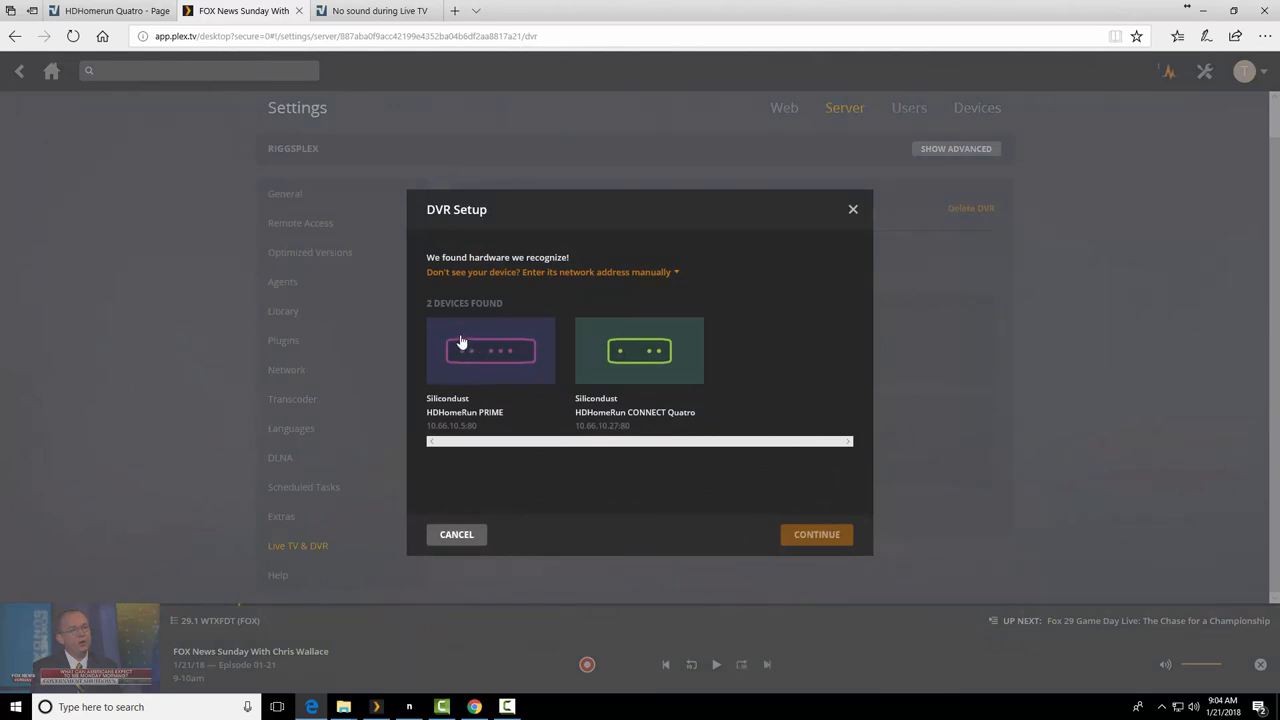
pyautogui.moveTo(852, 212)
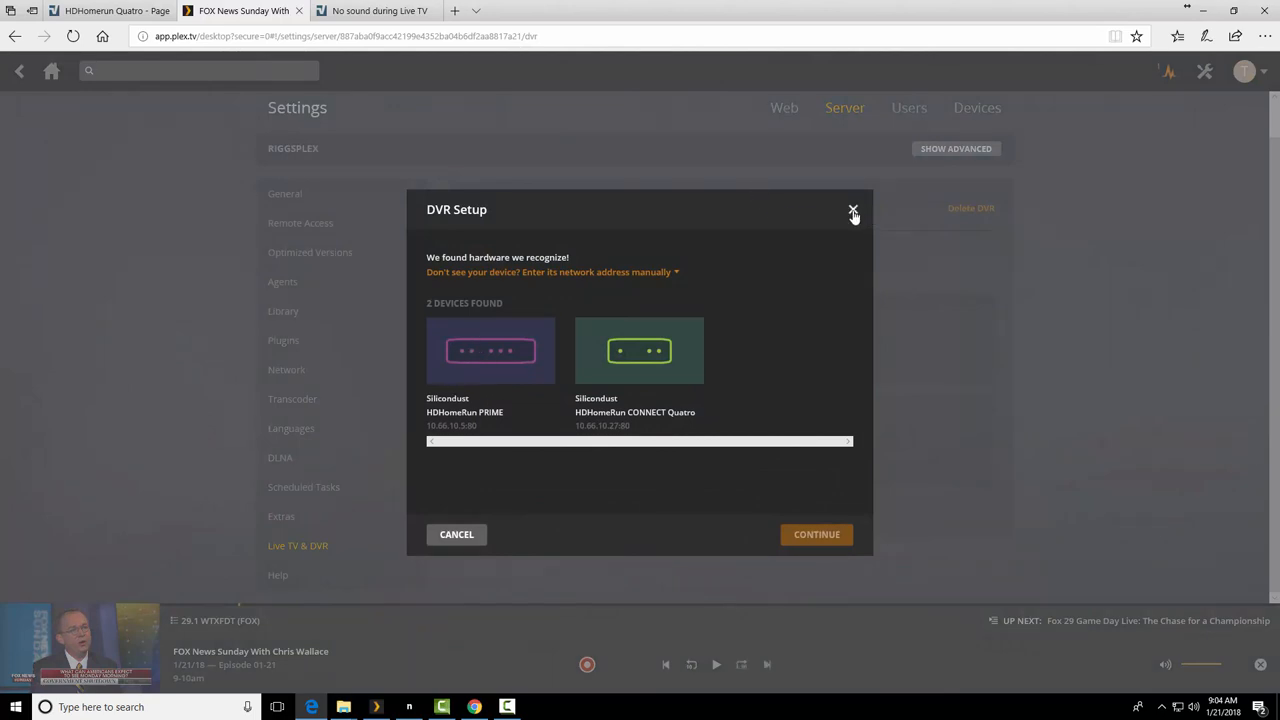
pyautogui.moveTo(652, 392)
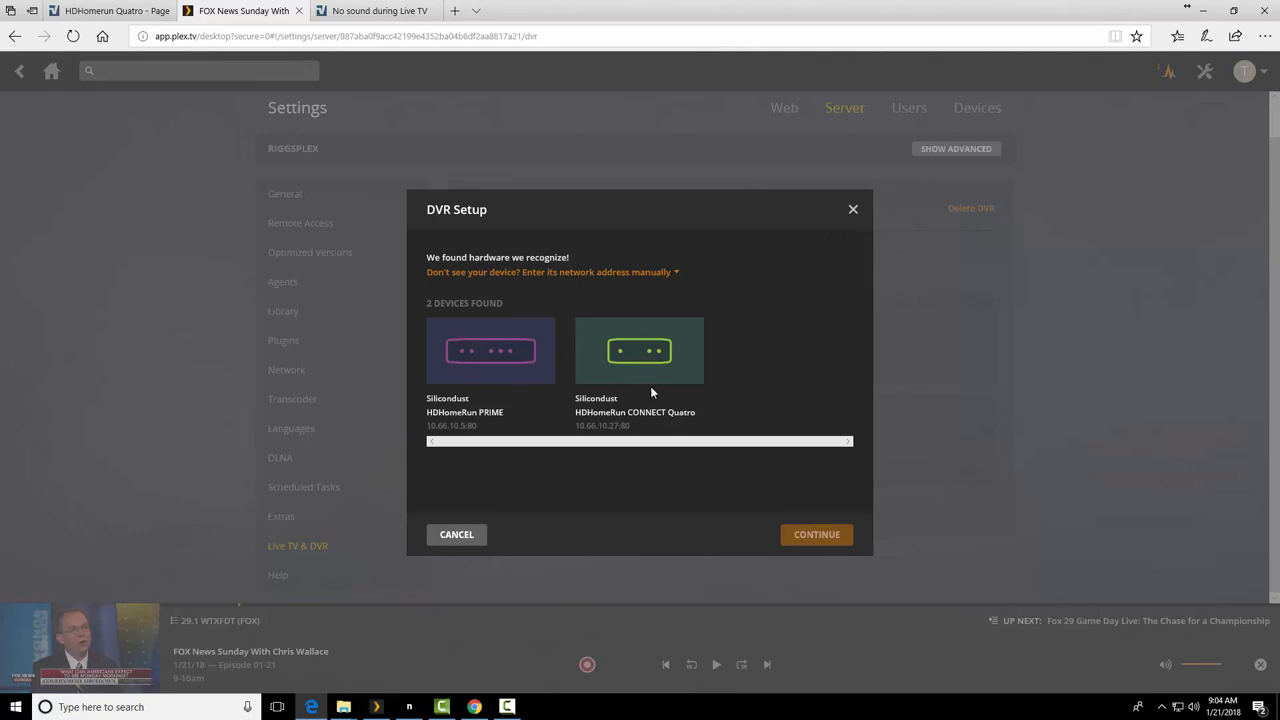
pyautogui.moveTo(612, 368)
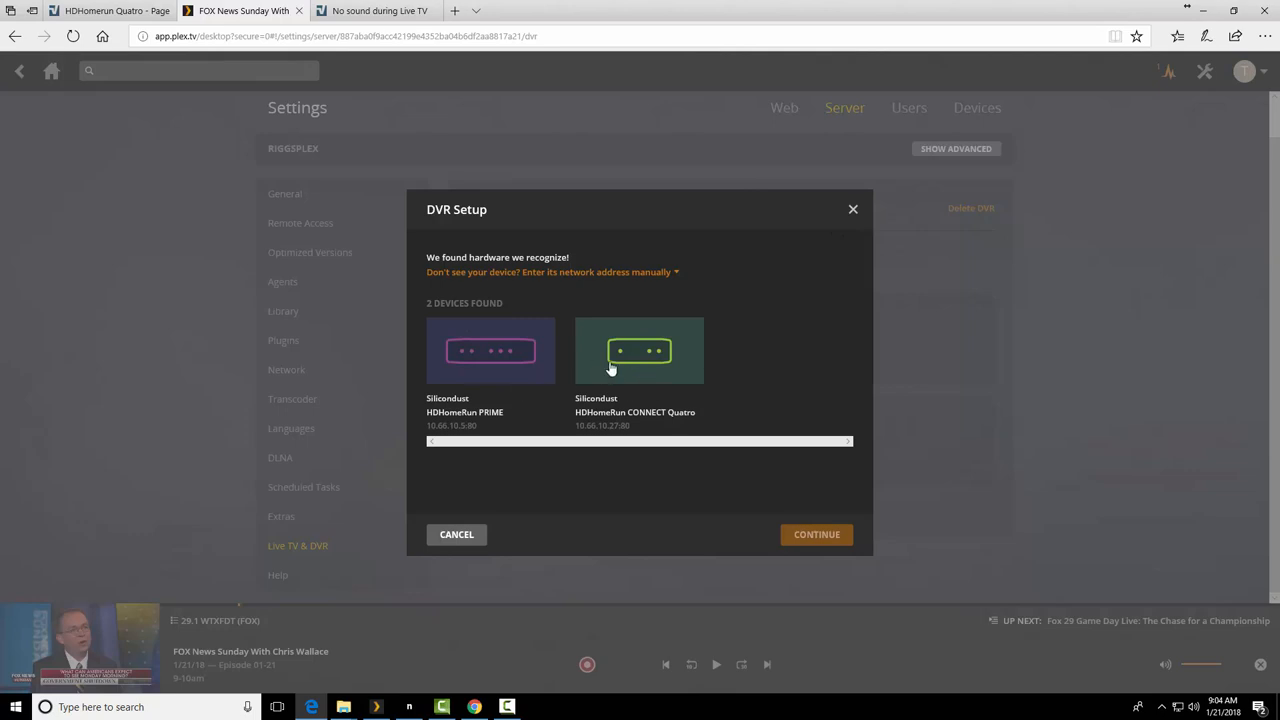
pyautogui.moveTo(854, 212)
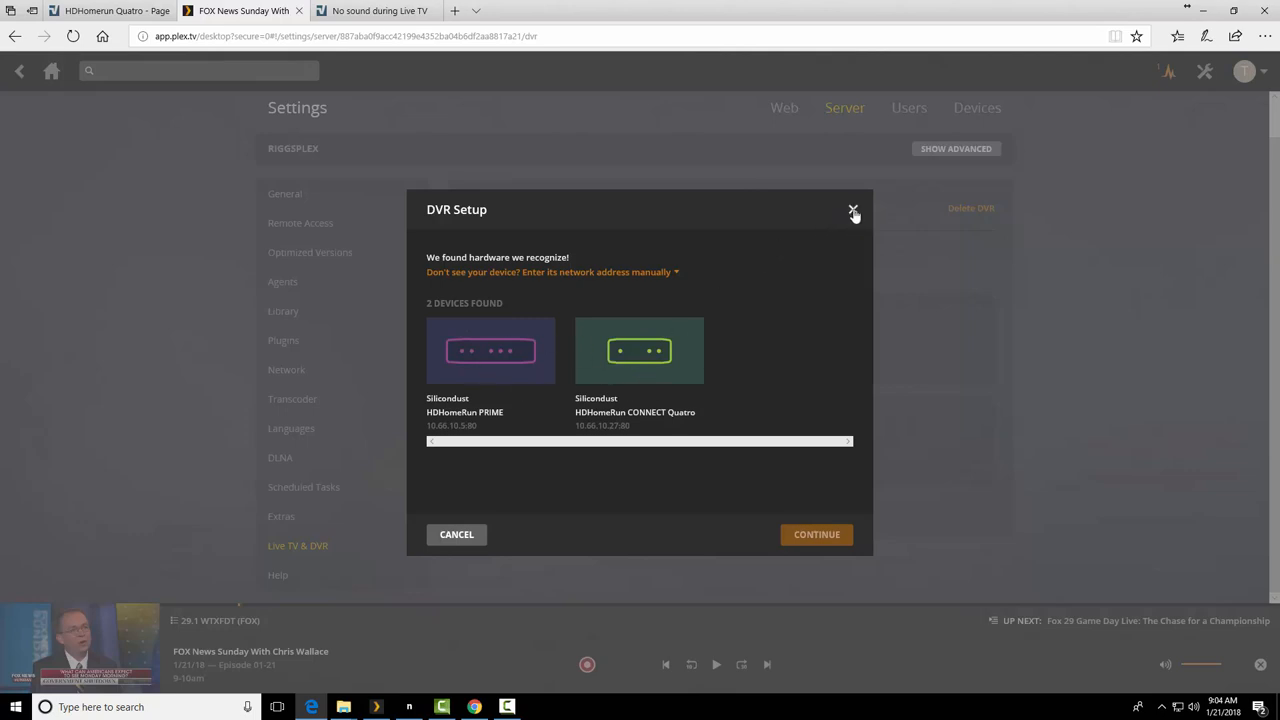
pyautogui.click(852, 212)
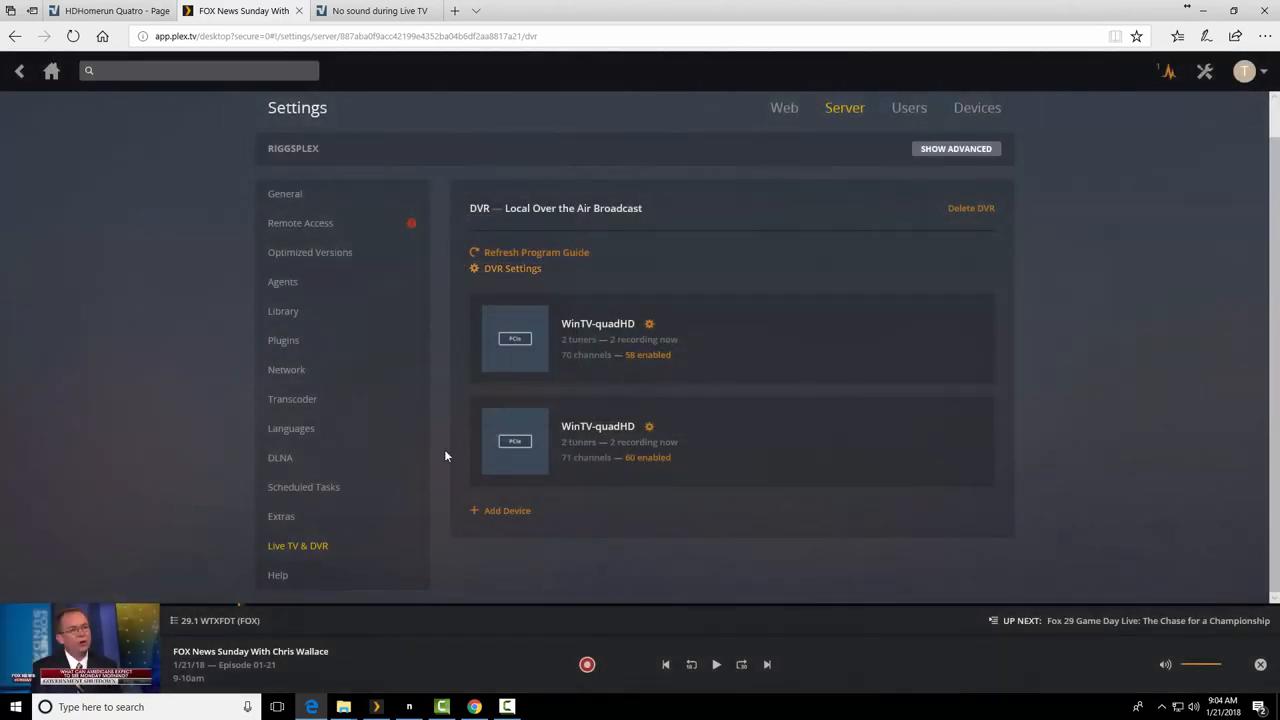
pyautogui.moveTo(504, 528)
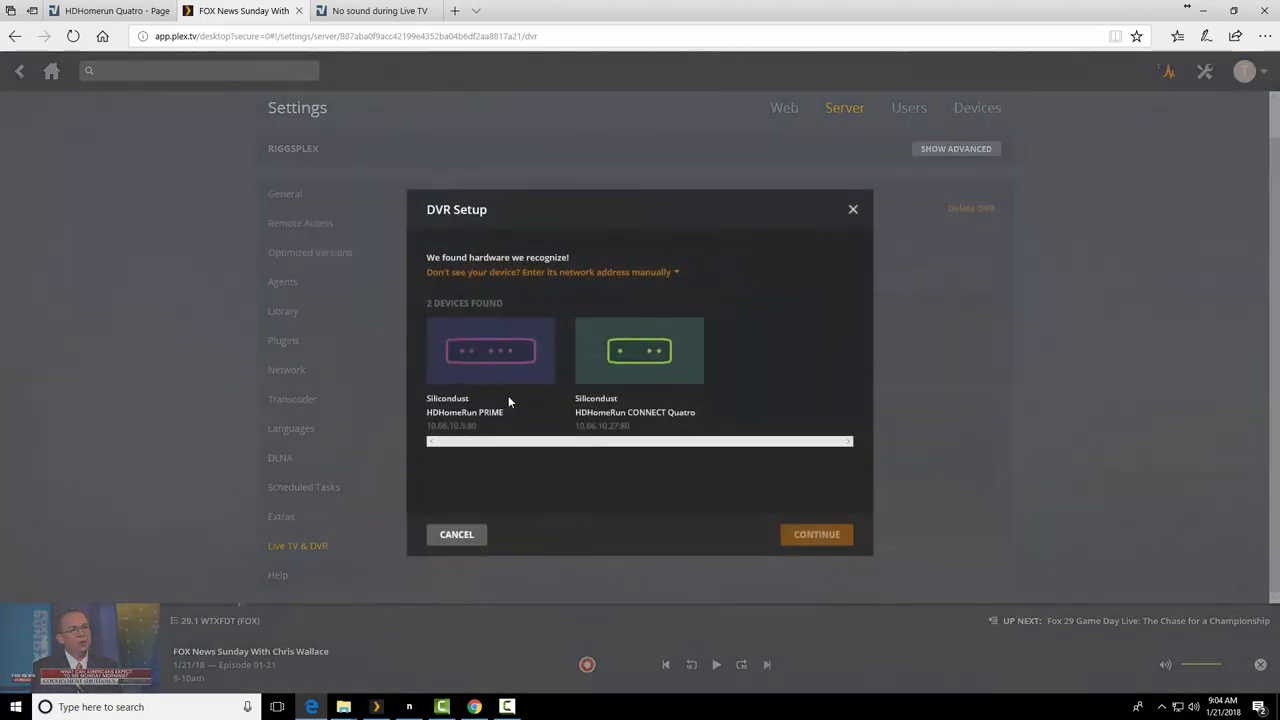
pyautogui.moveTo(496, 346)
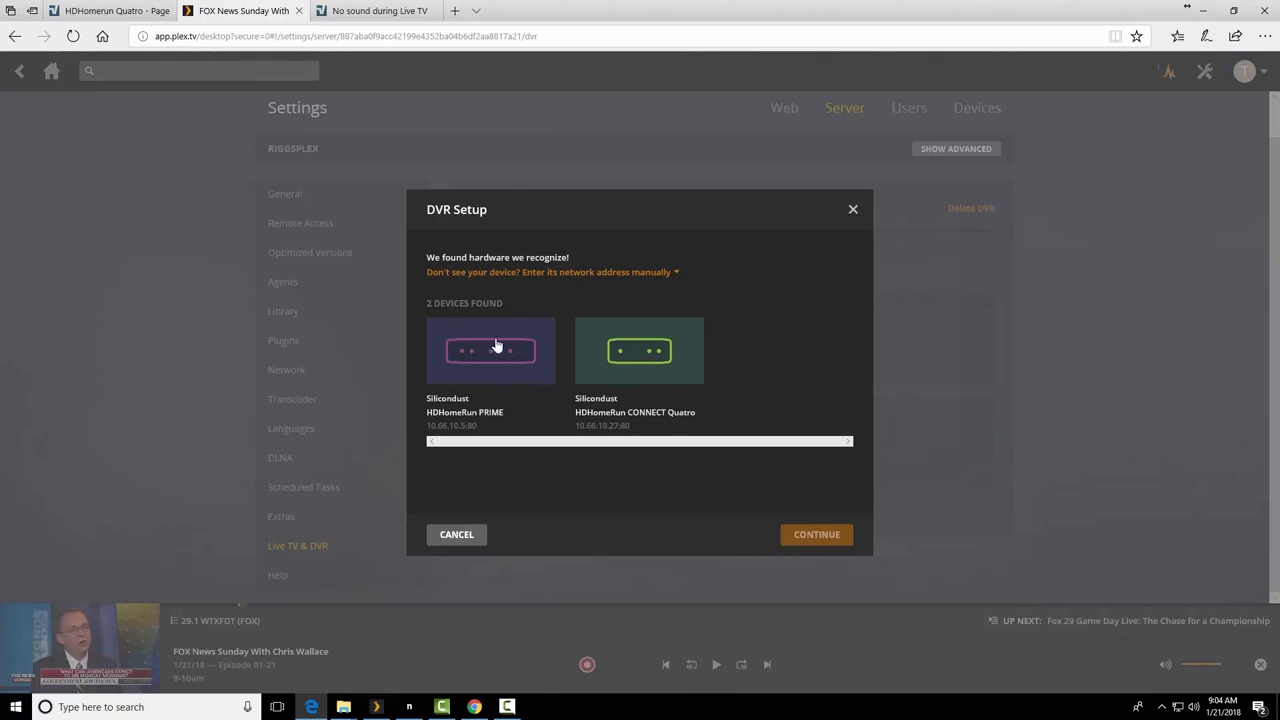
pyautogui.click(640, 350)
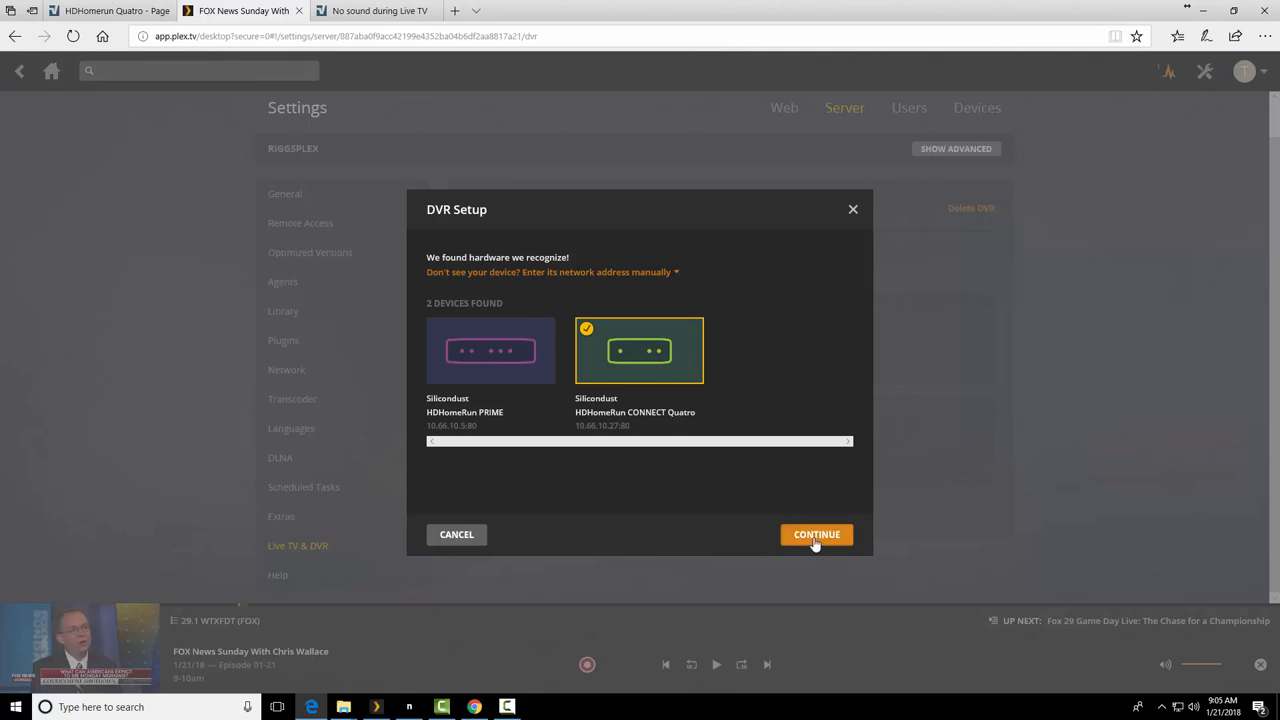
pyautogui.click(816, 534)
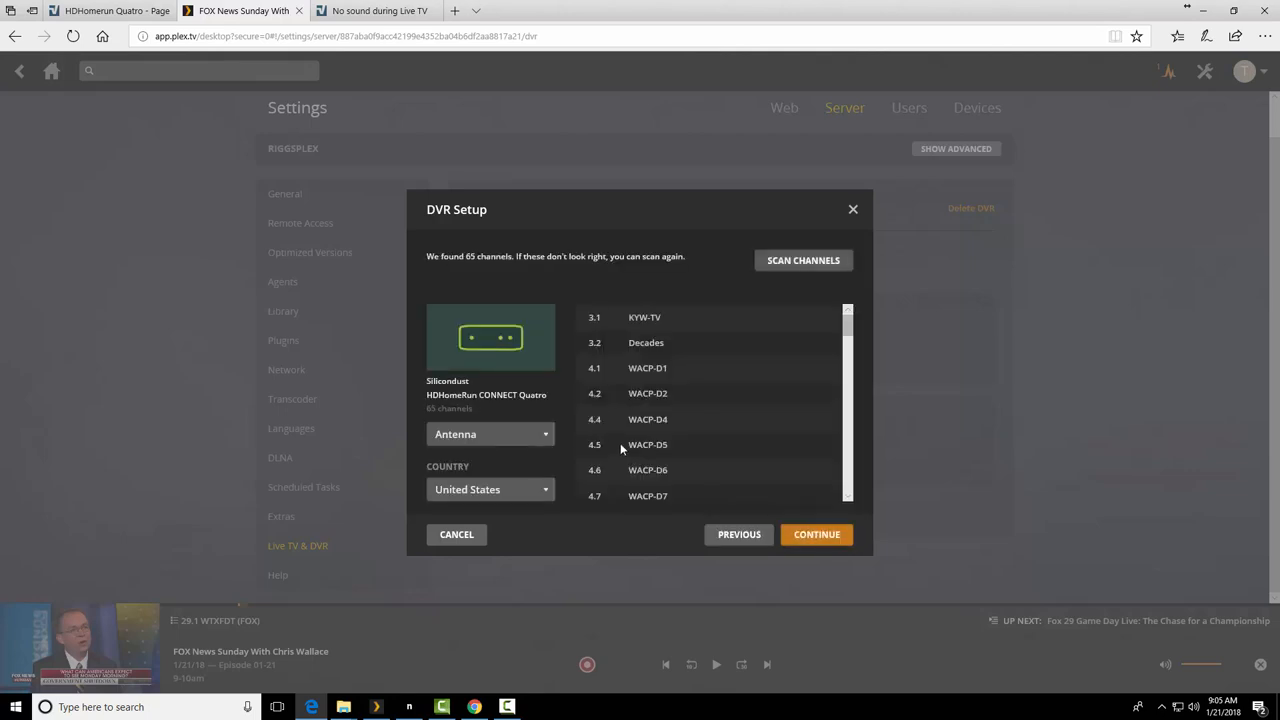
pyautogui.moveTo(556, 276)
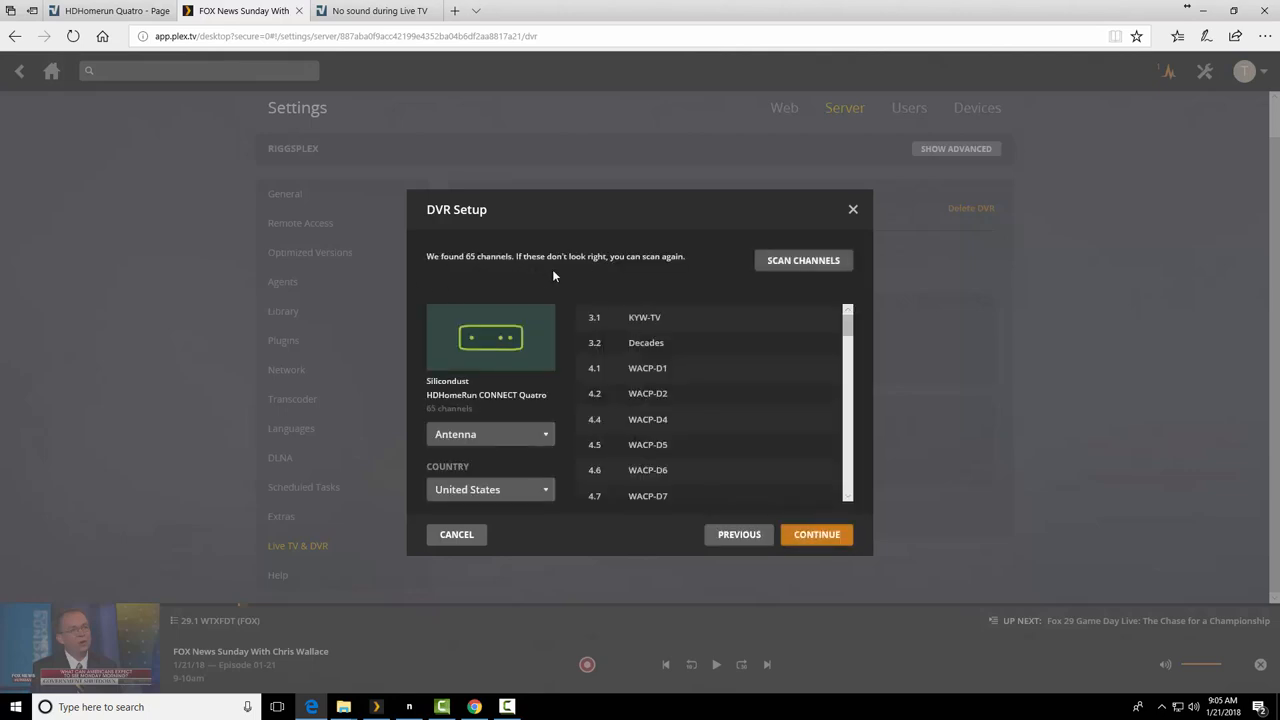
pyautogui.moveTo(804, 260)
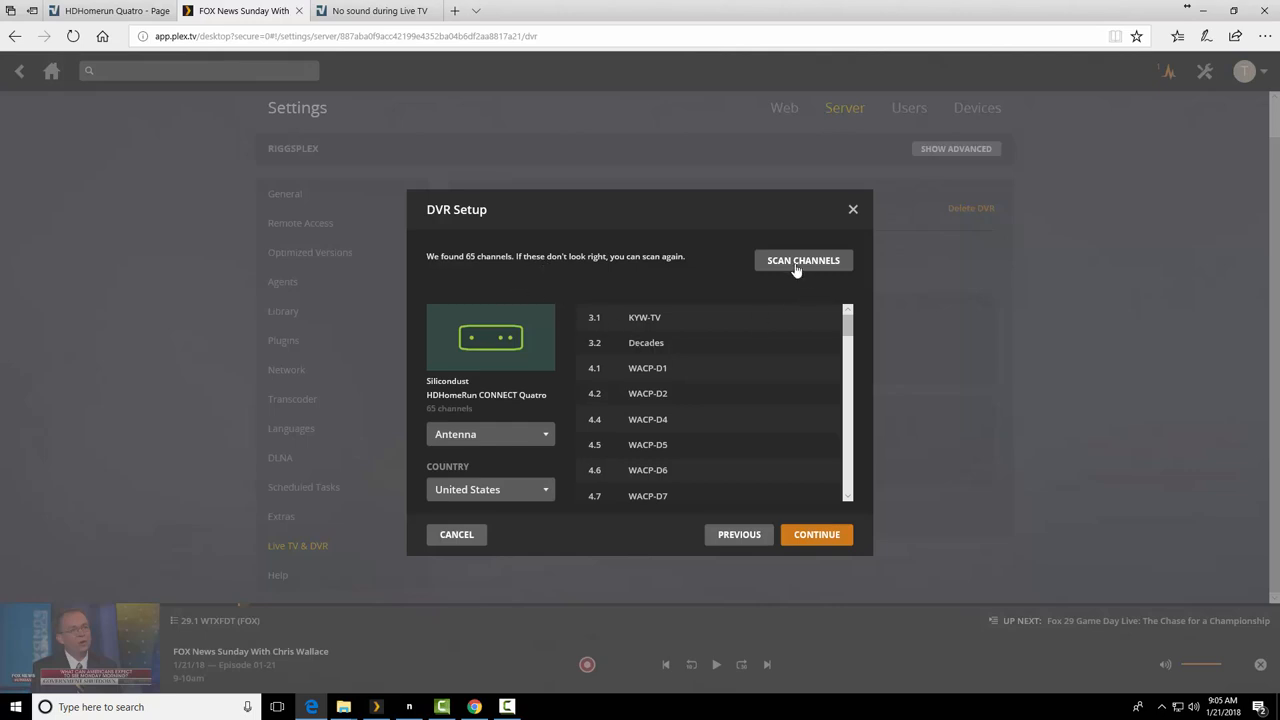
# - Review the Quatro's 65 found antenna channels and continue to guide channel mapping
pyautogui.scroll(-3)
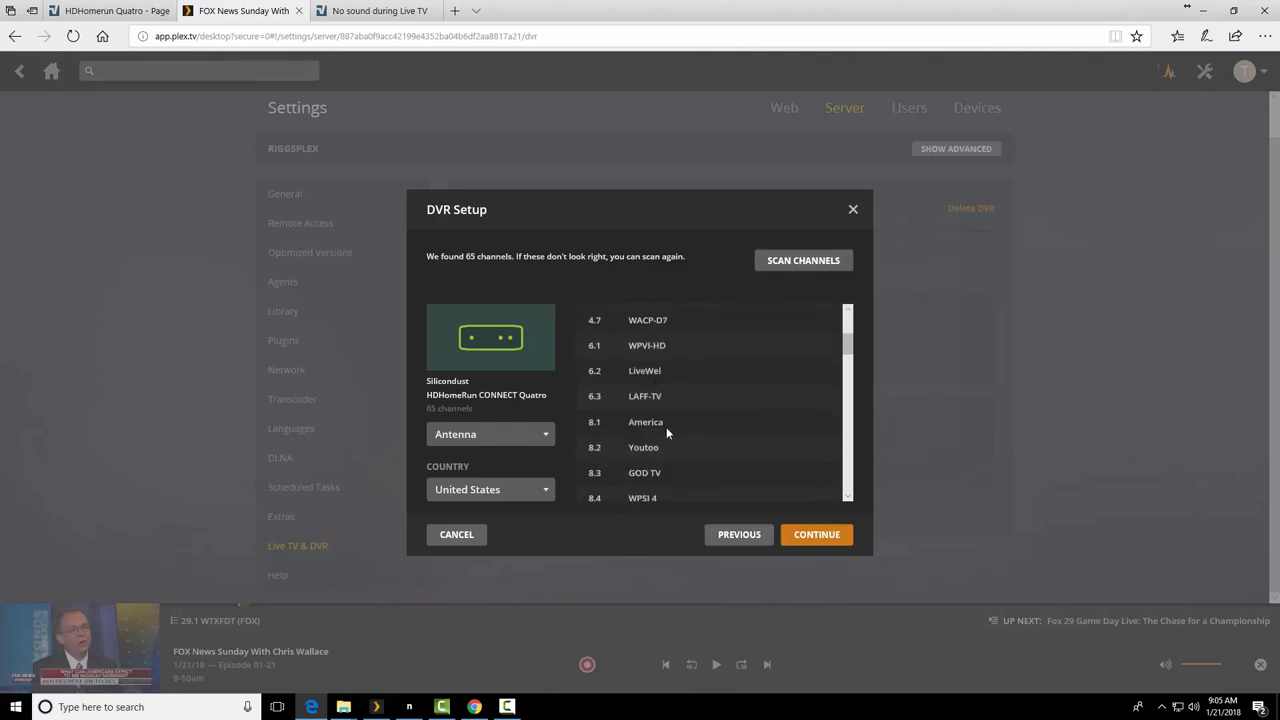
pyautogui.scroll(-3)
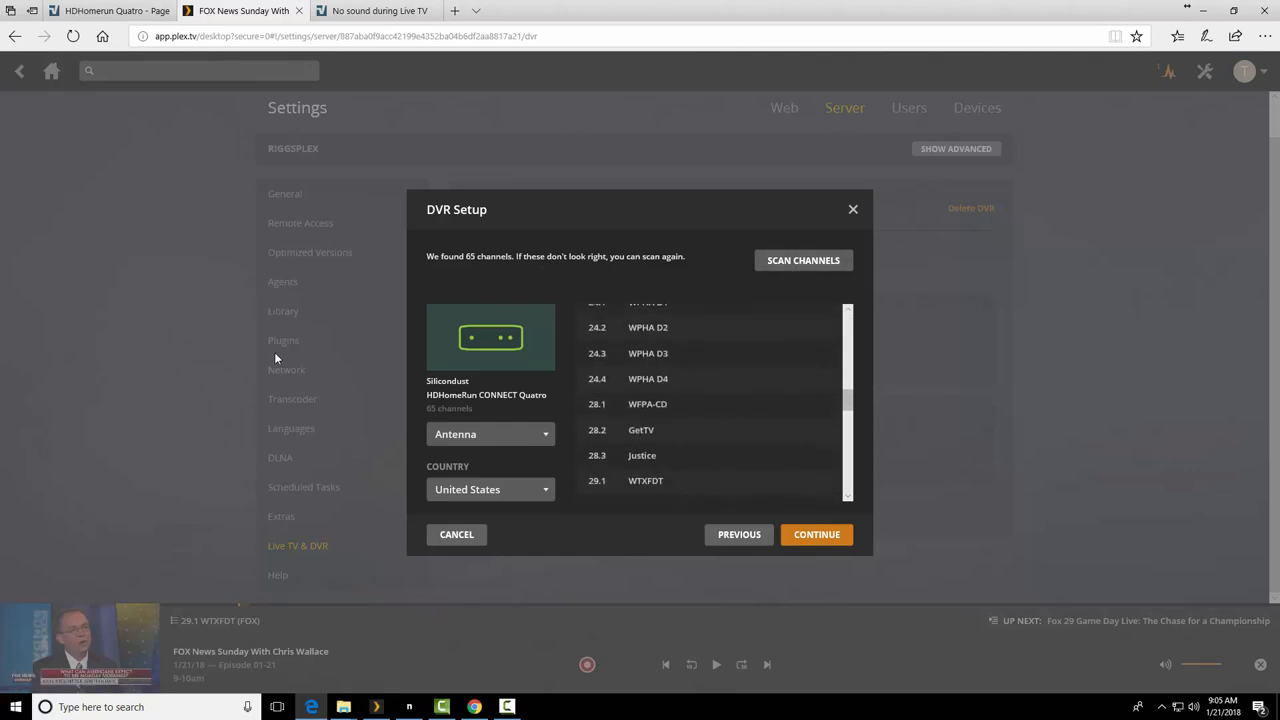
pyautogui.moveTo(430, 554)
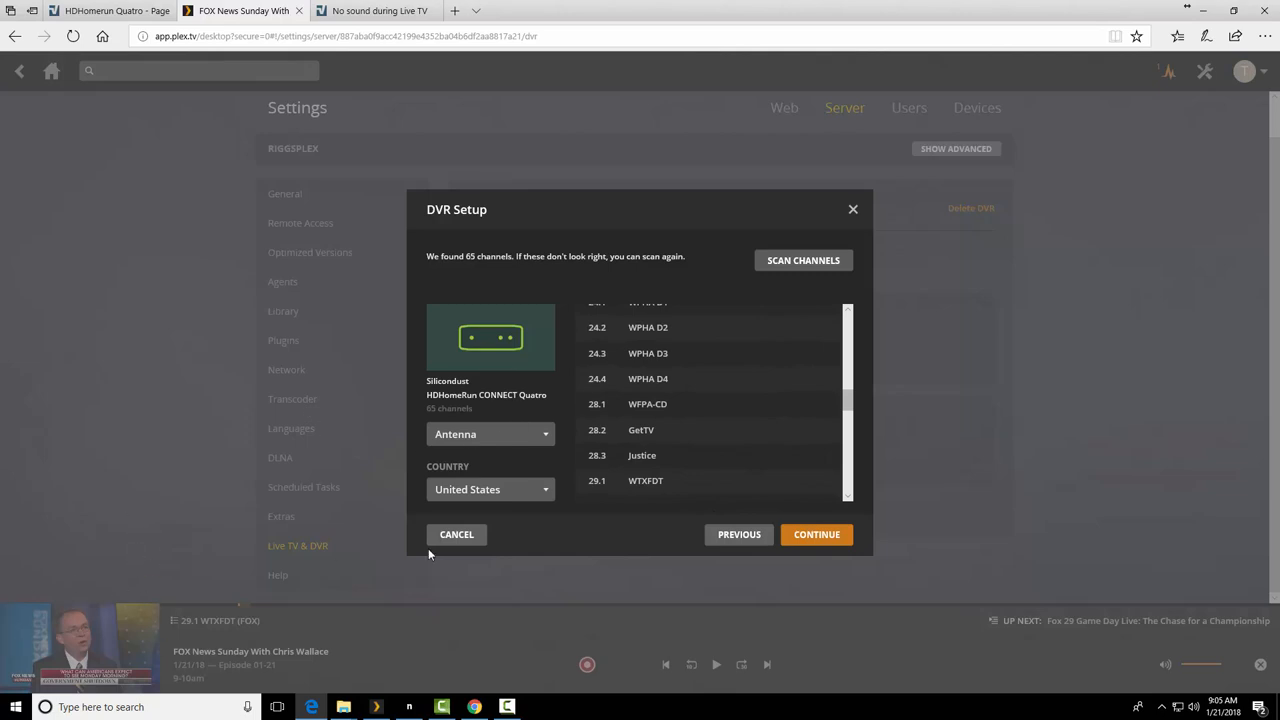
pyautogui.click(816, 534)
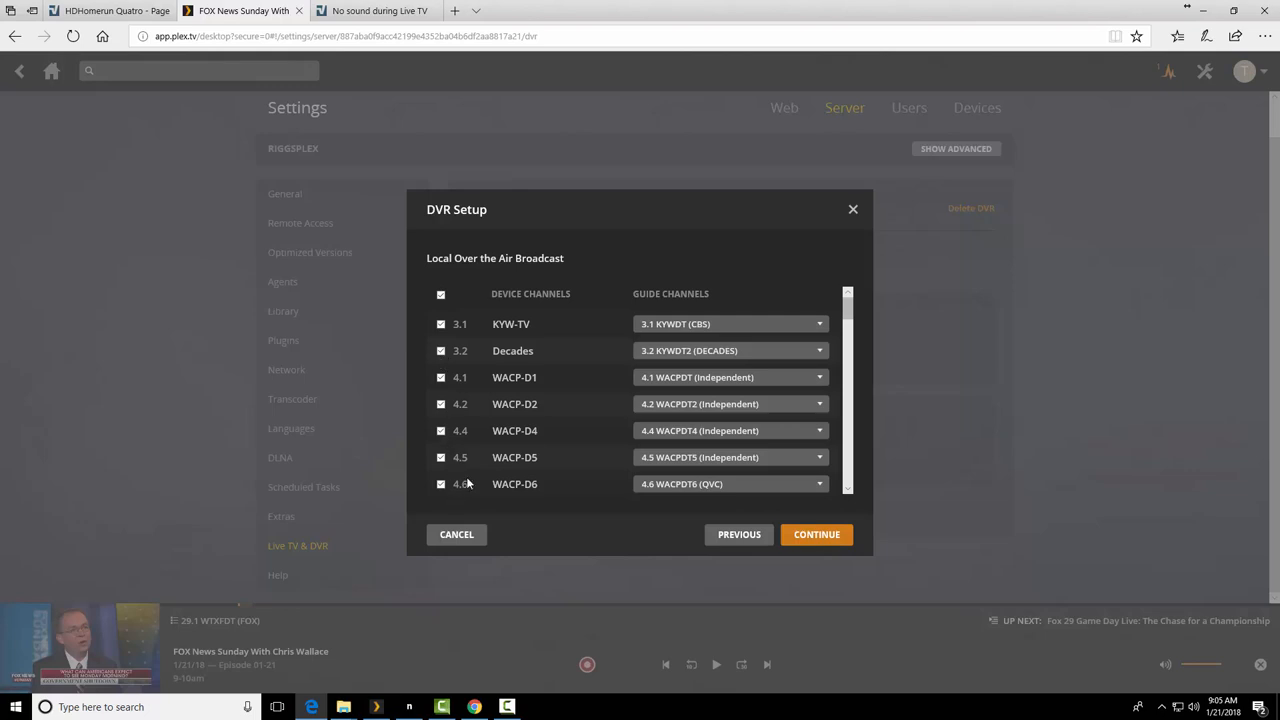
# - Adjust the channel 6 station checkboxes, keeping 6.1 WPVI-HD, and finish the channel mapping
pyautogui.scroll(-3)
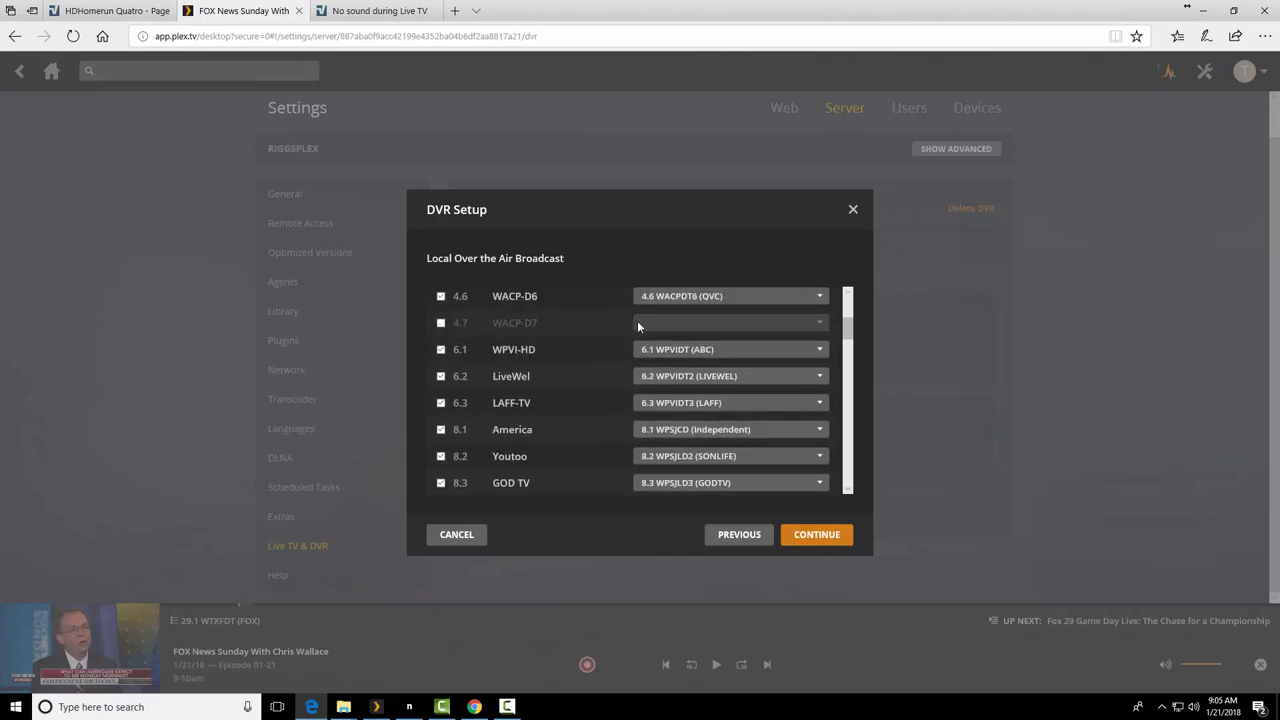
pyautogui.click(440, 322)
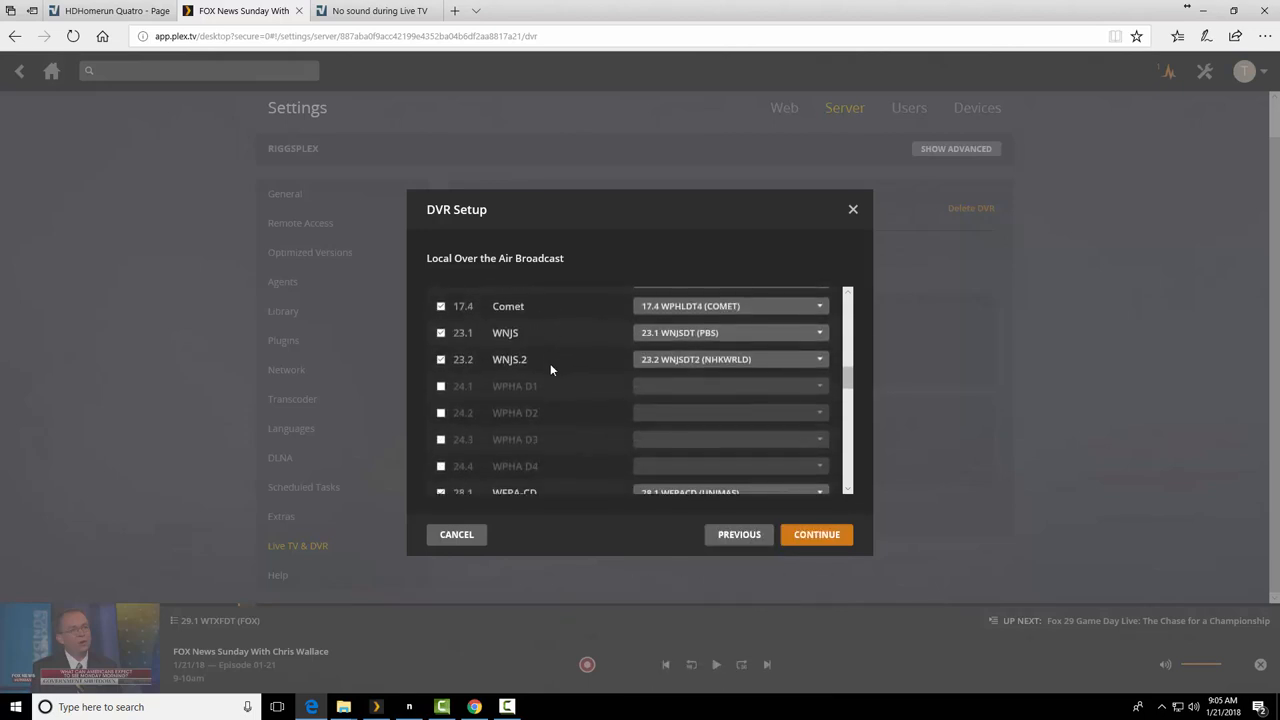
pyautogui.scroll(-3)
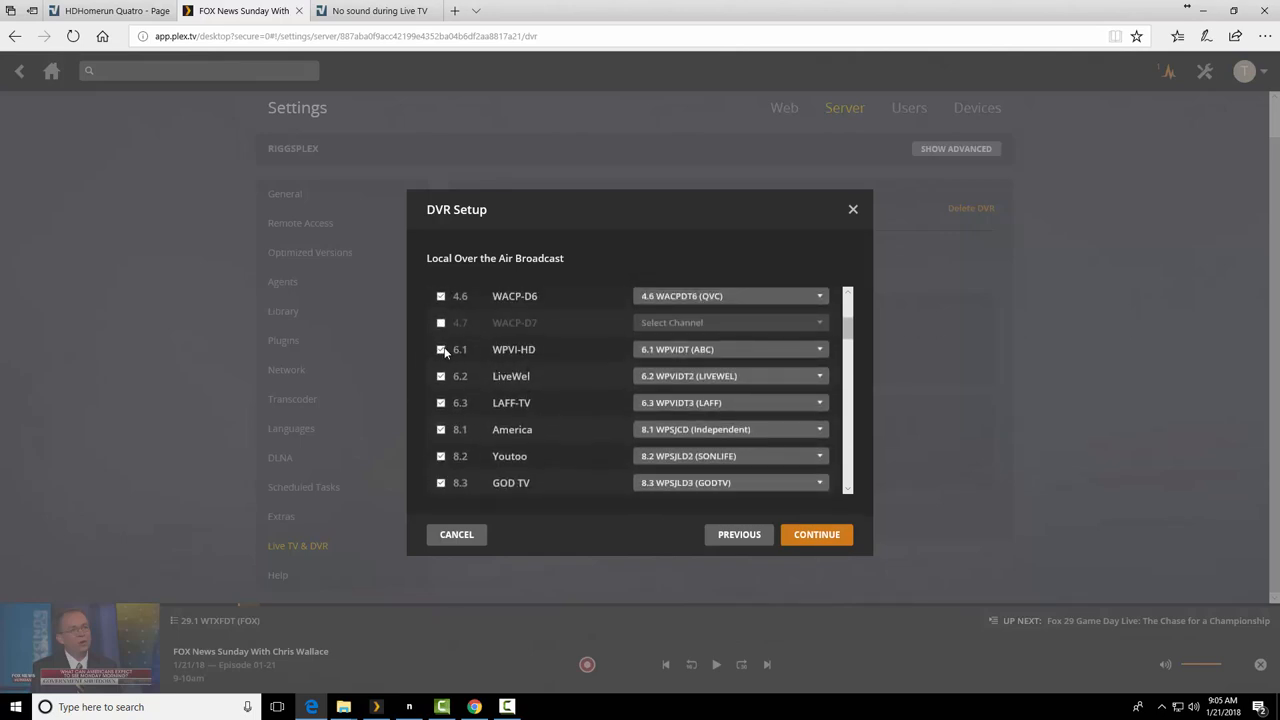
pyautogui.click(440, 348)
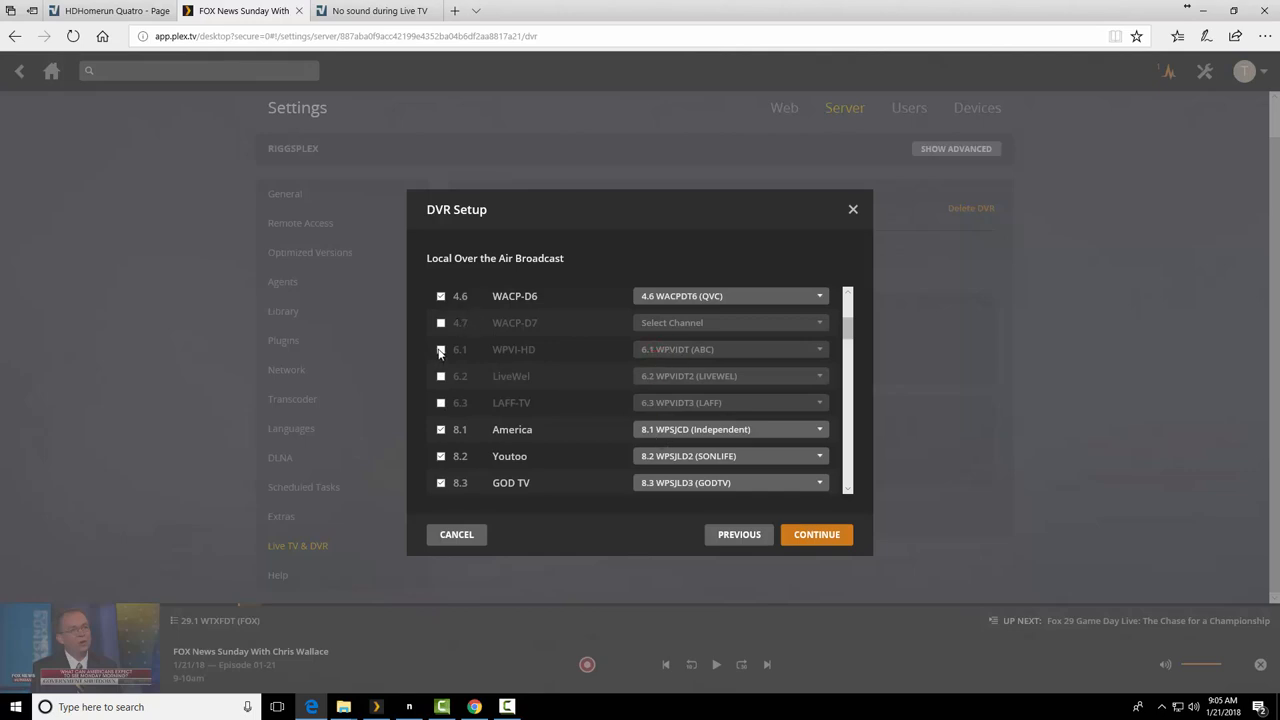
pyautogui.click(730, 348)
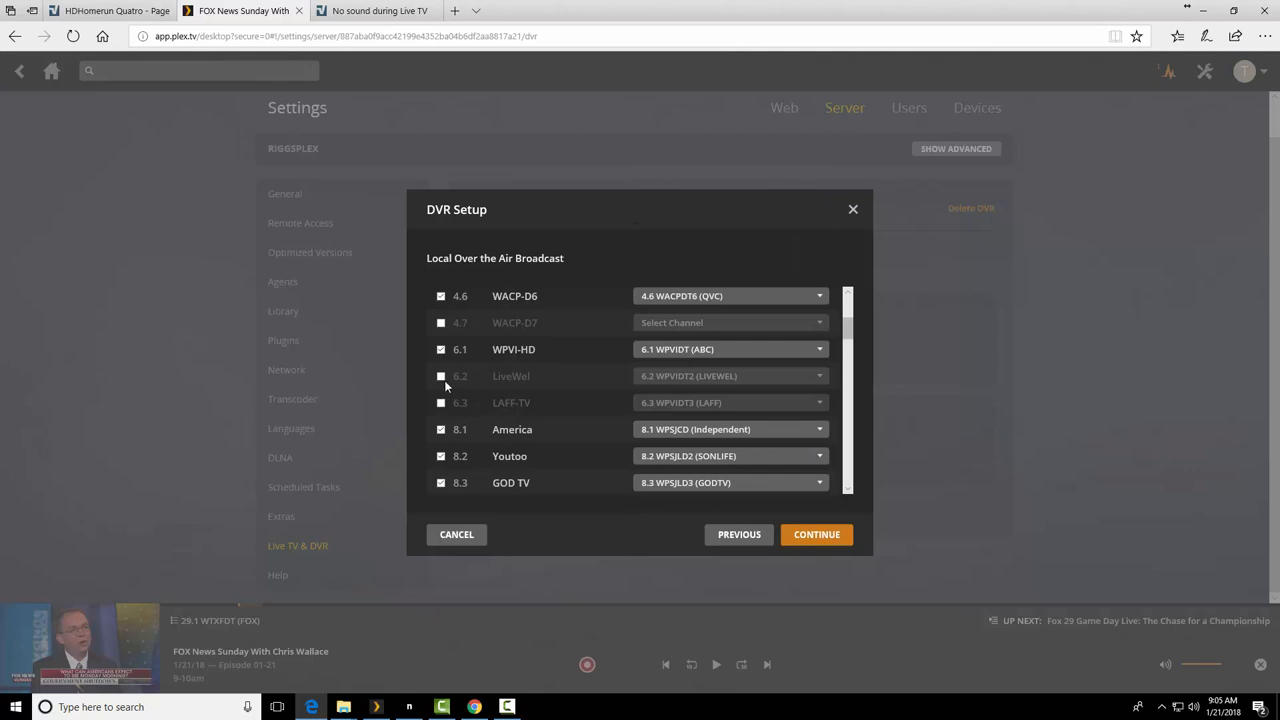
pyautogui.click(440, 376)
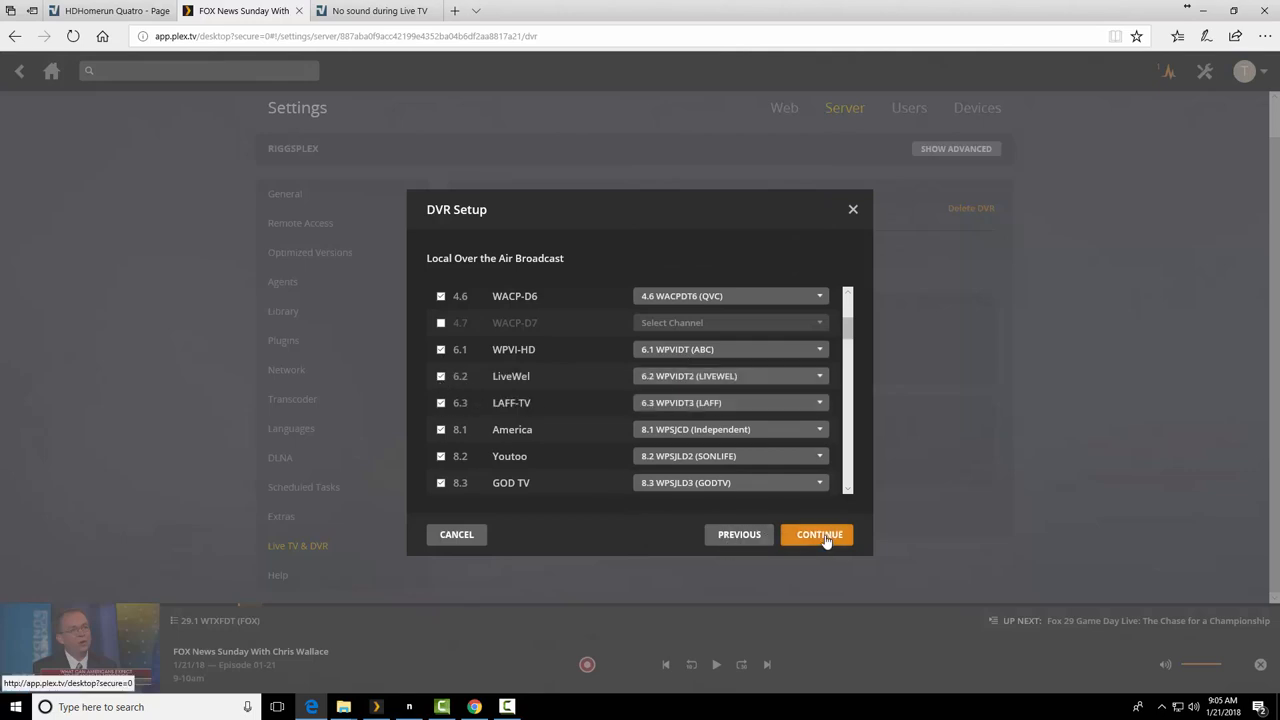
pyautogui.click(818, 534)
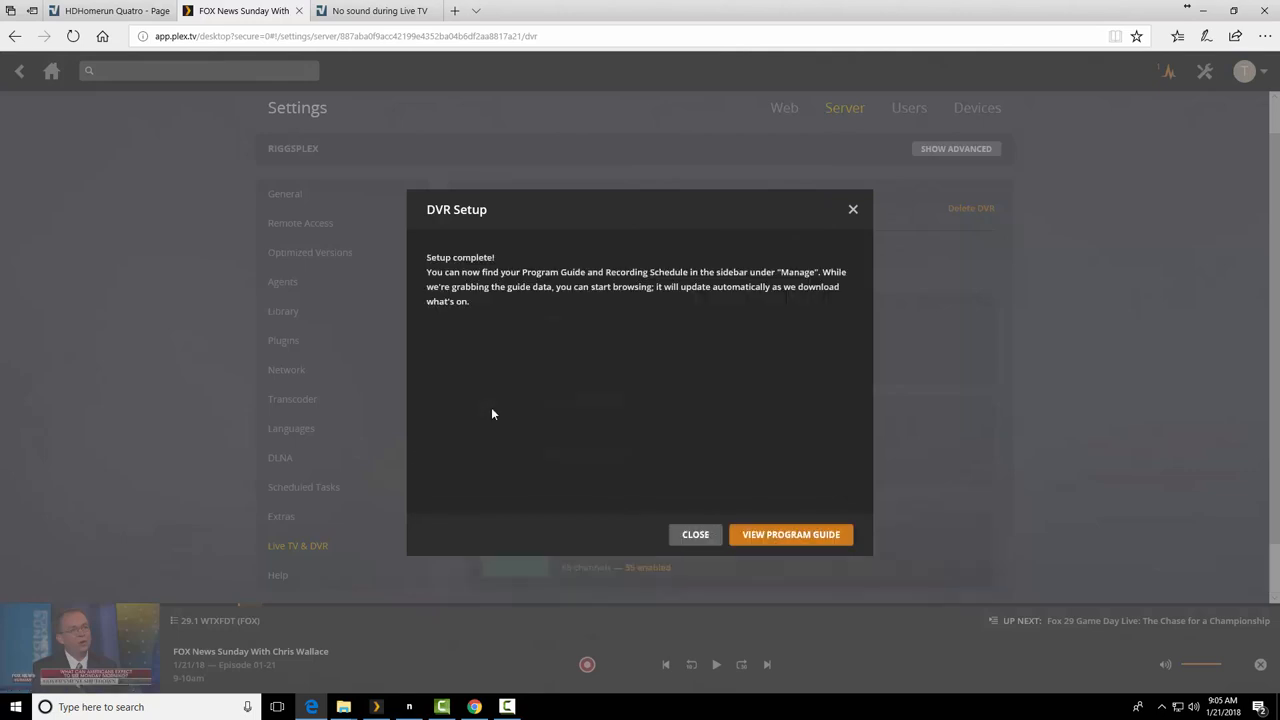
pyautogui.moveTo(676, 400)
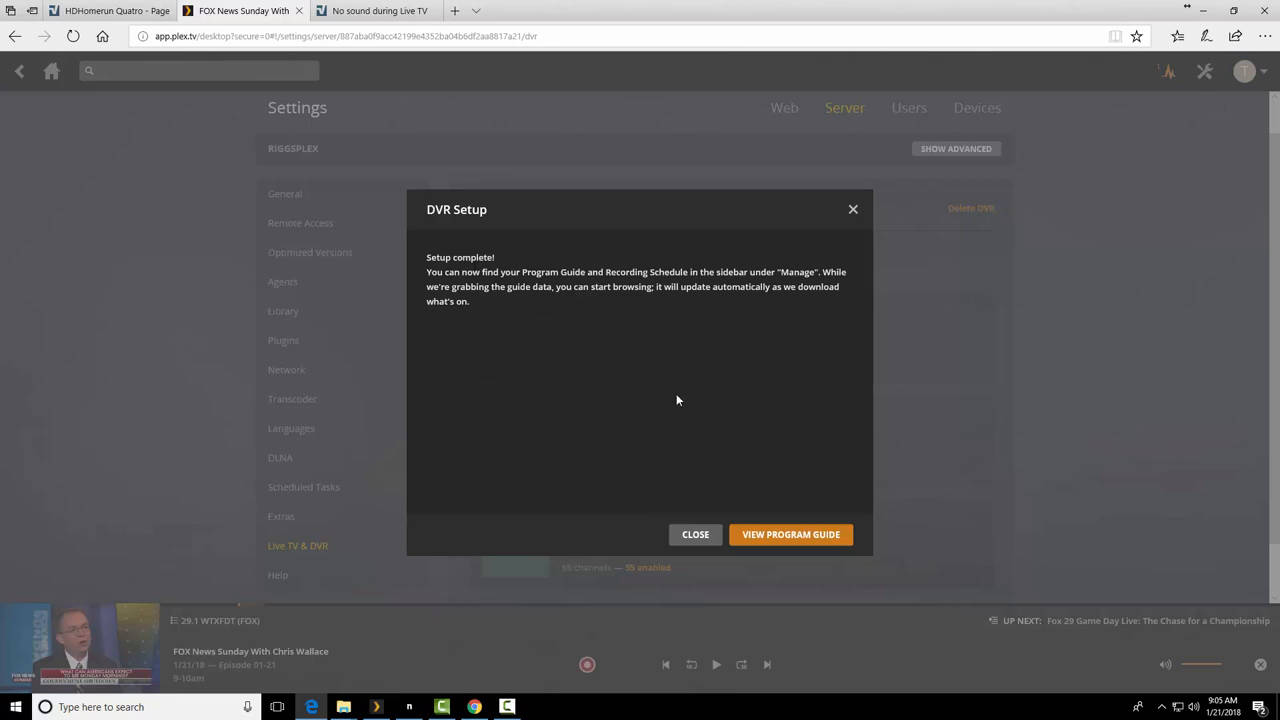
pyautogui.moveTo(662, 364)
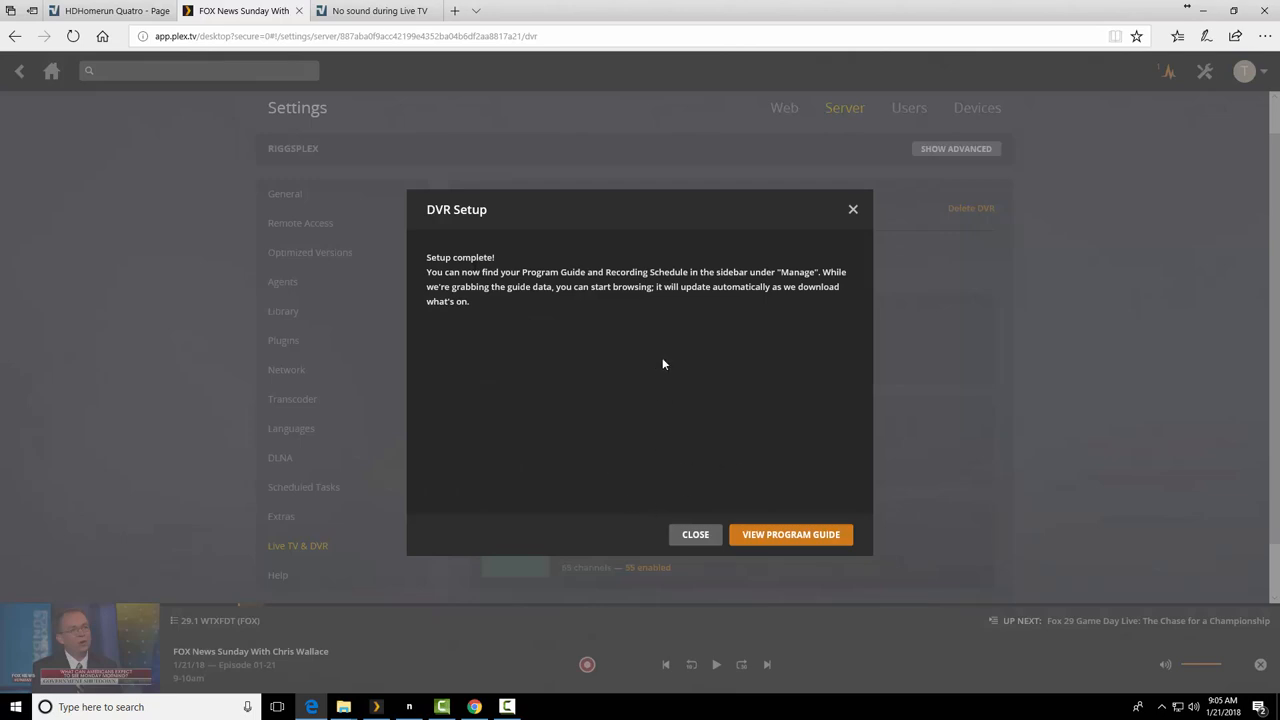
pyautogui.moveTo(776, 520)
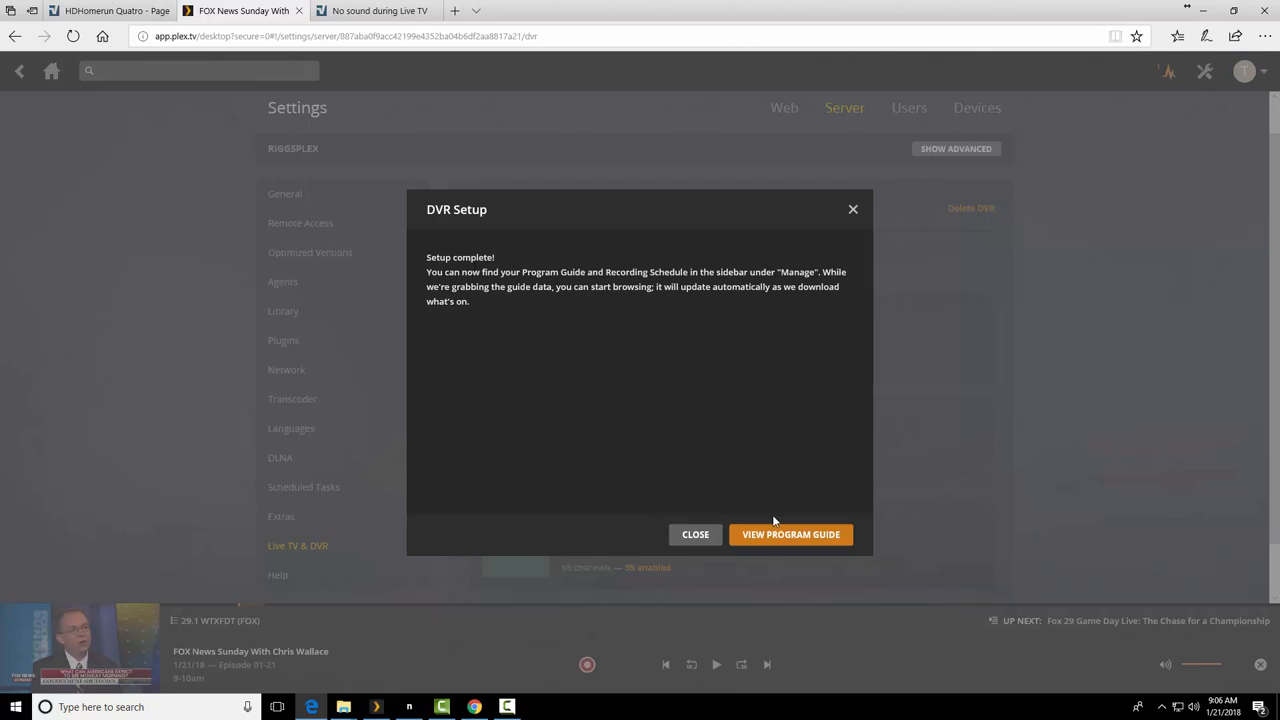
# - Go to the Program Guide from the 'Setup complete!' dialog
pyautogui.click(792, 534)
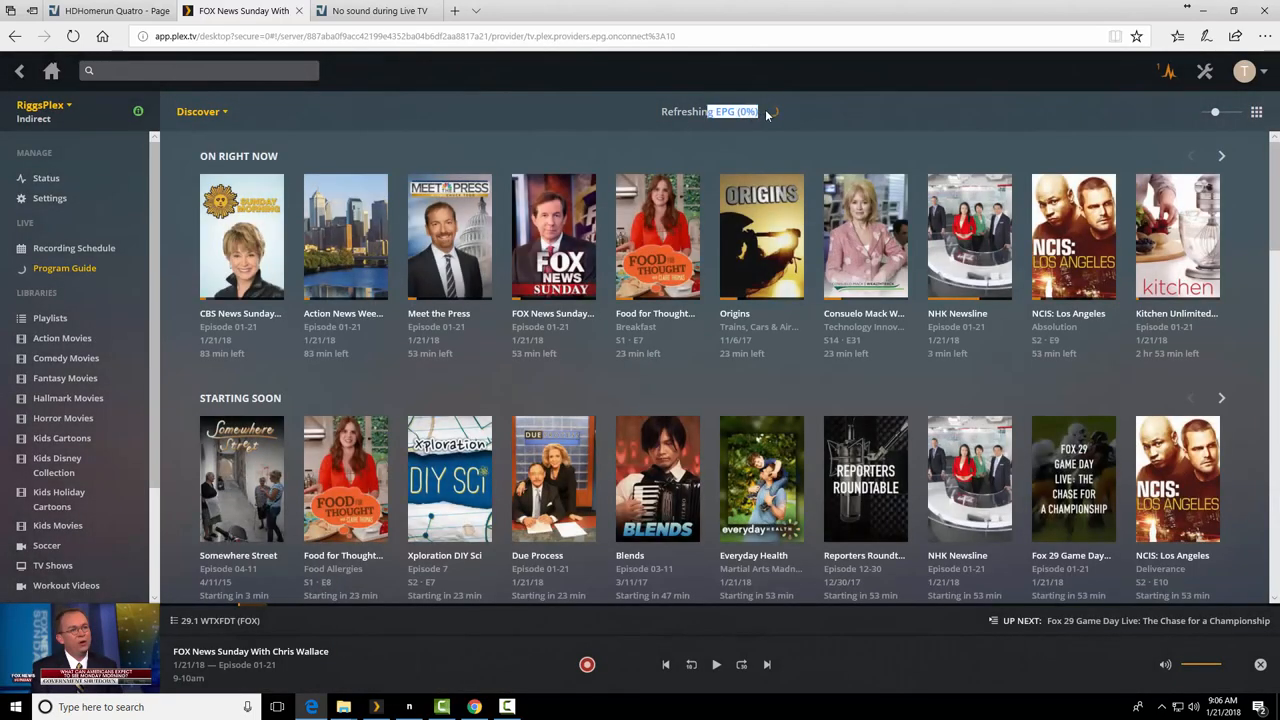
pyautogui.moveTo(500, 144)
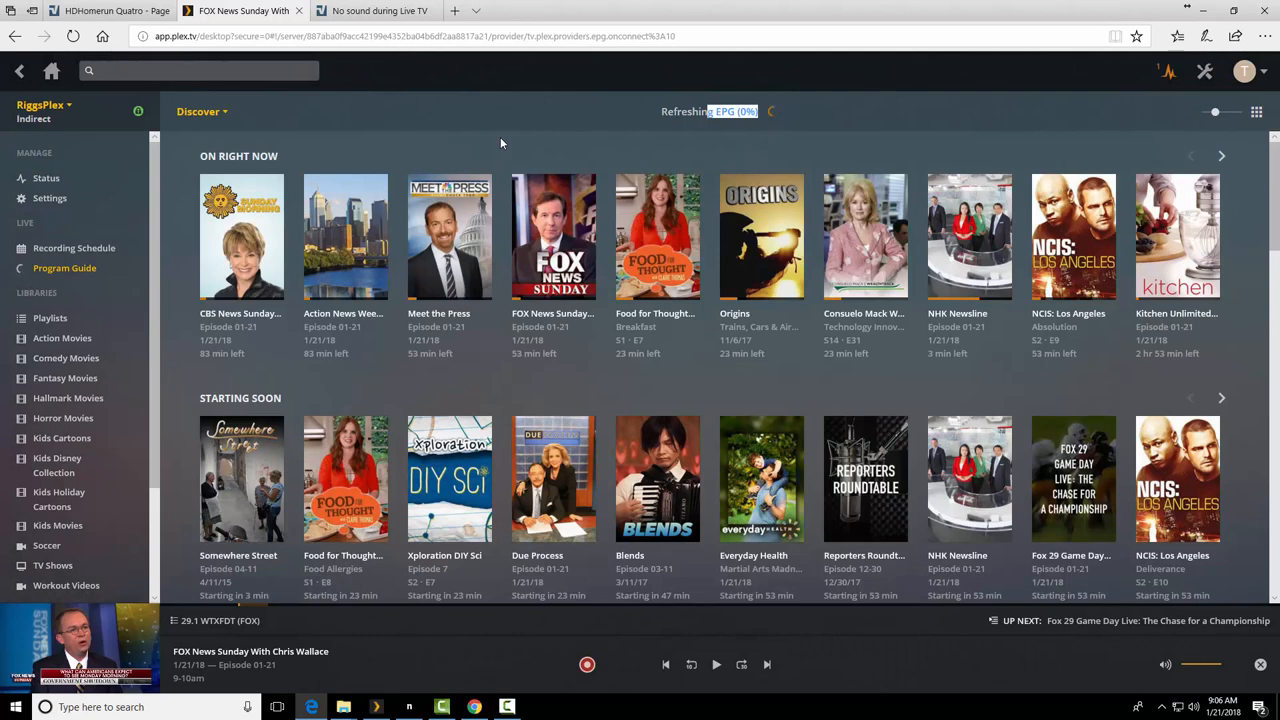
pyautogui.moveTo(344, 236)
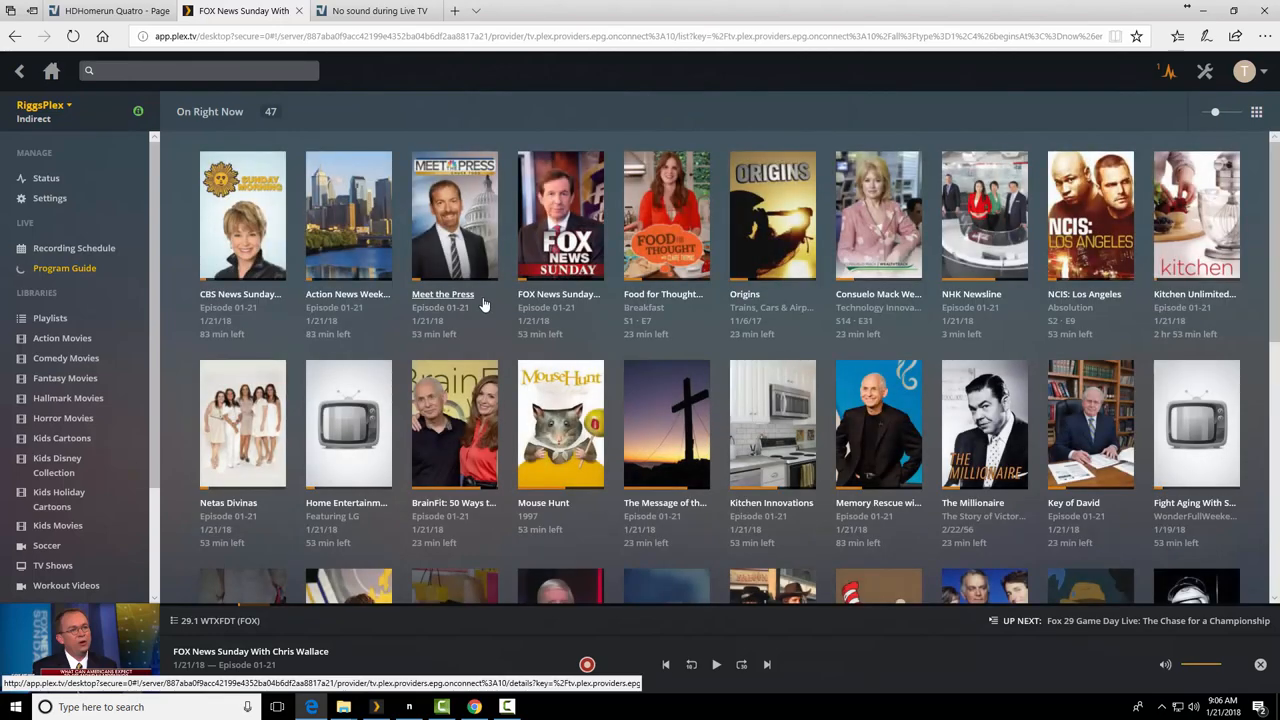
pyautogui.scroll(-3)
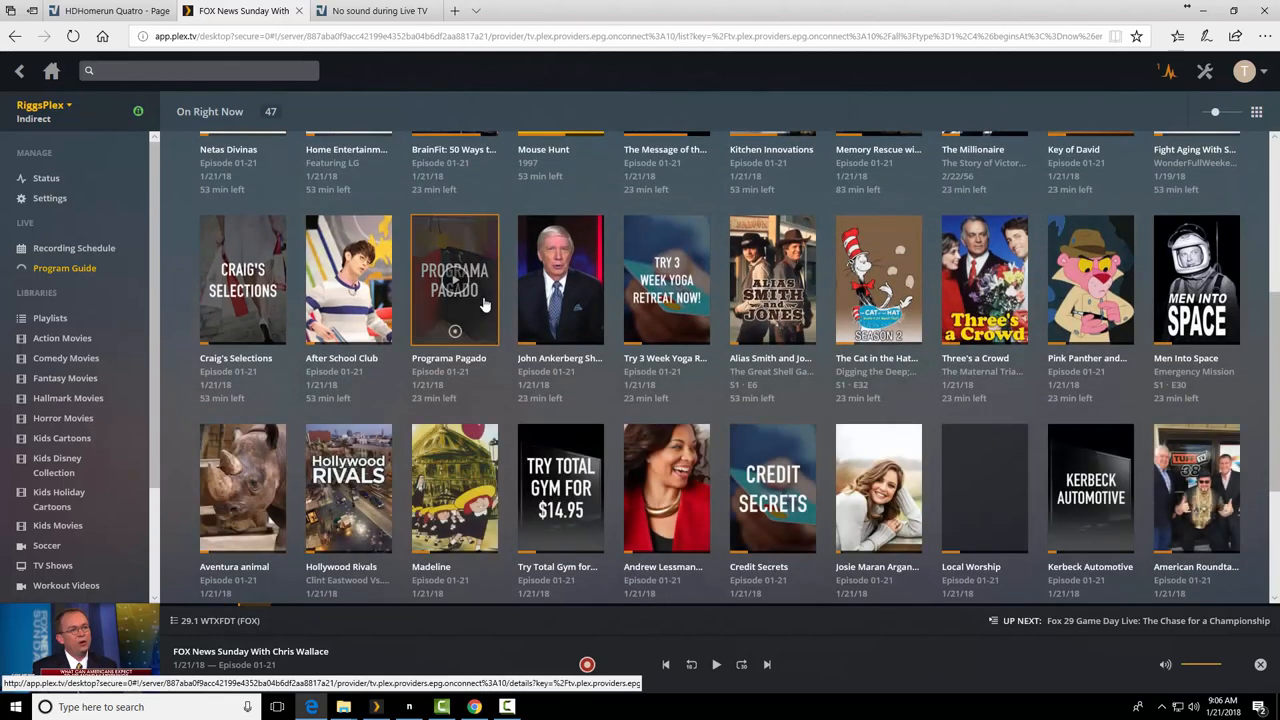
pyautogui.scroll(-3)
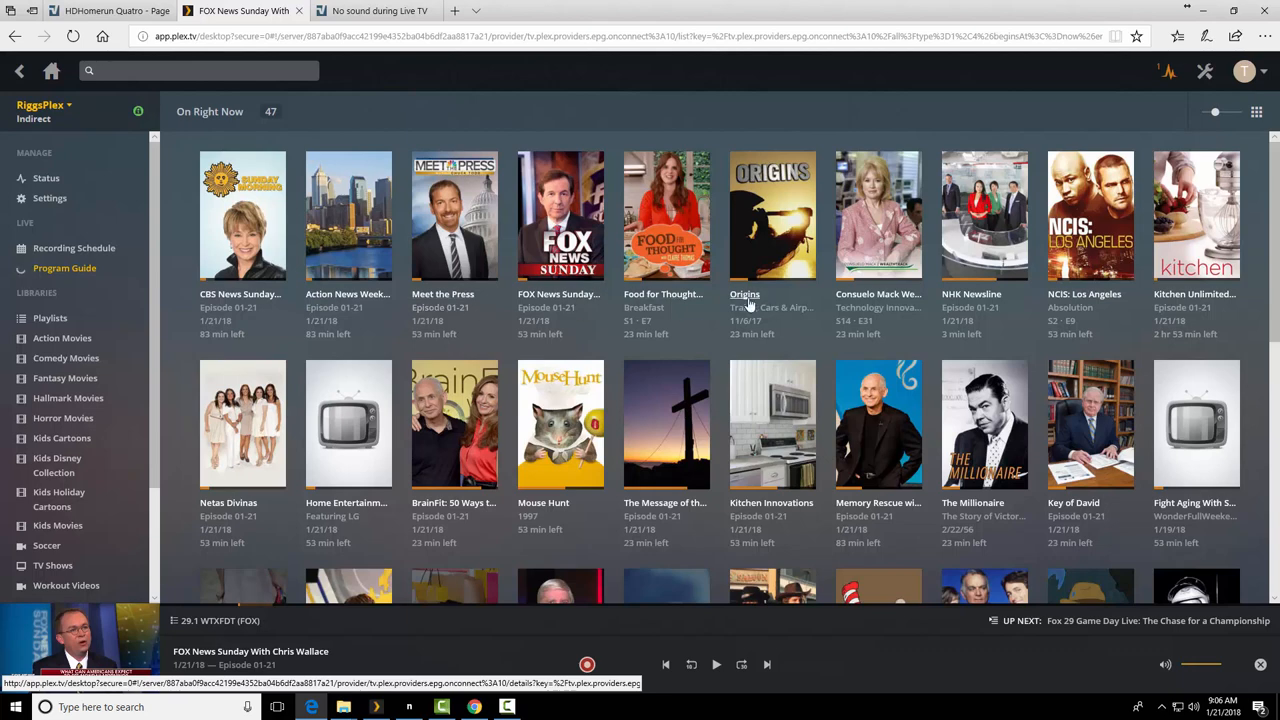
pyautogui.moveTo(1090, 216)
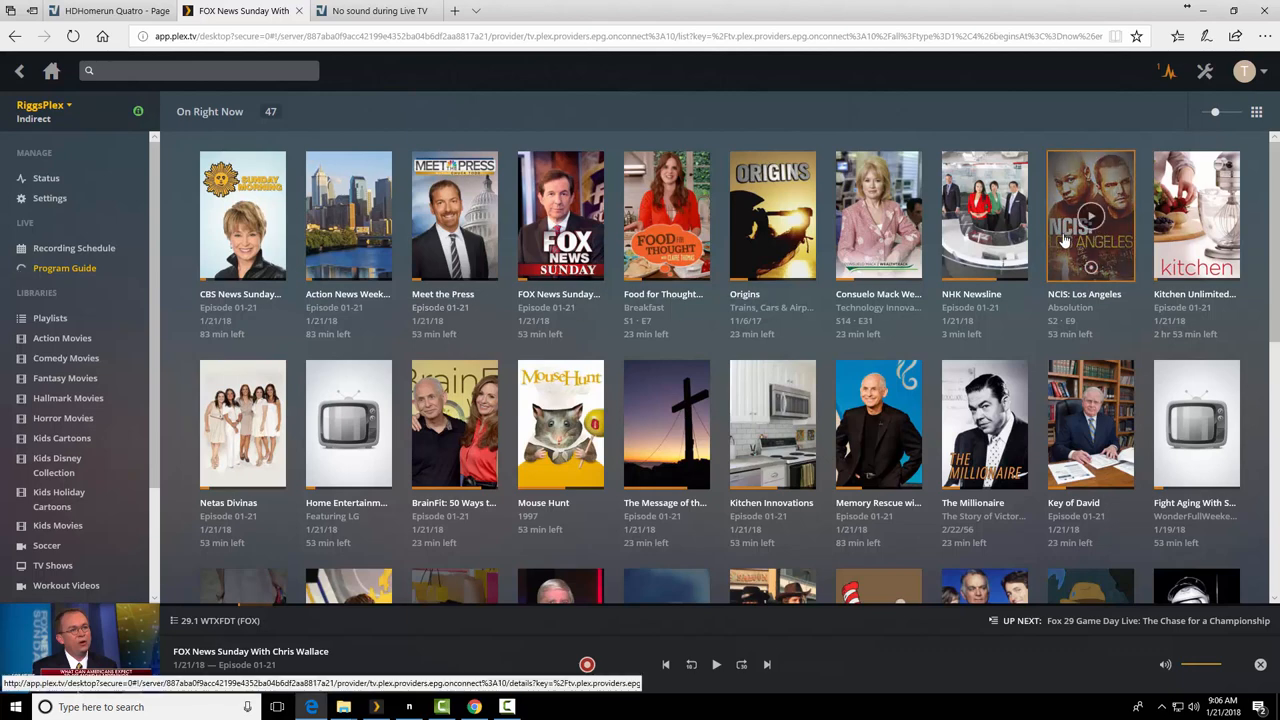
pyautogui.click(1090, 216)
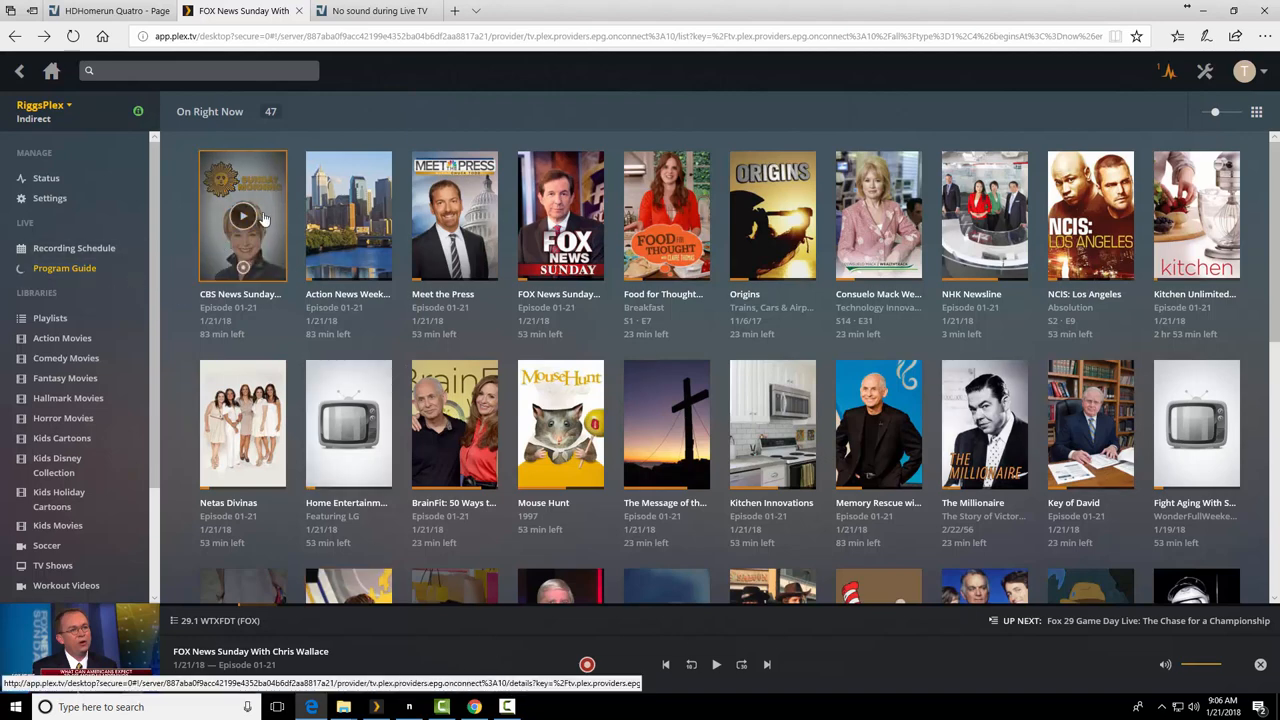
pyautogui.moveTo(1090, 216)
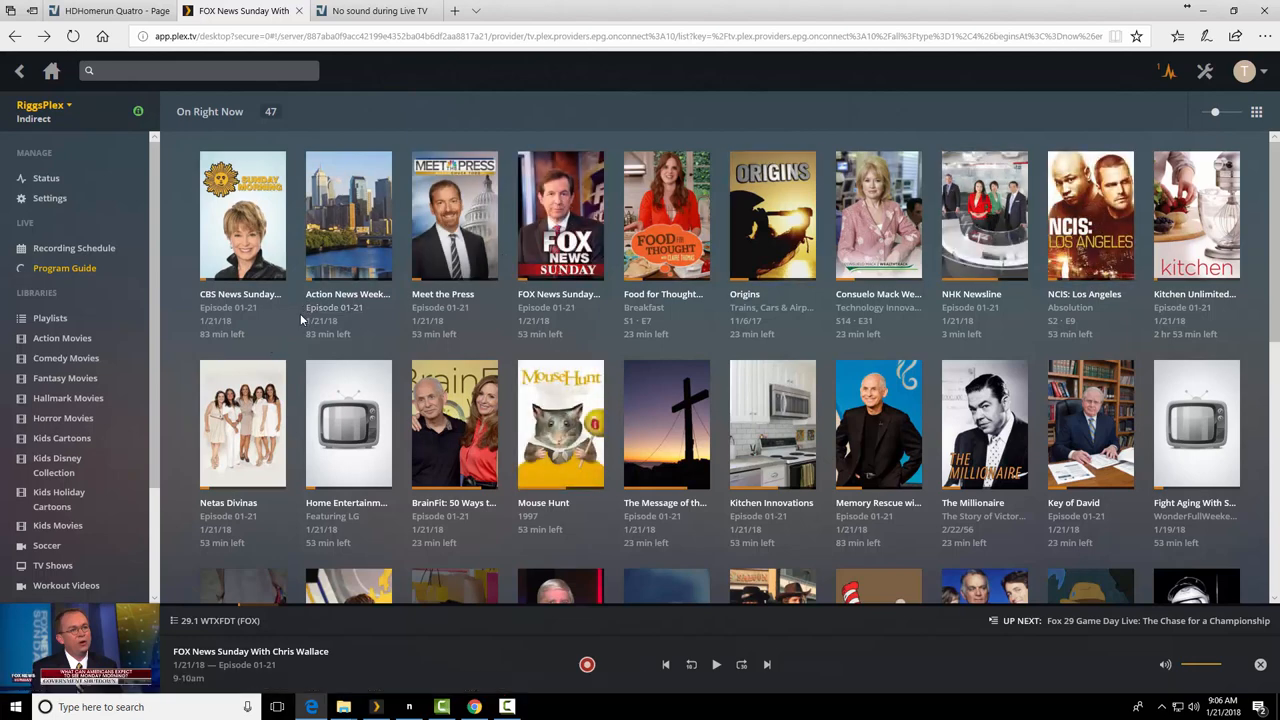
pyautogui.moveTo(1196, 308)
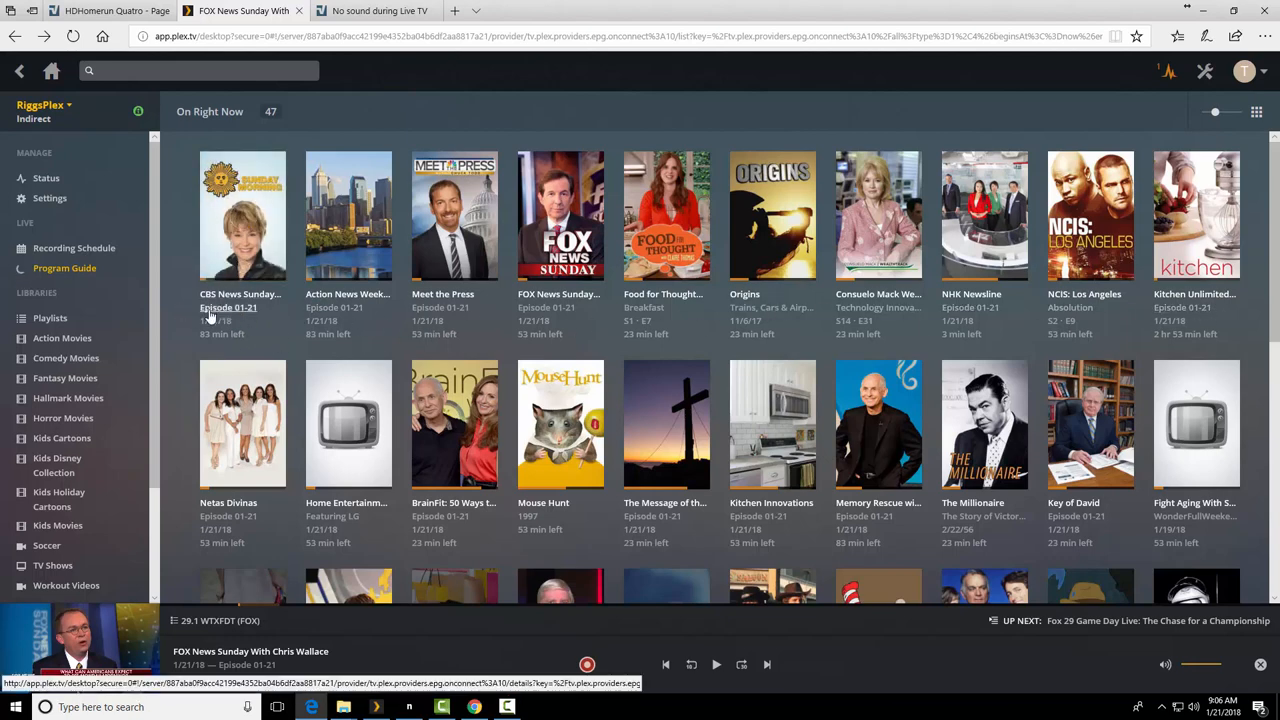
pyautogui.moveTo(196, 164)
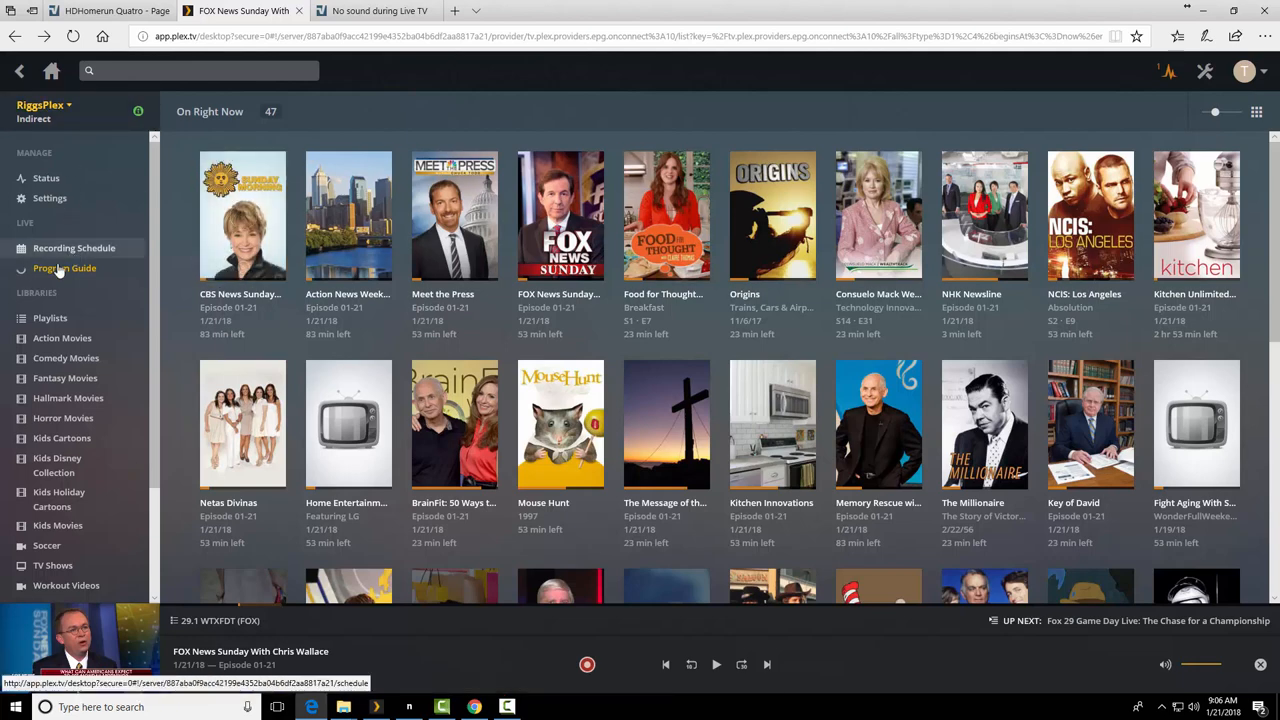
pyautogui.click(64, 268)
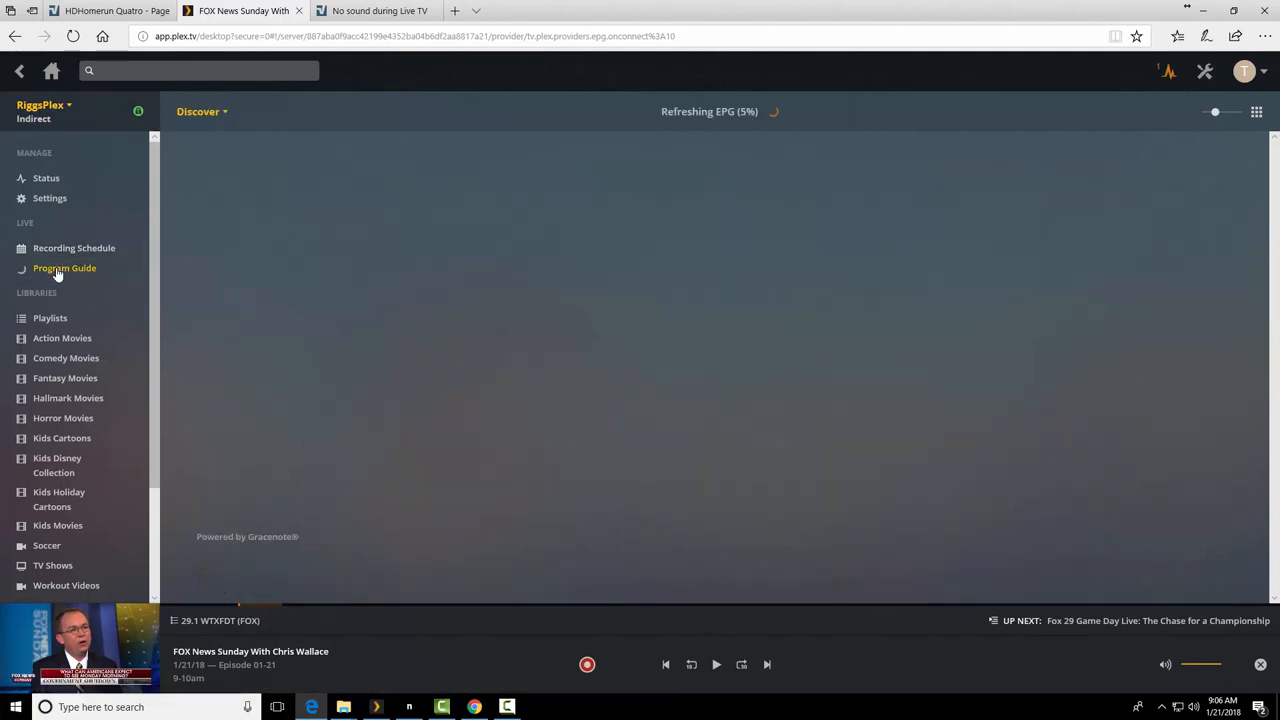
pyautogui.click(64, 268)
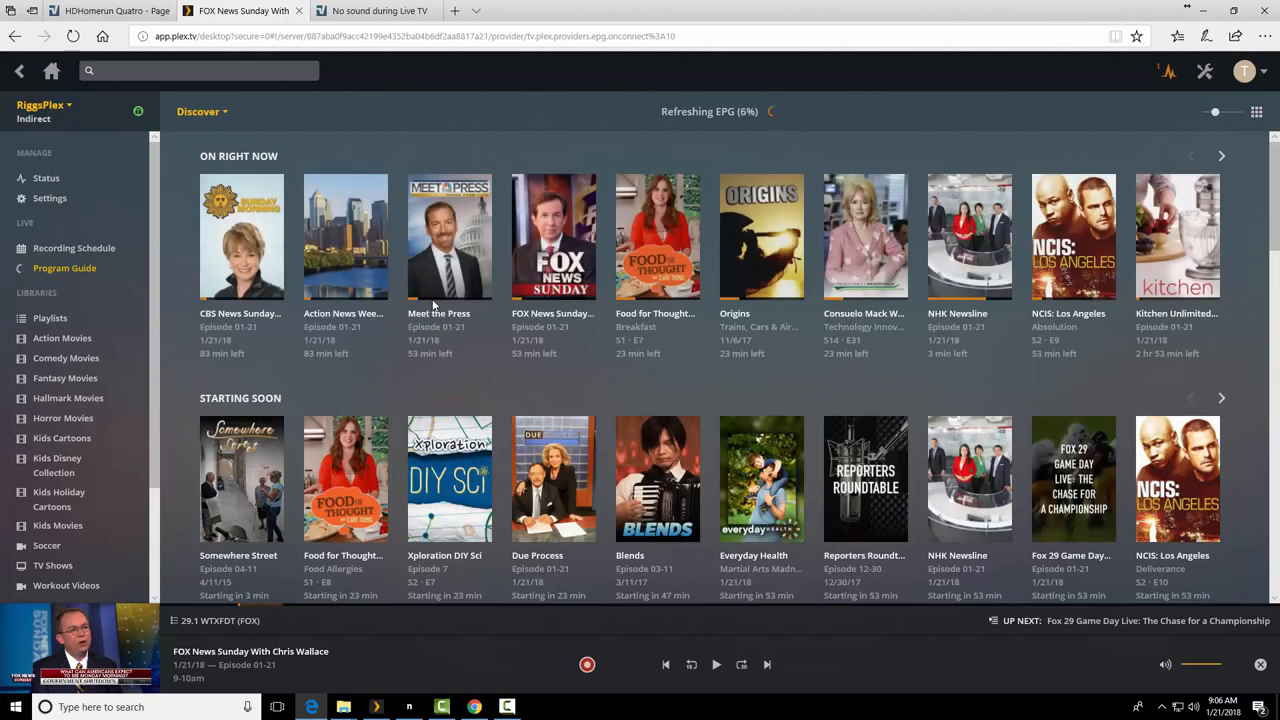
pyautogui.moveTo(968, 478)
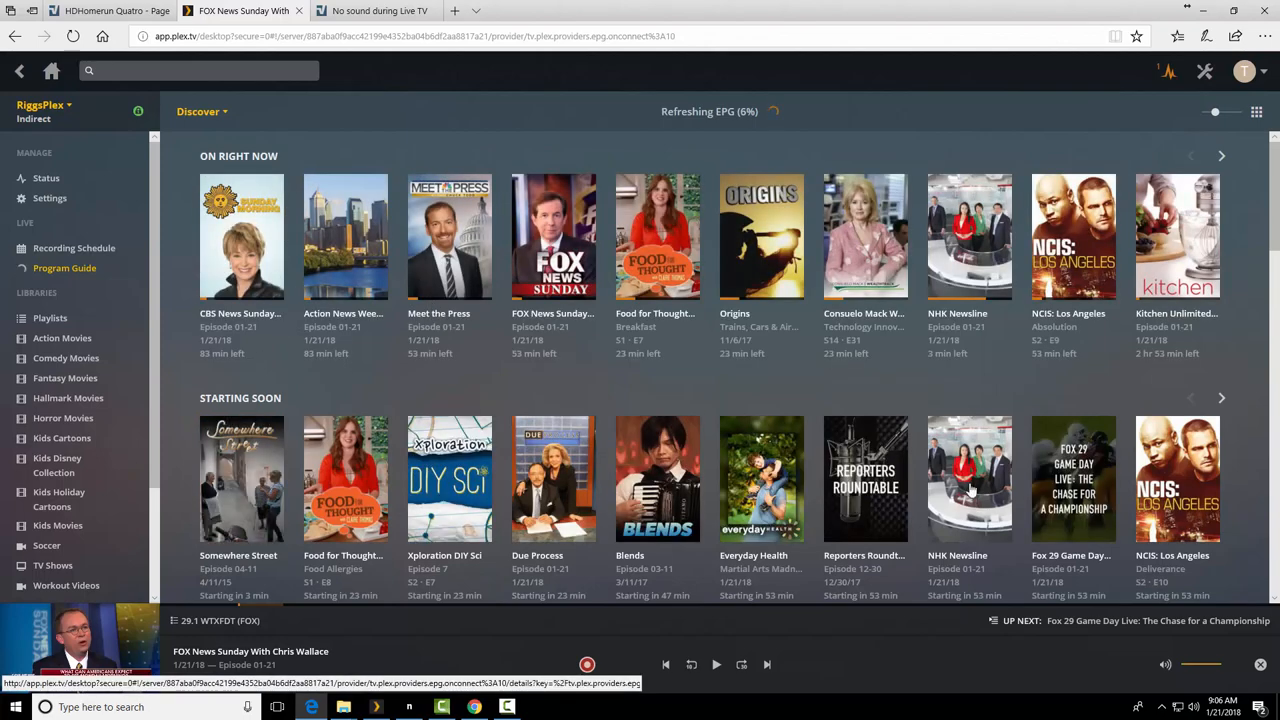
pyautogui.scroll(-3)
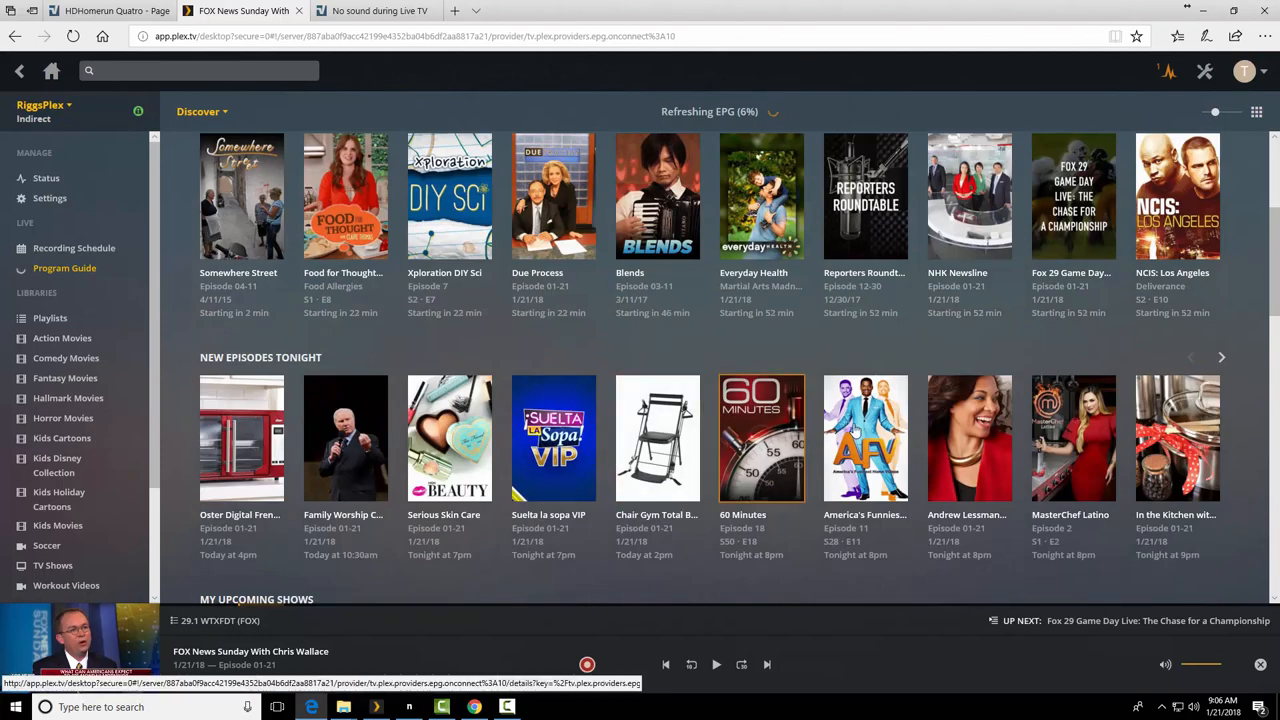
pyautogui.scroll(-3)
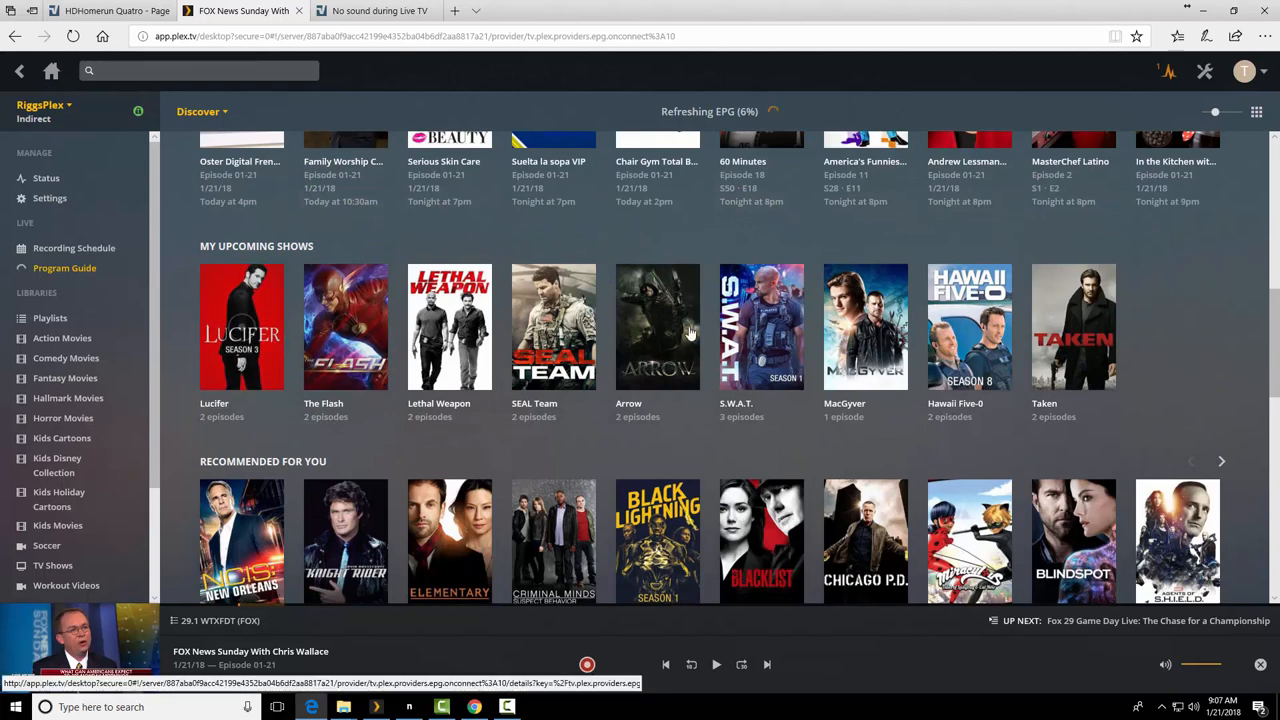
pyautogui.click(552, 326)
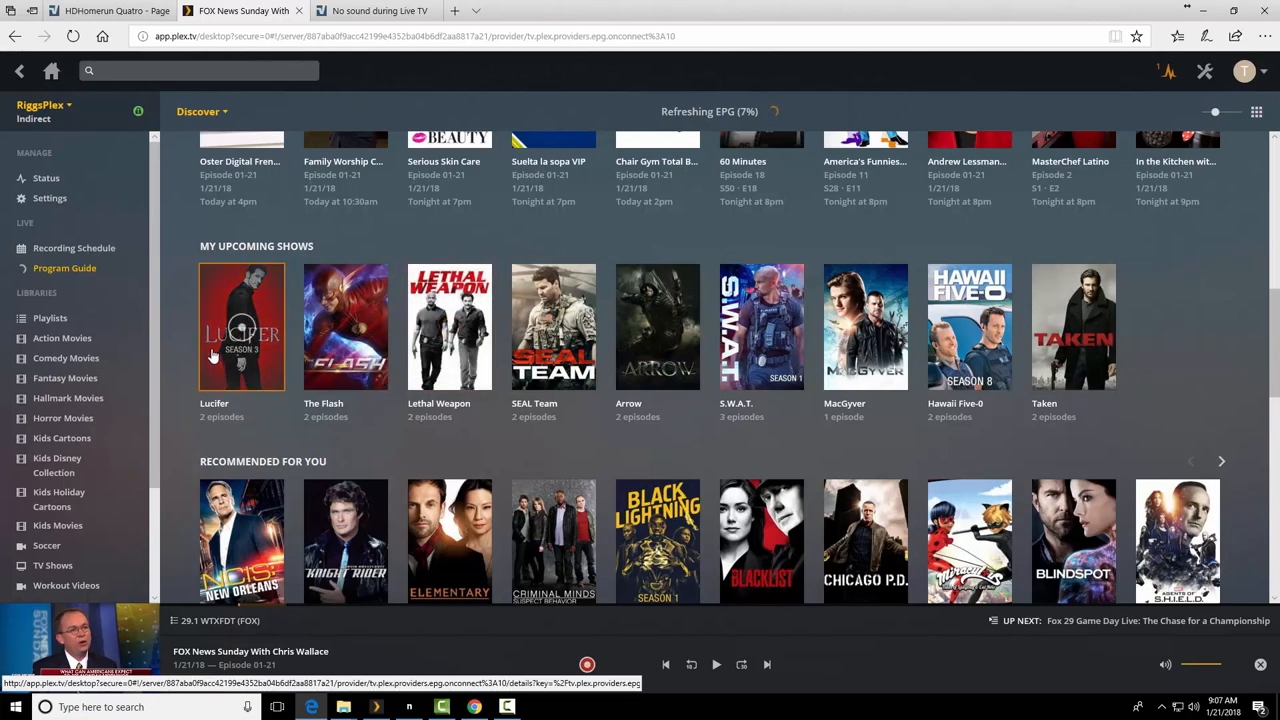
pyautogui.moveTo(430, 232)
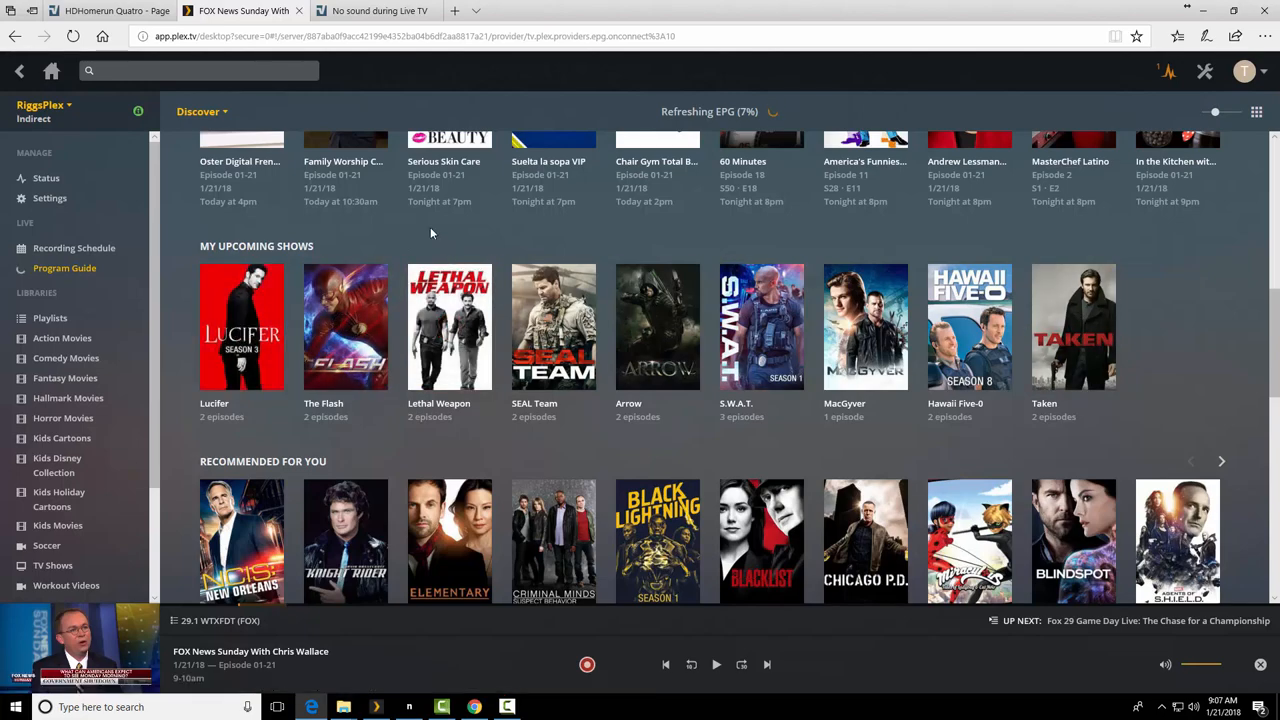
pyautogui.scroll(3)
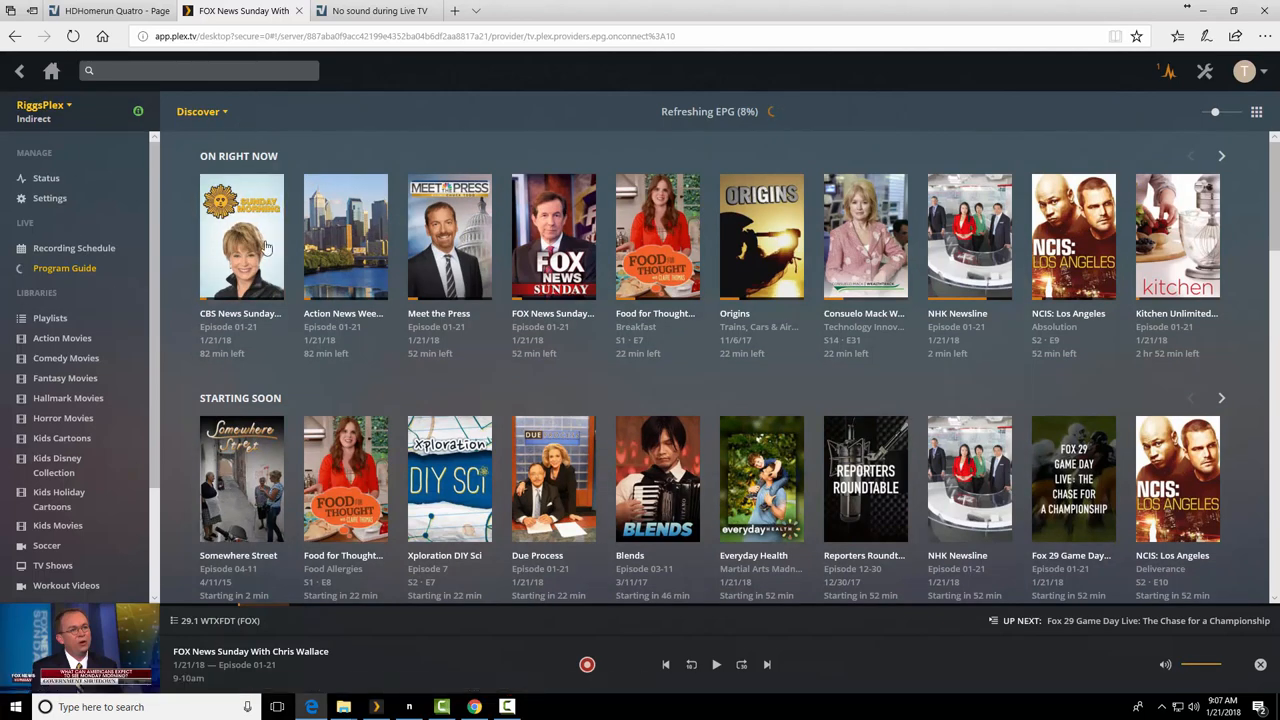
pyautogui.moveTo(378, 664)
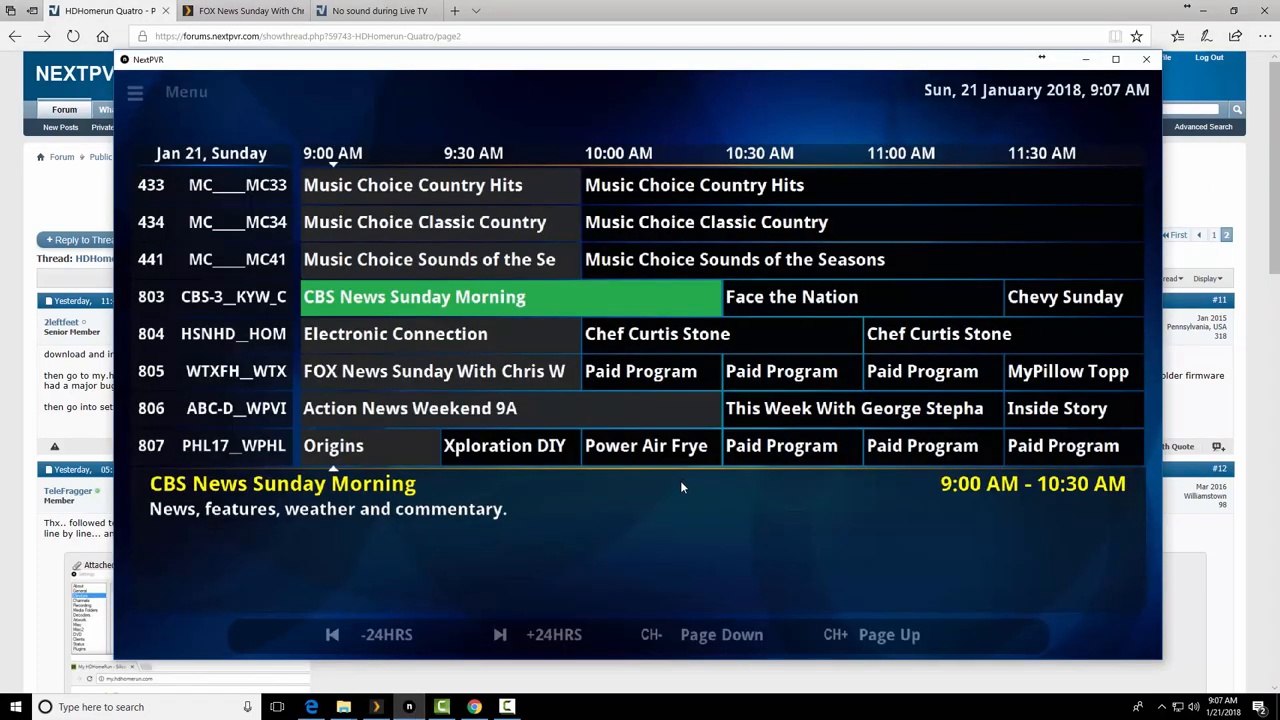
pyautogui.moveTo(490, 444)
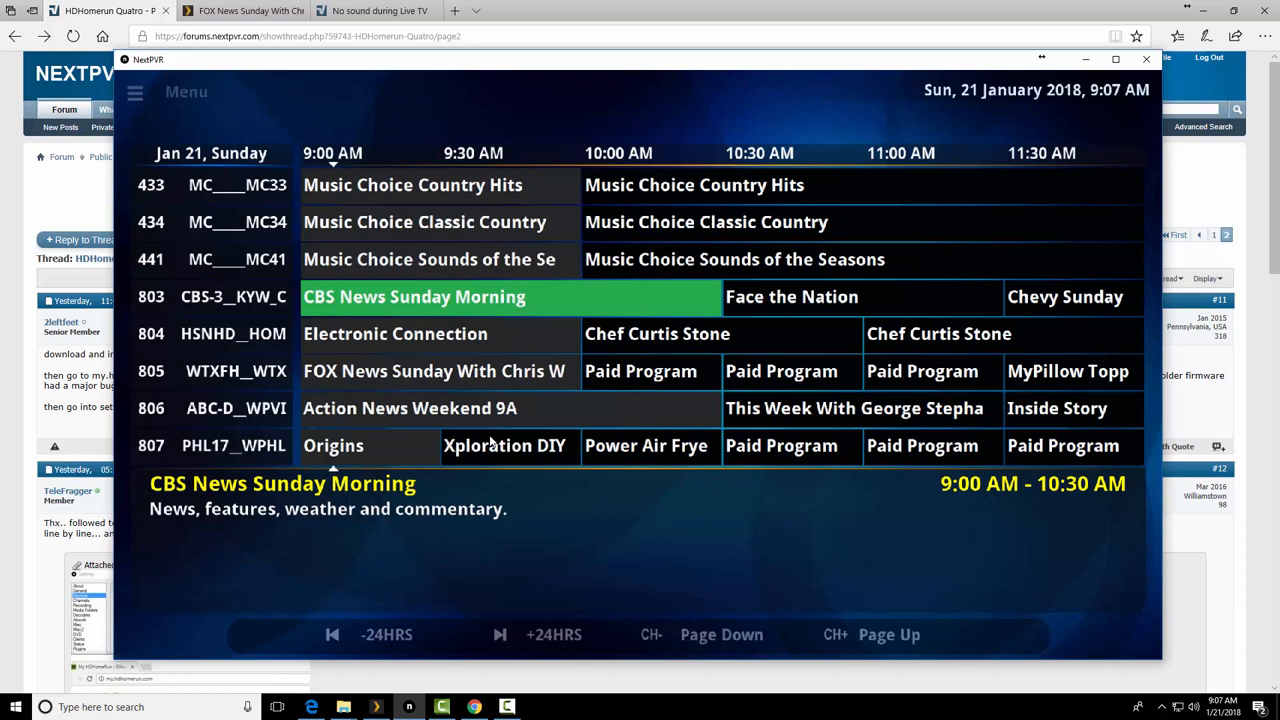
pyautogui.moveTo(330, 396)
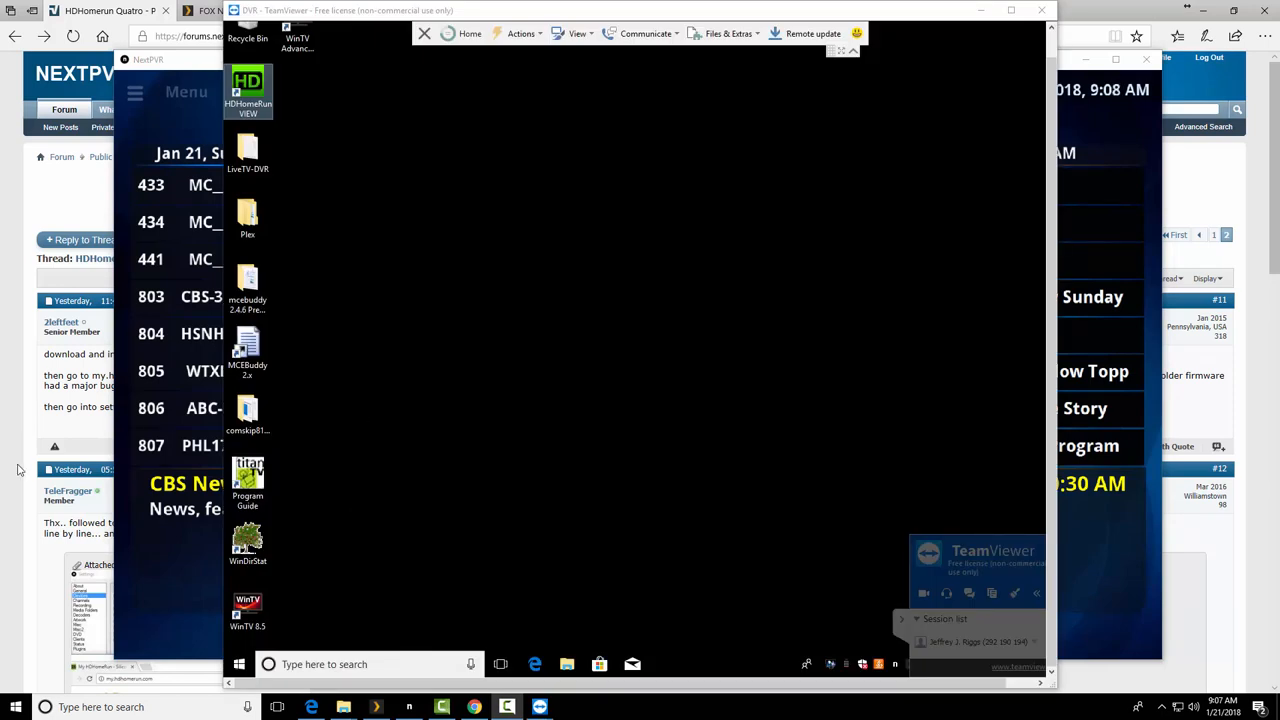
# - Bring up the remote PC's NextPVR TV Guide and its right-click options menu
pyautogui.click(240, 664)
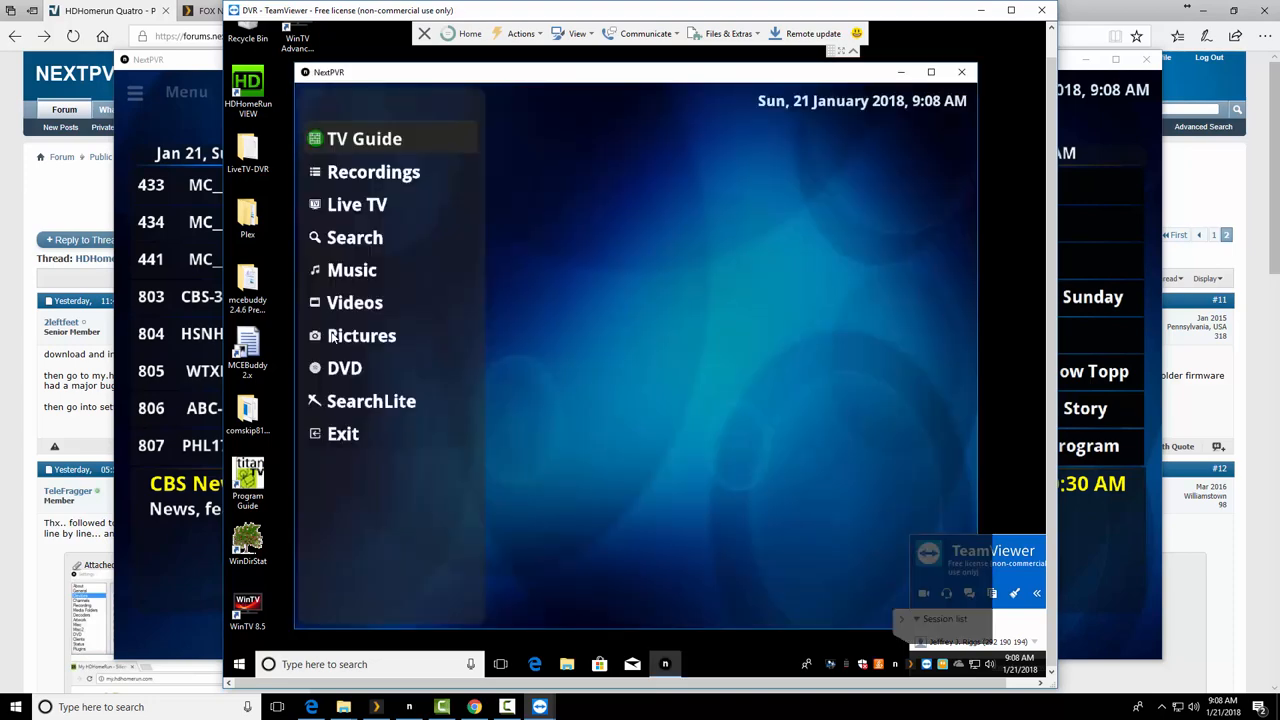
pyautogui.moveTo(408, 72)
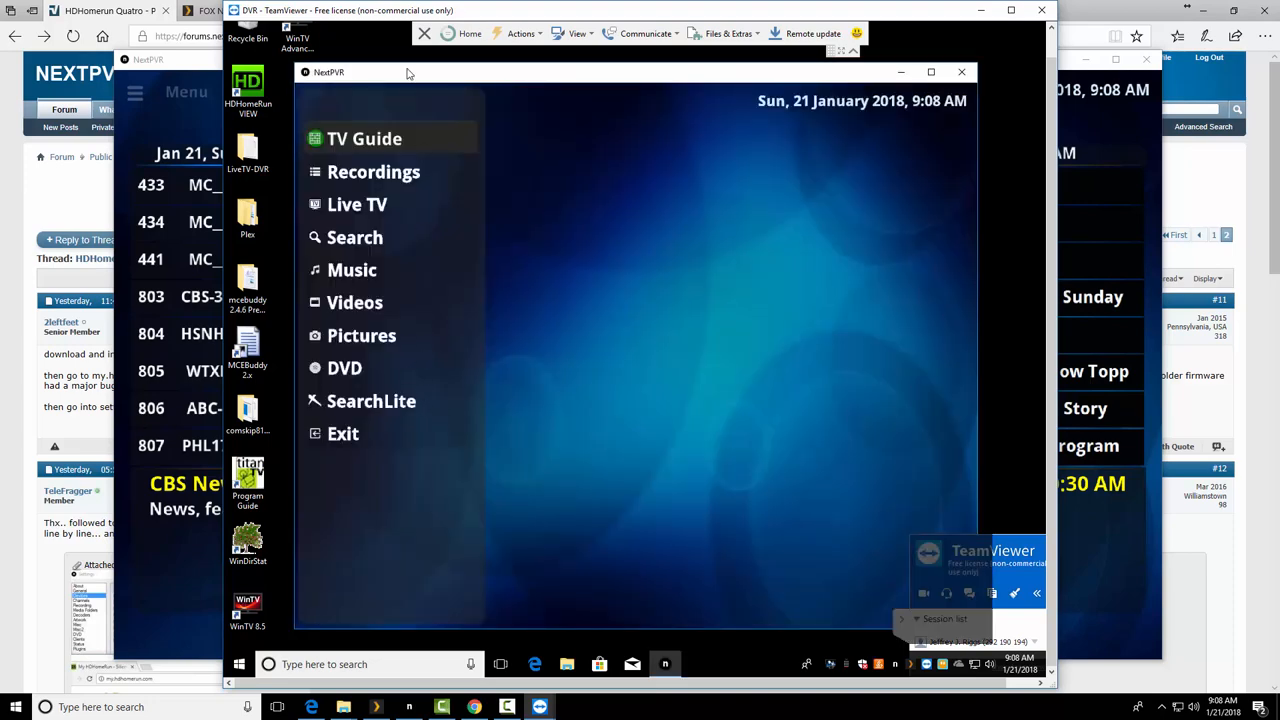
pyautogui.click(364, 138)
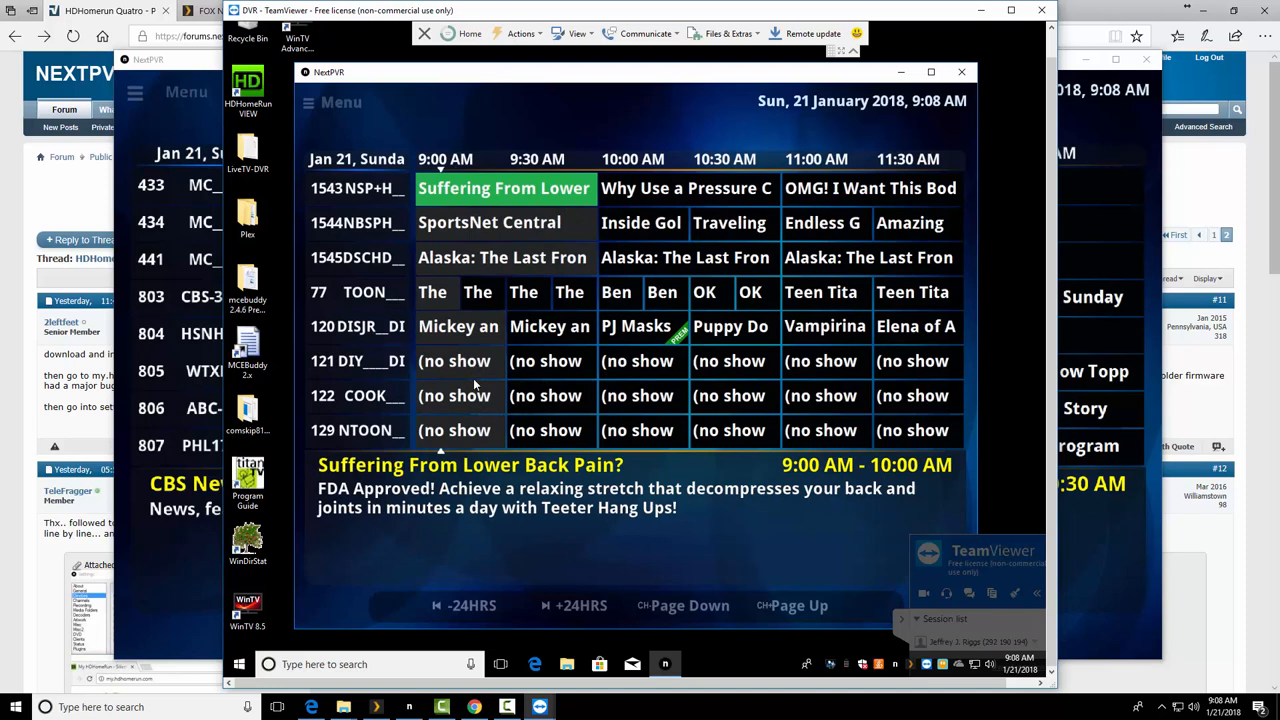
pyautogui.moveTo(464, 400)
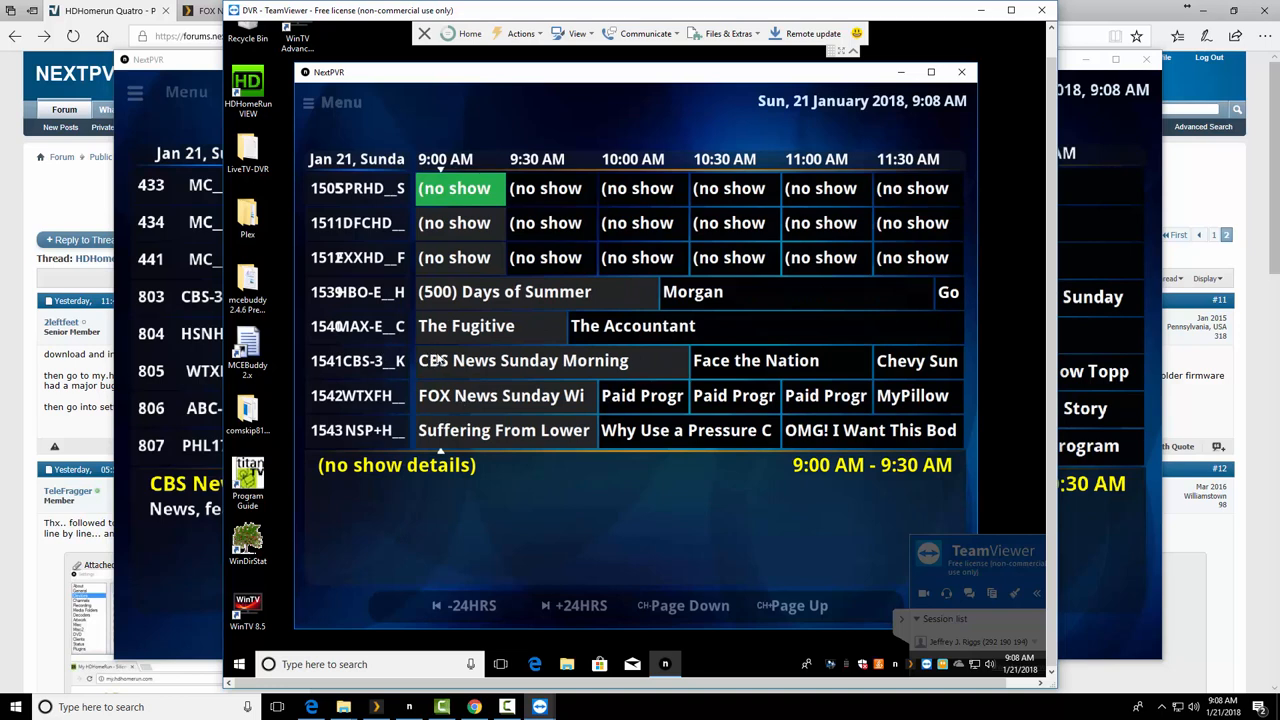
pyautogui.rightClick(466, 324)
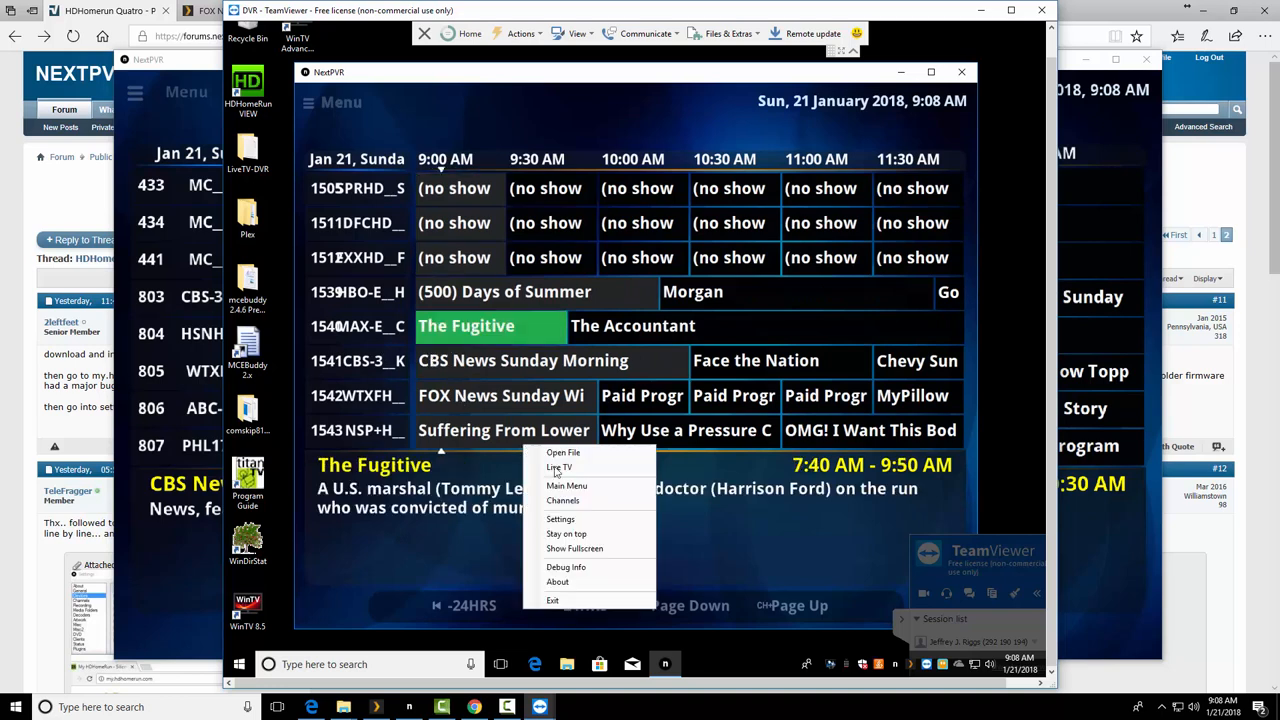
pyautogui.moveTo(562, 500)
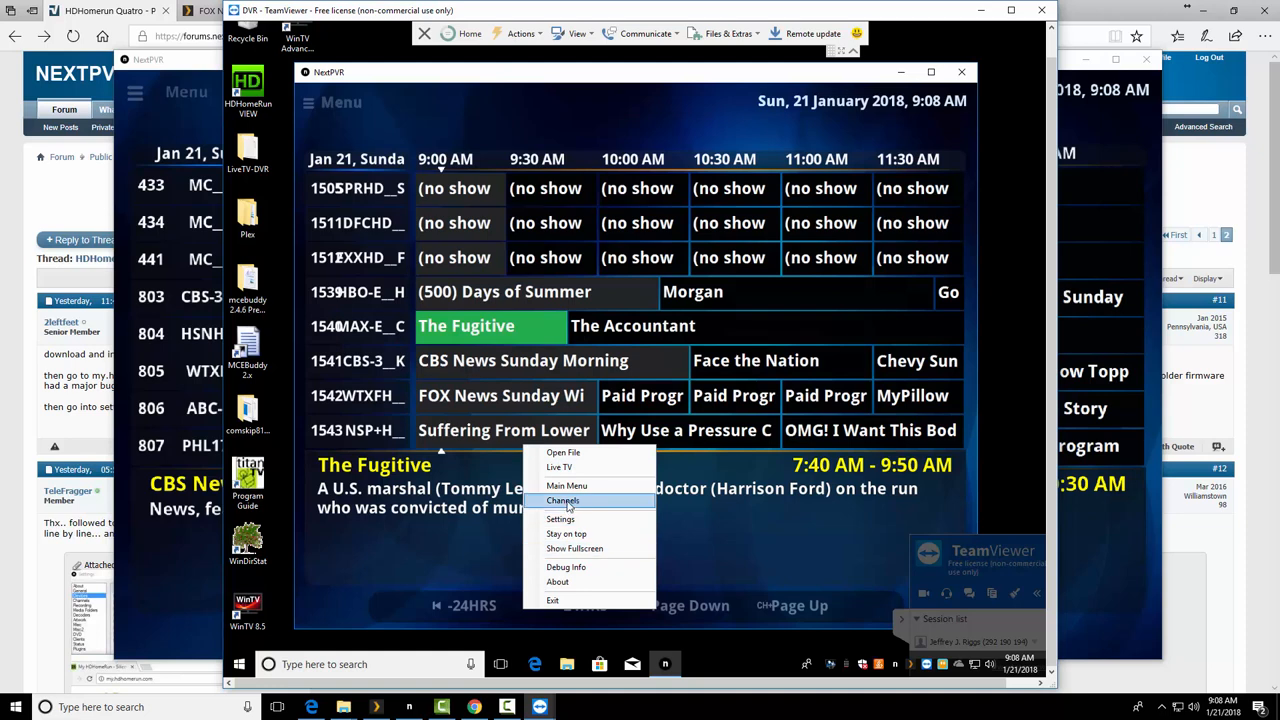
pyautogui.moveTo(566, 568)
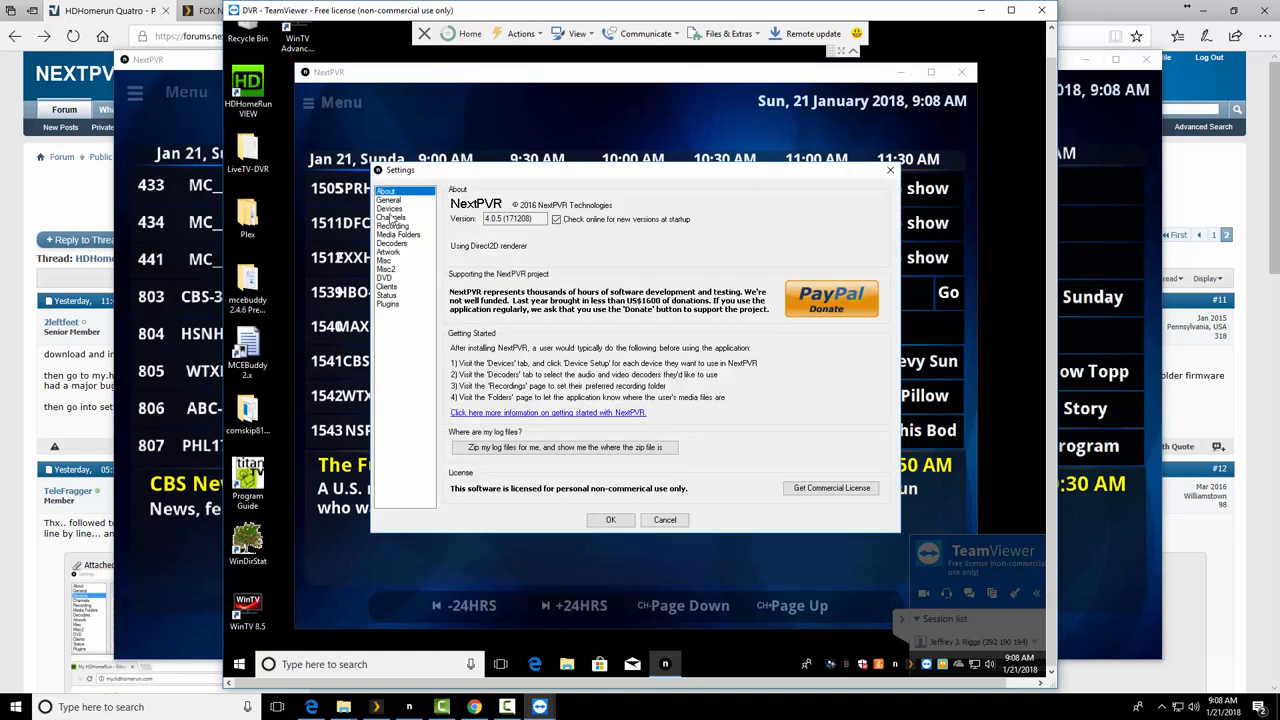
# - Review the Devices list showing the Hauppauge and HDHR 10703D42 tuners, then bring up the Start menu
pyautogui.click(390, 216)
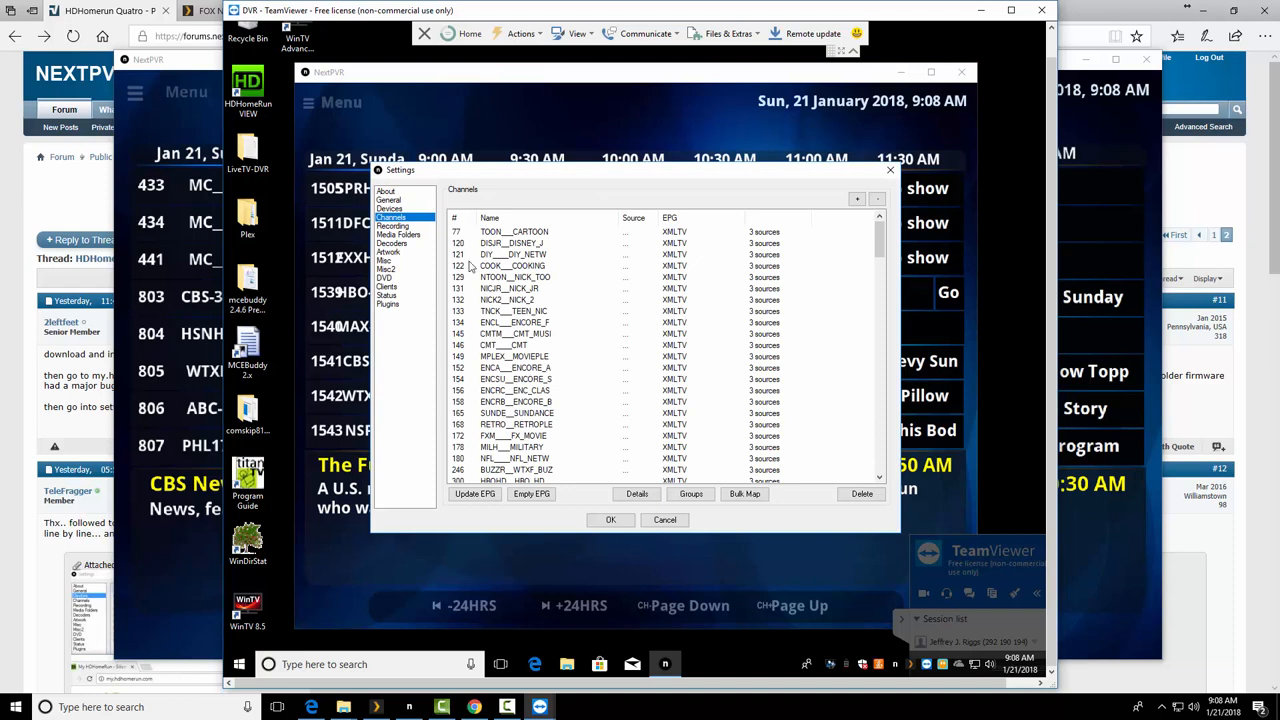
pyautogui.click(388, 208)
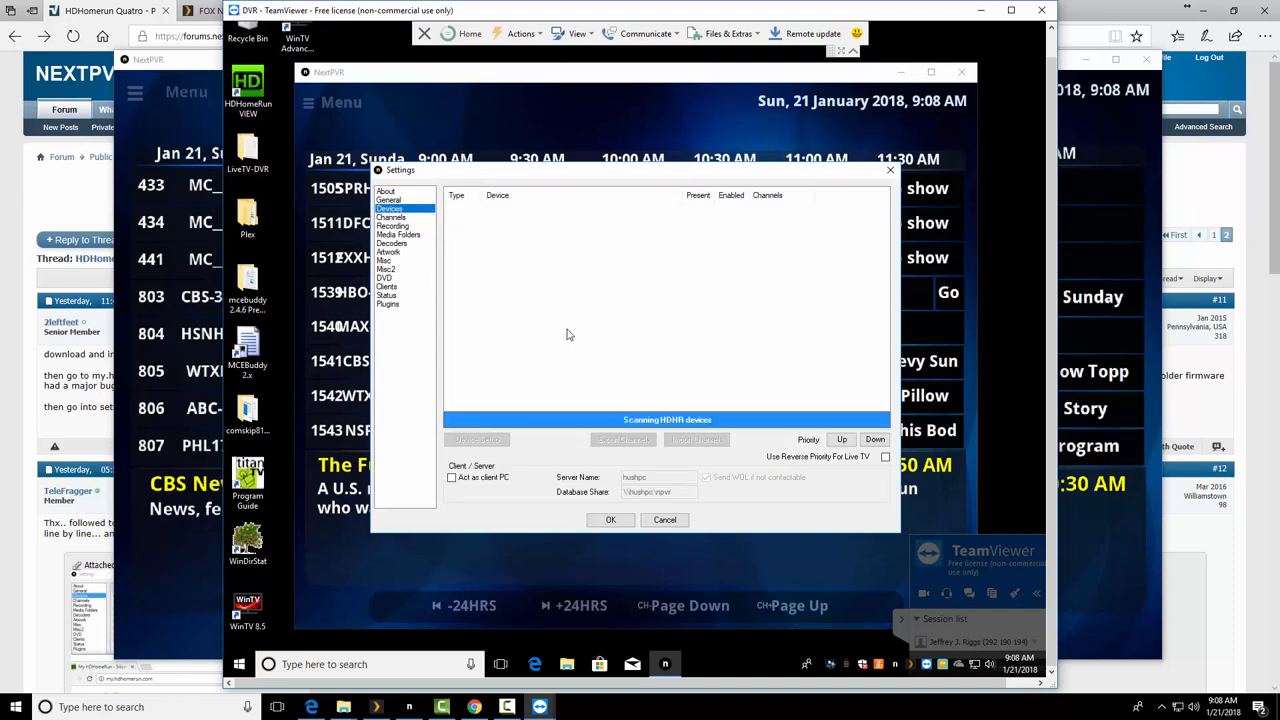
pyautogui.moveTo(564, 334)
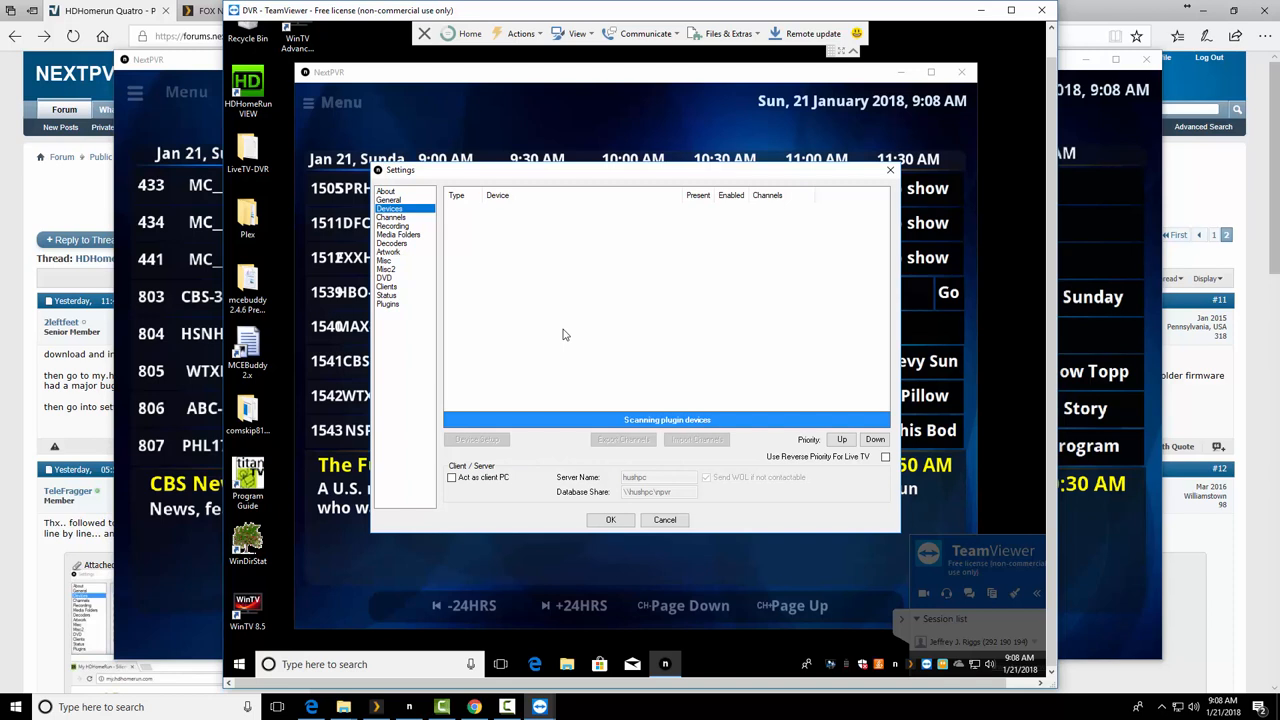
pyautogui.moveTo(474, 230)
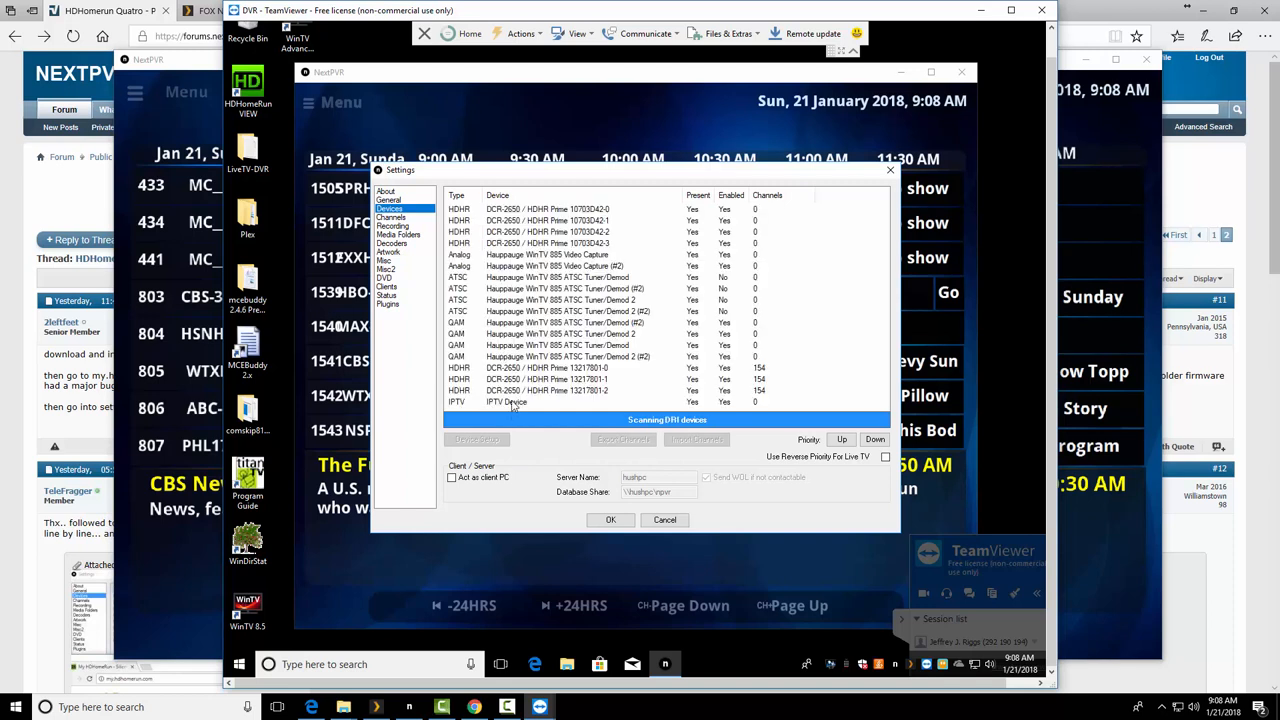
pyautogui.click(548, 368)
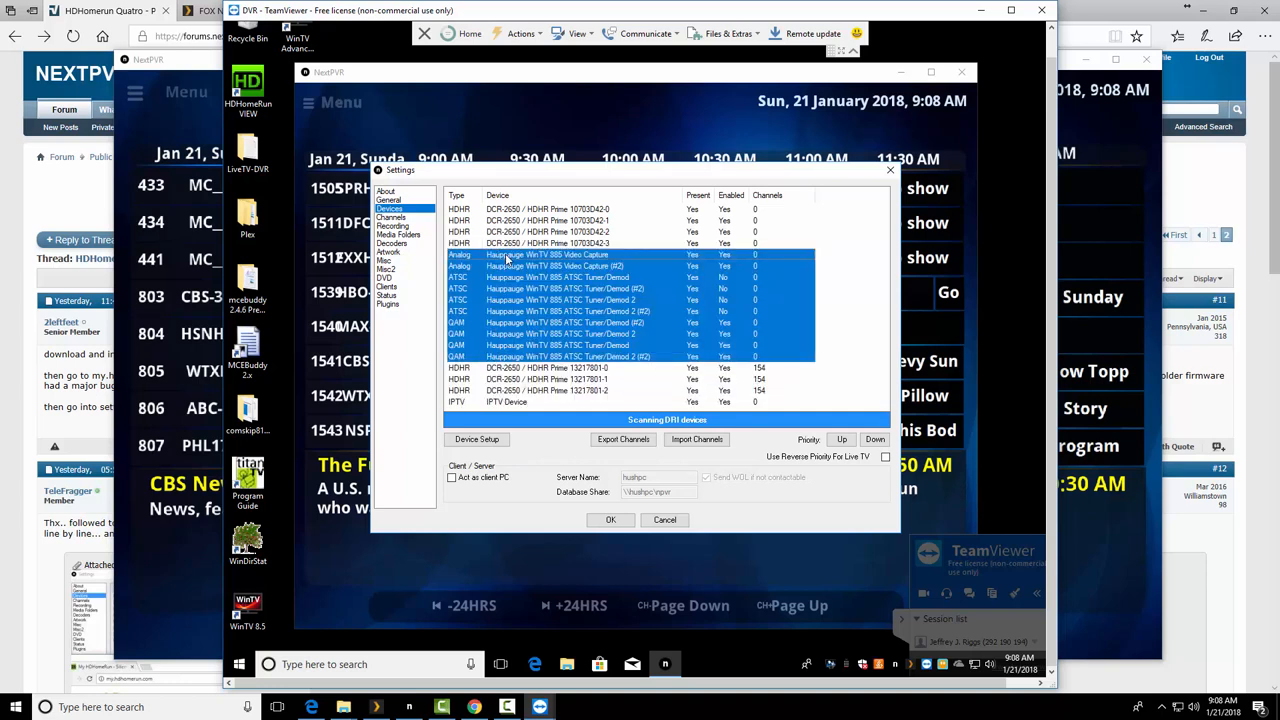
pyautogui.click(548, 244)
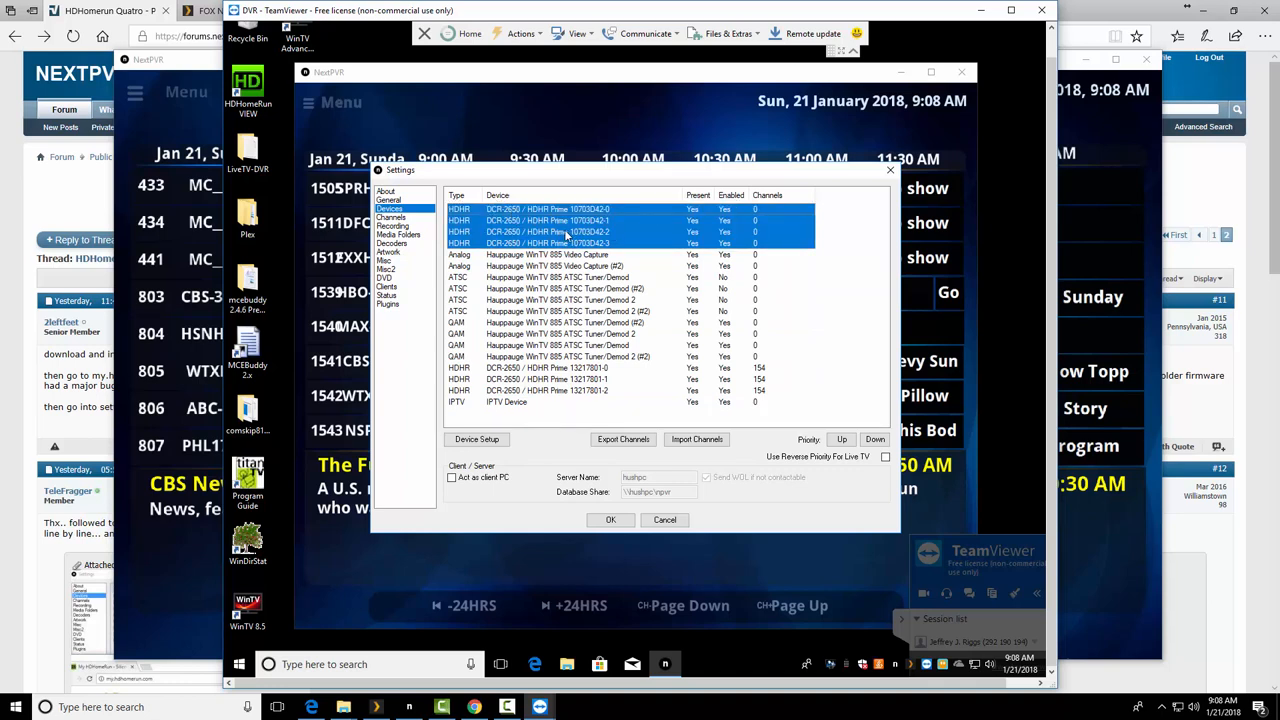
pyautogui.click(238, 664)
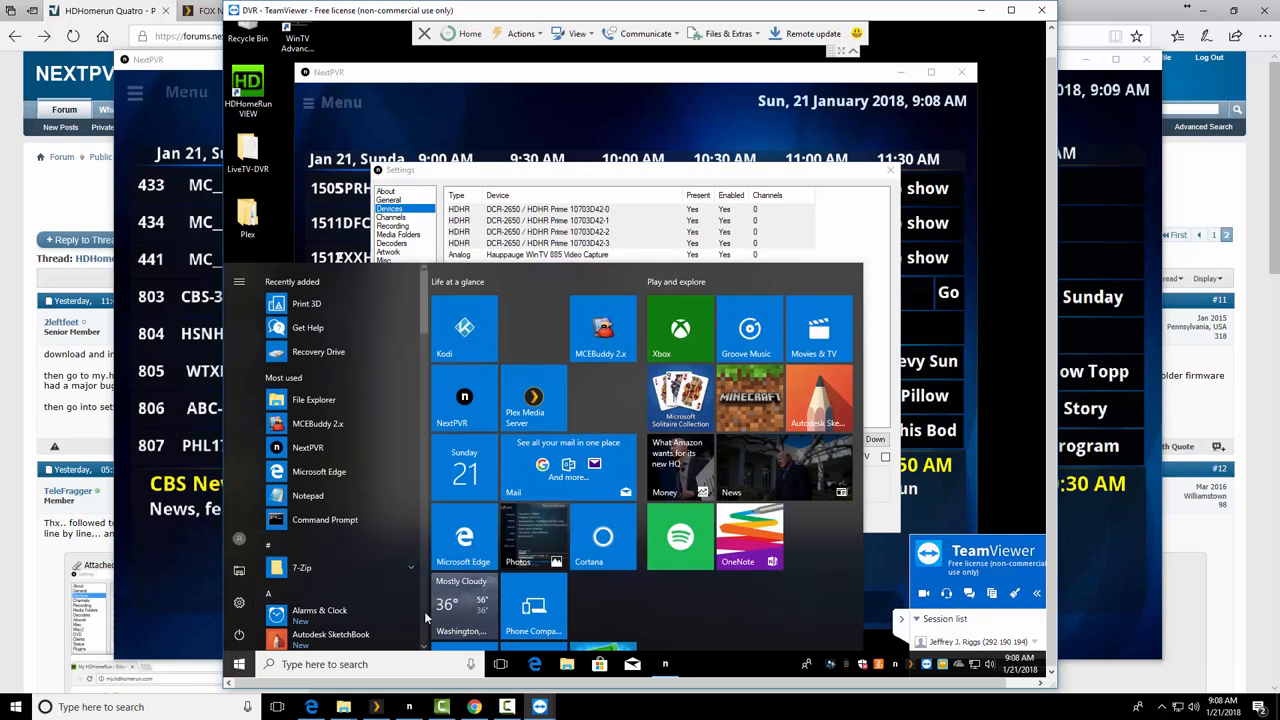
# - Launch HDHomeRun Setup, allow UAC, and accept downloading and installing the available update
pyautogui.scroll(-3)
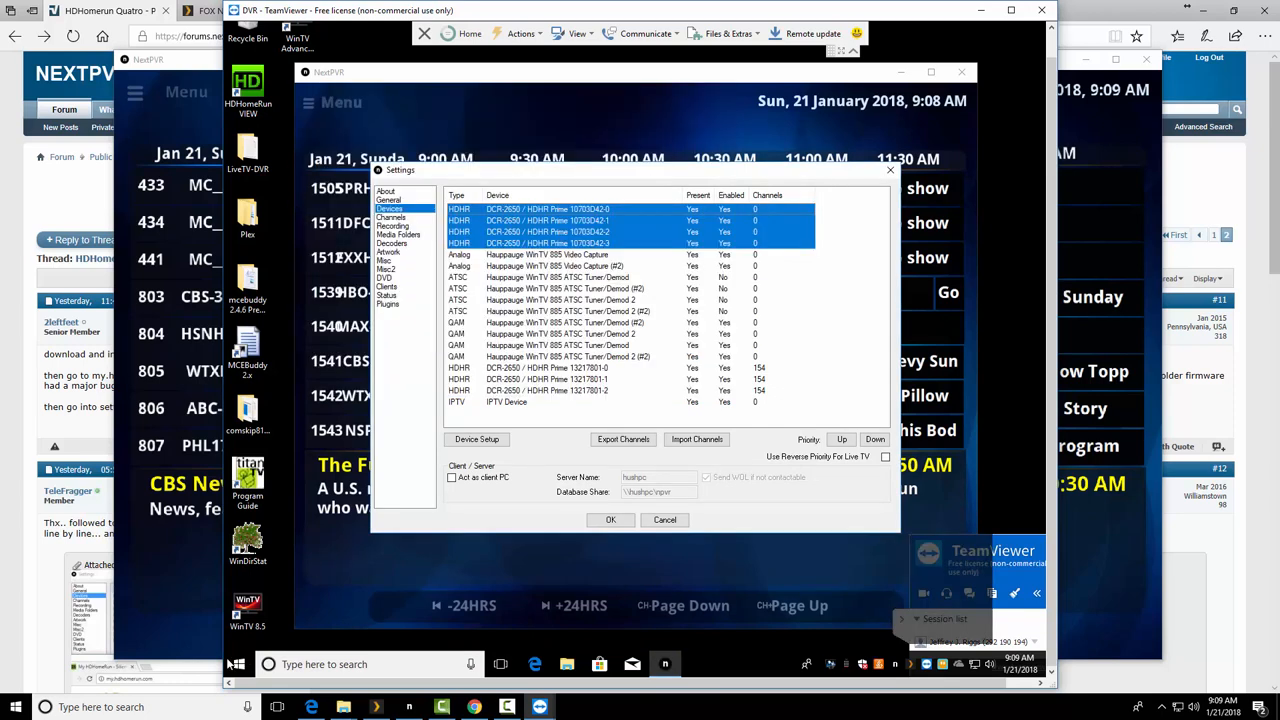
pyautogui.click(238, 664)
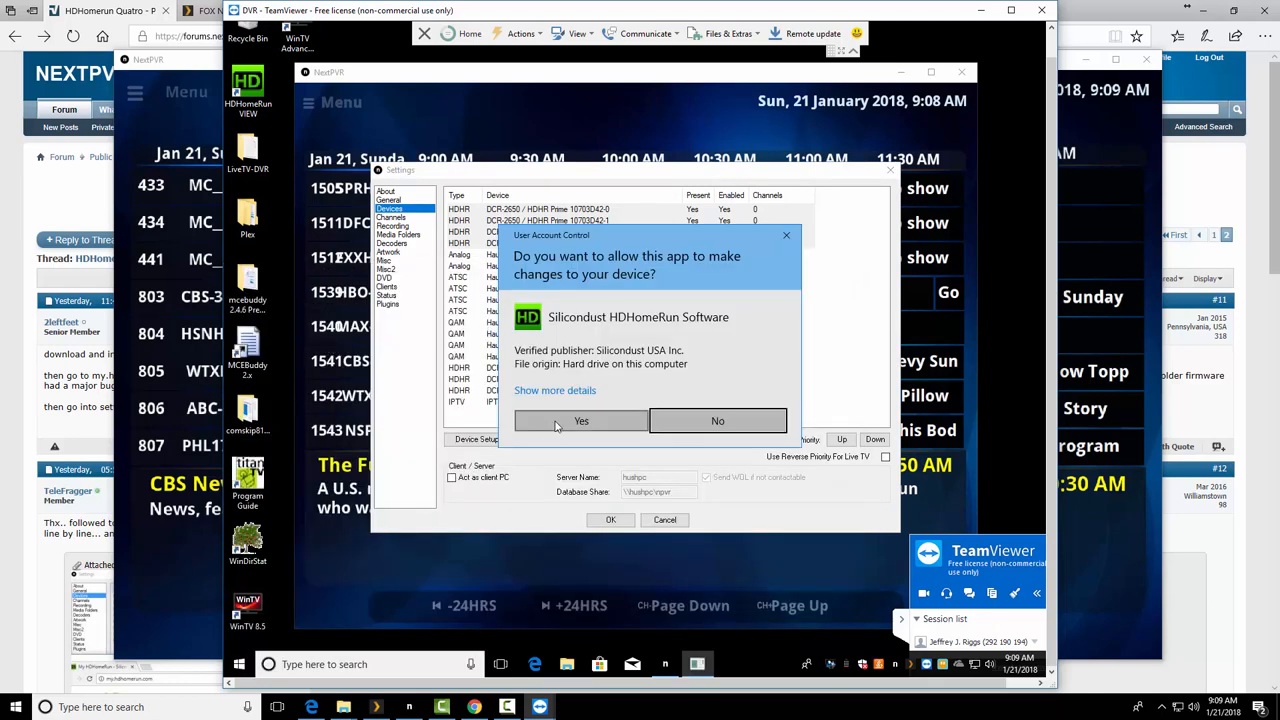
pyautogui.click(580, 420)
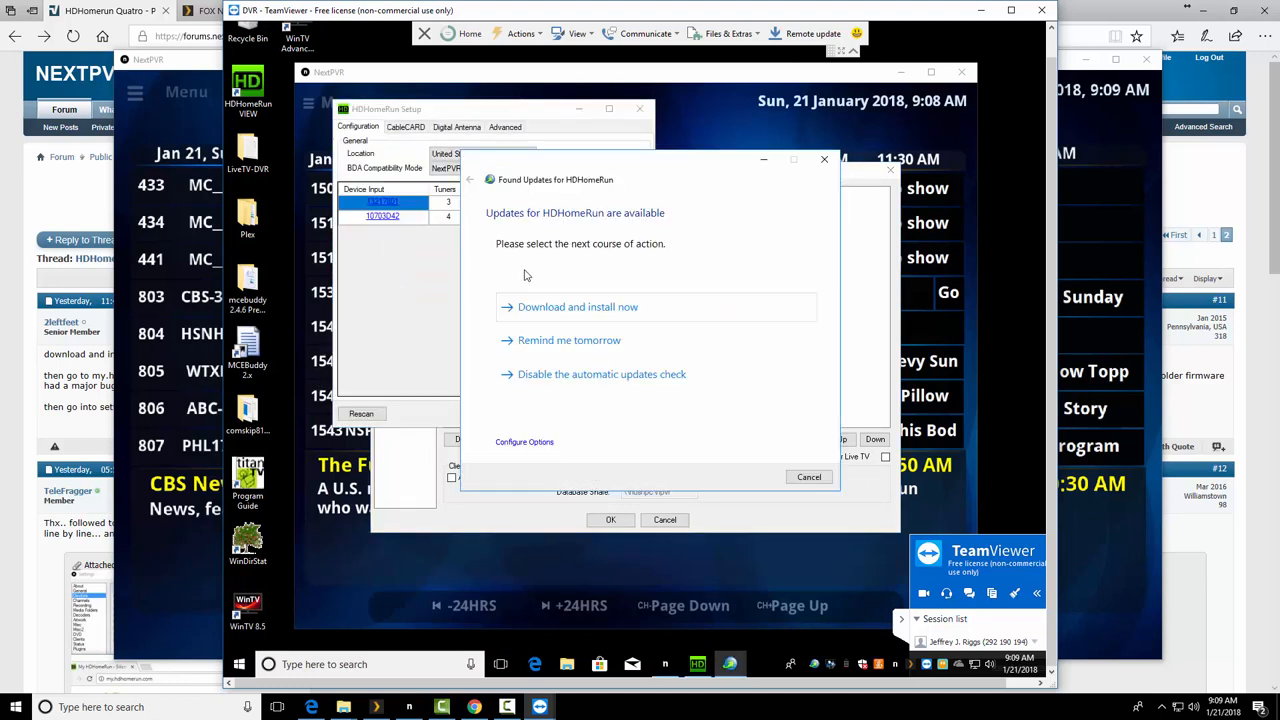
pyautogui.moveTo(536, 224)
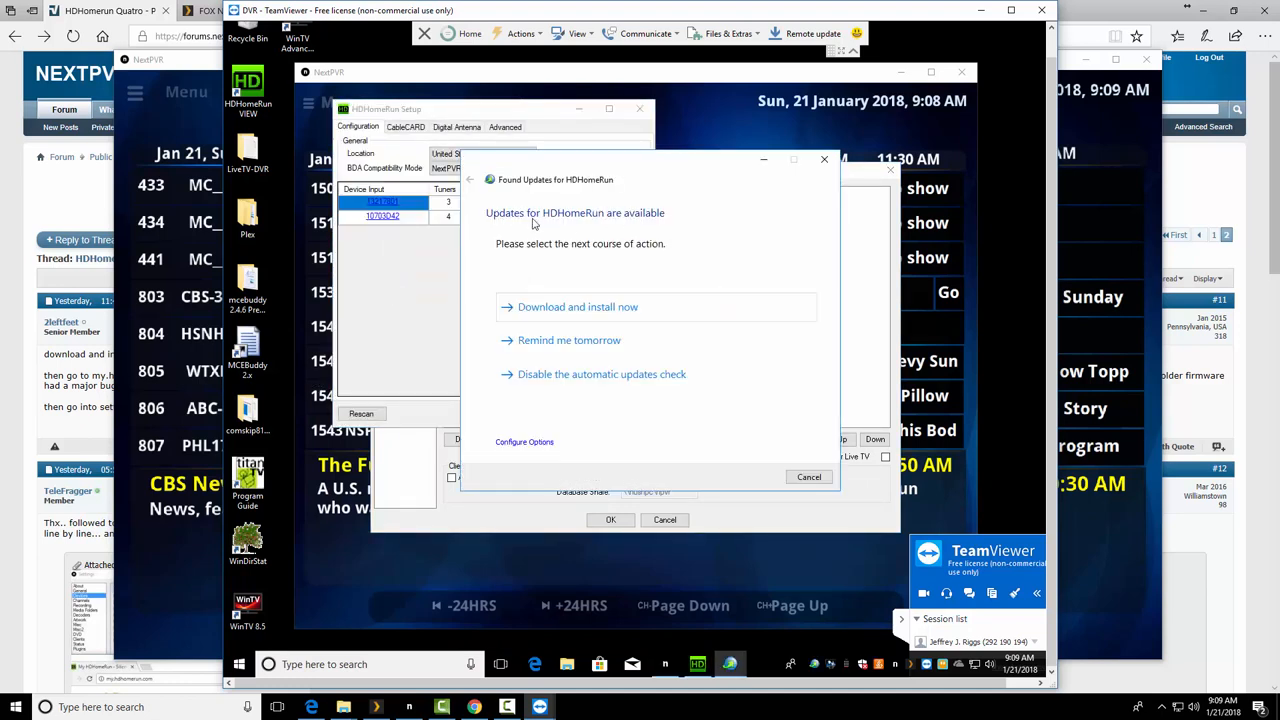
pyautogui.click(576, 308)
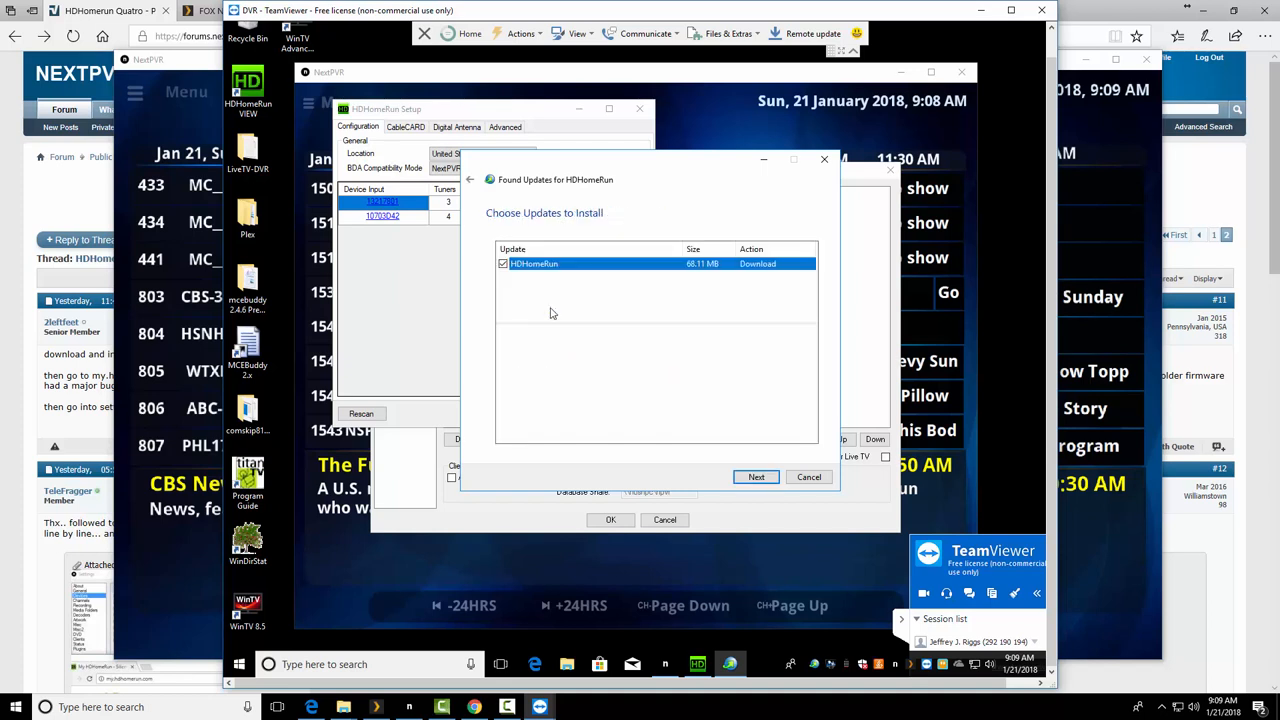
pyautogui.click(756, 476)
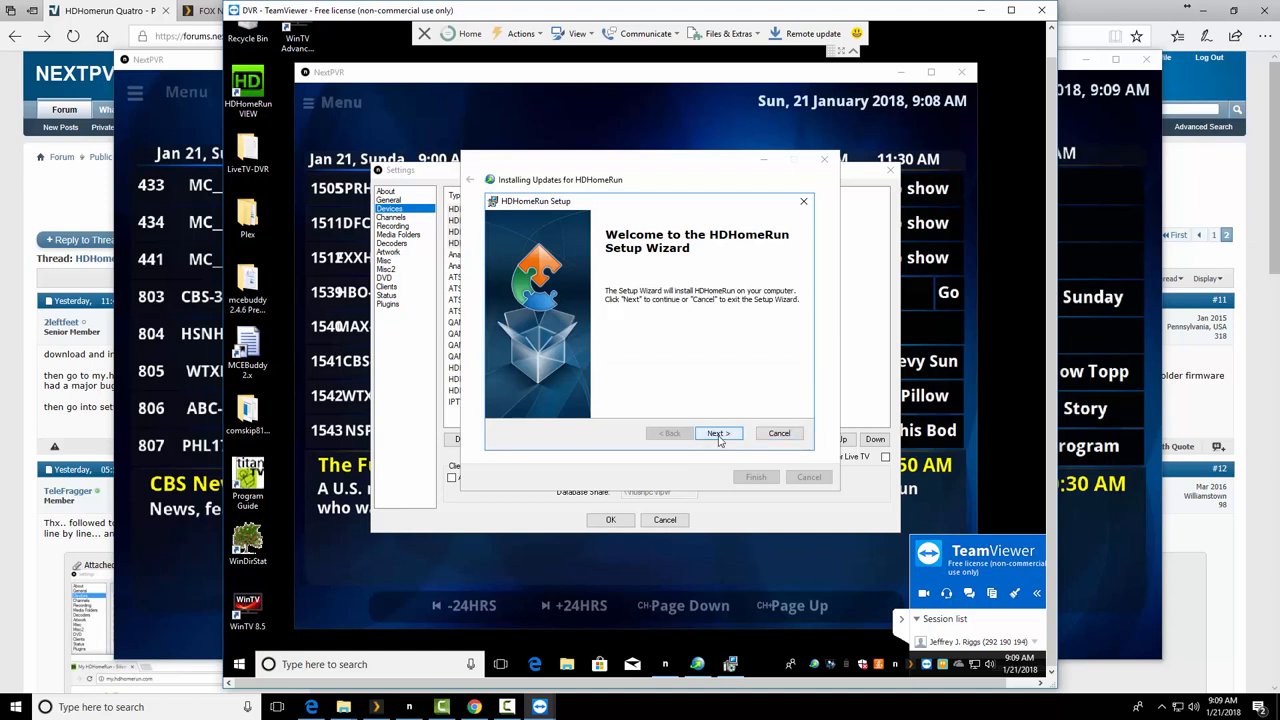
# - Begin installing the HDHomeRun update and move the progress window aside
pyautogui.click(716, 432)
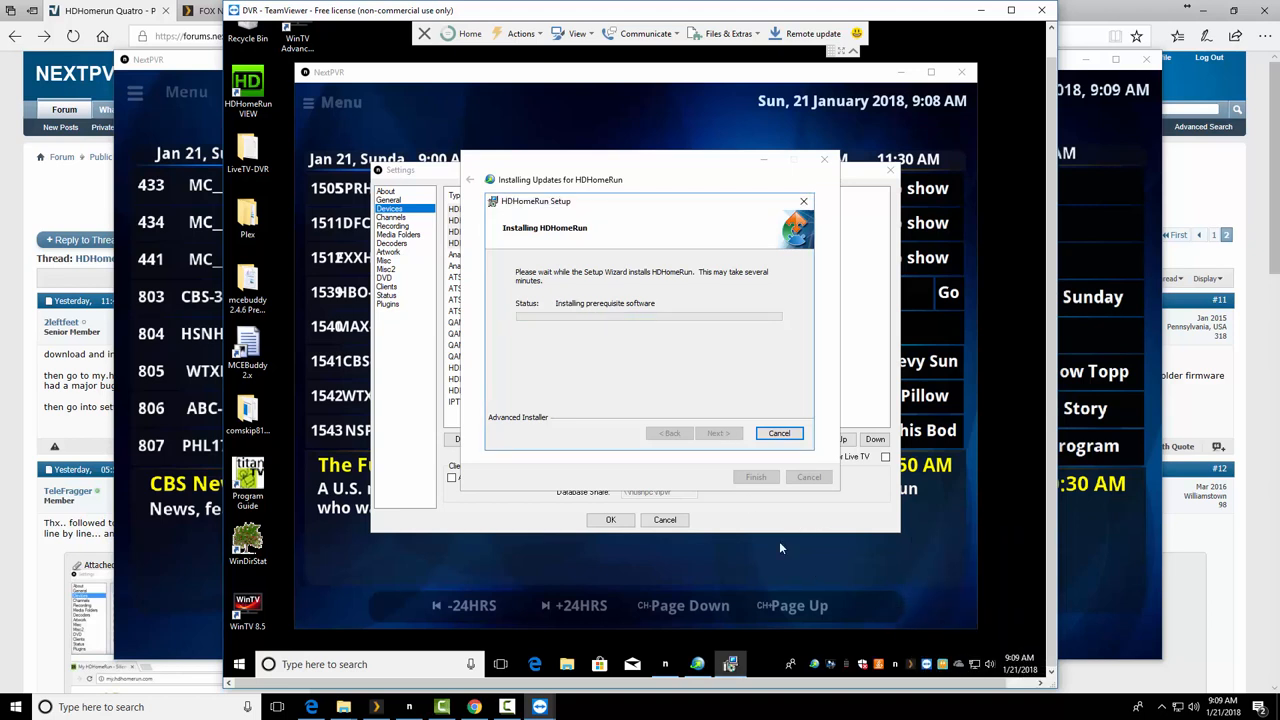
pyautogui.moveTo(580, 508)
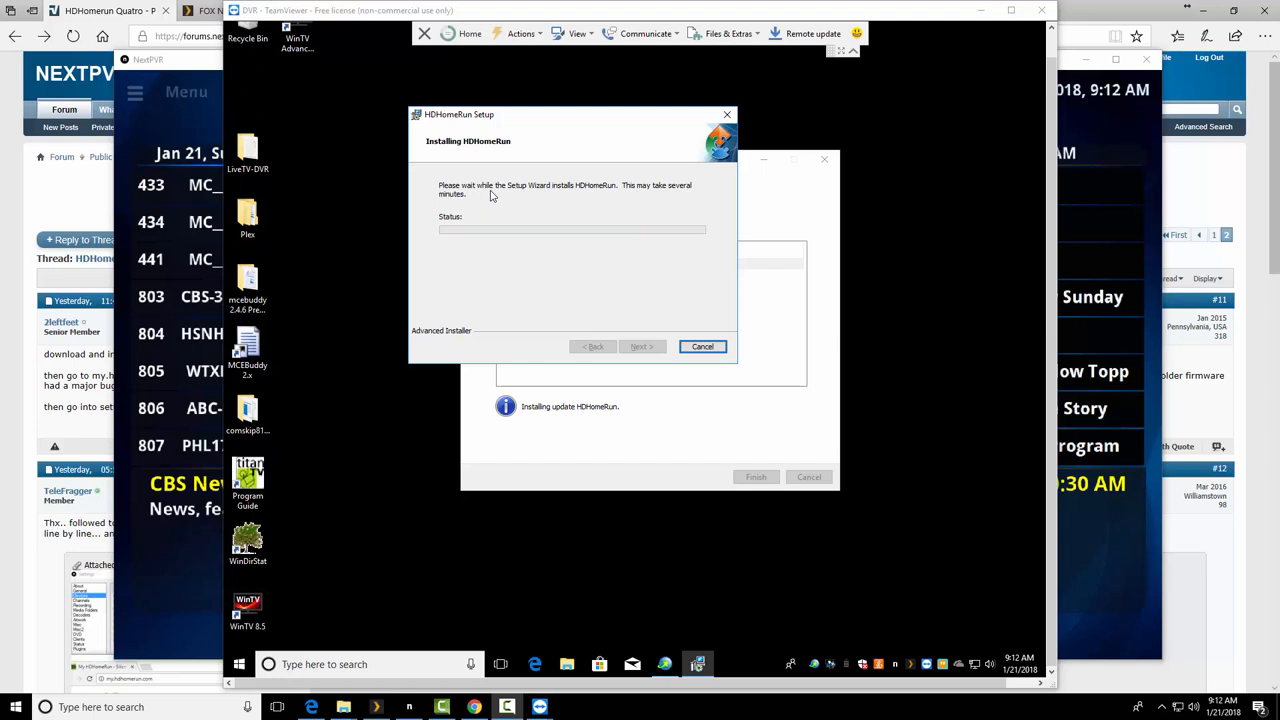
pyautogui.moveTo(500, 238)
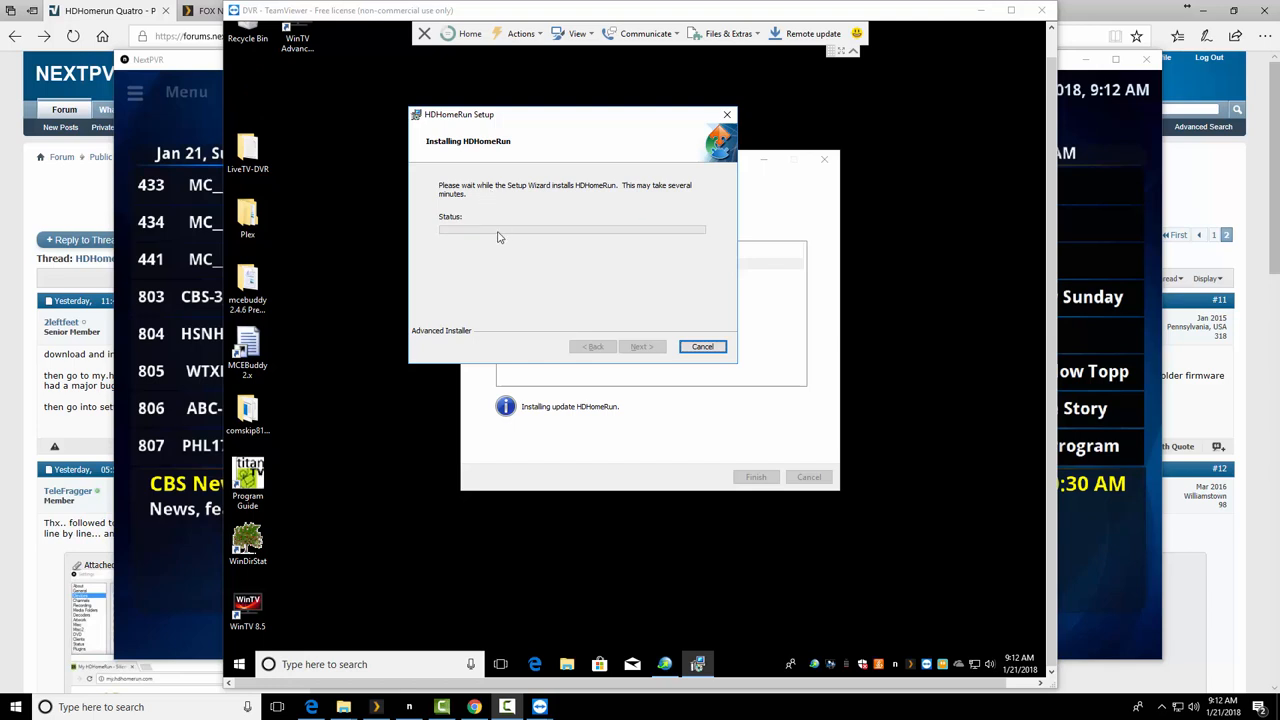
pyautogui.moveTo(564, 122)
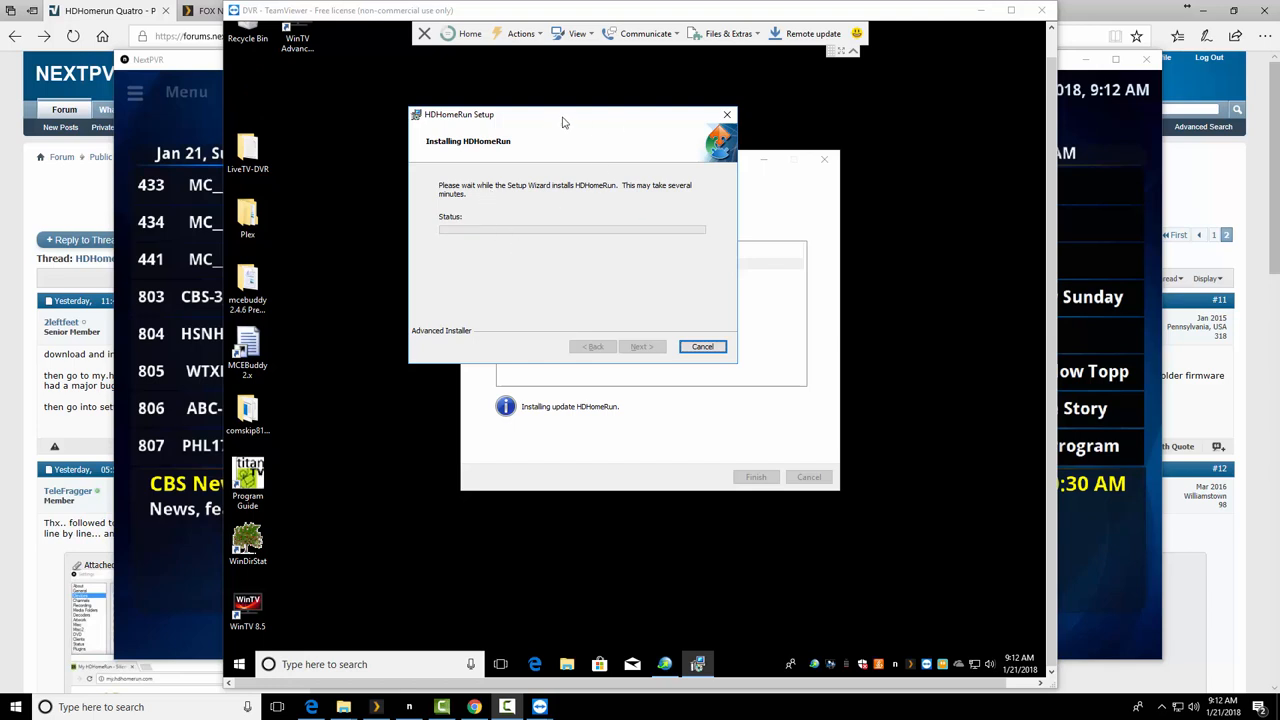
pyautogui.moveTo(564, 122); pyautogui.dragTo(632, 122)
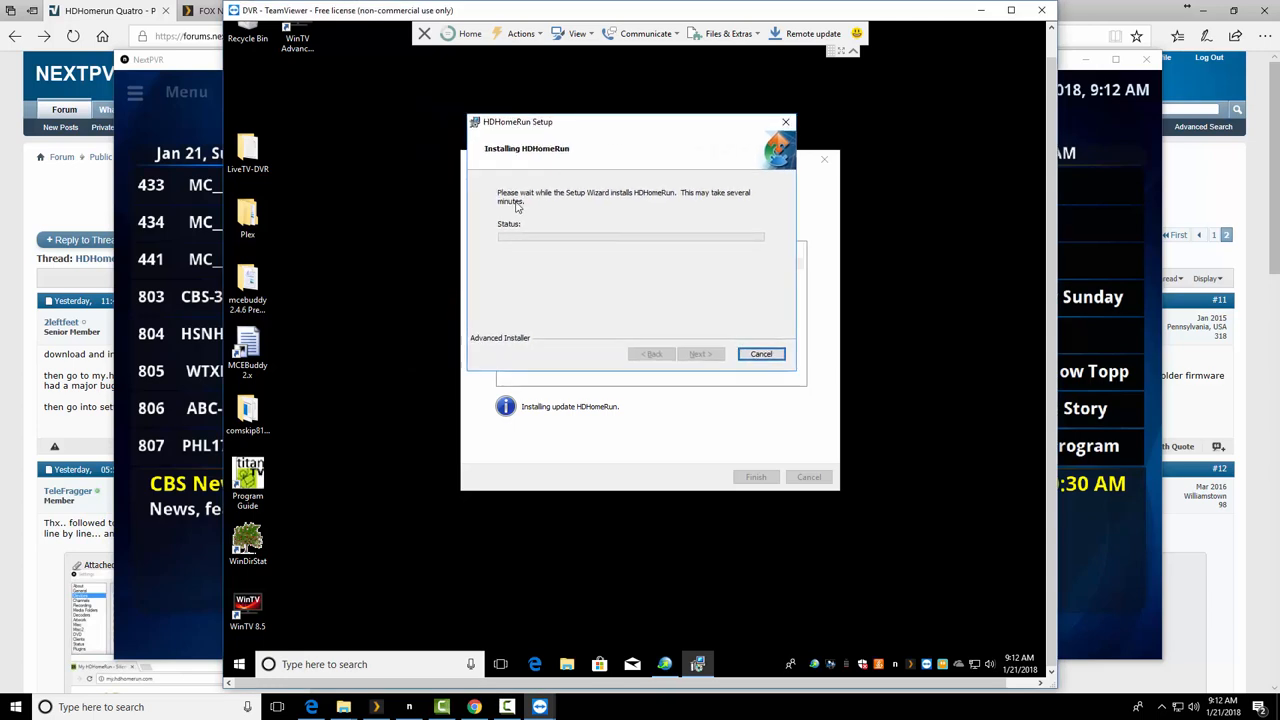
pyautogui.moveTo(696, 204)
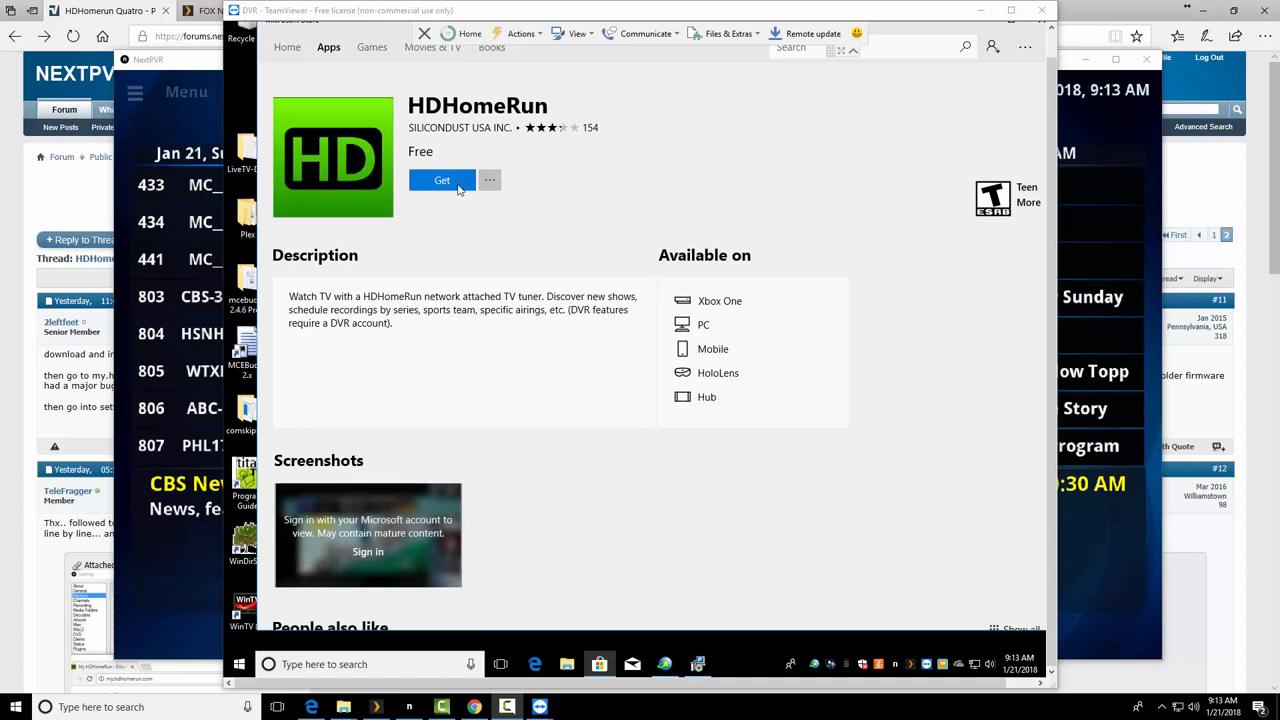
# - Get the free HDHomeRun app from the Store and finish the setup wizard with device detection enabled
pyautogui.click(442, 180)
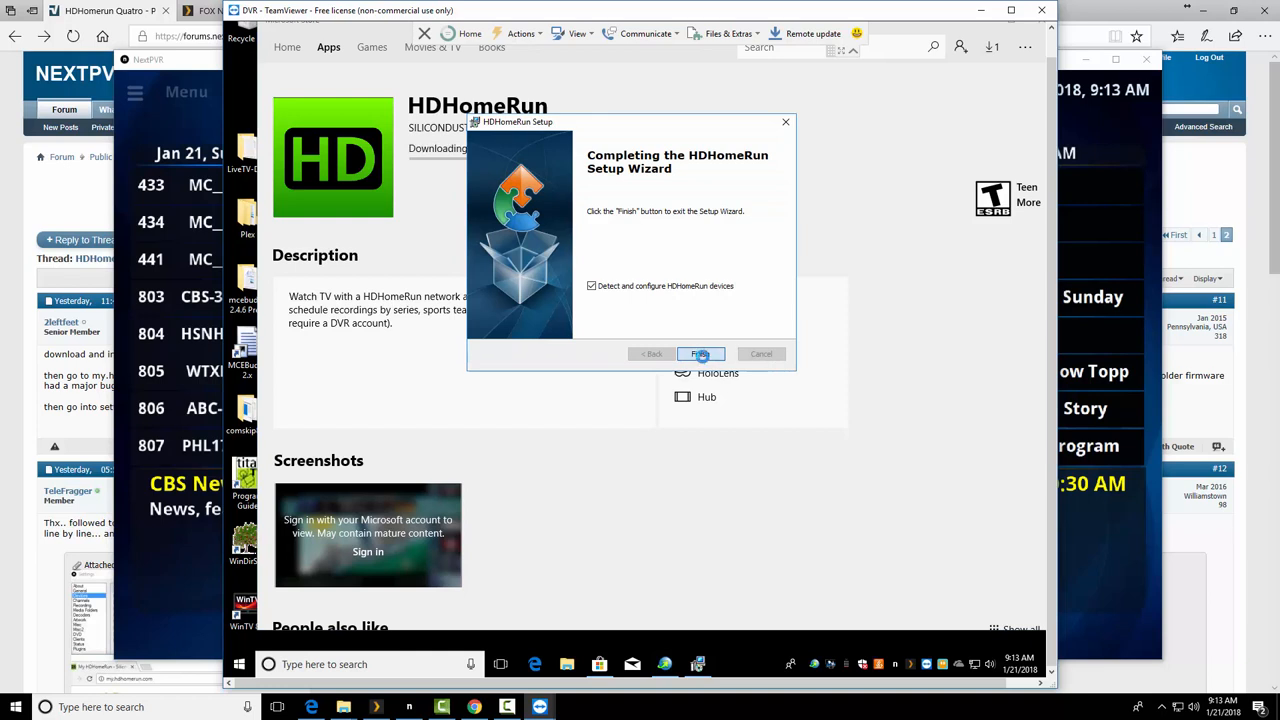
pyautogui.click(700, 352)
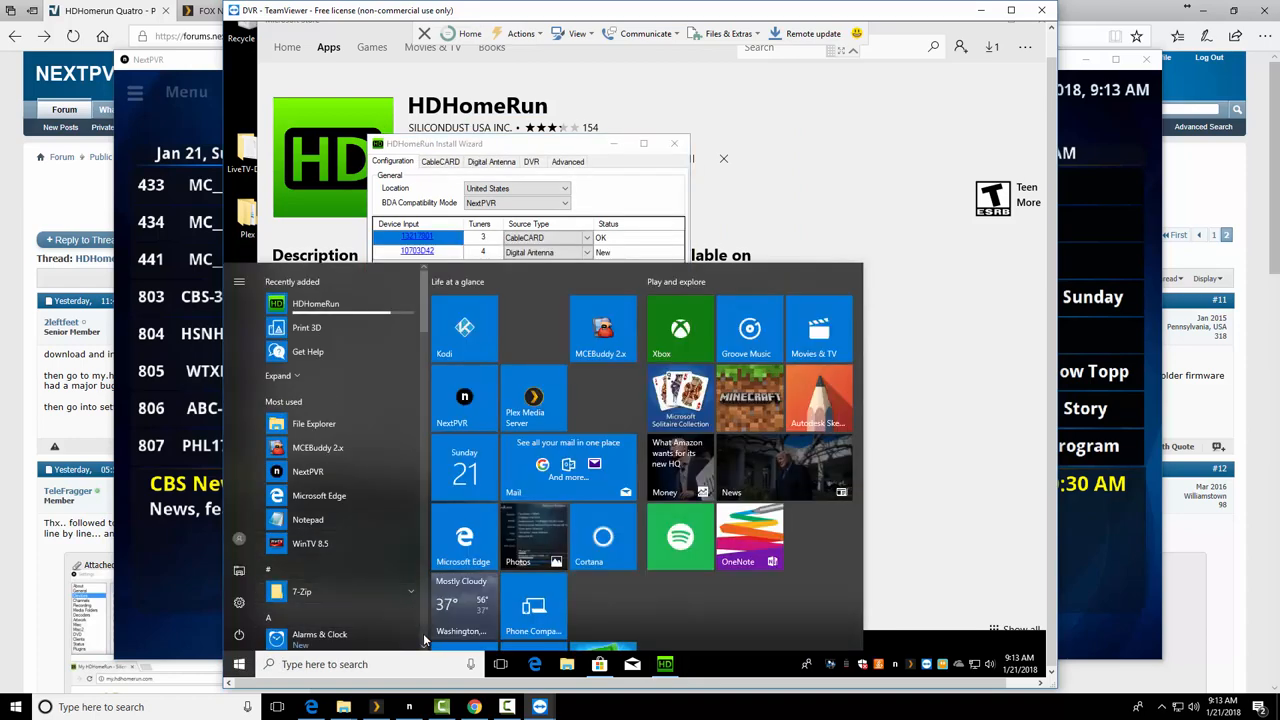
# - Scan tuner 10703D42 on the Digital Antenna page for local channels and accept the results
pyautogui.scroll(-3)
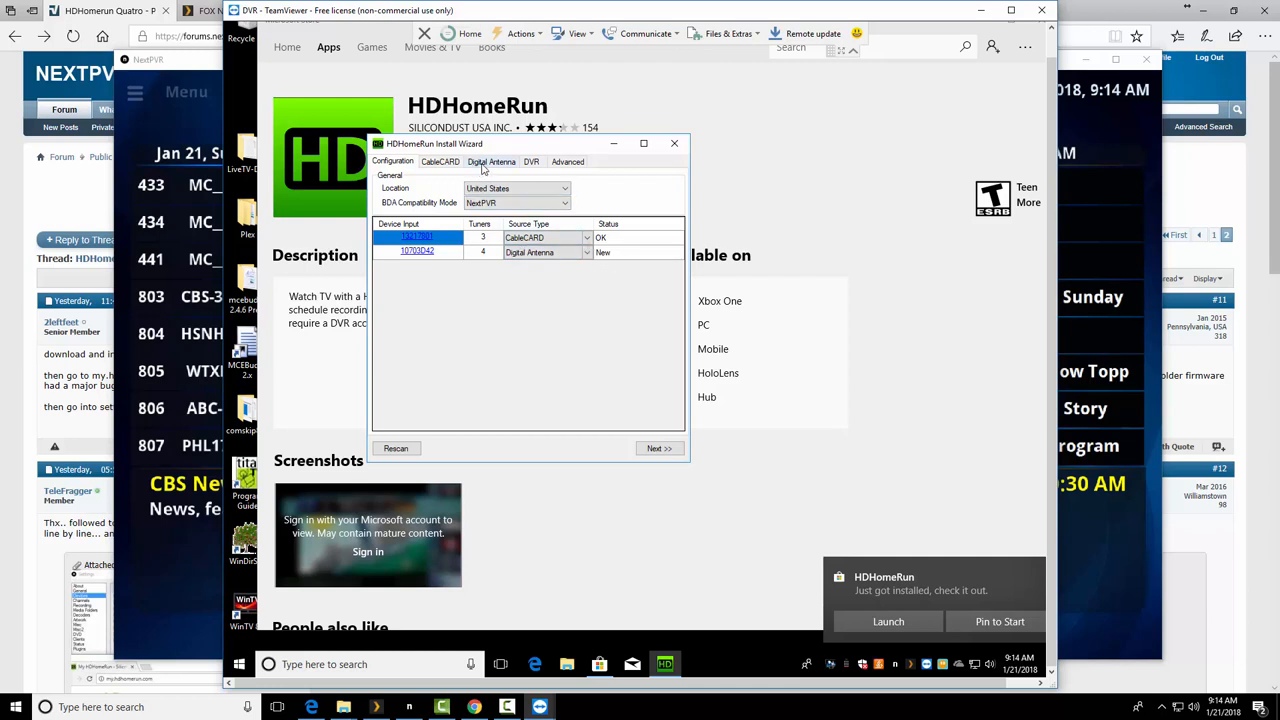
pyautogui.click(490, 160)
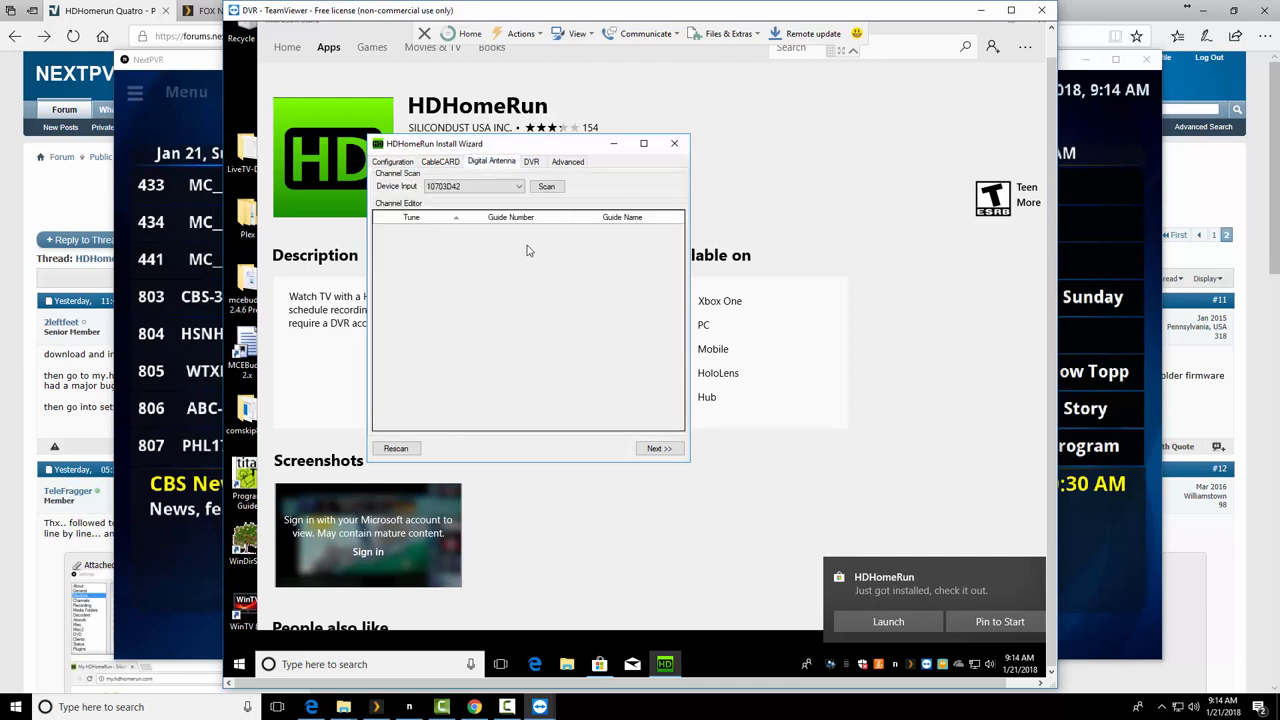
pyautogui.moveTo(570, 290)
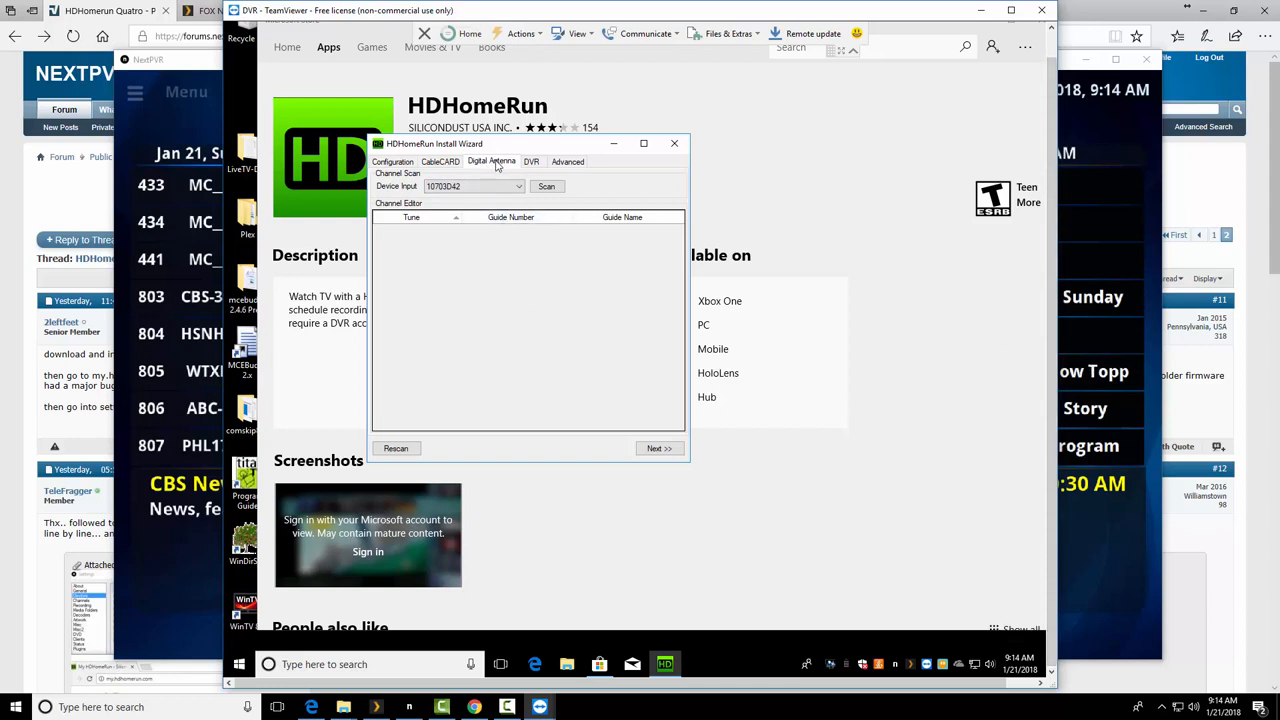
pyautogui.click(546, 186)
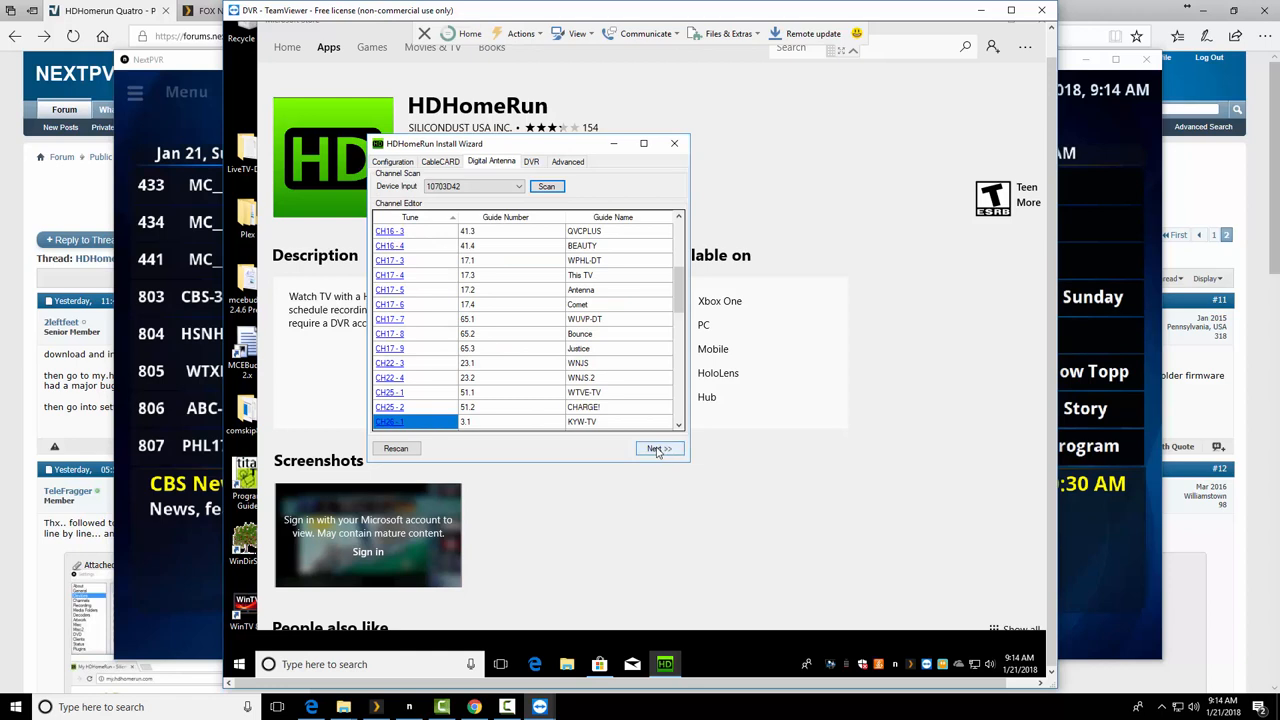
pyautogui.click(658, 448)
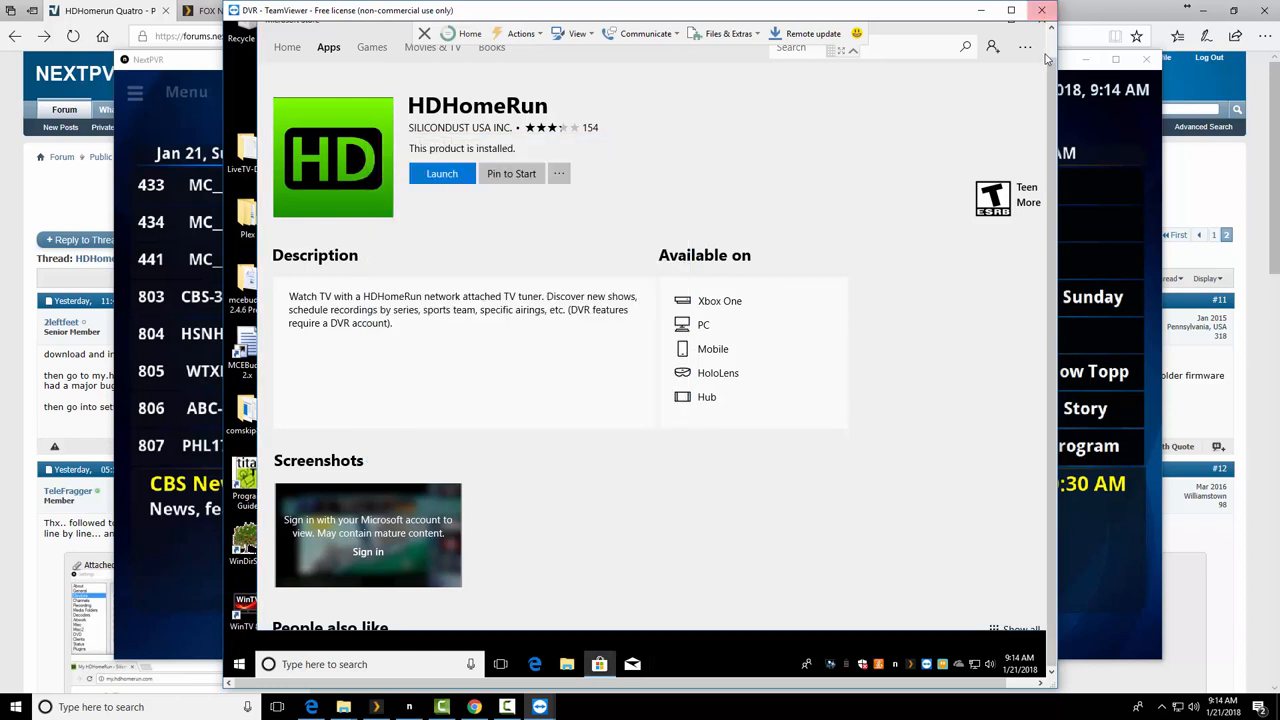
# - Launch and close the HDHomeRun View app, then return to NextPVR Settings
pyautogui.click(442, 172)
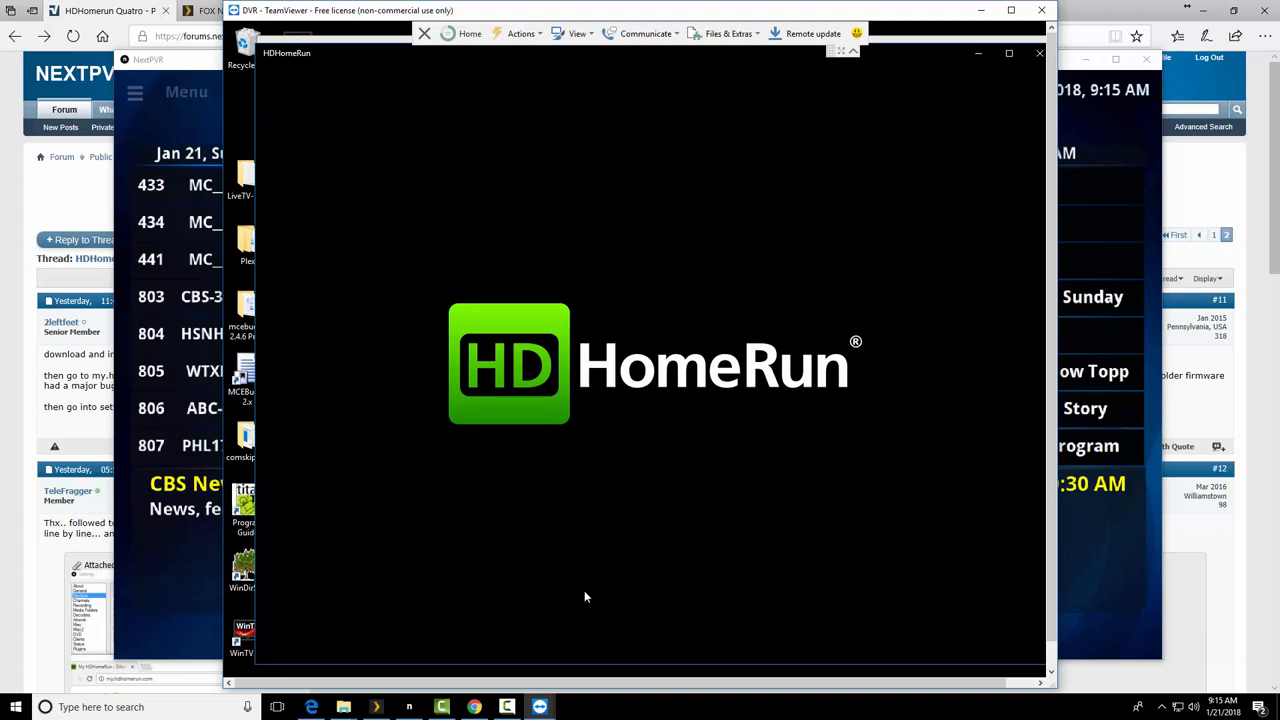
pyautogui.moveTo(1026, 56)
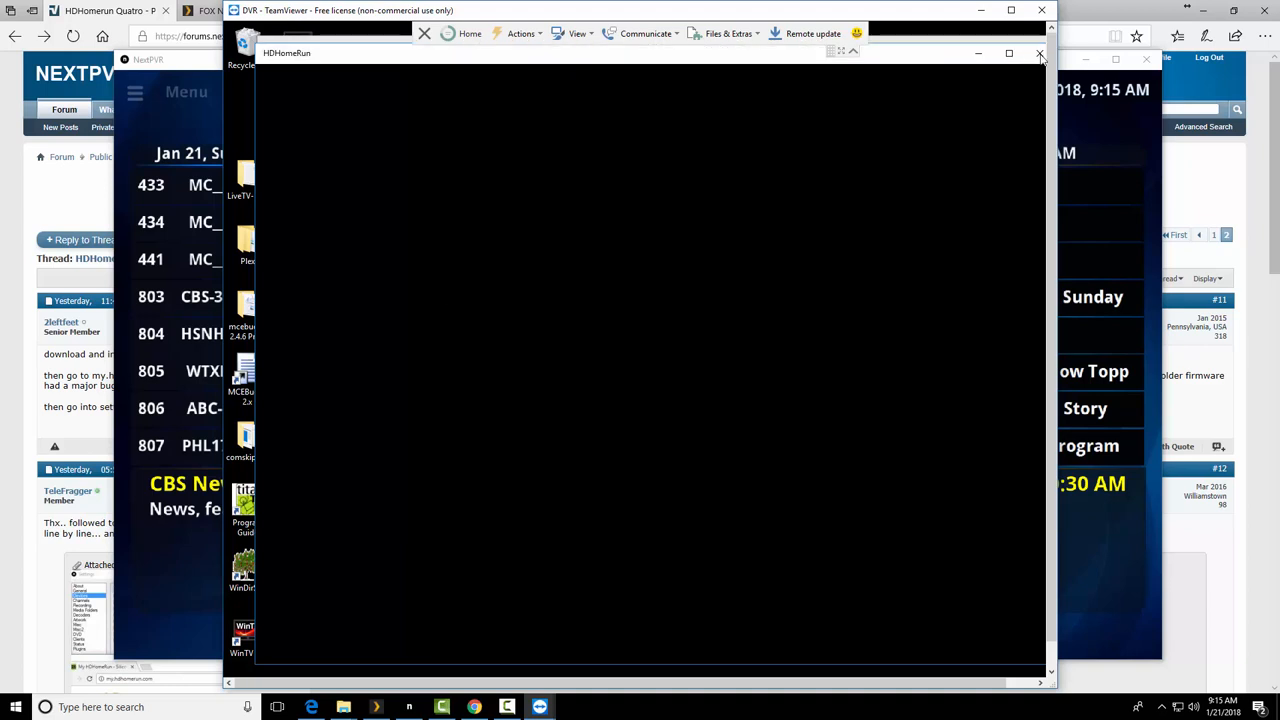
pyautogui.moveTo(906, 60)
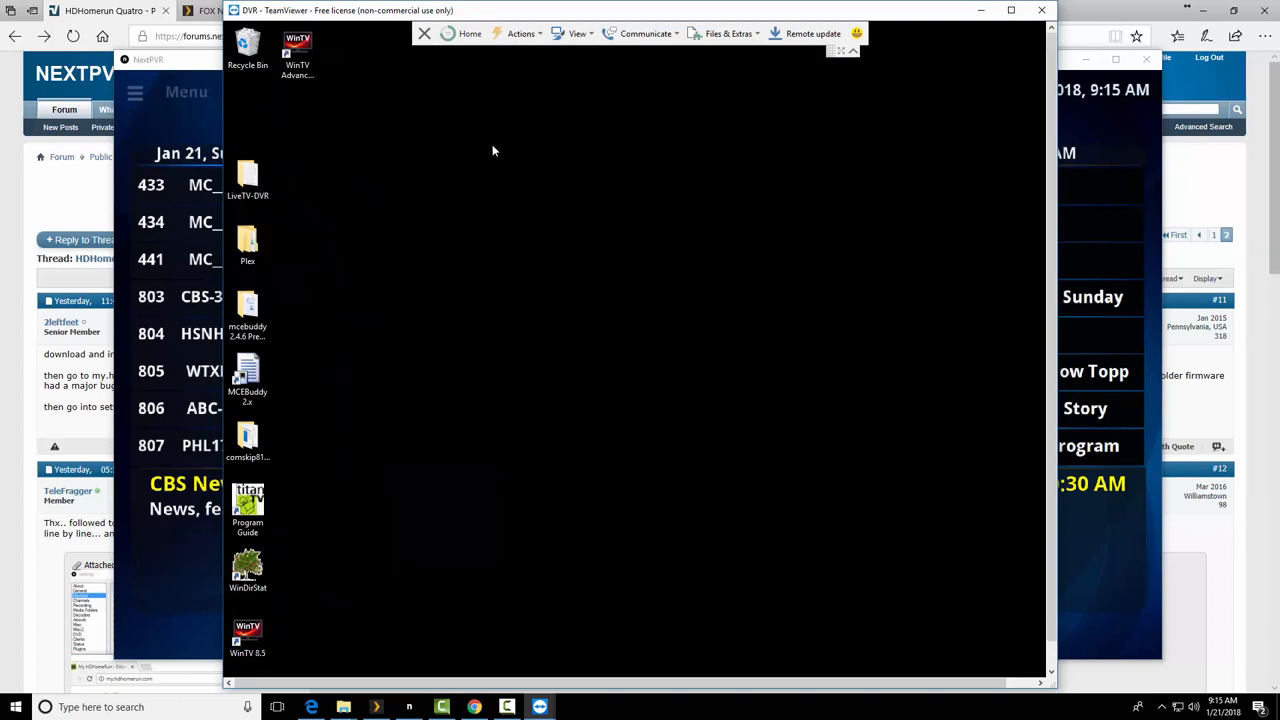
pyautogui.moveTo(318, 426)
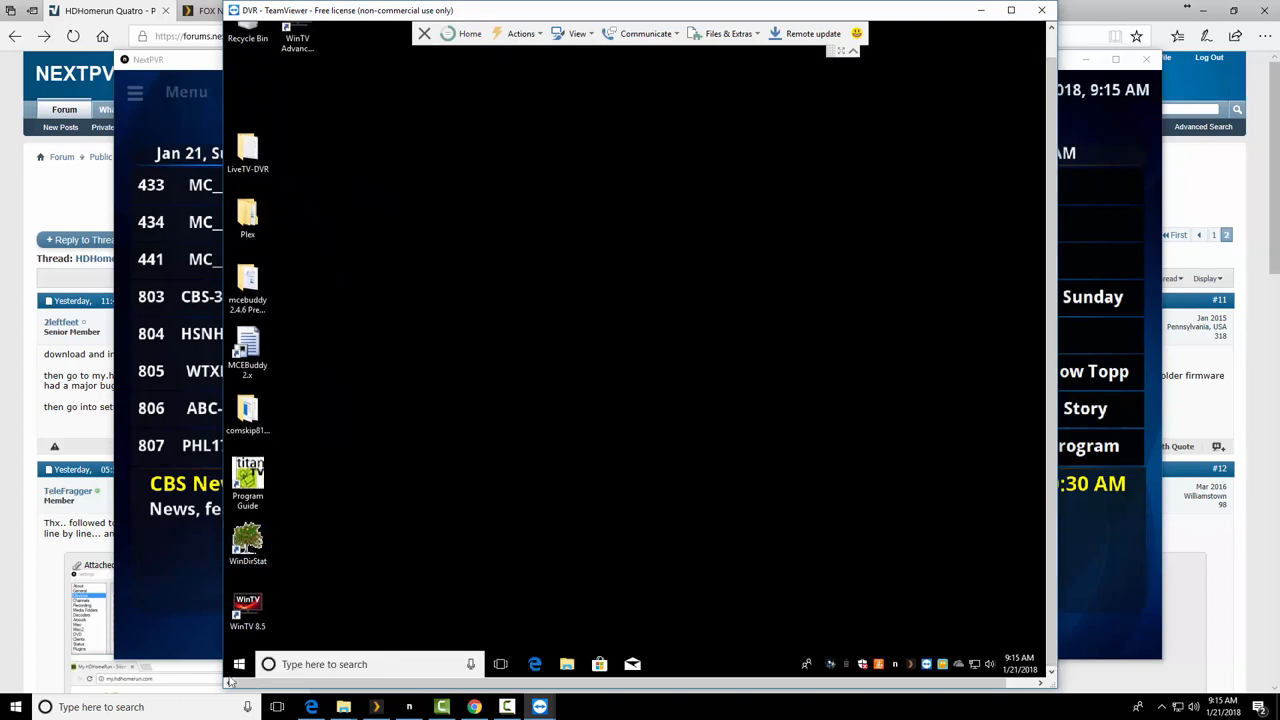
pyautogui.click(238, 664)
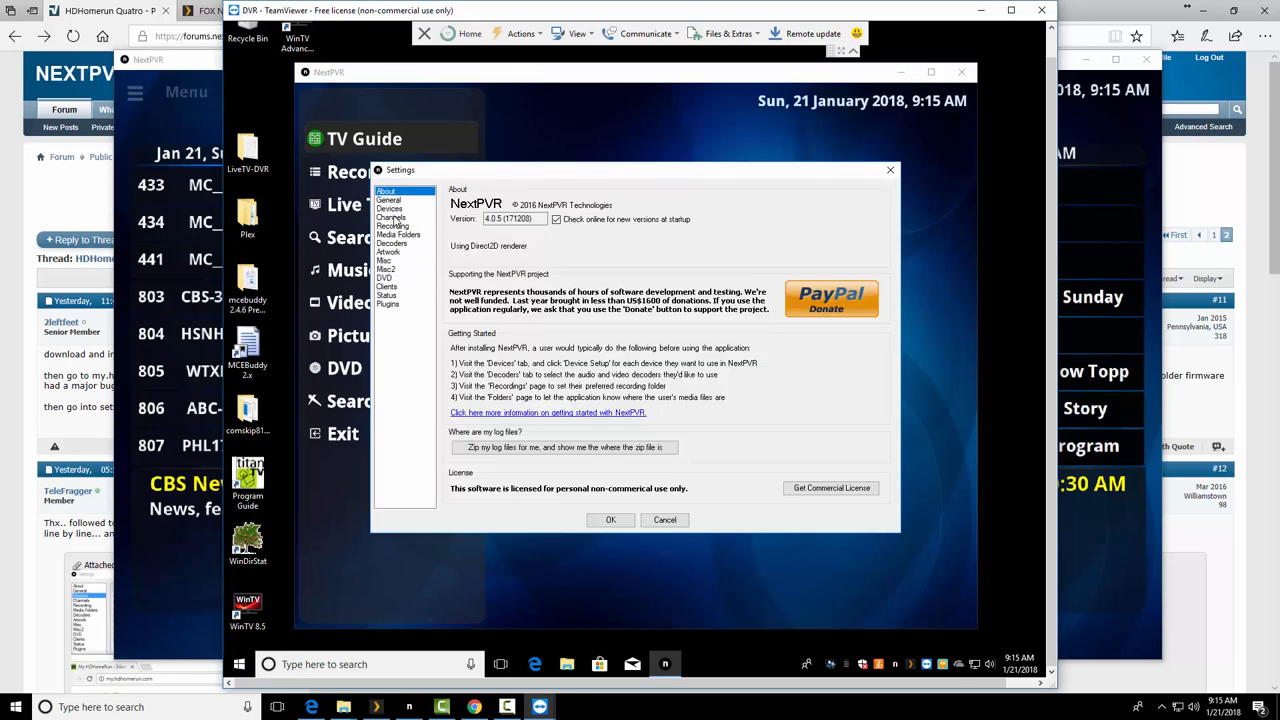
# - Show the NextPVR Devices page so it scans for digital capture devices
pyautogui.click(388, 210)
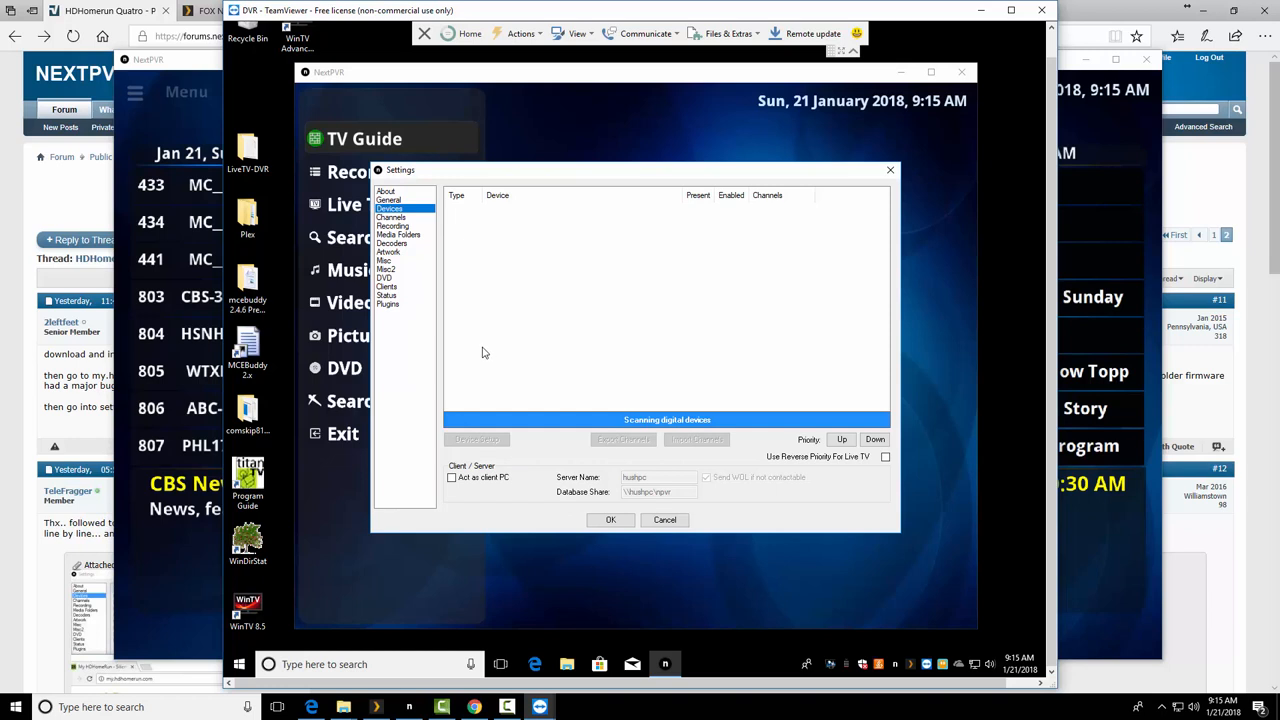
pyautogui.moveTo(570, 160)
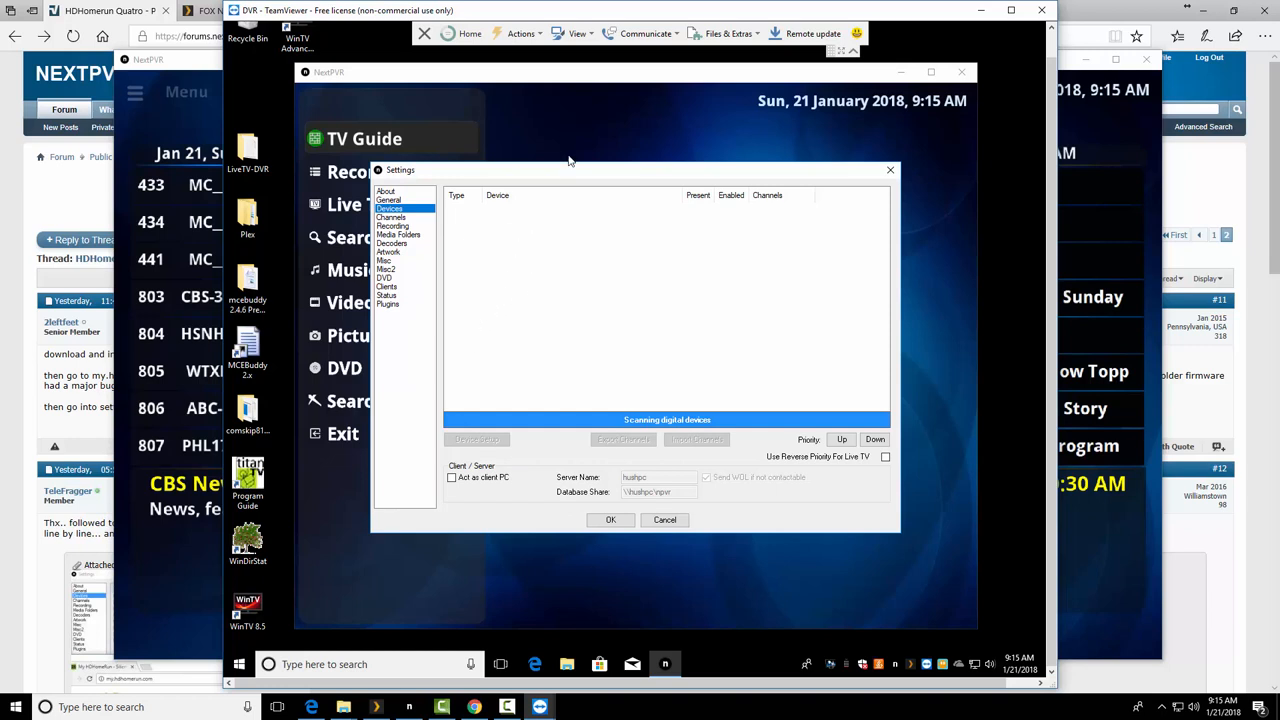
pyautogui.moveTo(568, 176)
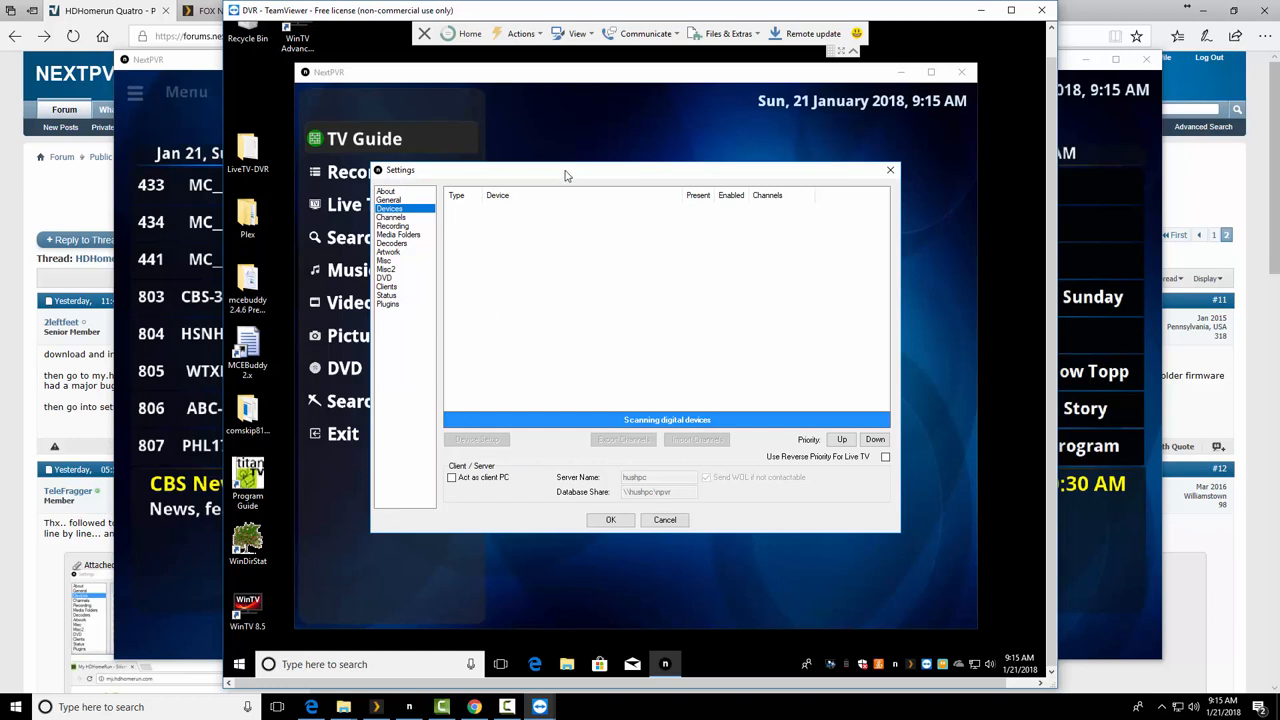
pyautogui.moveTo(364, 266)
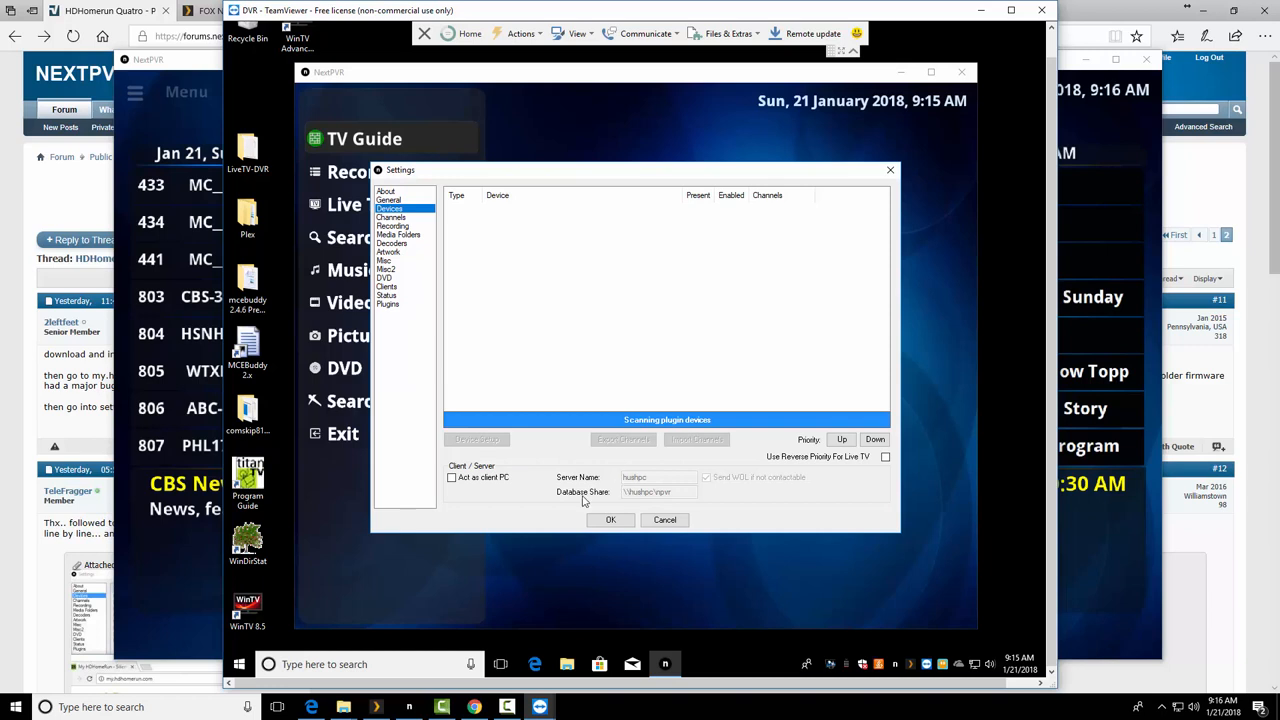
pyautogui.moveTo(600, 492)
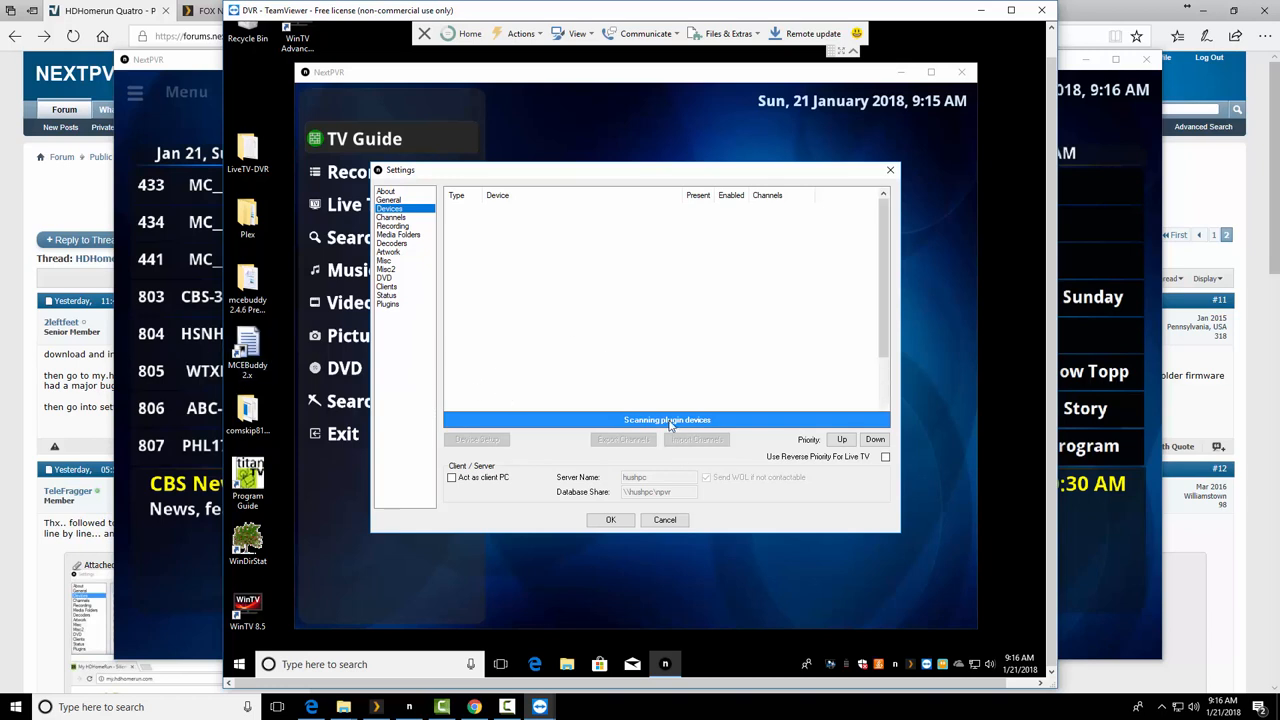
pyautogui.moveTo(704, 430)
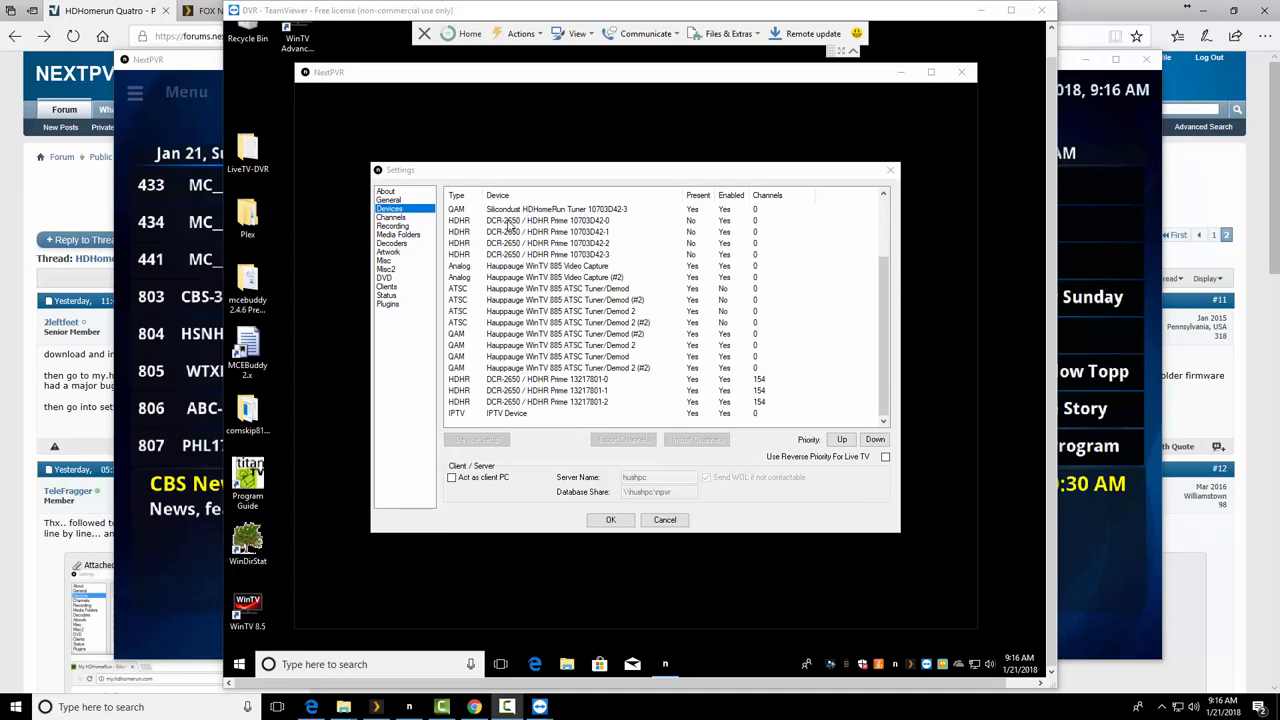
# - Select the newly detected Silicondust HDHomeRun tuner entries in the device list
pyautogui.click(548, 220)
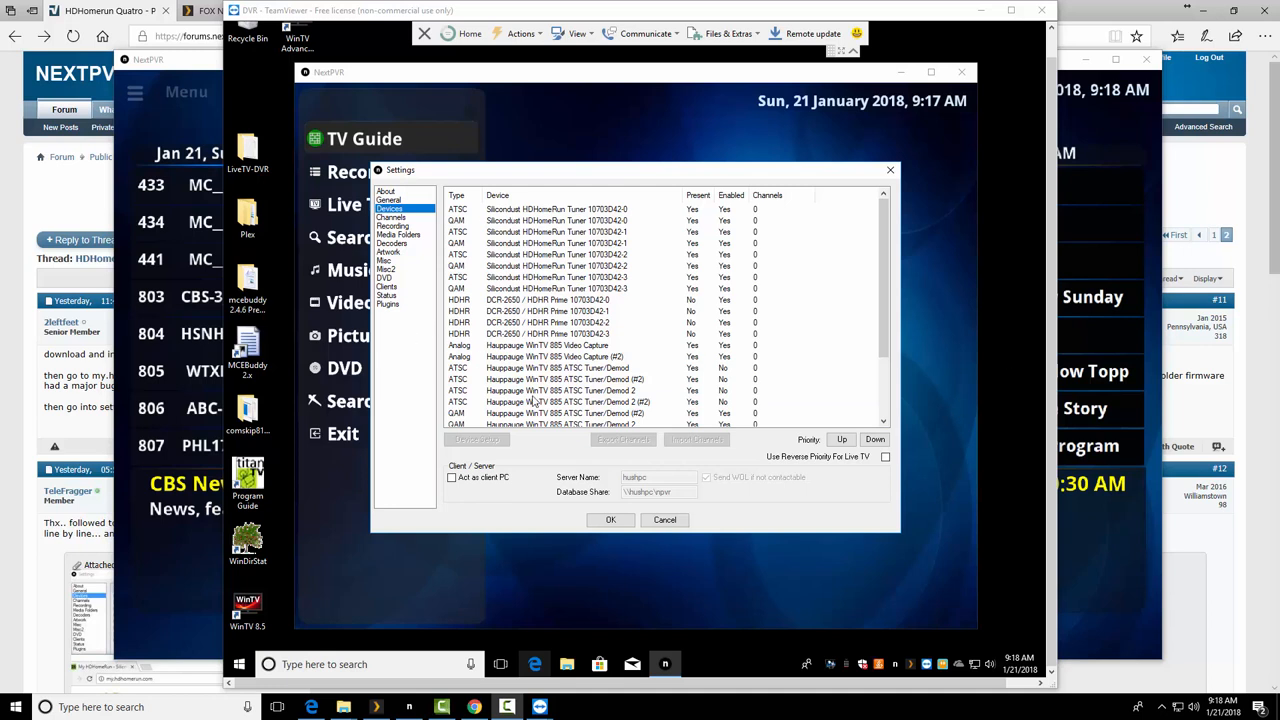
pyautogui.click(556, 210)
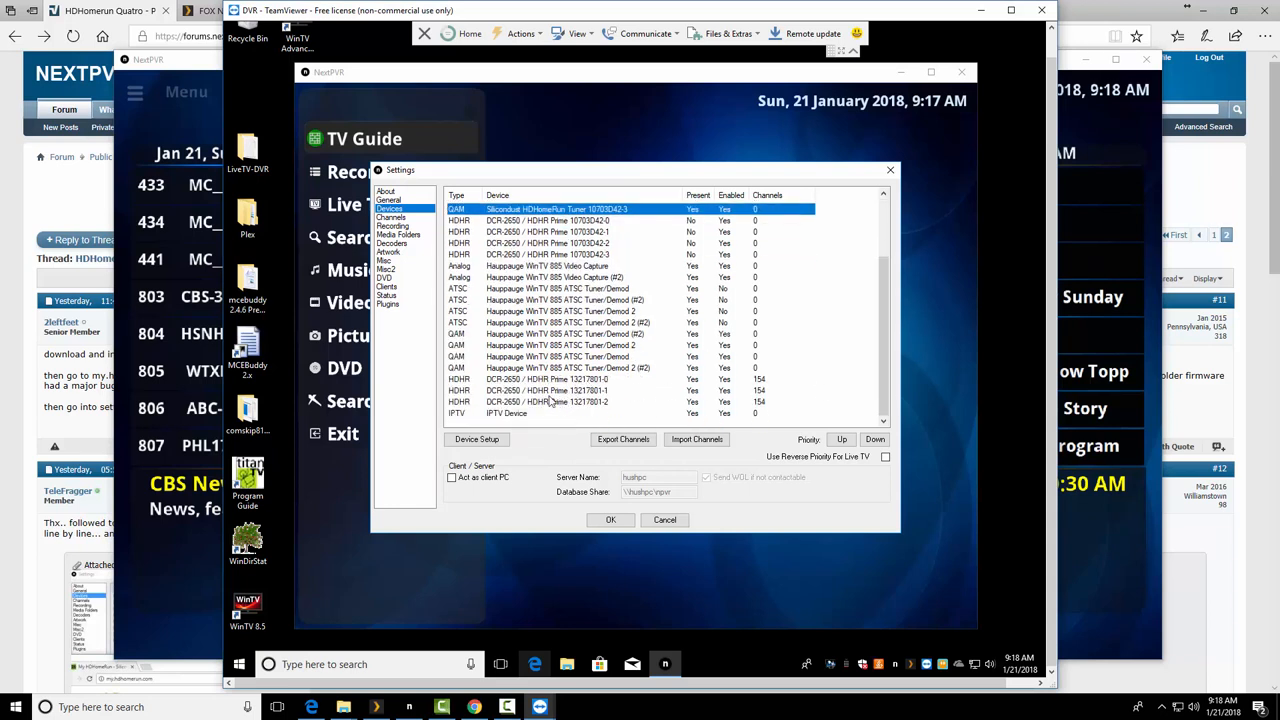
pyautogui.click(548, 220)
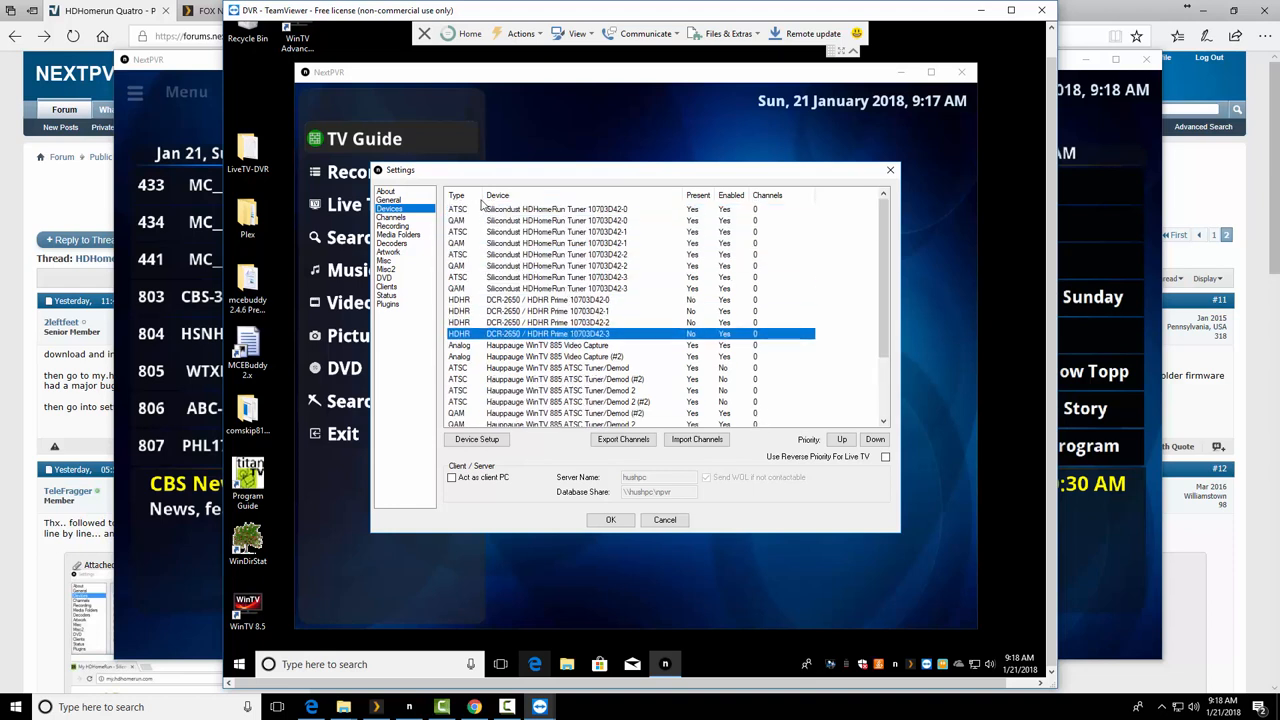
# - Scan the first Silicondust ATSC tuner for channels like KYW-TV and WACP-D1 and save its settings
pyautogui.click(556, 210)
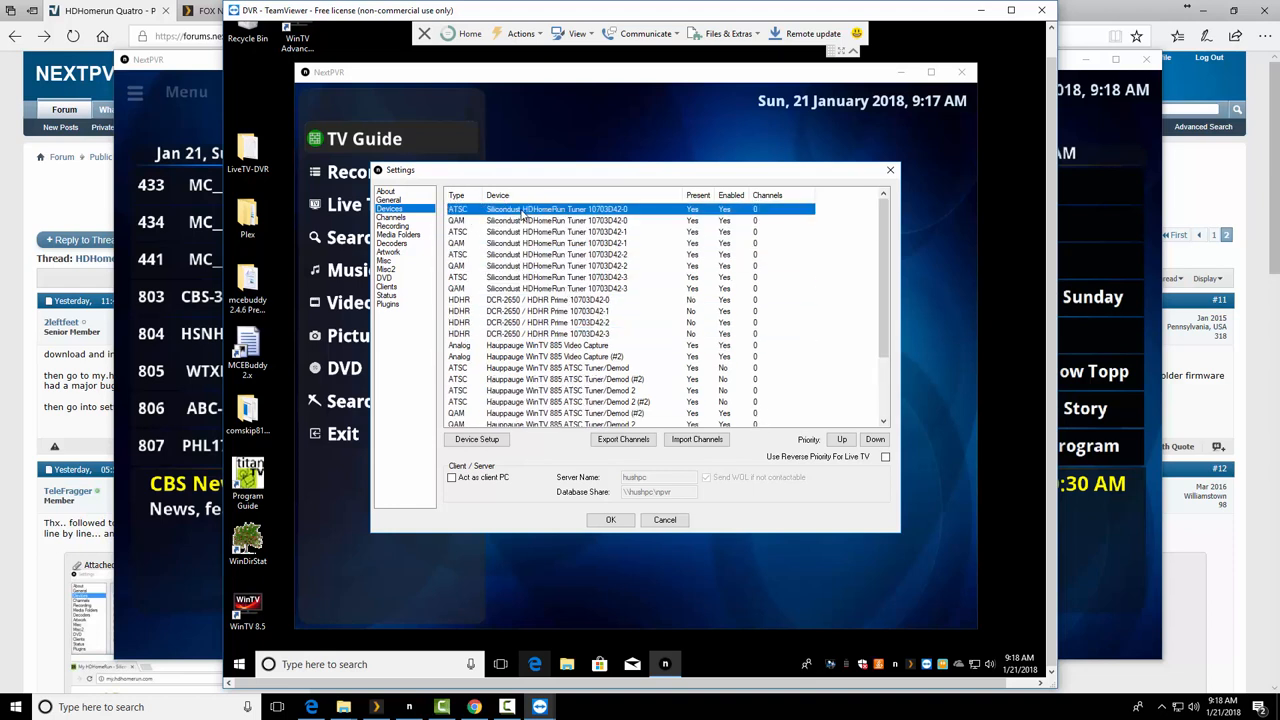
pyautogui.doubleClick(548, 210)
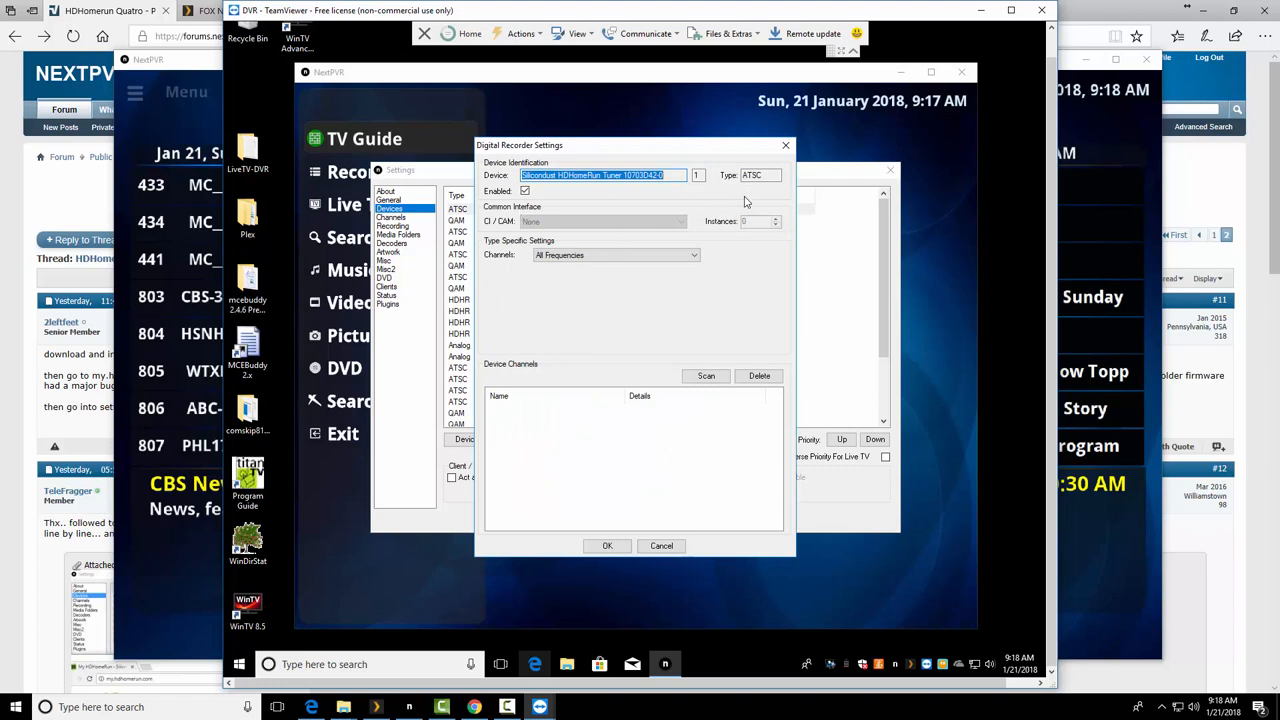
pyautogui.click(704, 376)
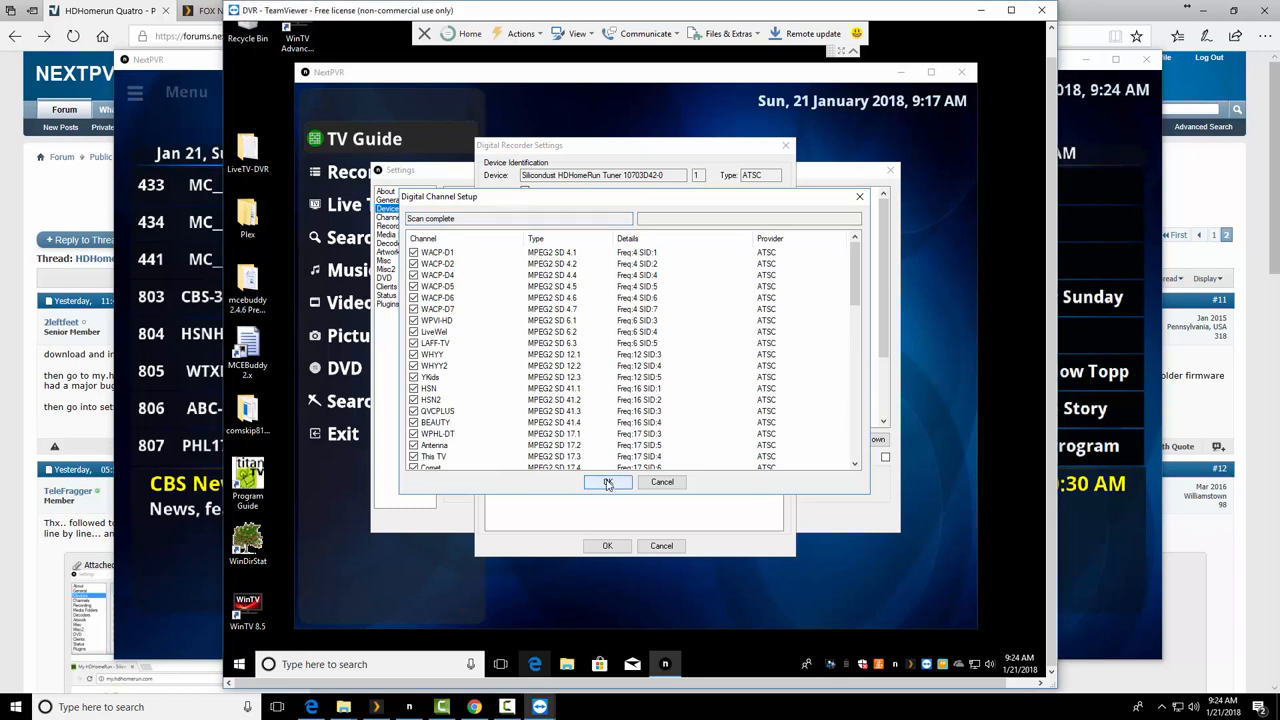
pyautogui.click(608, 482)
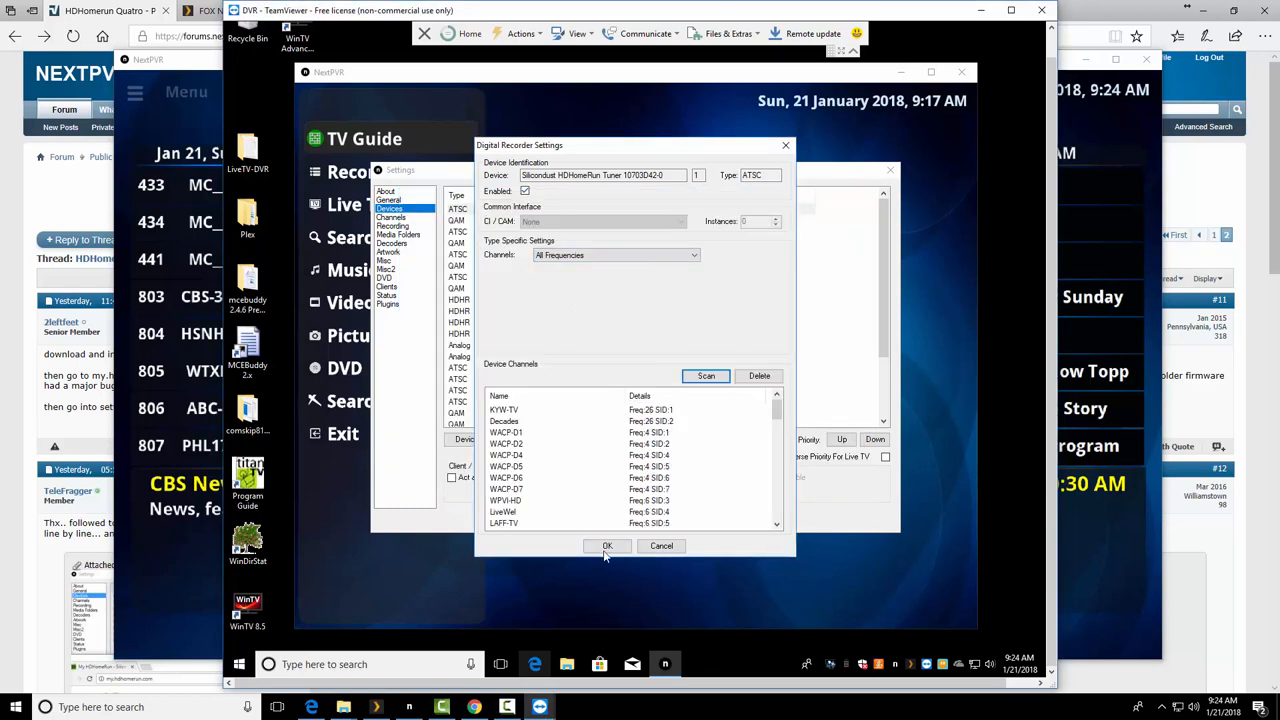
pyautogui.click(608, 544)
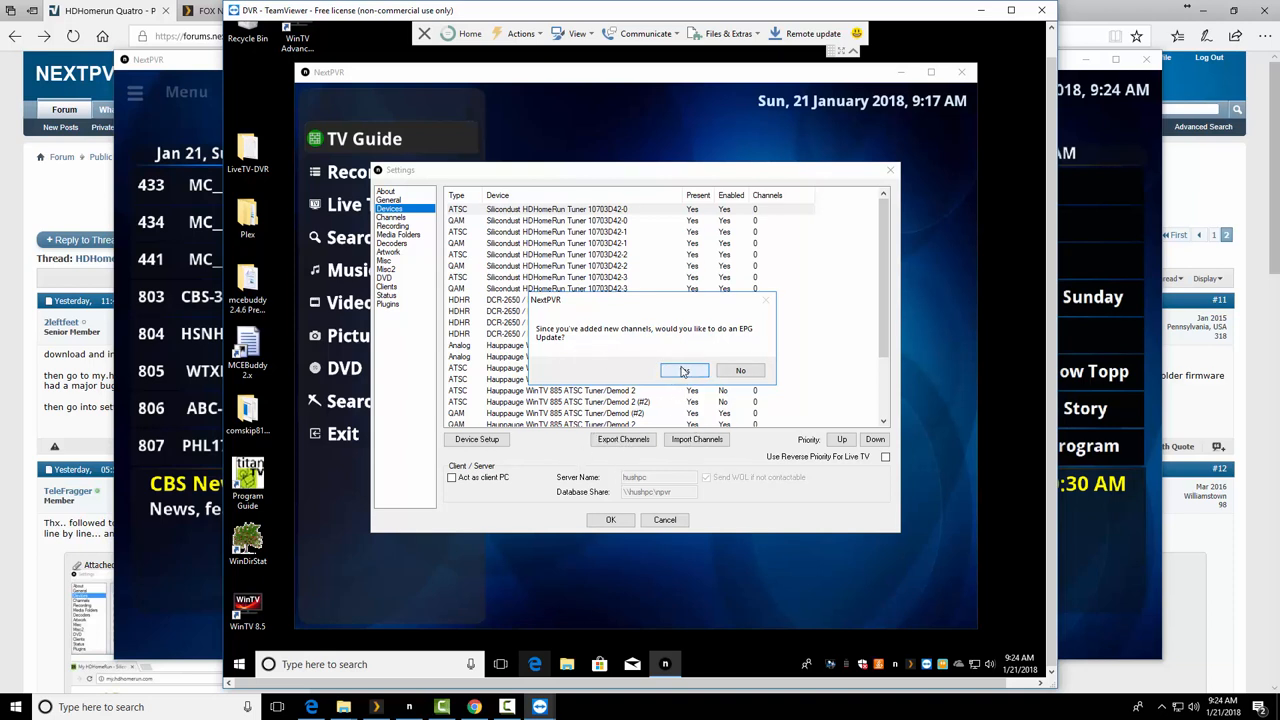
# - Agree to run the EPG update and let the listings check proceed
pyautogui.click(684, 370)
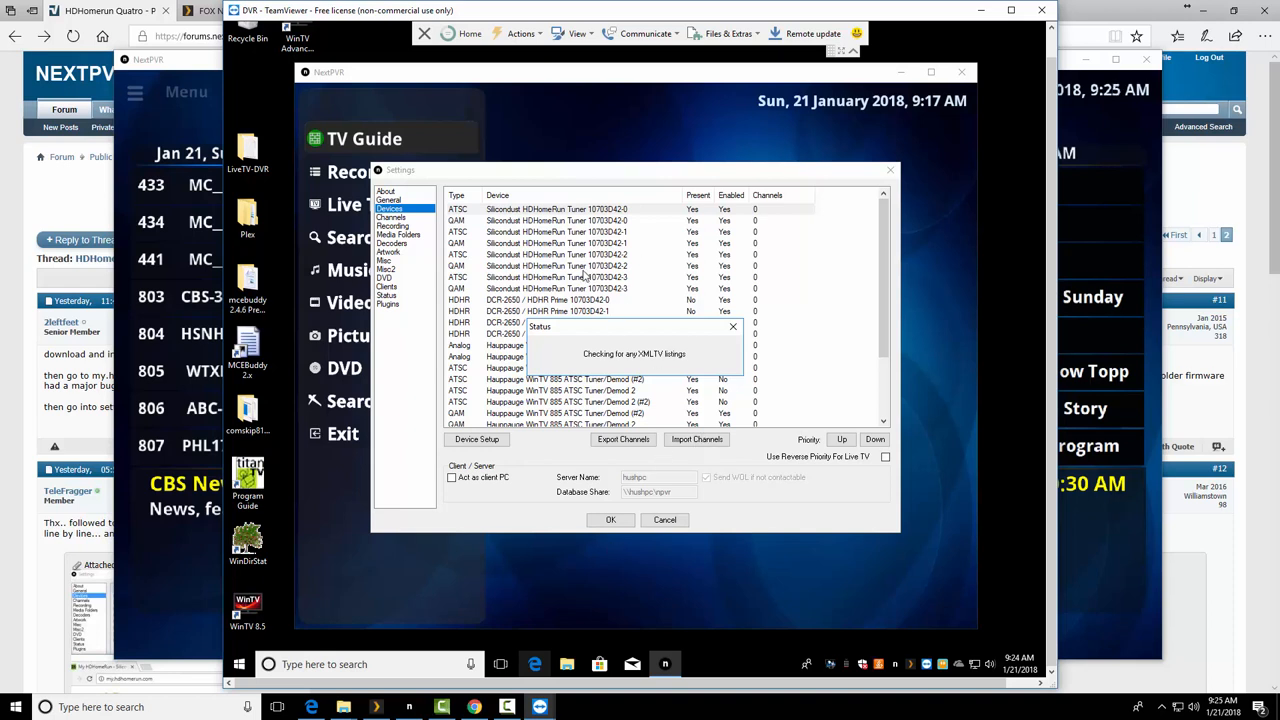
pyautogui.moveTo(710, 288)
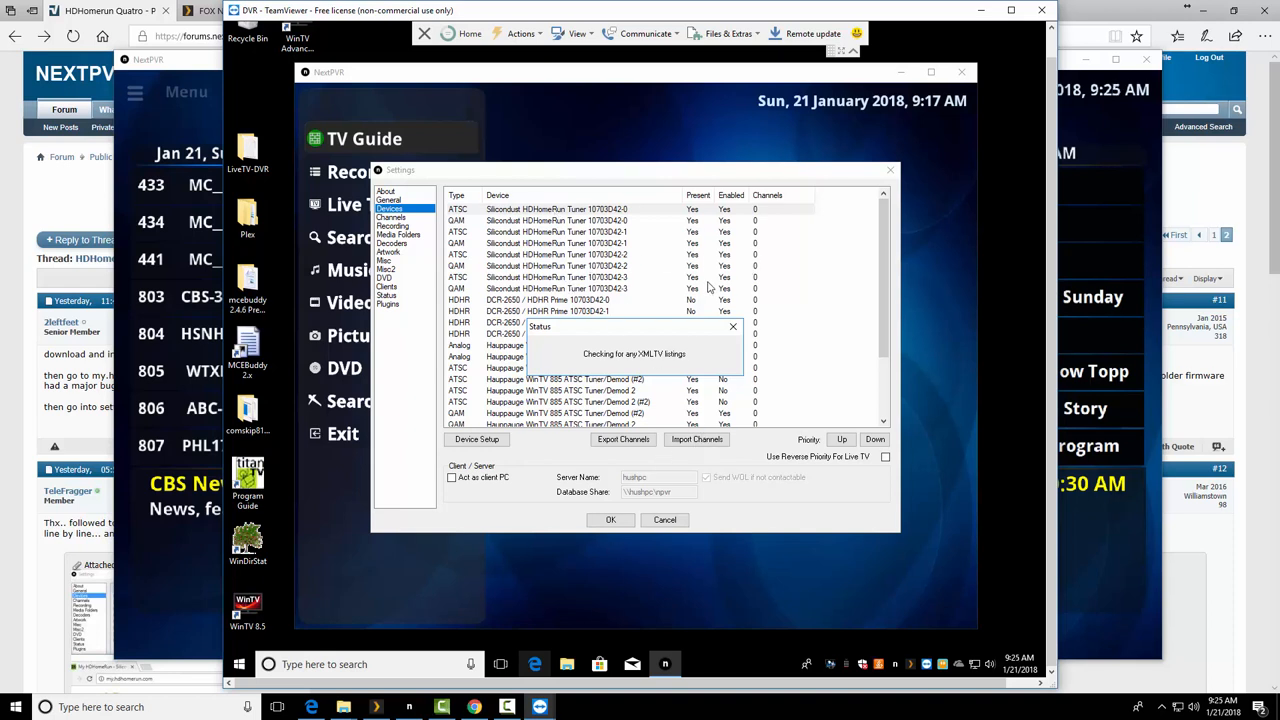
pyautogui.moveTo(616, 206)
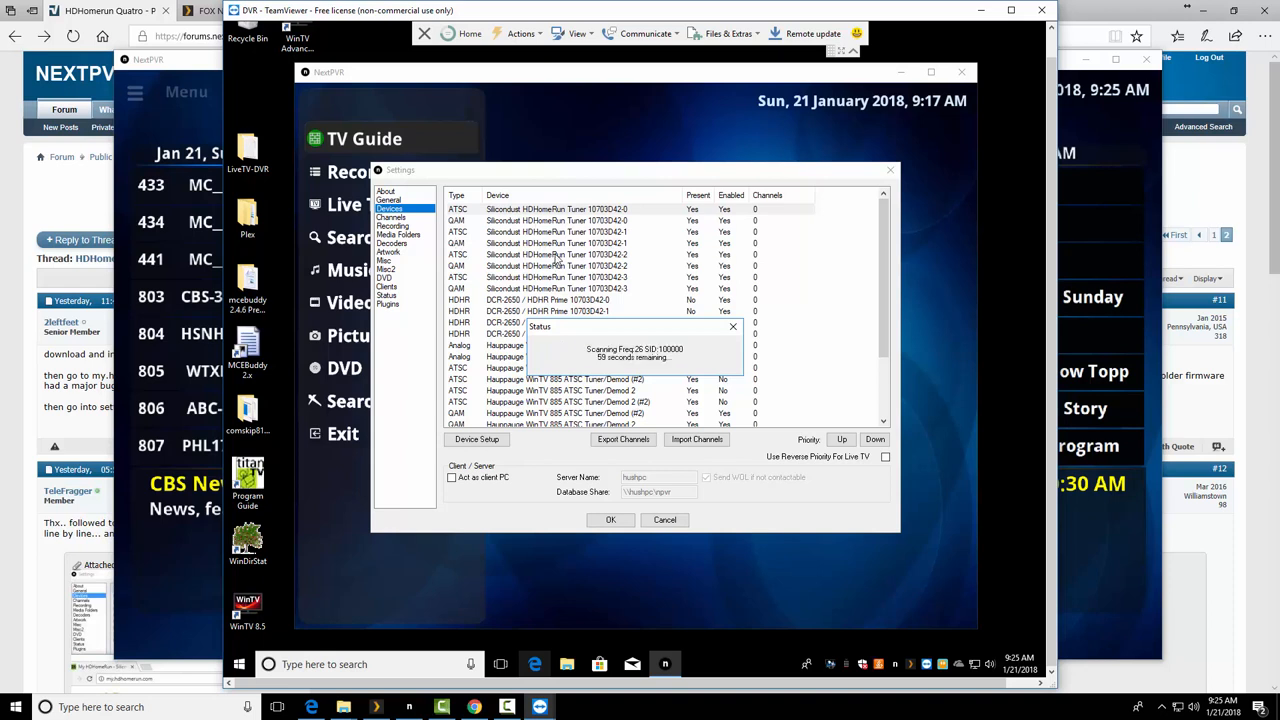
pyautogui.moveTo(582, 332)
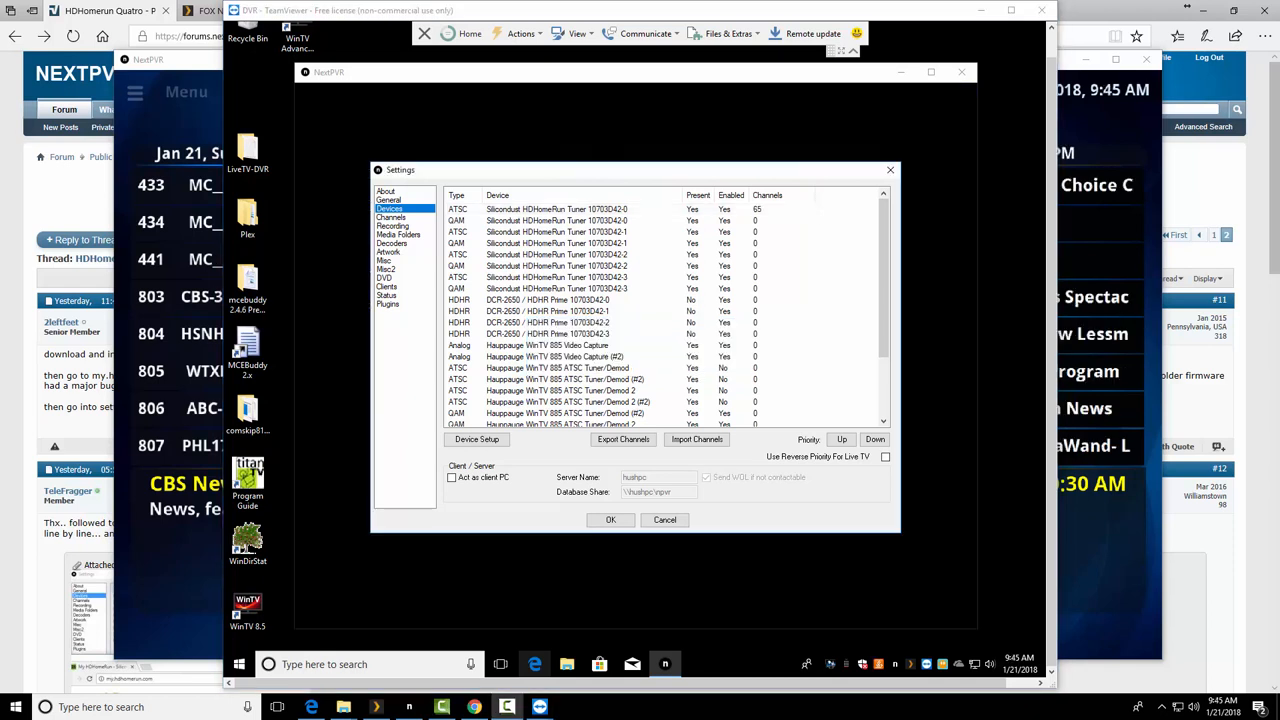
pyautogui.moveTo(1192, 496)
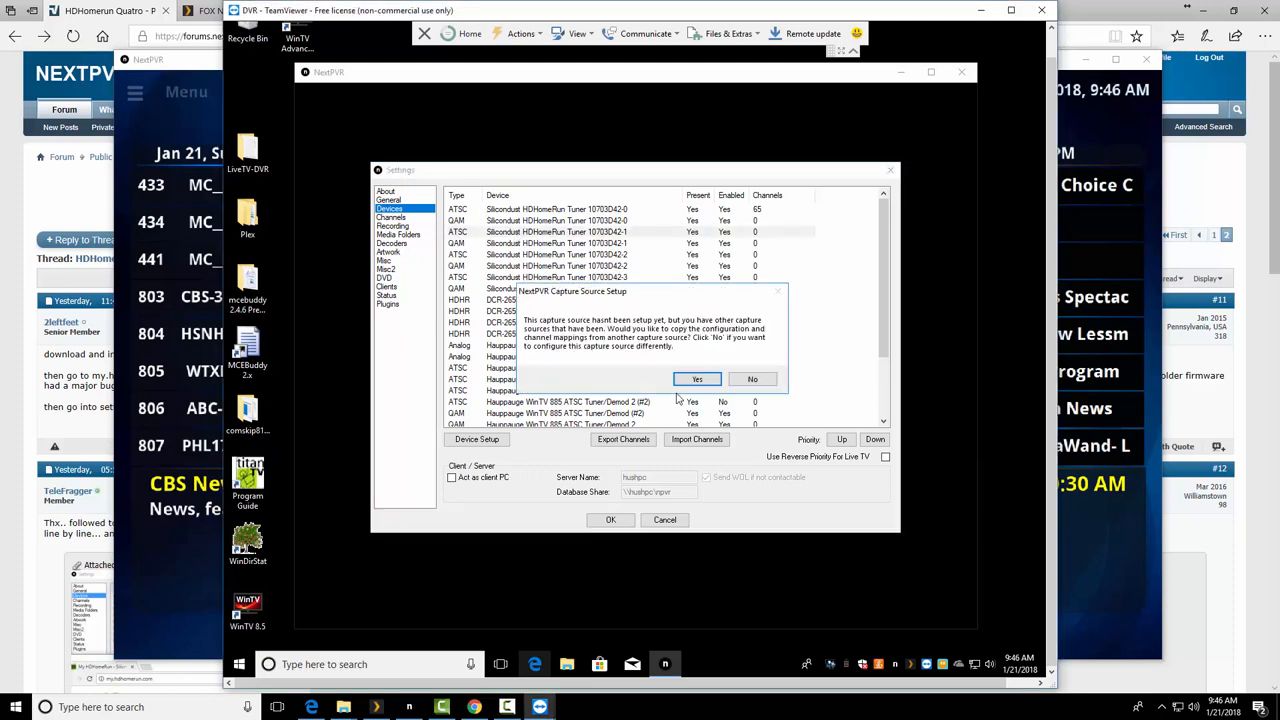
# - Copy the first tuner's 65-channel setup to the remaining HDHomeRun ATSC tuners
pyautogui.click(696, 378)
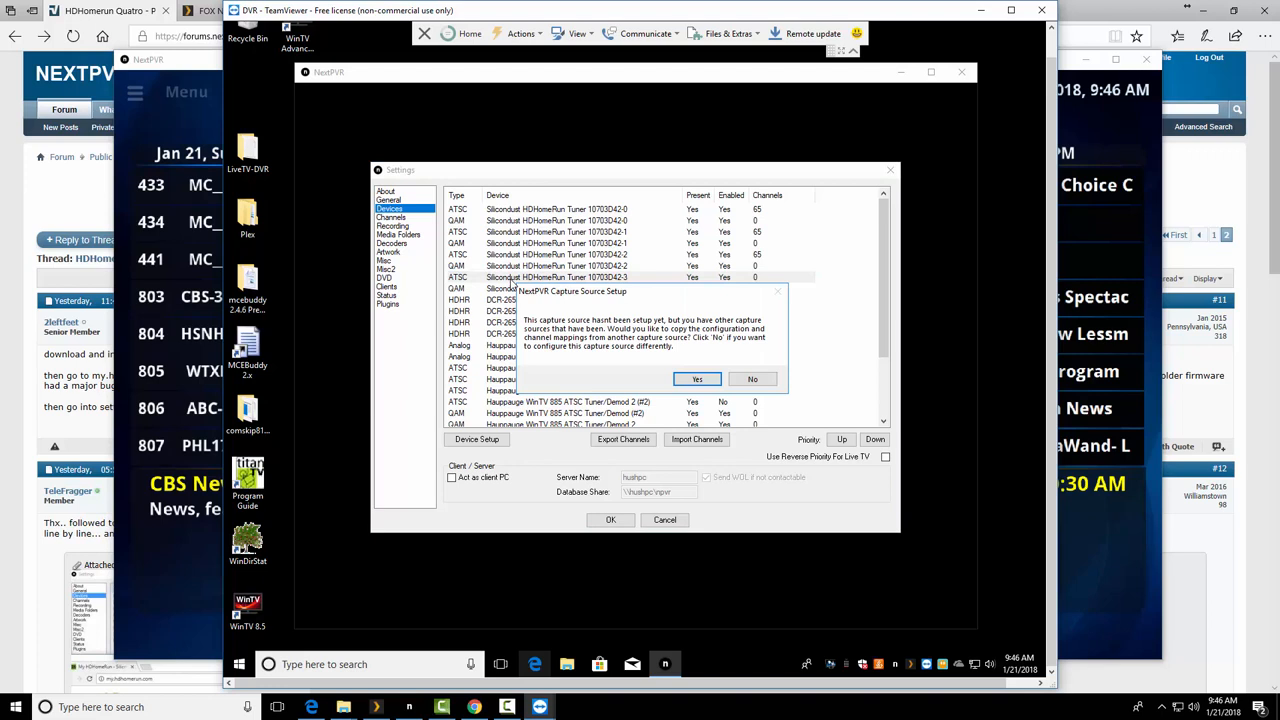
pyautogui.click(696, 380)
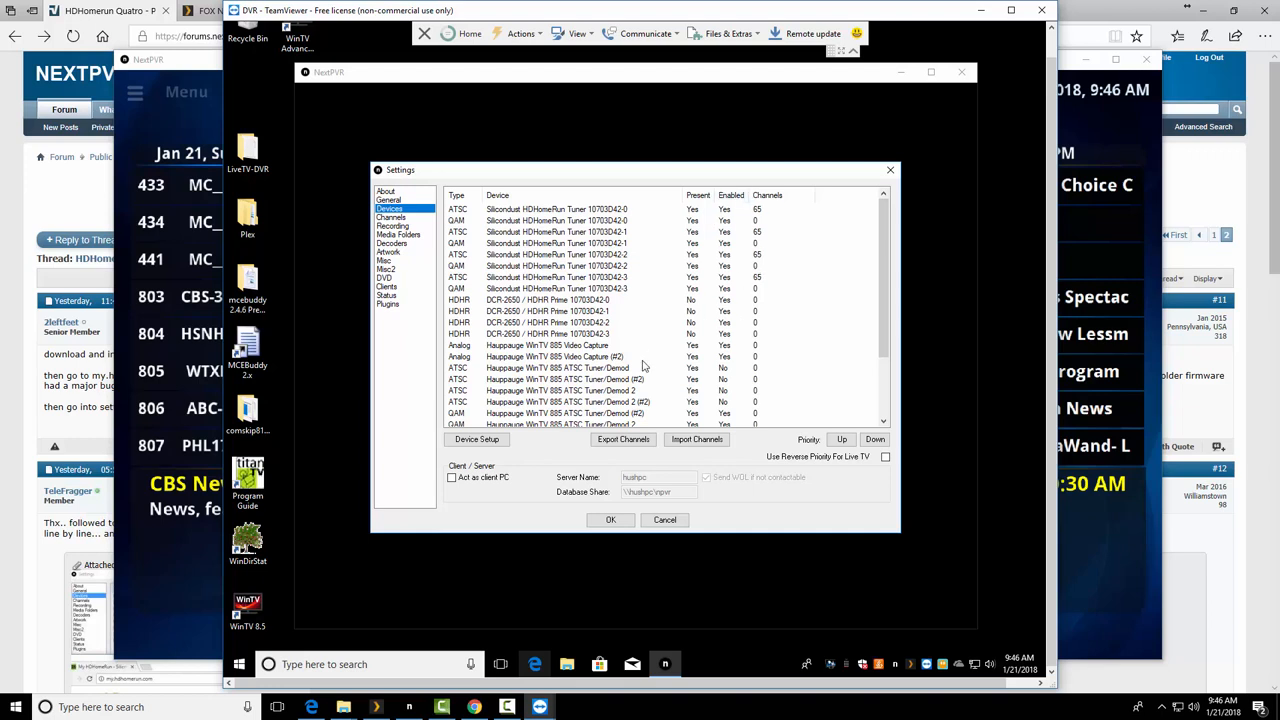
pyautogui.moveTo(548, 472)
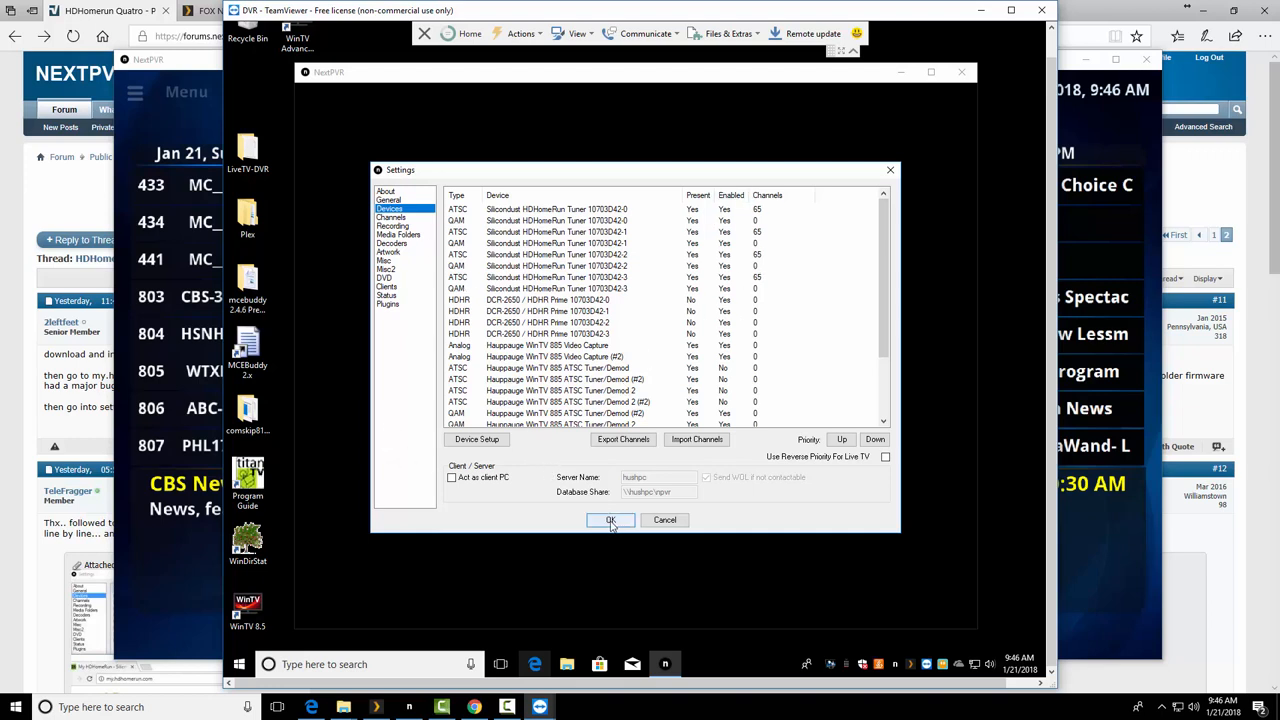
pyautogui.scroll(-3)
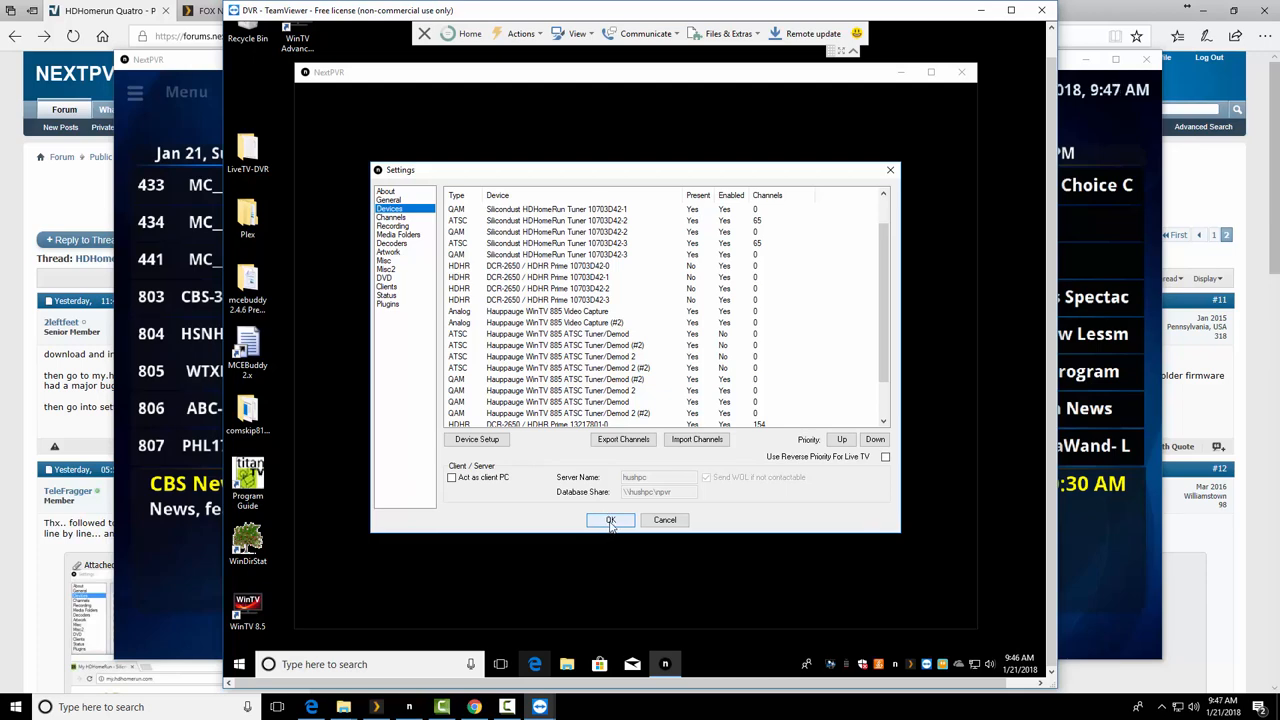
# - Save the device settings and bring up Action News Weekend's details in the TV guide
pyautogui.click(610, 520)
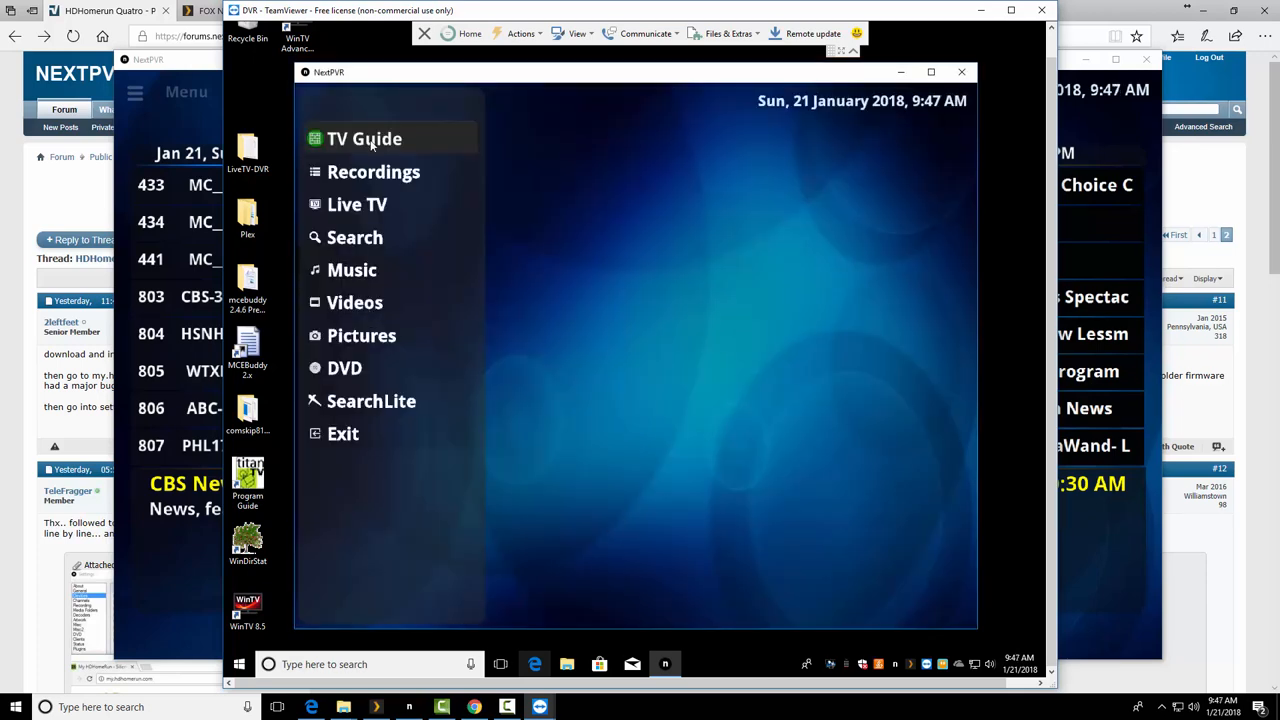
pyautogui.click(364, 138)
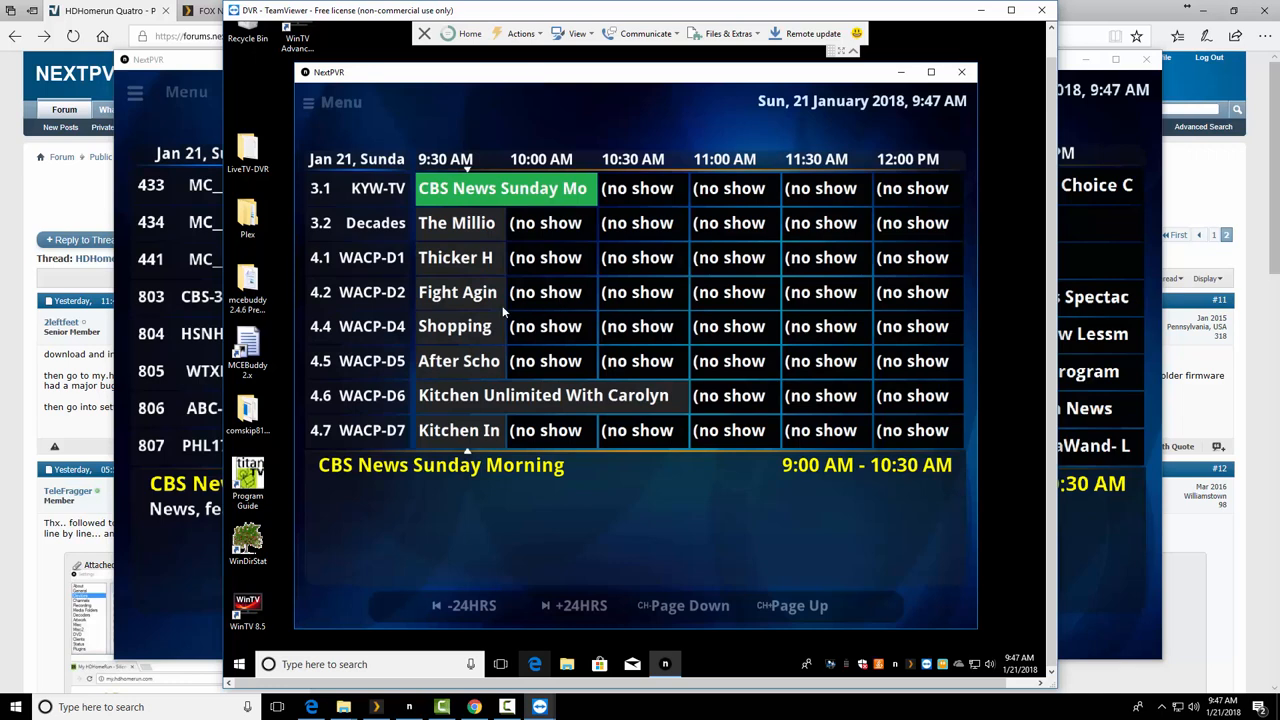
pyautogui.moveTo(504, 300)
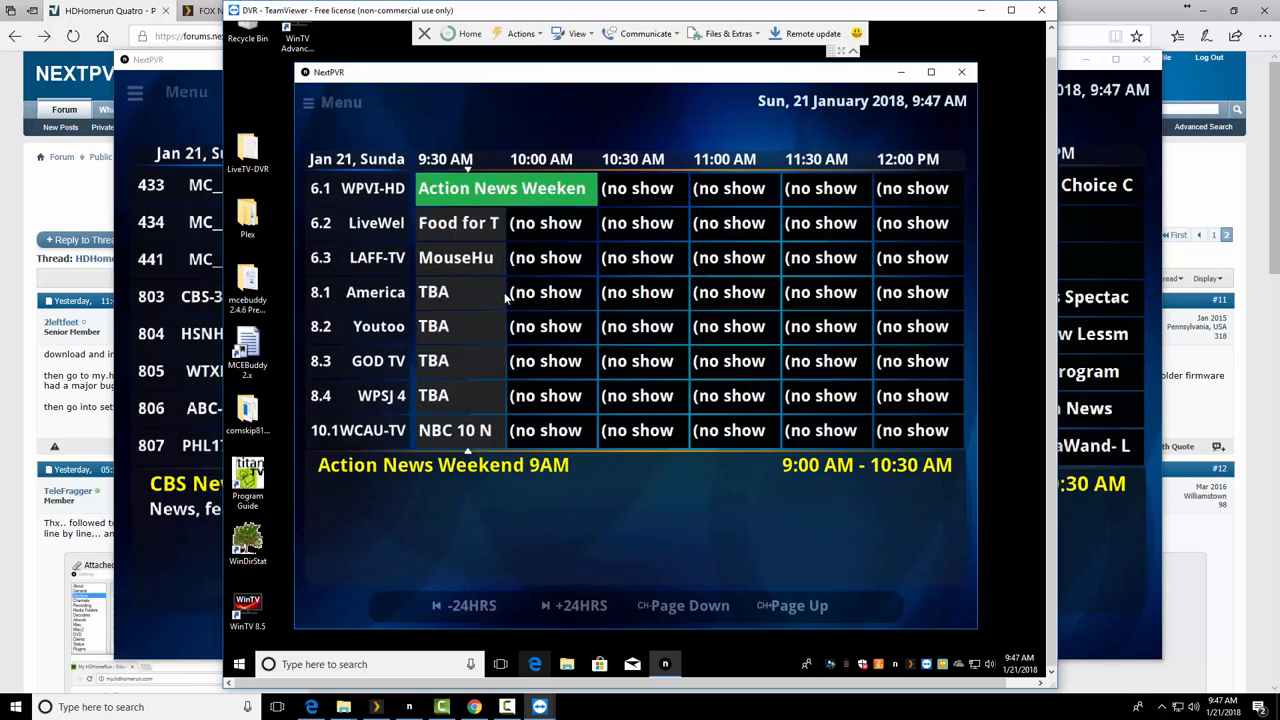
pyautogui.moveTo(428, 192)
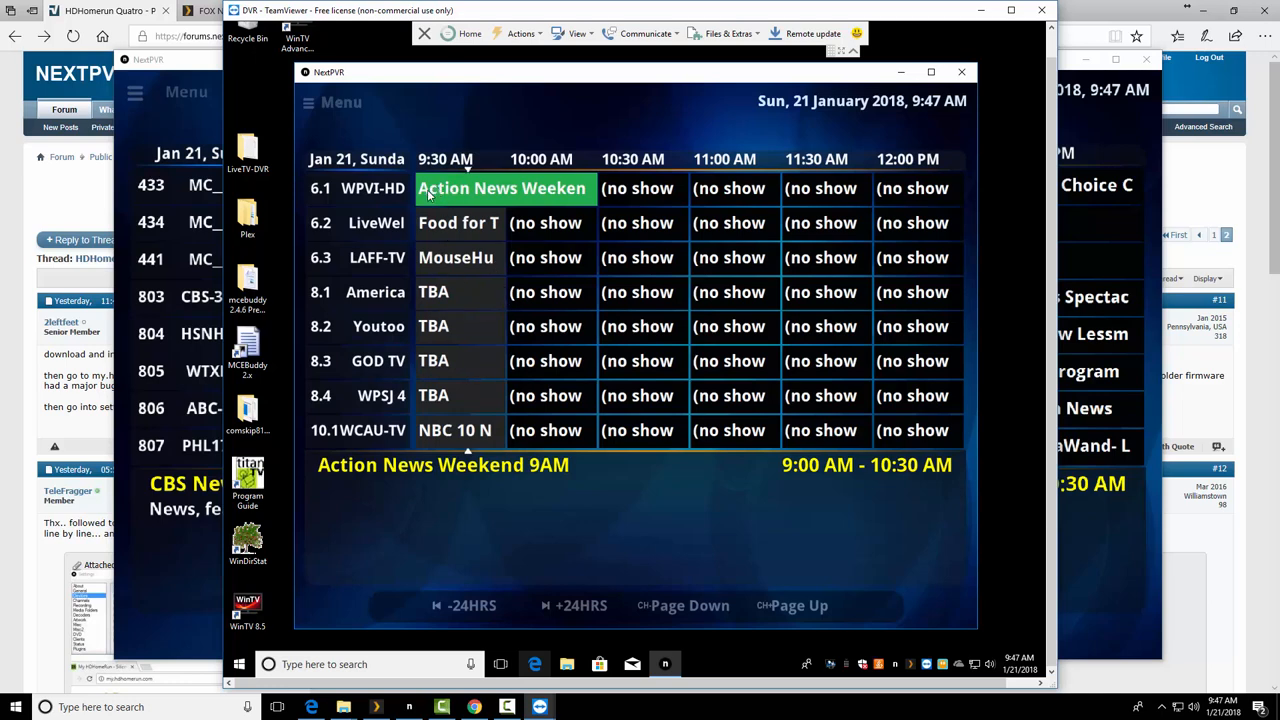
pyautogui.moveTo(444, 196)
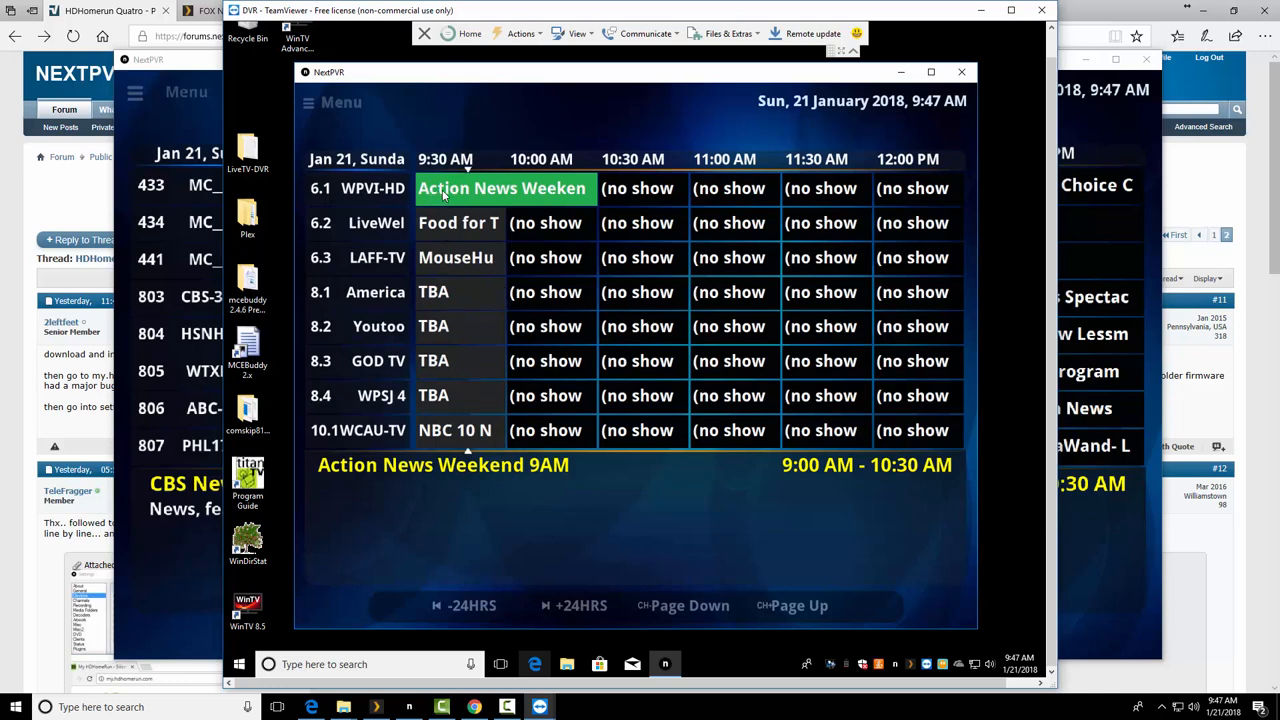
pyautogui.click(502, 188)
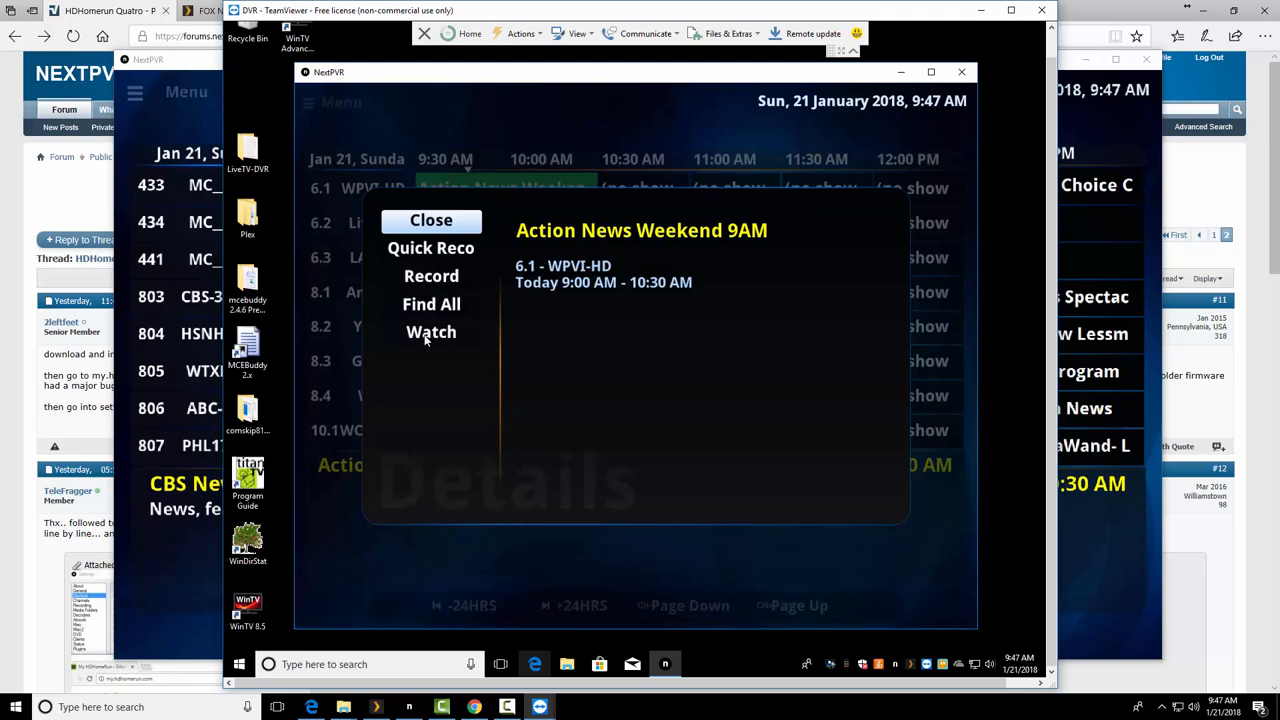
# - Watch Action News Weekend live on 6.1 WPVI-HD, stop it and move the guide to earlier channels
pyautogui.click(432, 332)
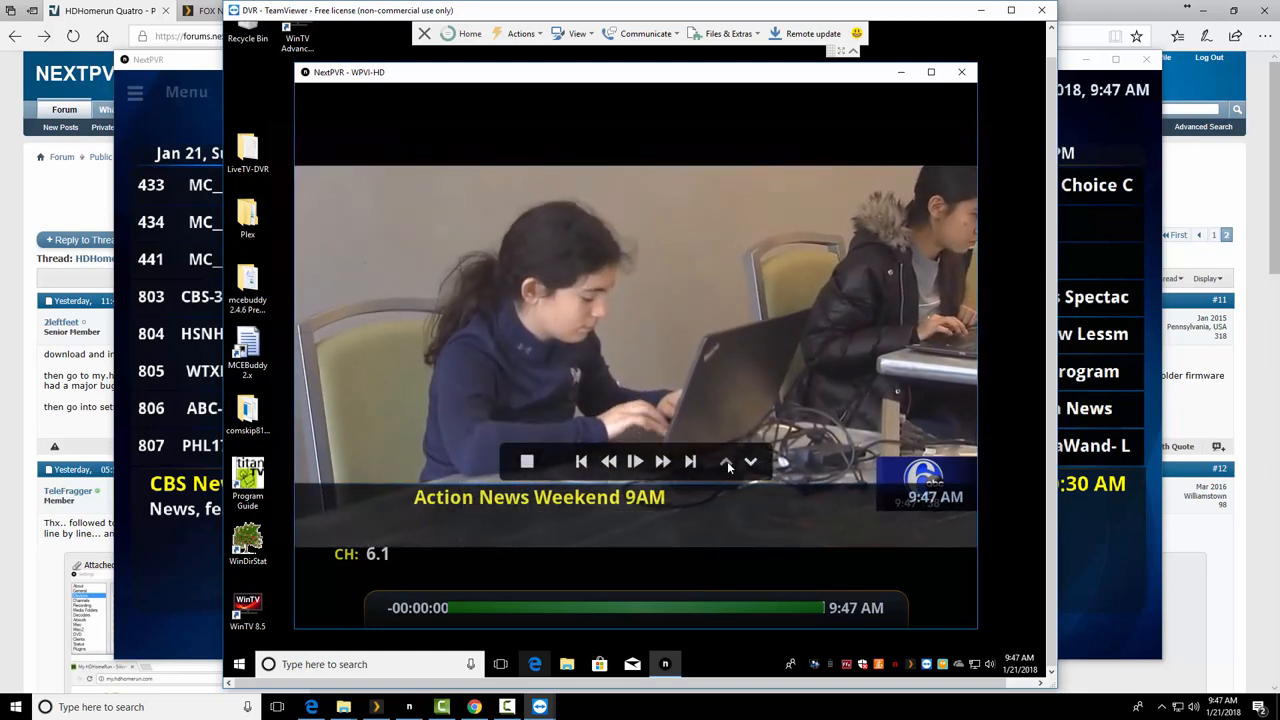
pyautogui.click(726, 460)
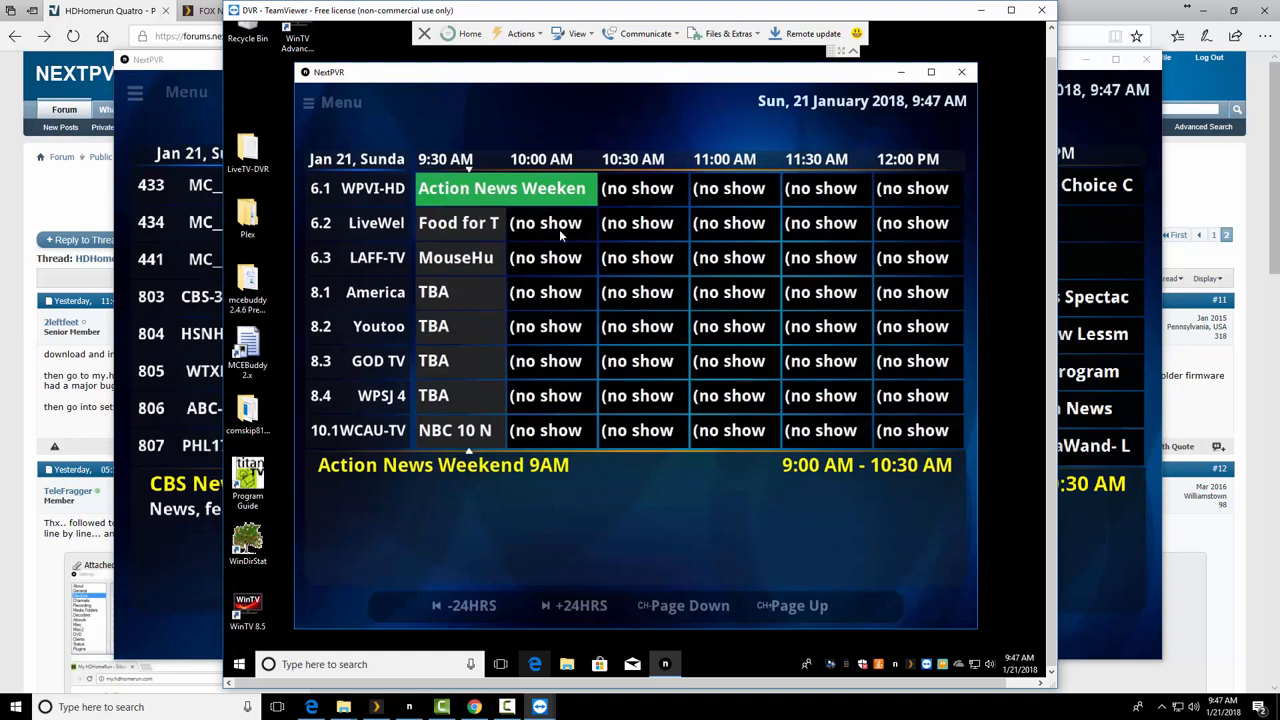
pyautogui.moveTo(520, 392)
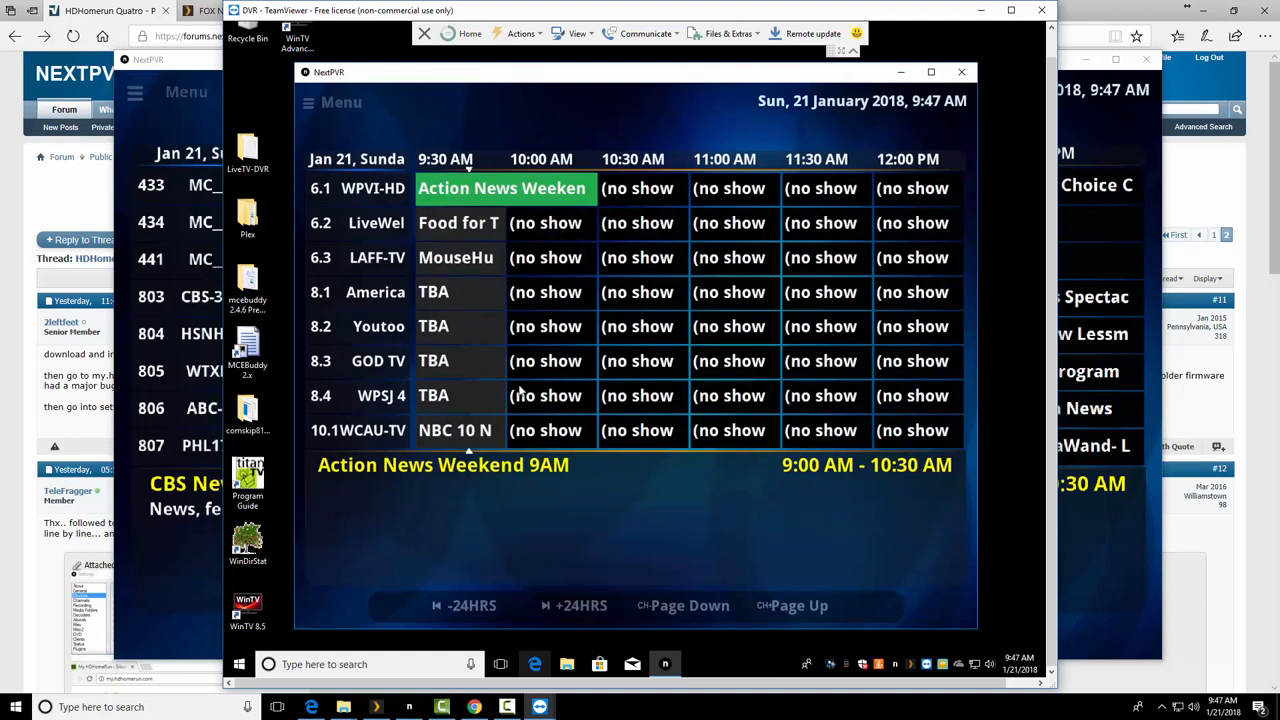
pyautogui.click(456, 430)
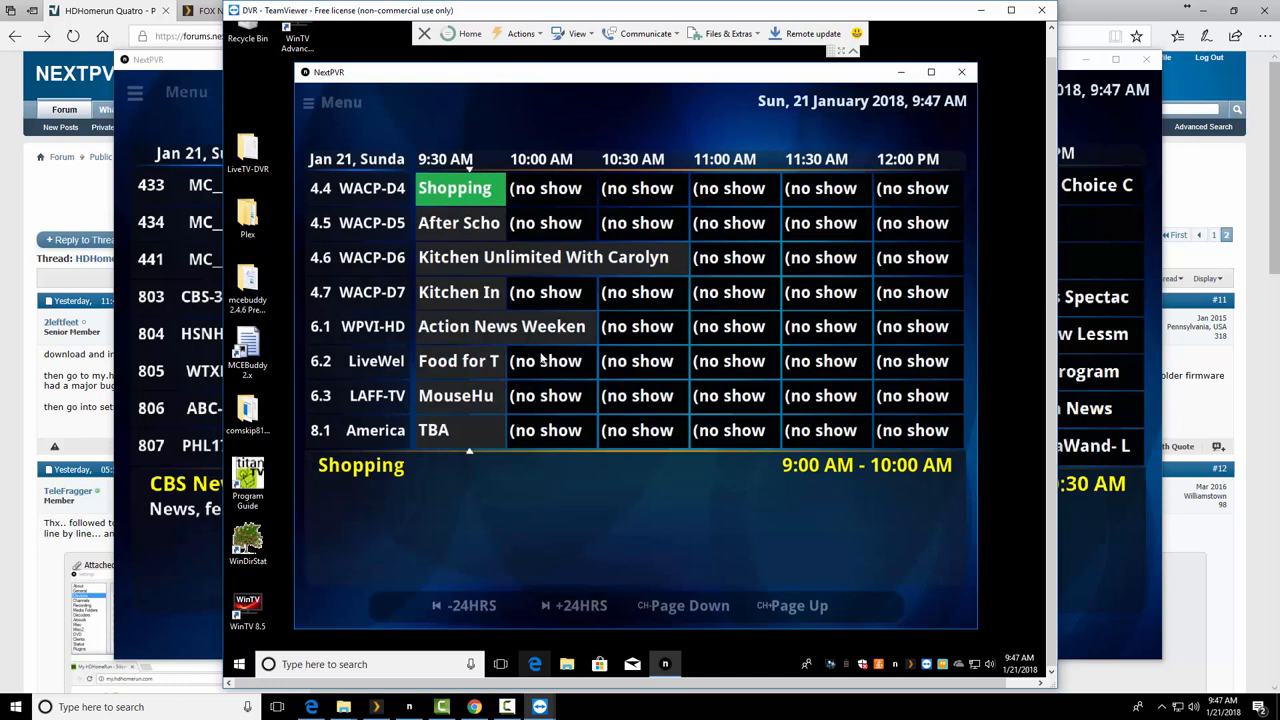
pyautogui.moveTo(484, 404)
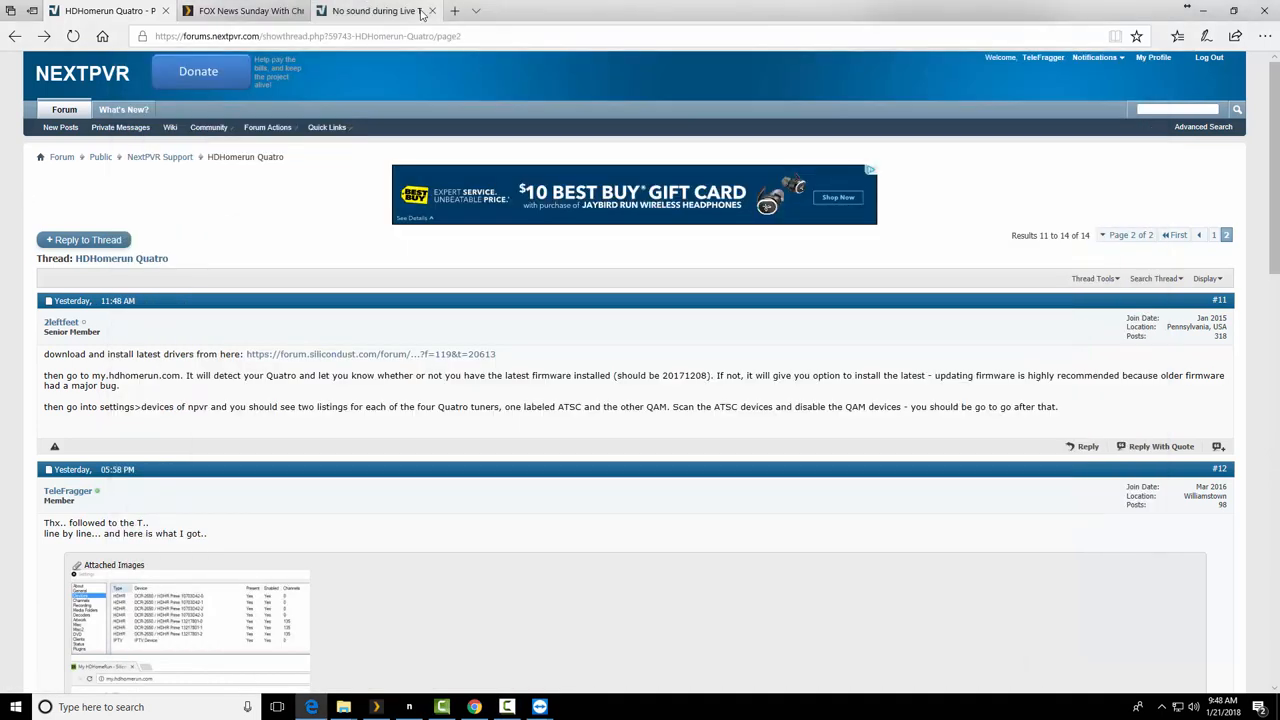
# - Search Google for 'windows xp media center remote' in a new tab and browse image results
pyautogui.click(454, 12)
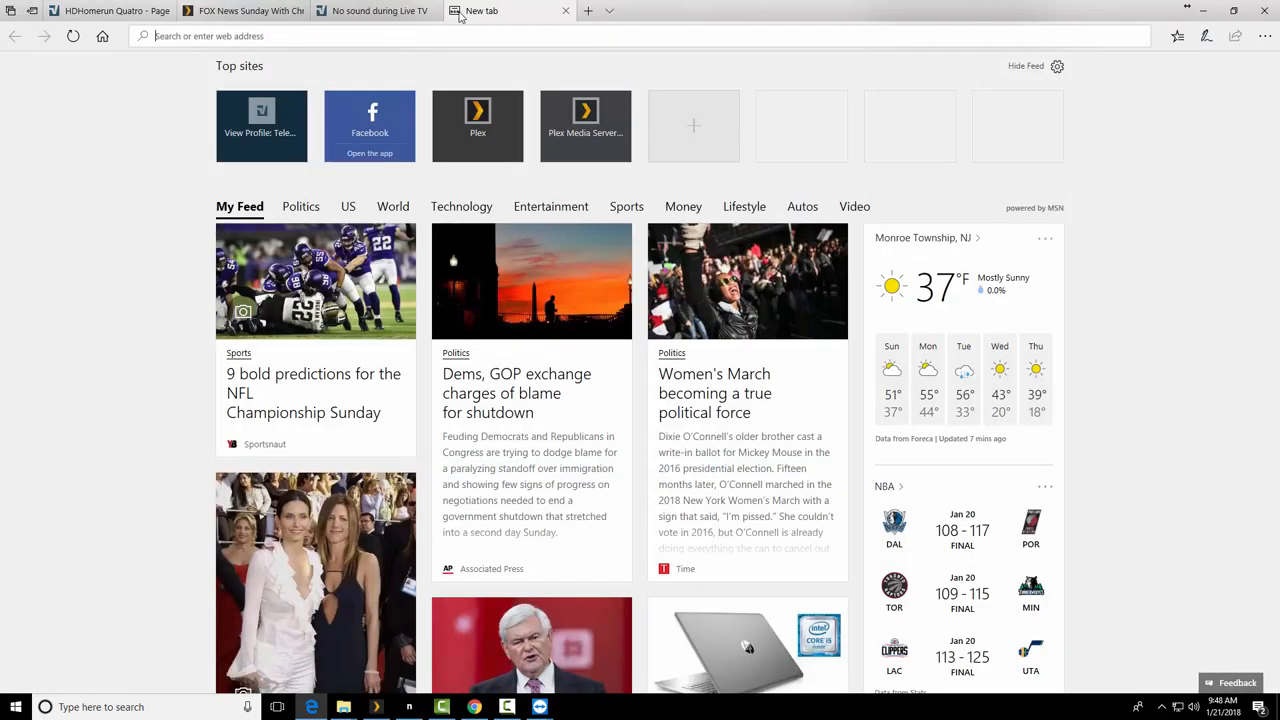
pyautogui.write('windows+xp+media+center+remote&ie=&oe=')
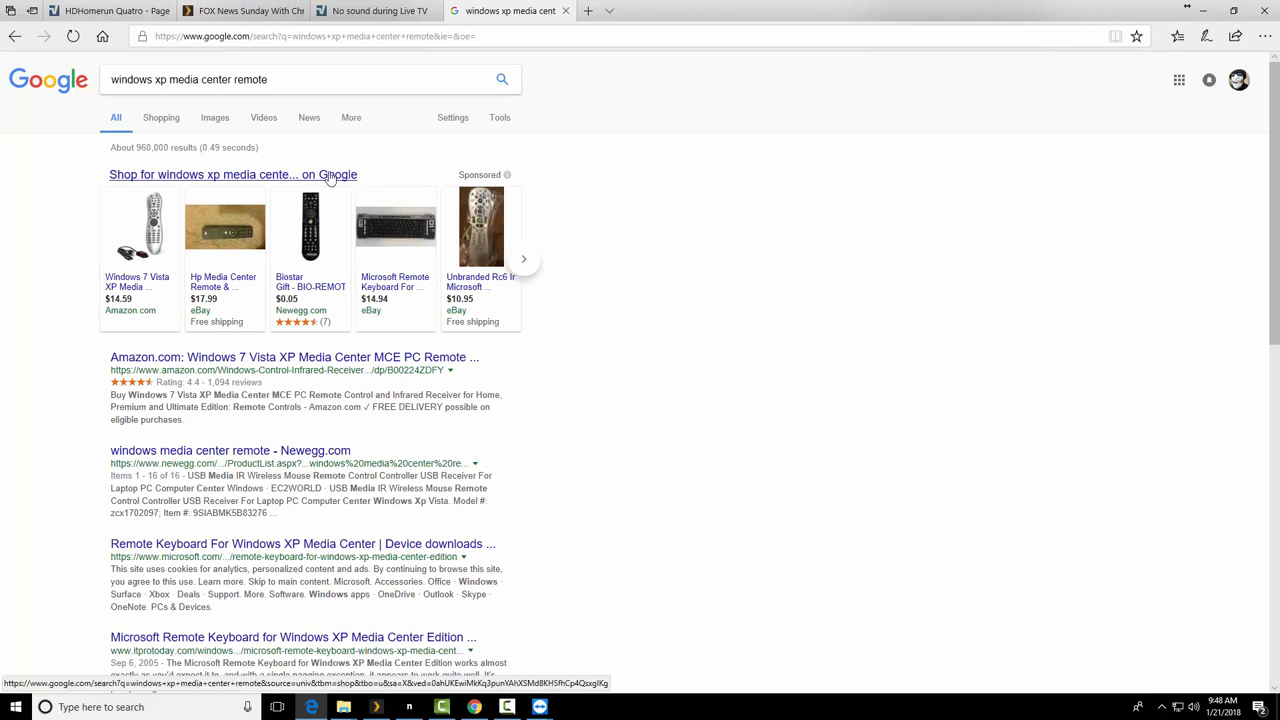
pyautogui.moveTo(140, 230)
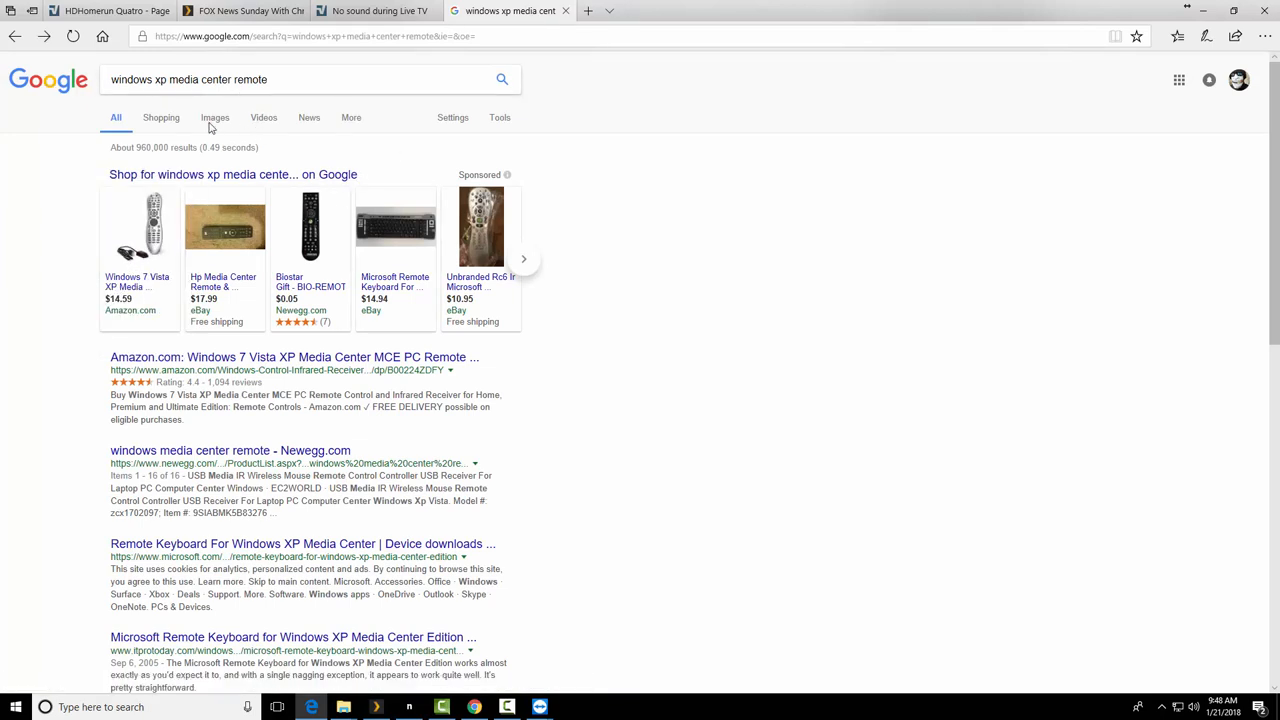
pyautogui.click(216, 116)
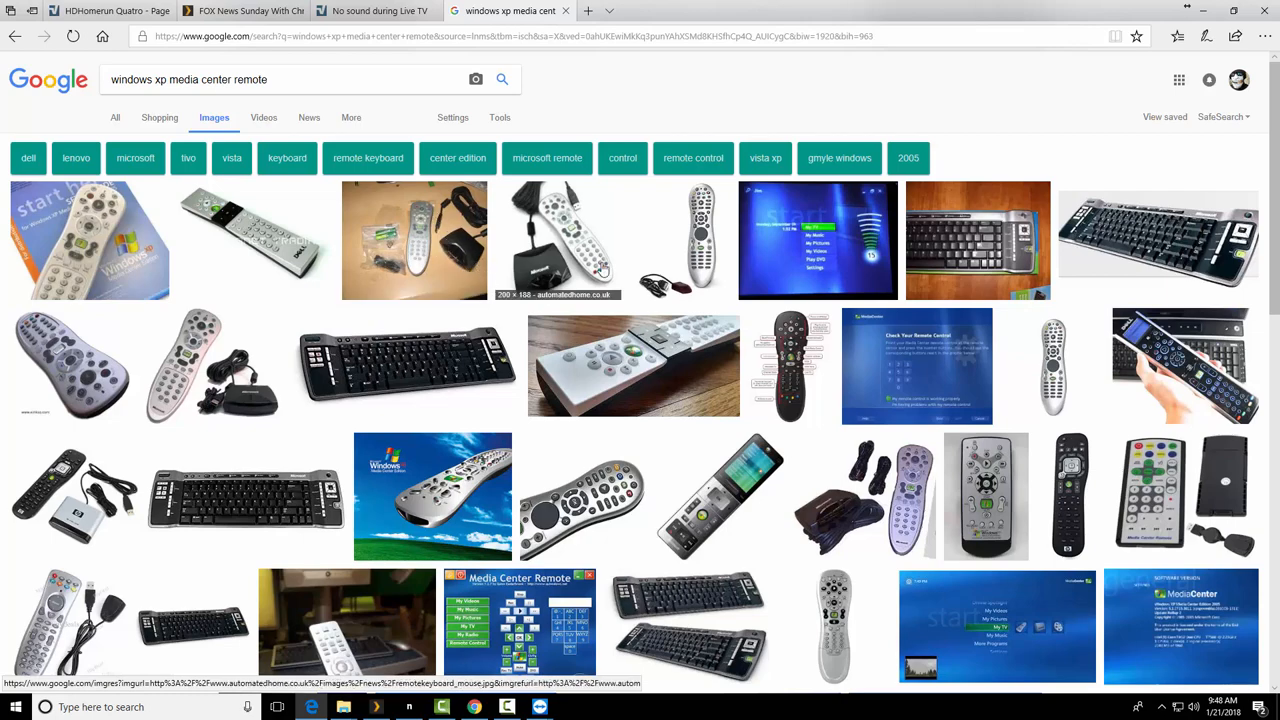
pyautogui.scroll(-3)
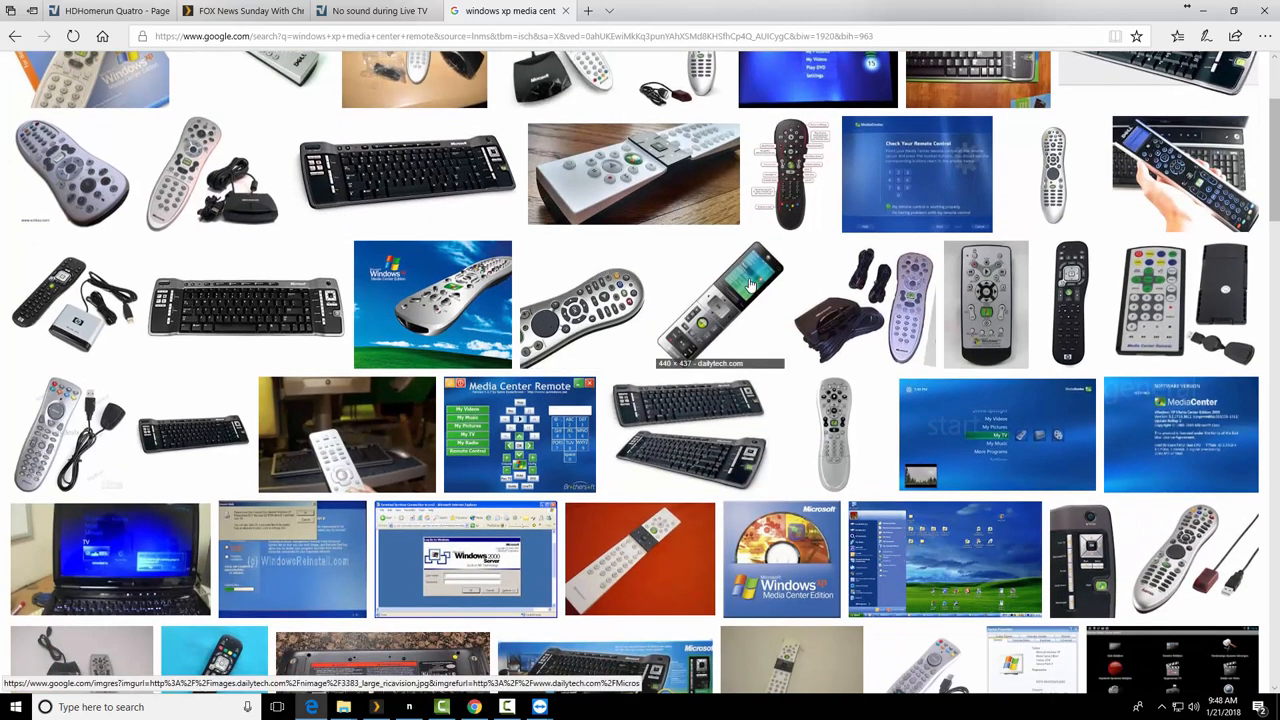
pyautogui.moveTo(198, 338)
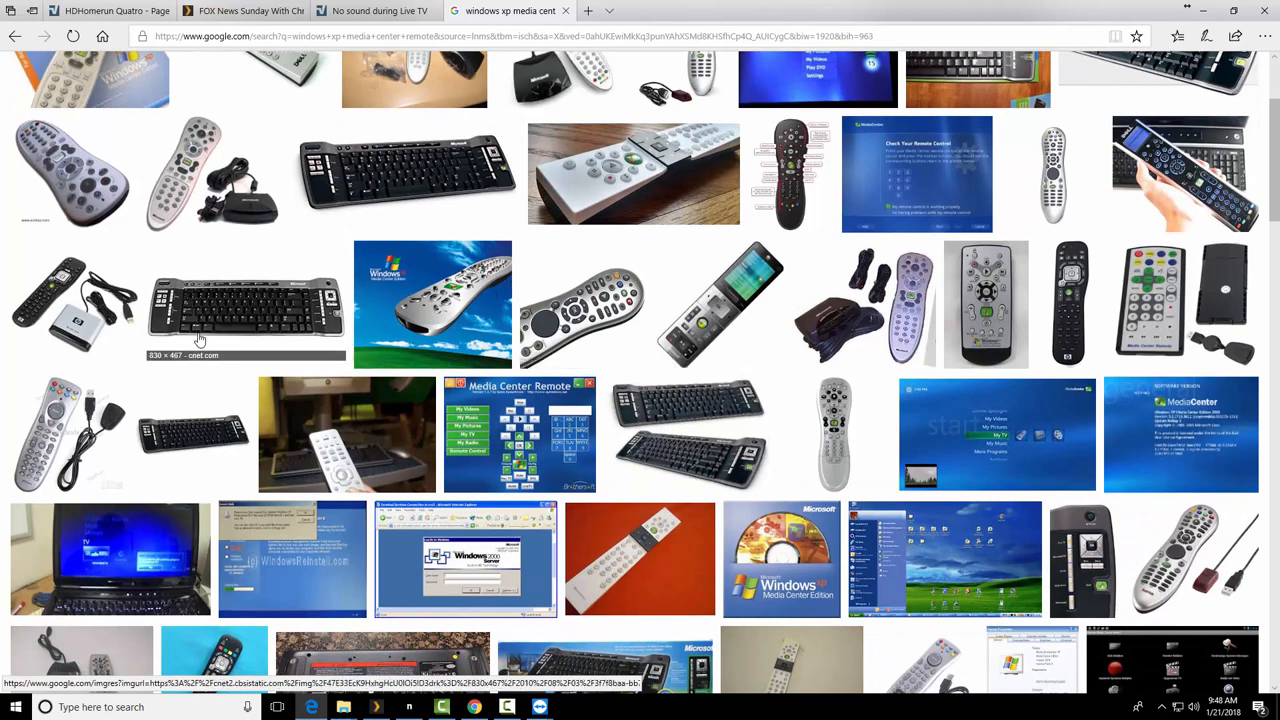
pyautogui.moveTo(230, 320)
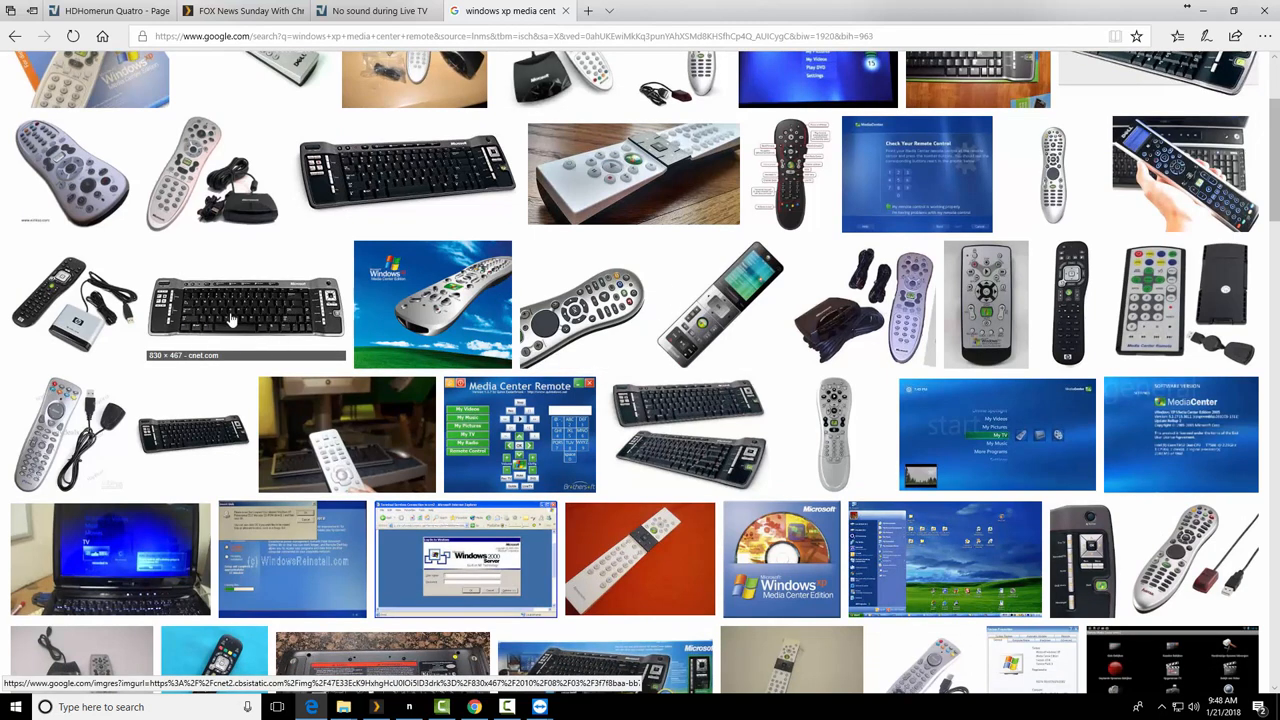
pyautogui.moveTo(256, 252)
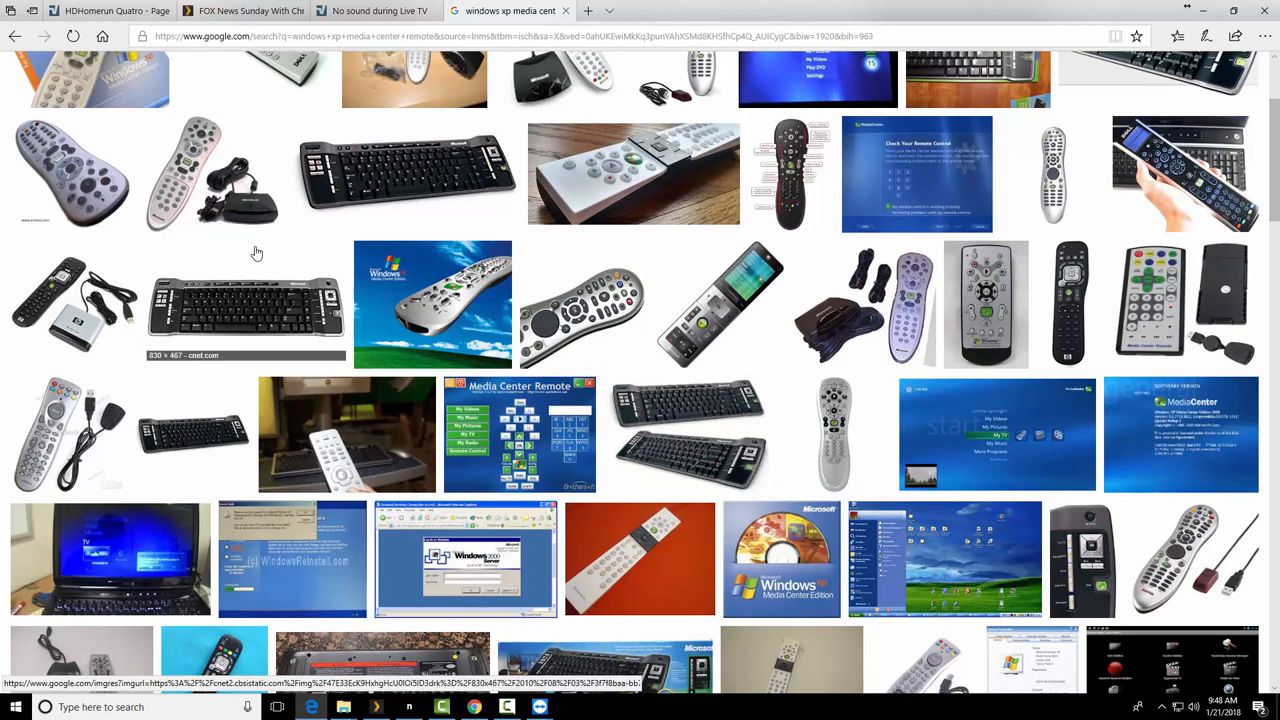
pyautogui.moveTo(228, 310)
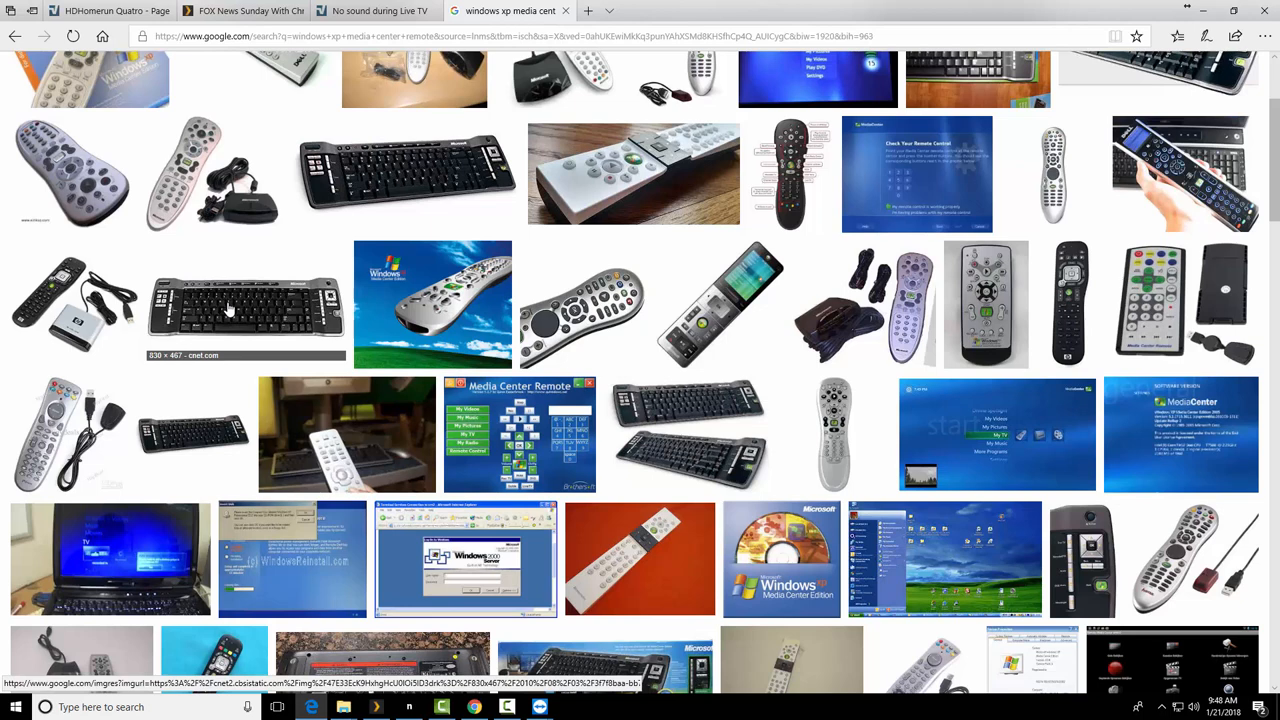
pyautogui.moveTo(224, 240)
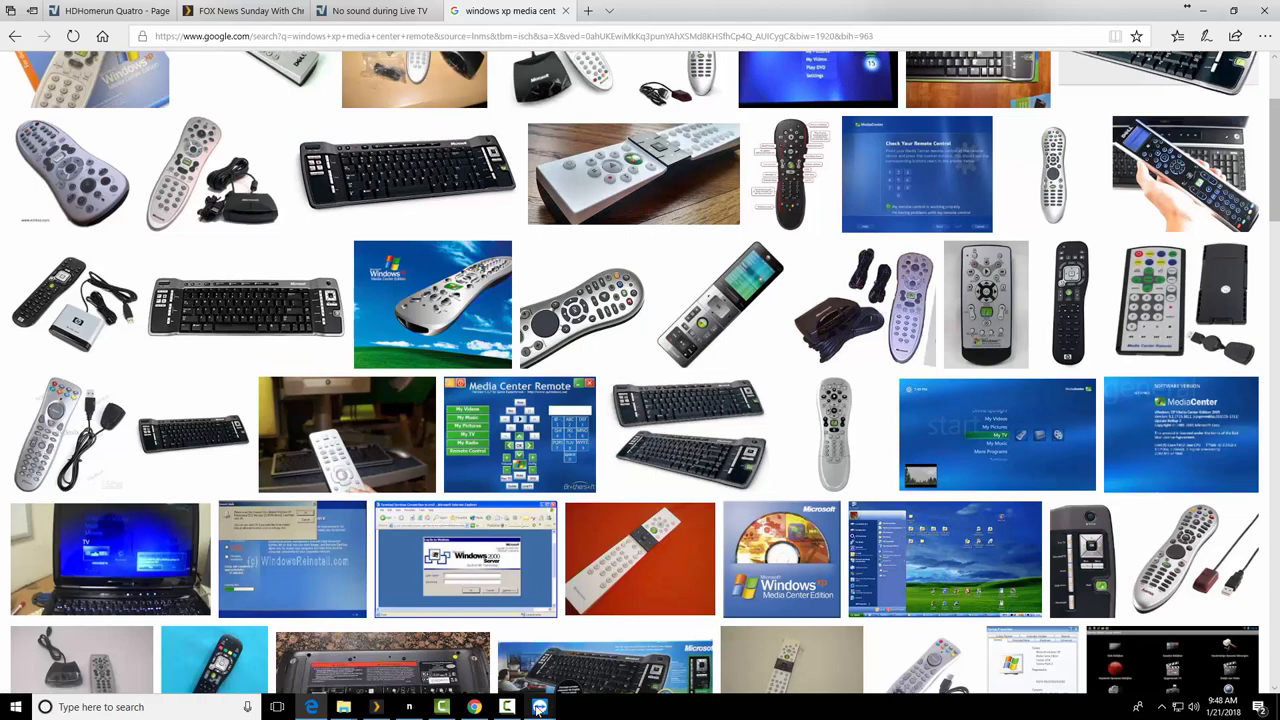
# - Restore the remote NextPVR guide and show its Menu/Group/Keyword options bar
pyautogui.click(540, 708)
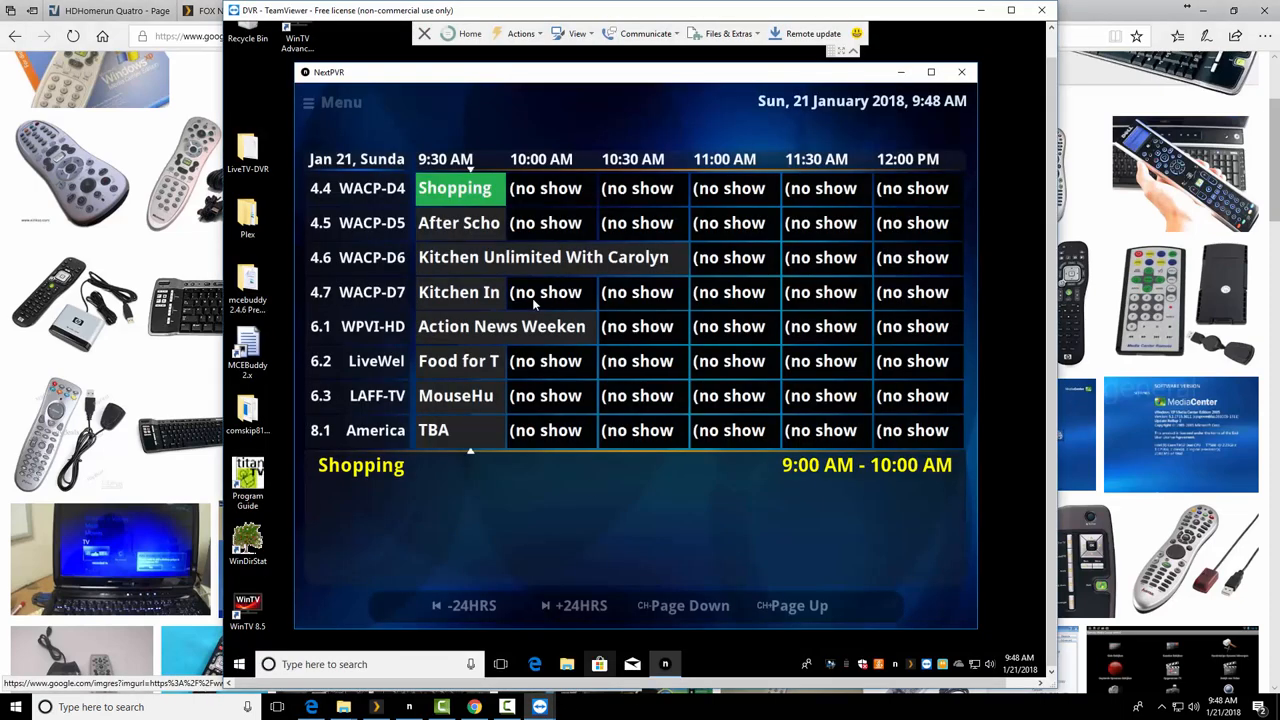
pyautogui.moveTo(336, 268)
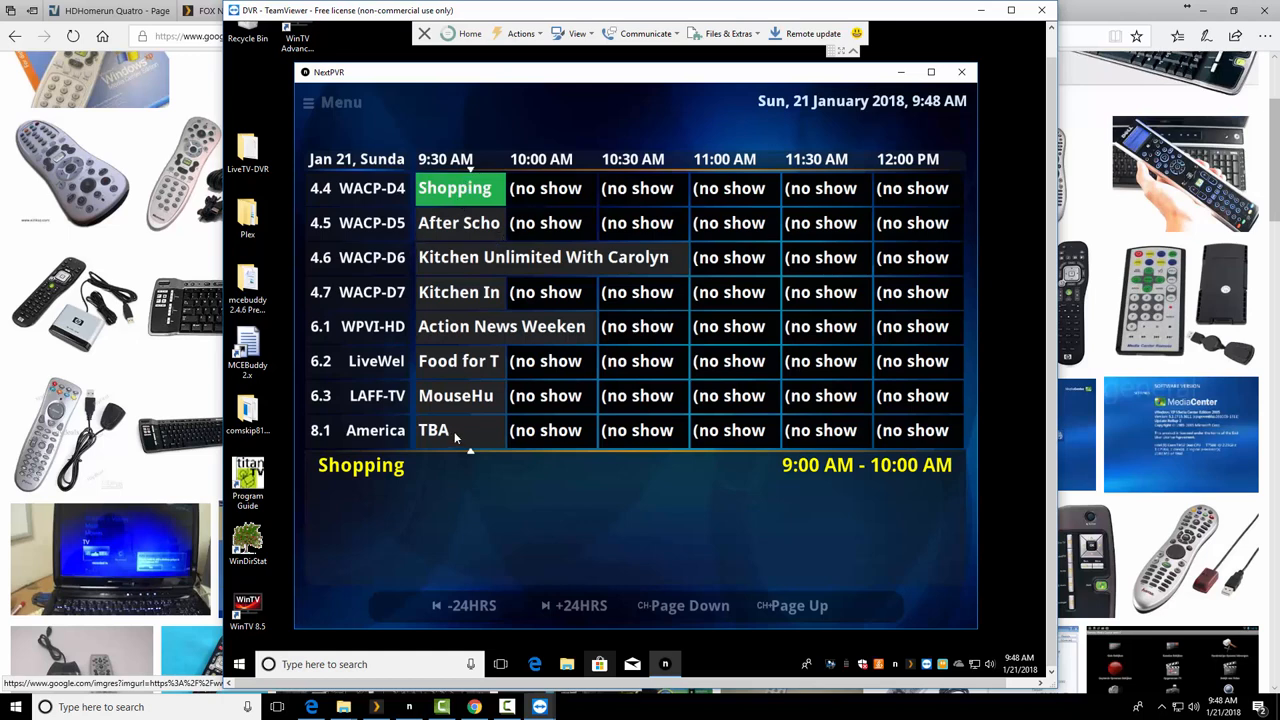
pyautogui.rightClick(456, 436)
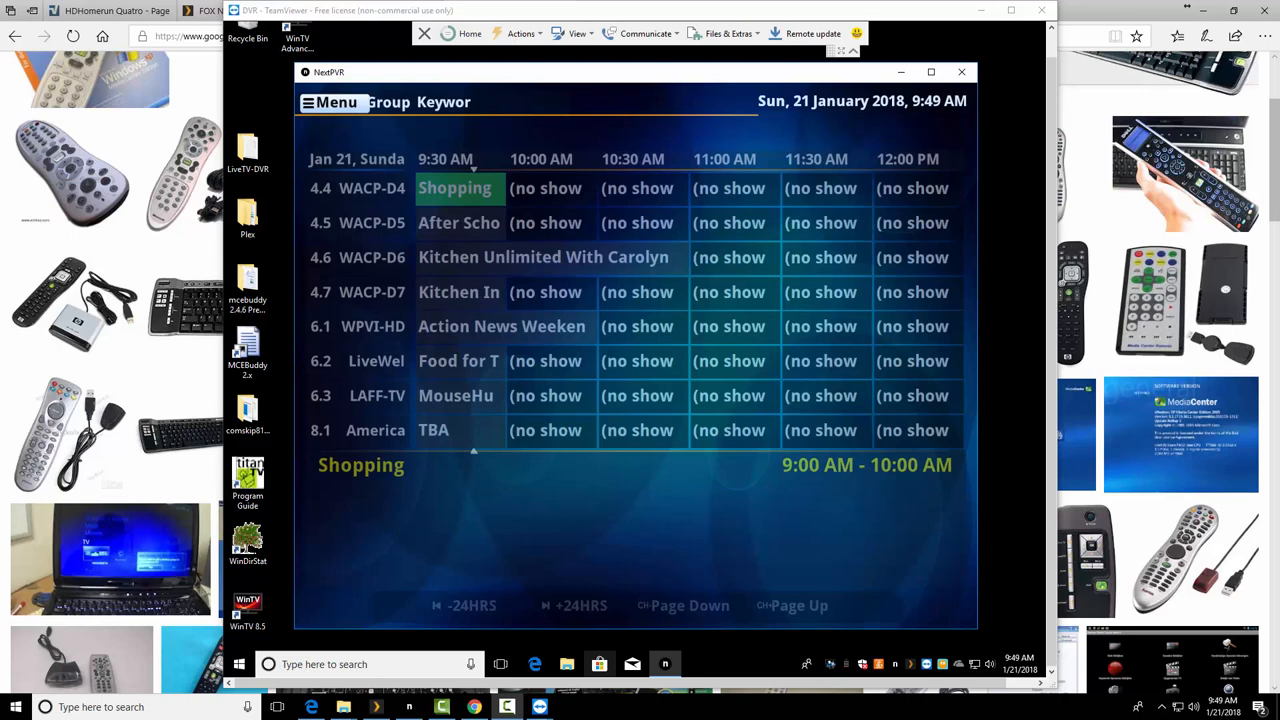
pyautogui.moveTo(430, 220)
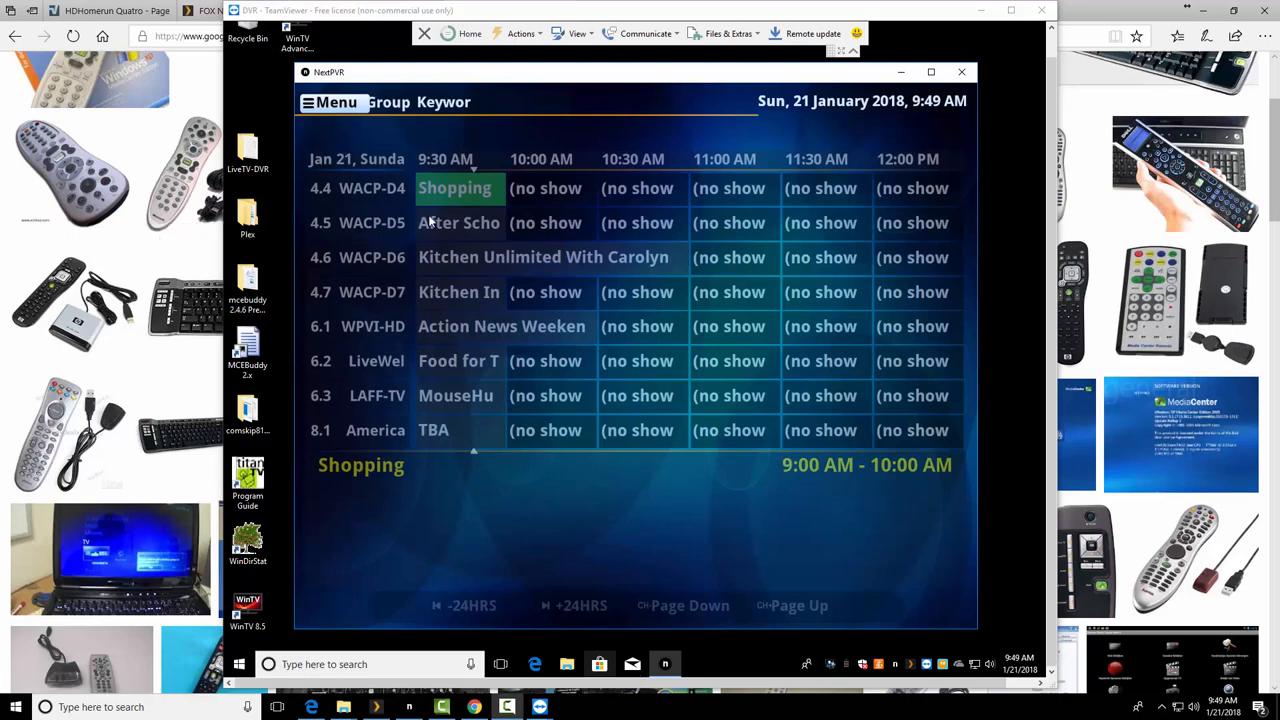
pyautogui.moveTo(472, 472)
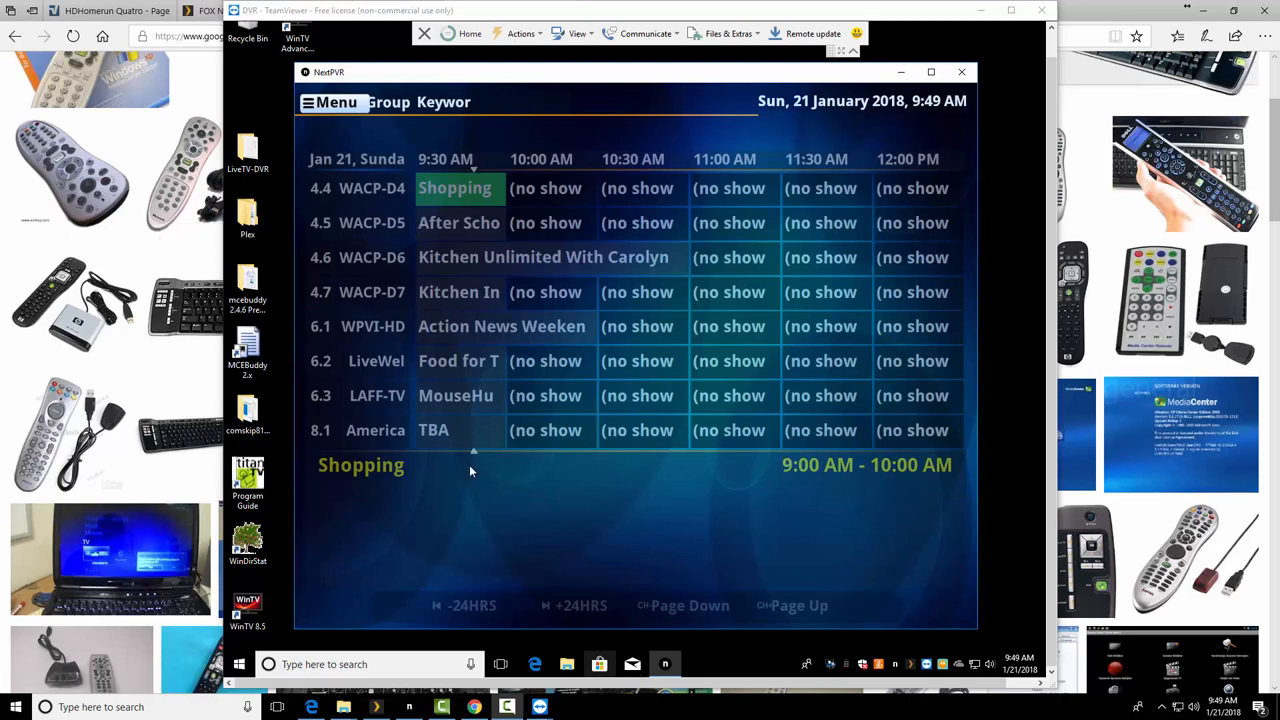
pyautogui.moveTo(550, 512)
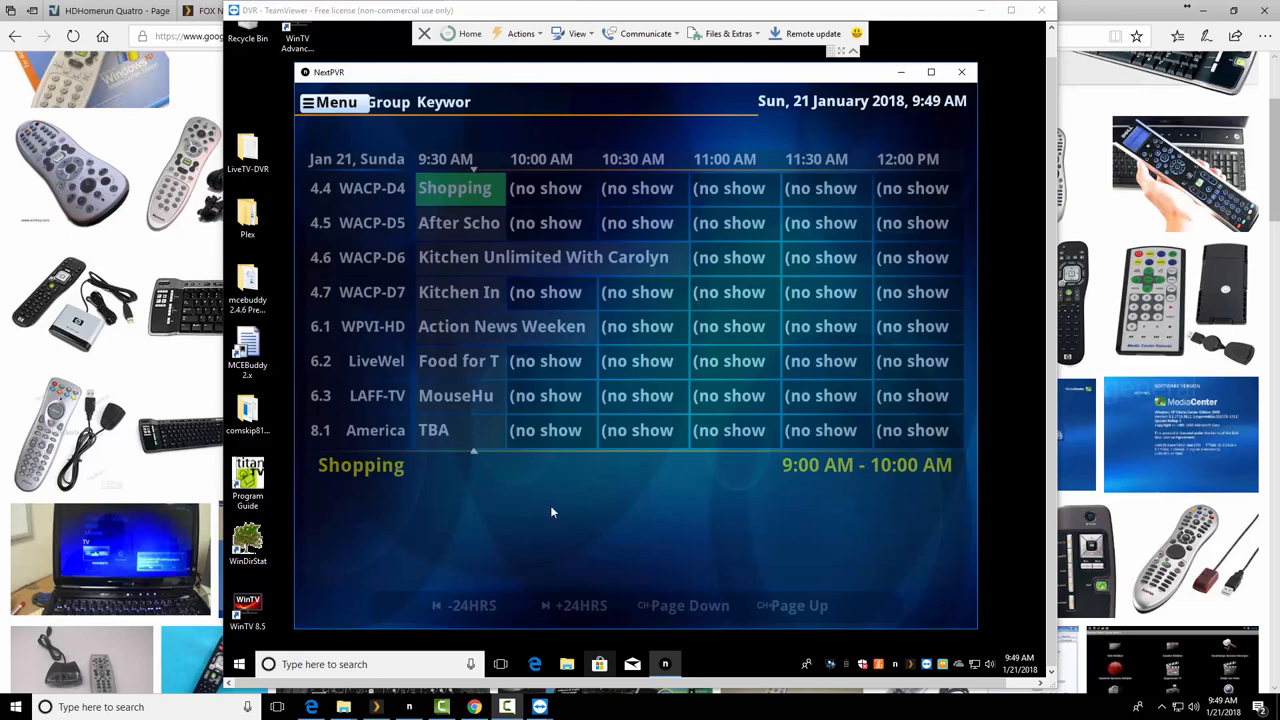